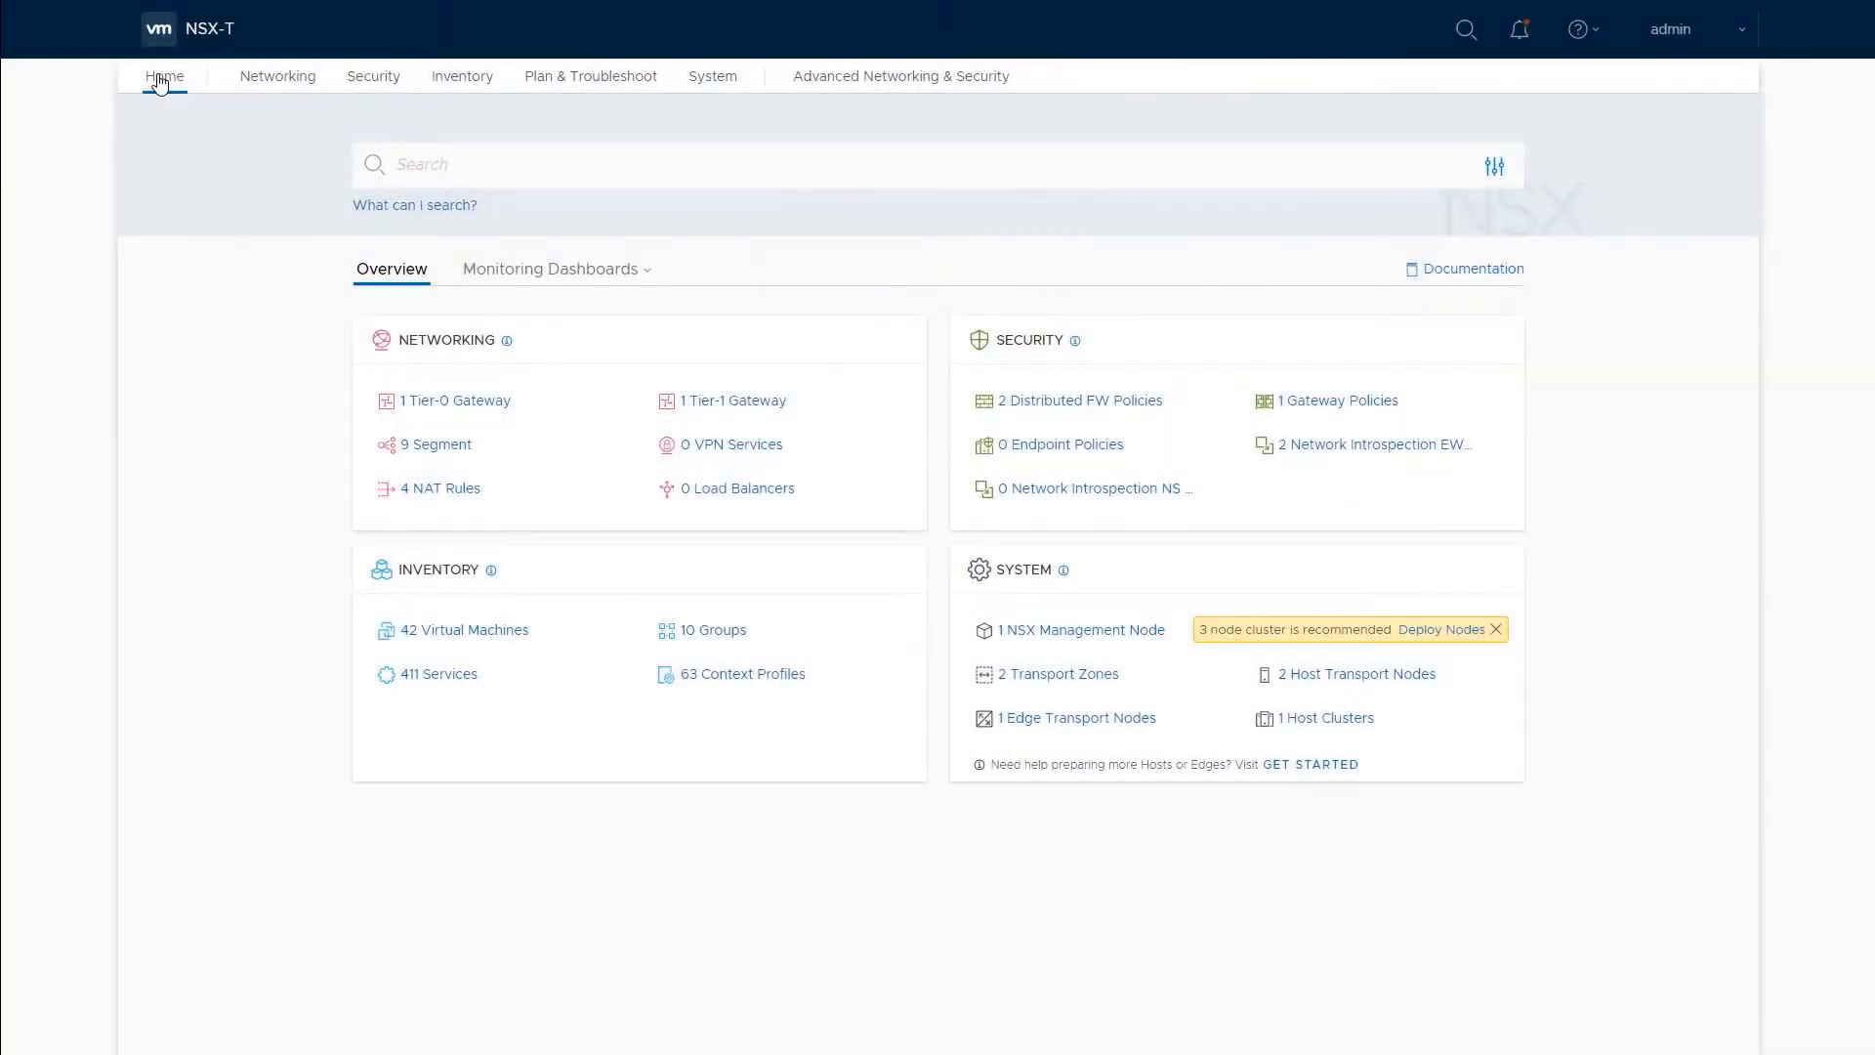
Step: Review the networking overview and the nine network segments, then show the Security overview
left_click(278, 75)
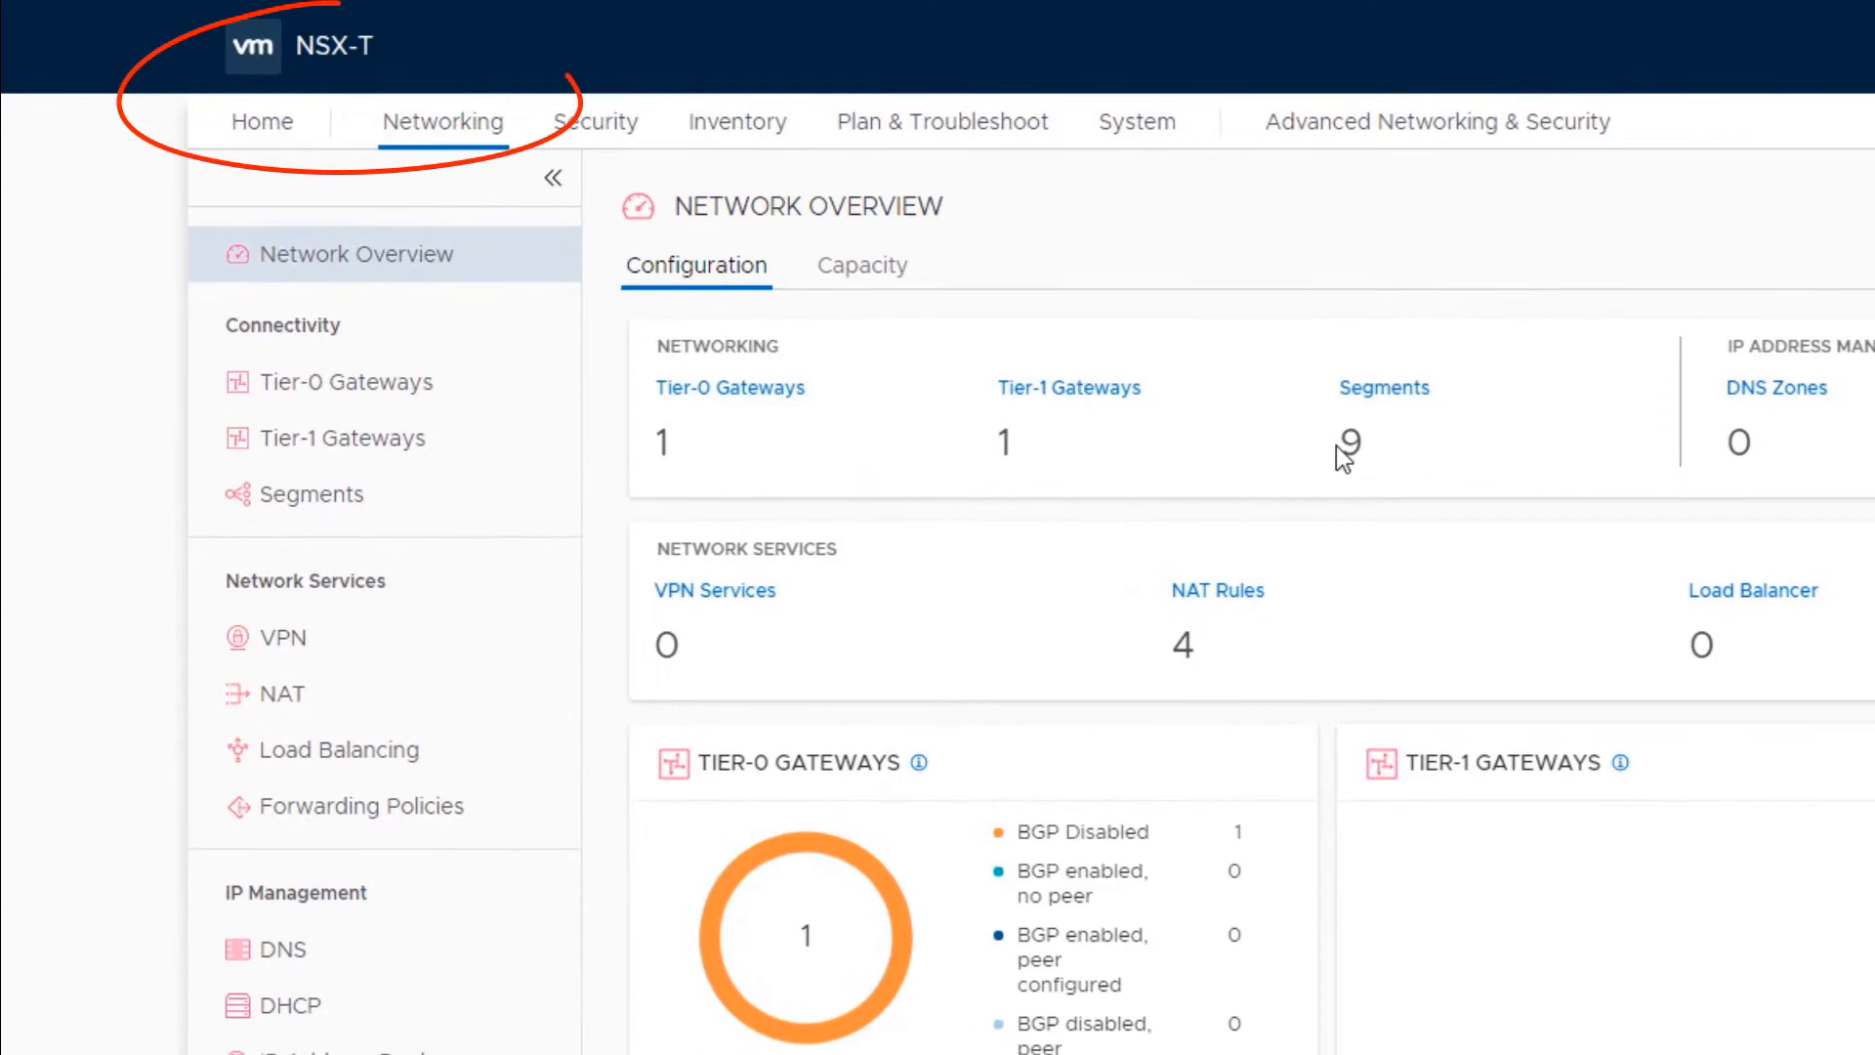
left_click(325, 494)
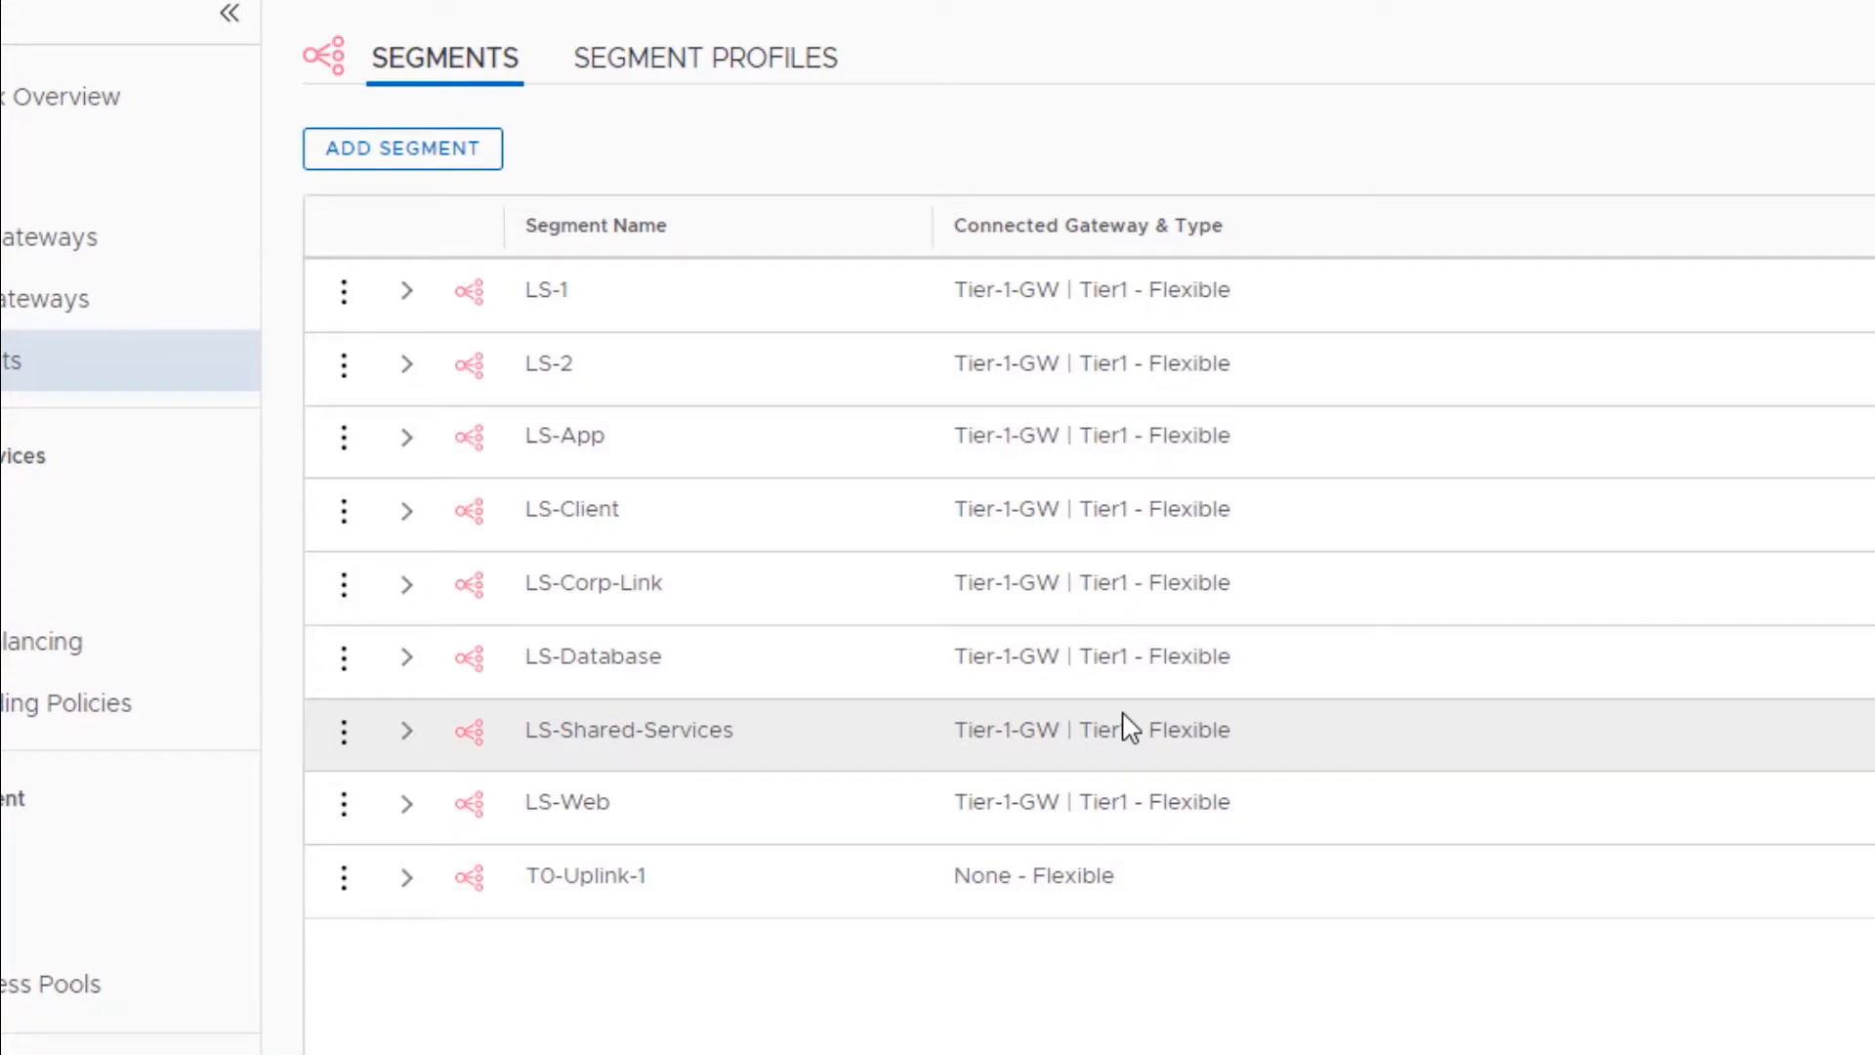
left_click(372, 75)
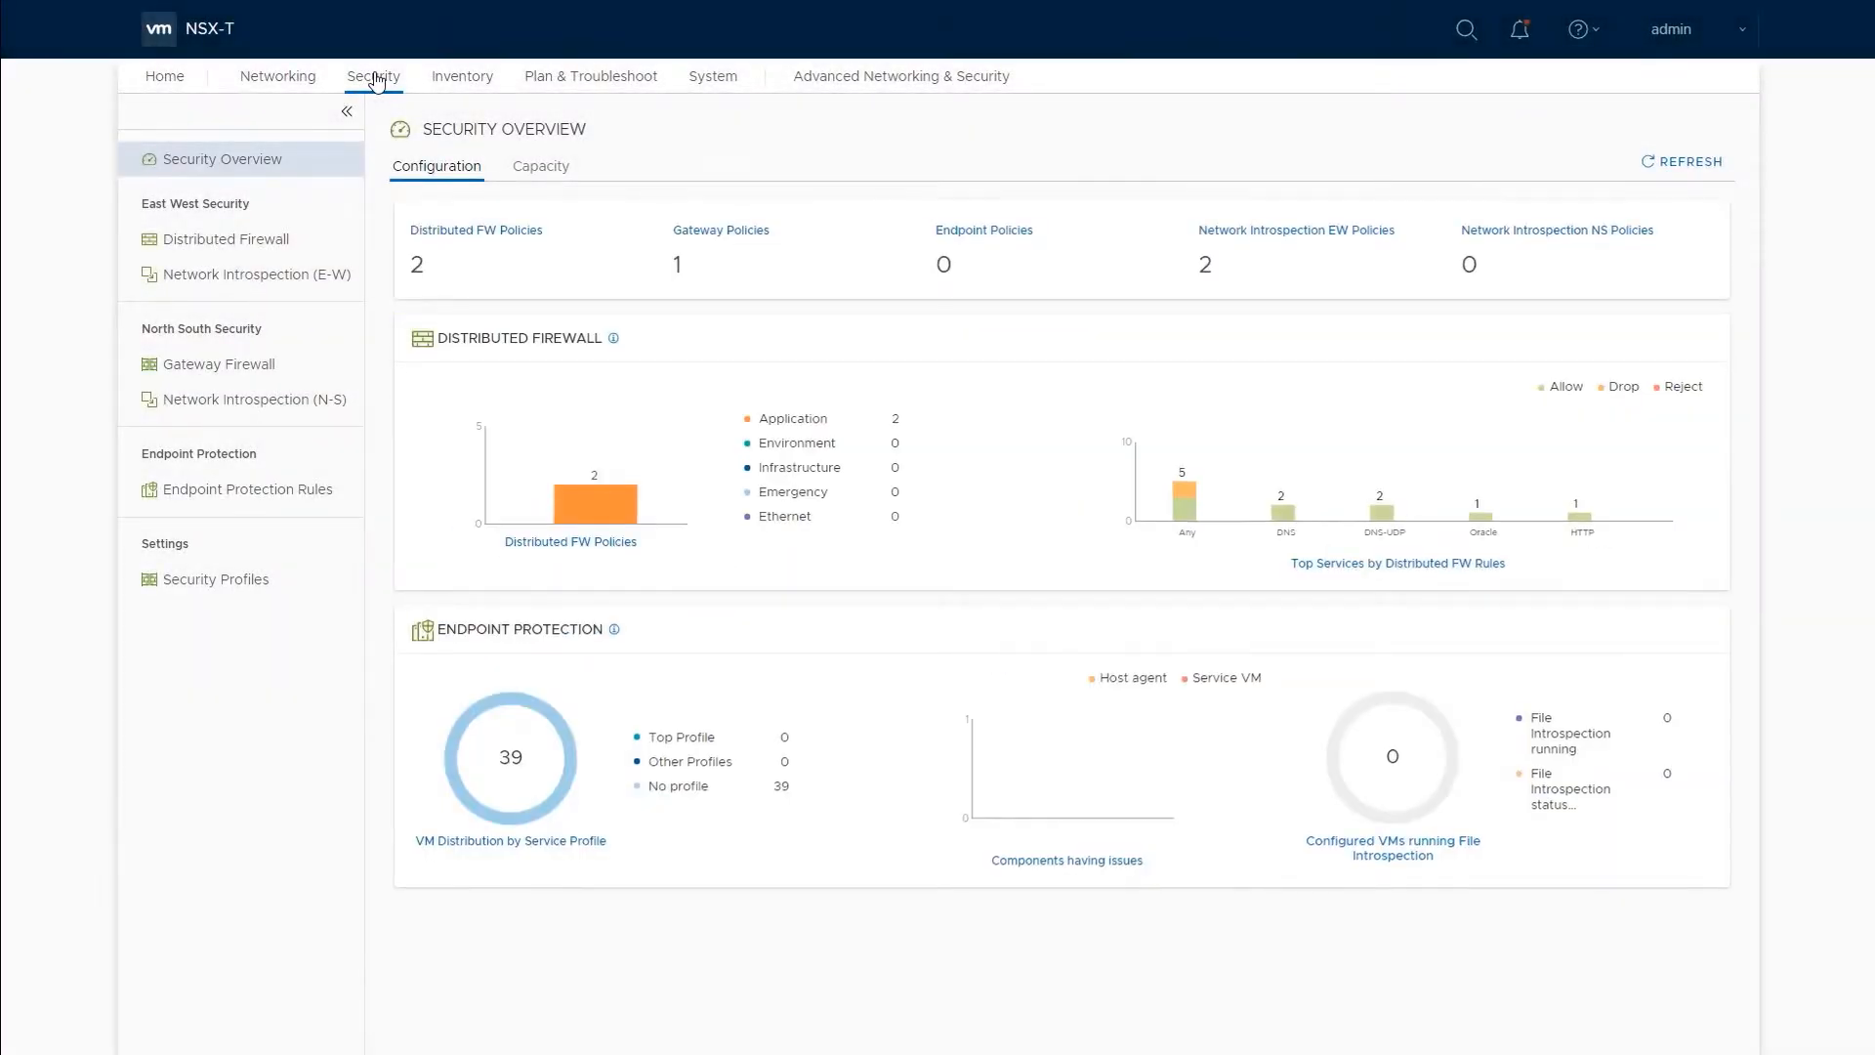
Step: Expand the CRM policy's distributed firewall rules, then show the Inventory overview
left_click(226, 238)
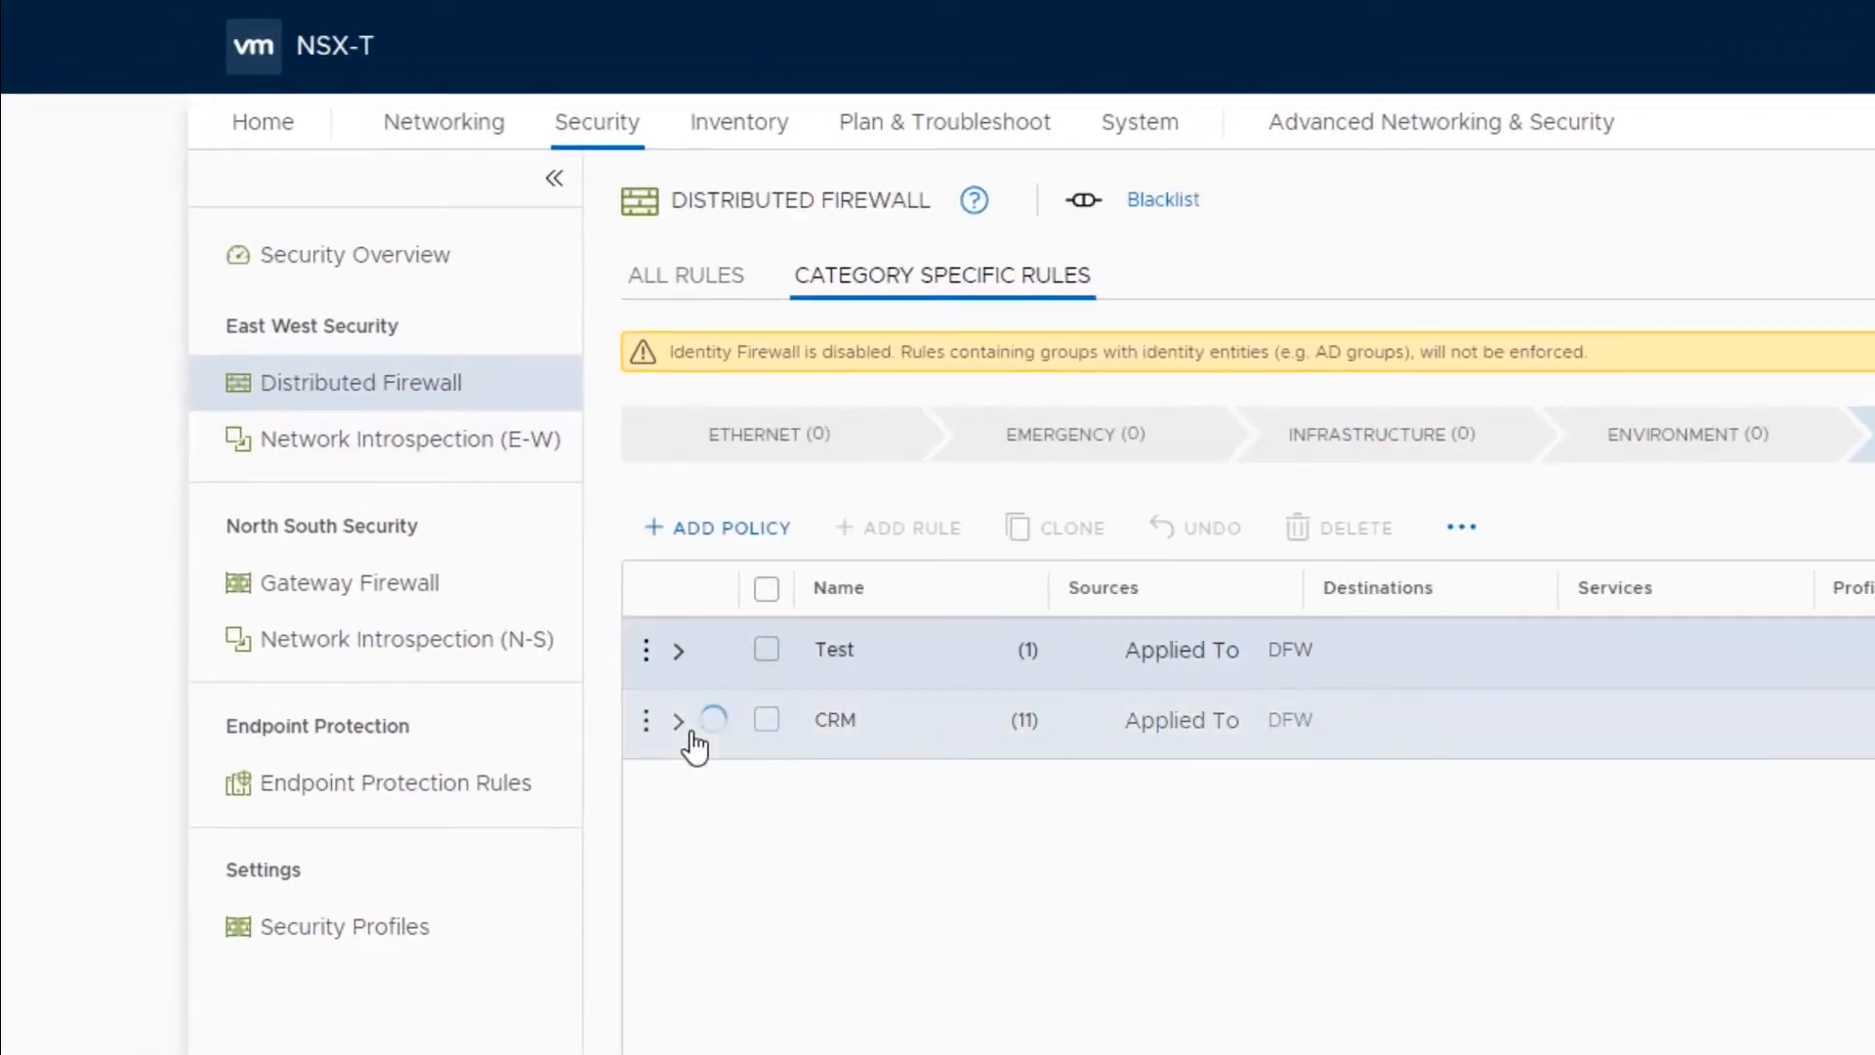
left_click(680, 719)
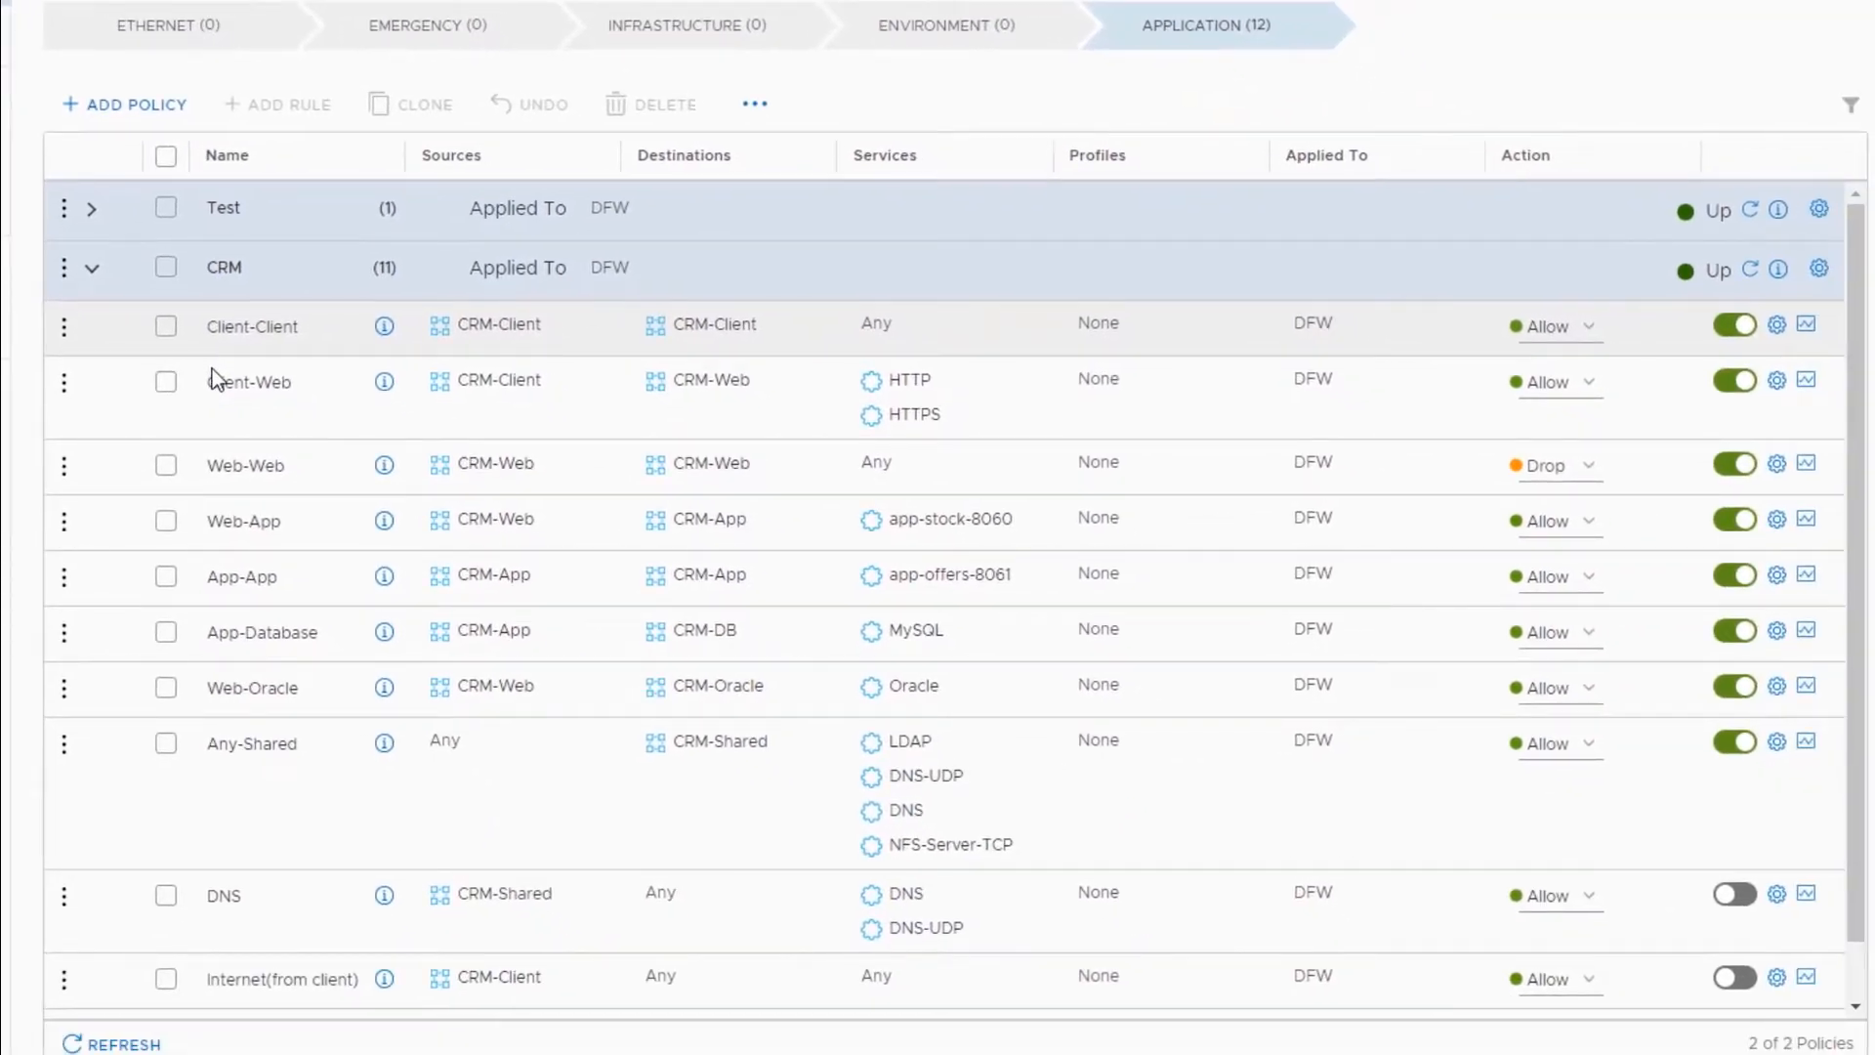
mouse_move(249, 404)
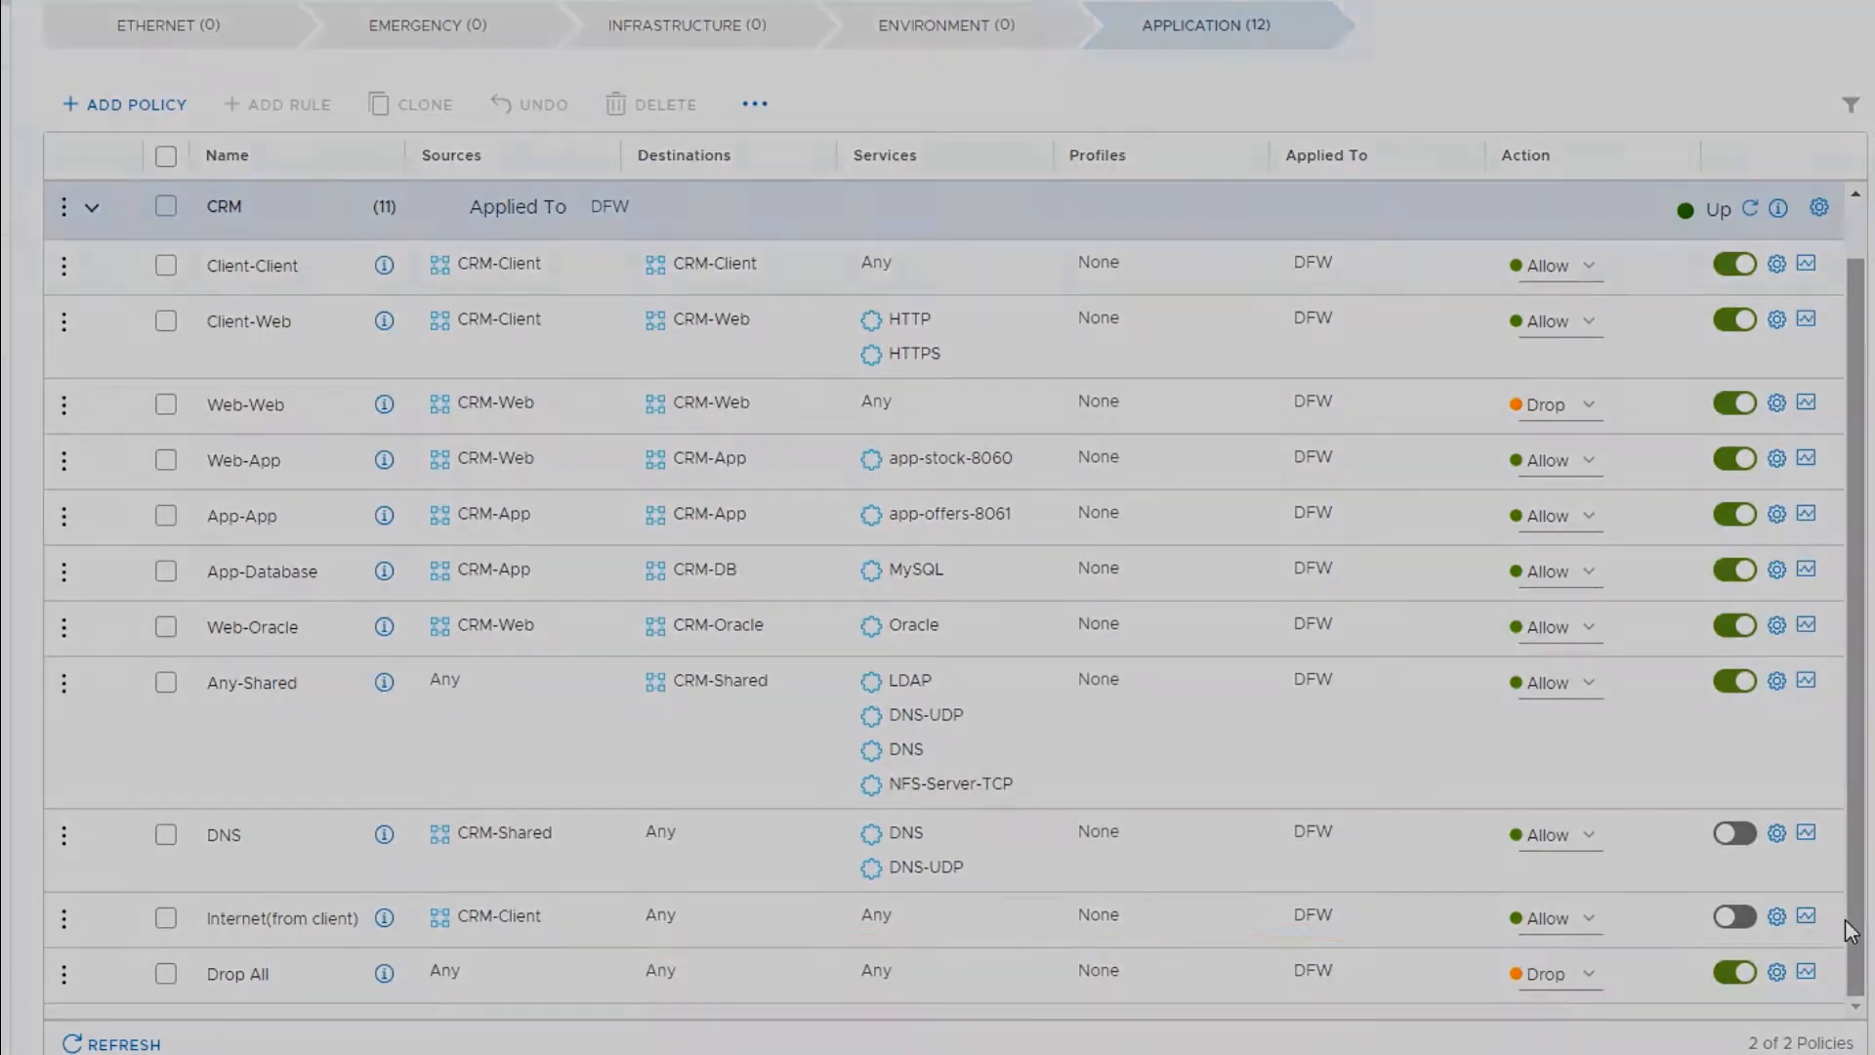
left_click(462, 75)
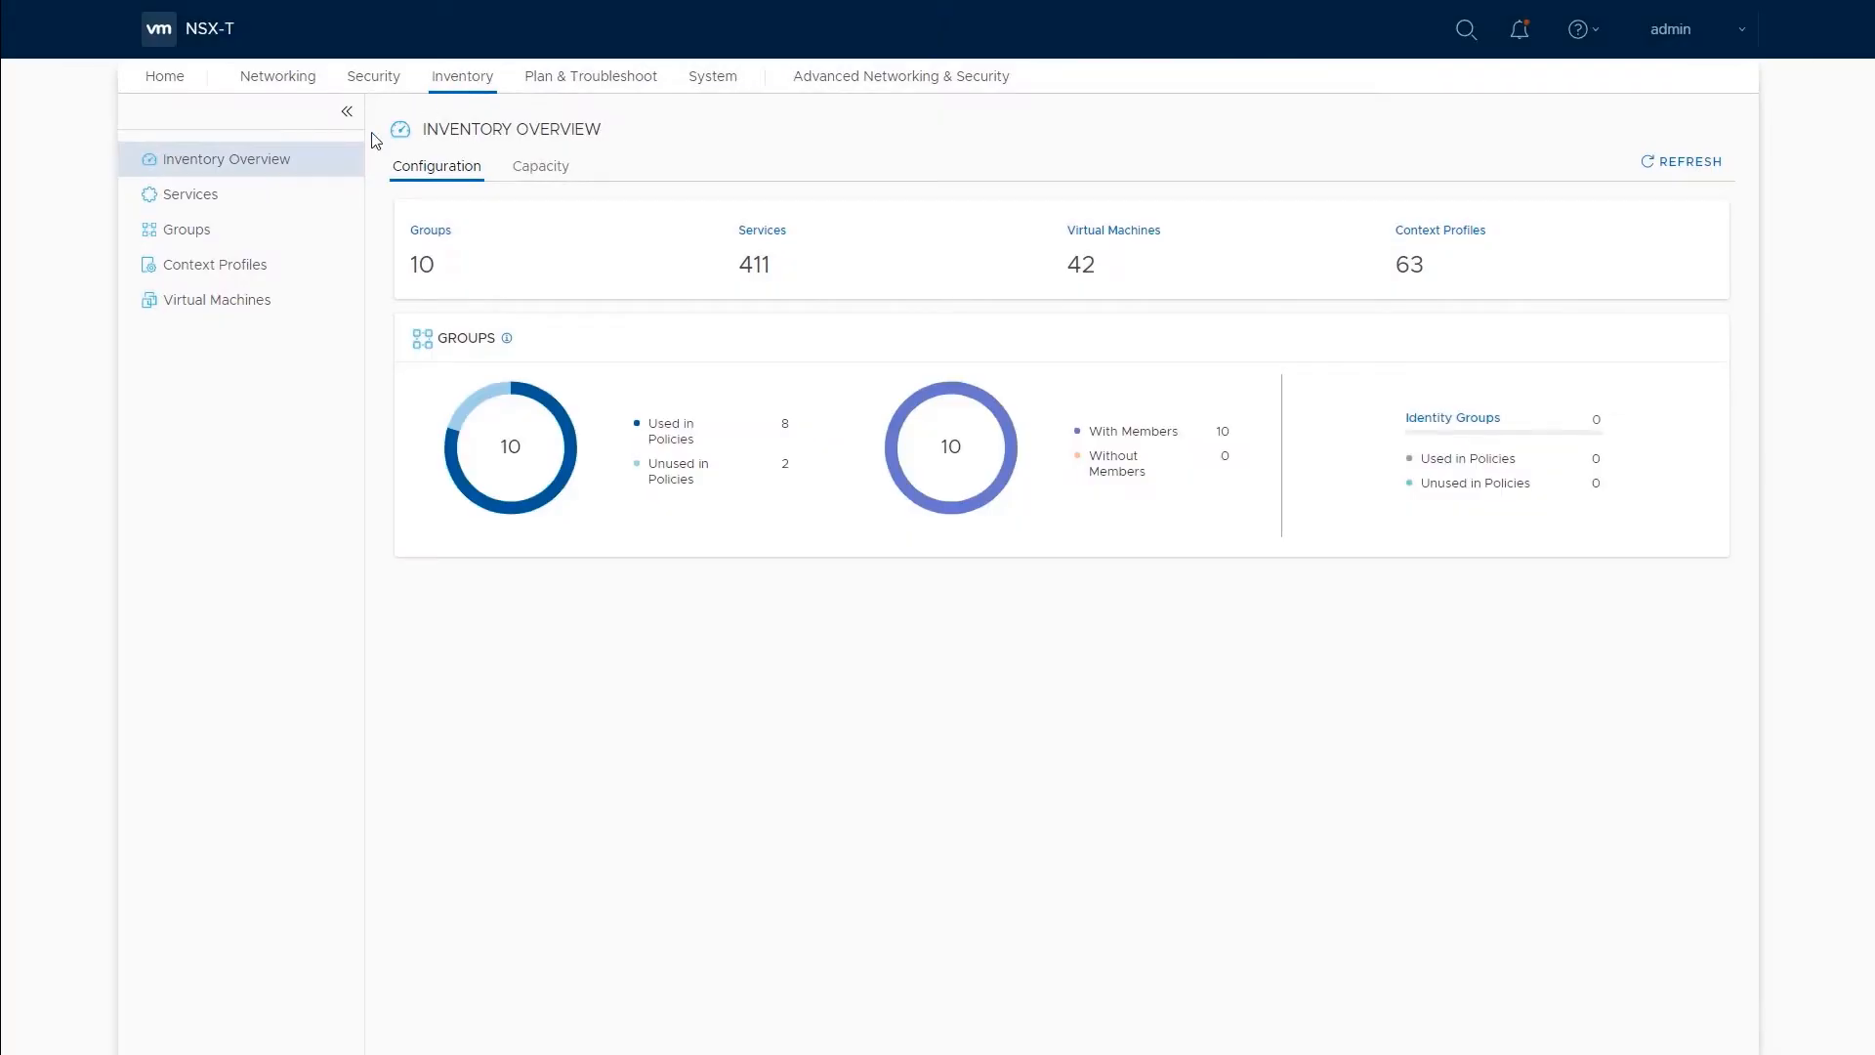
Step: From the inventory Groups list, show the vSTREAM group's member VMs
left_click(187, 229)
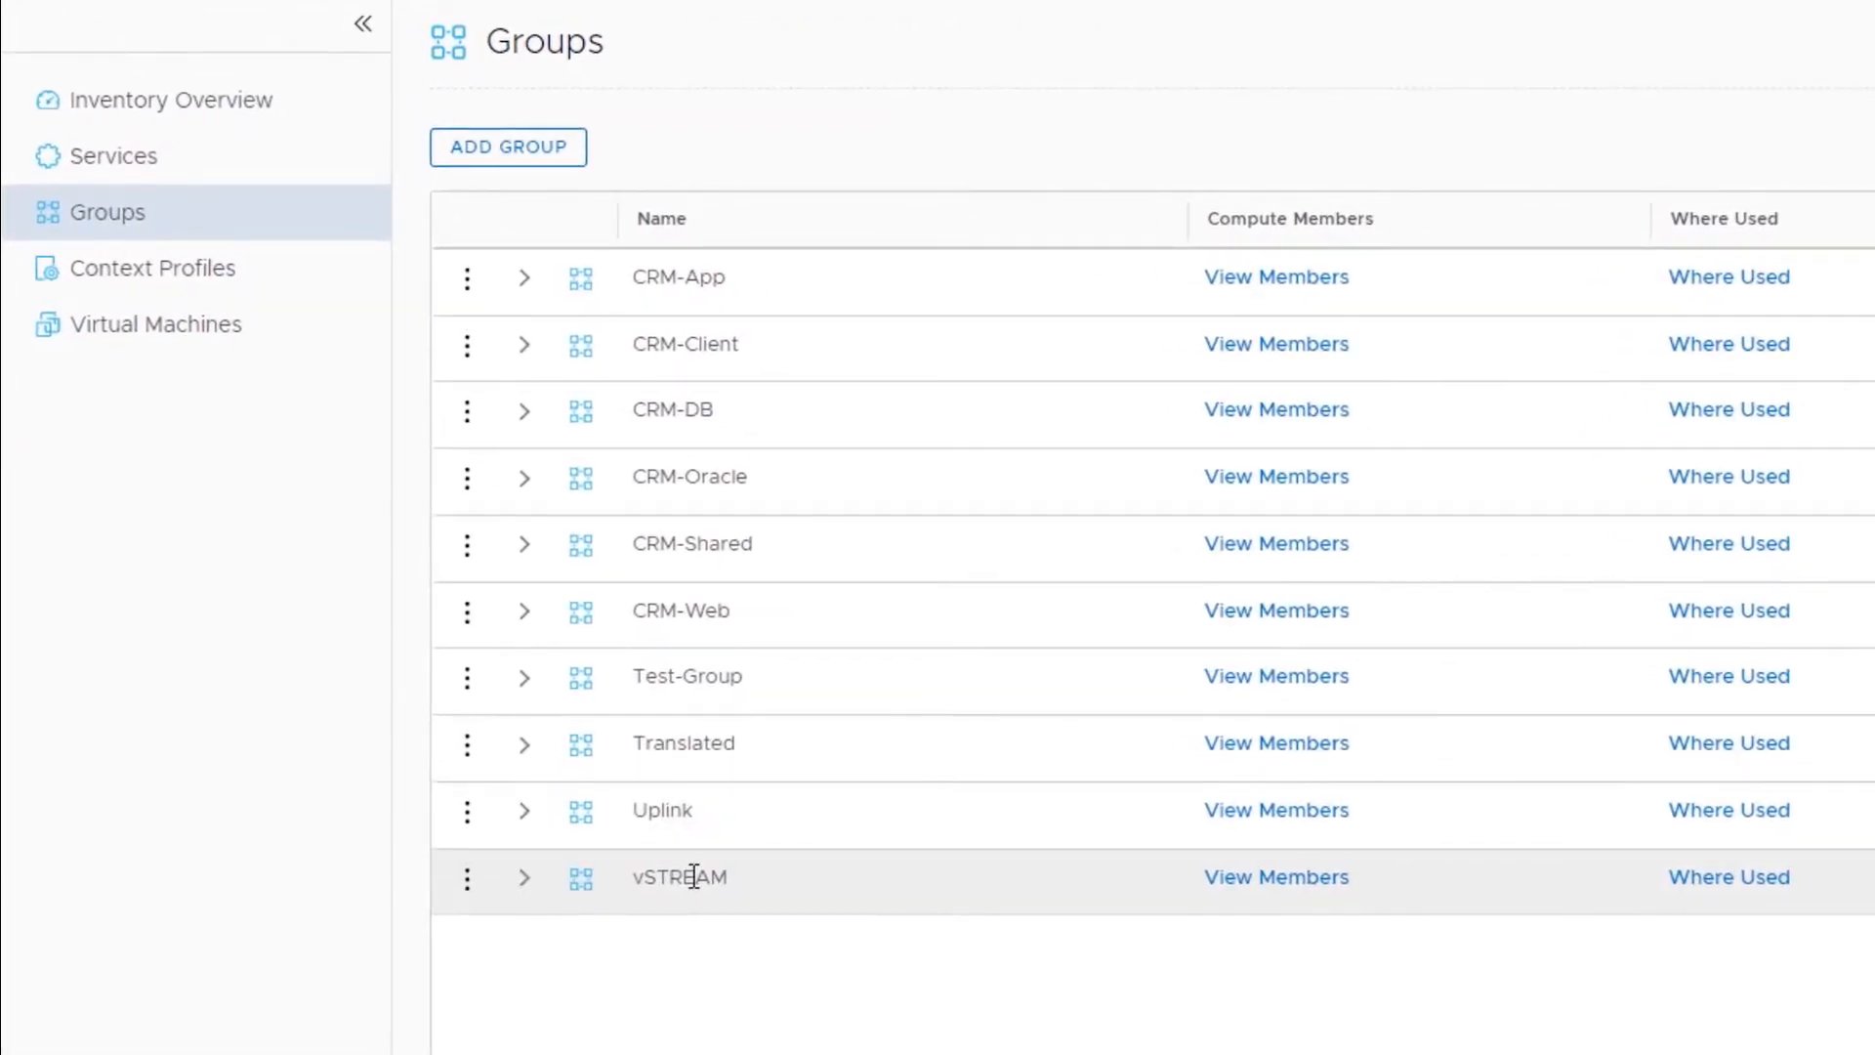
left_click(1277, 877)
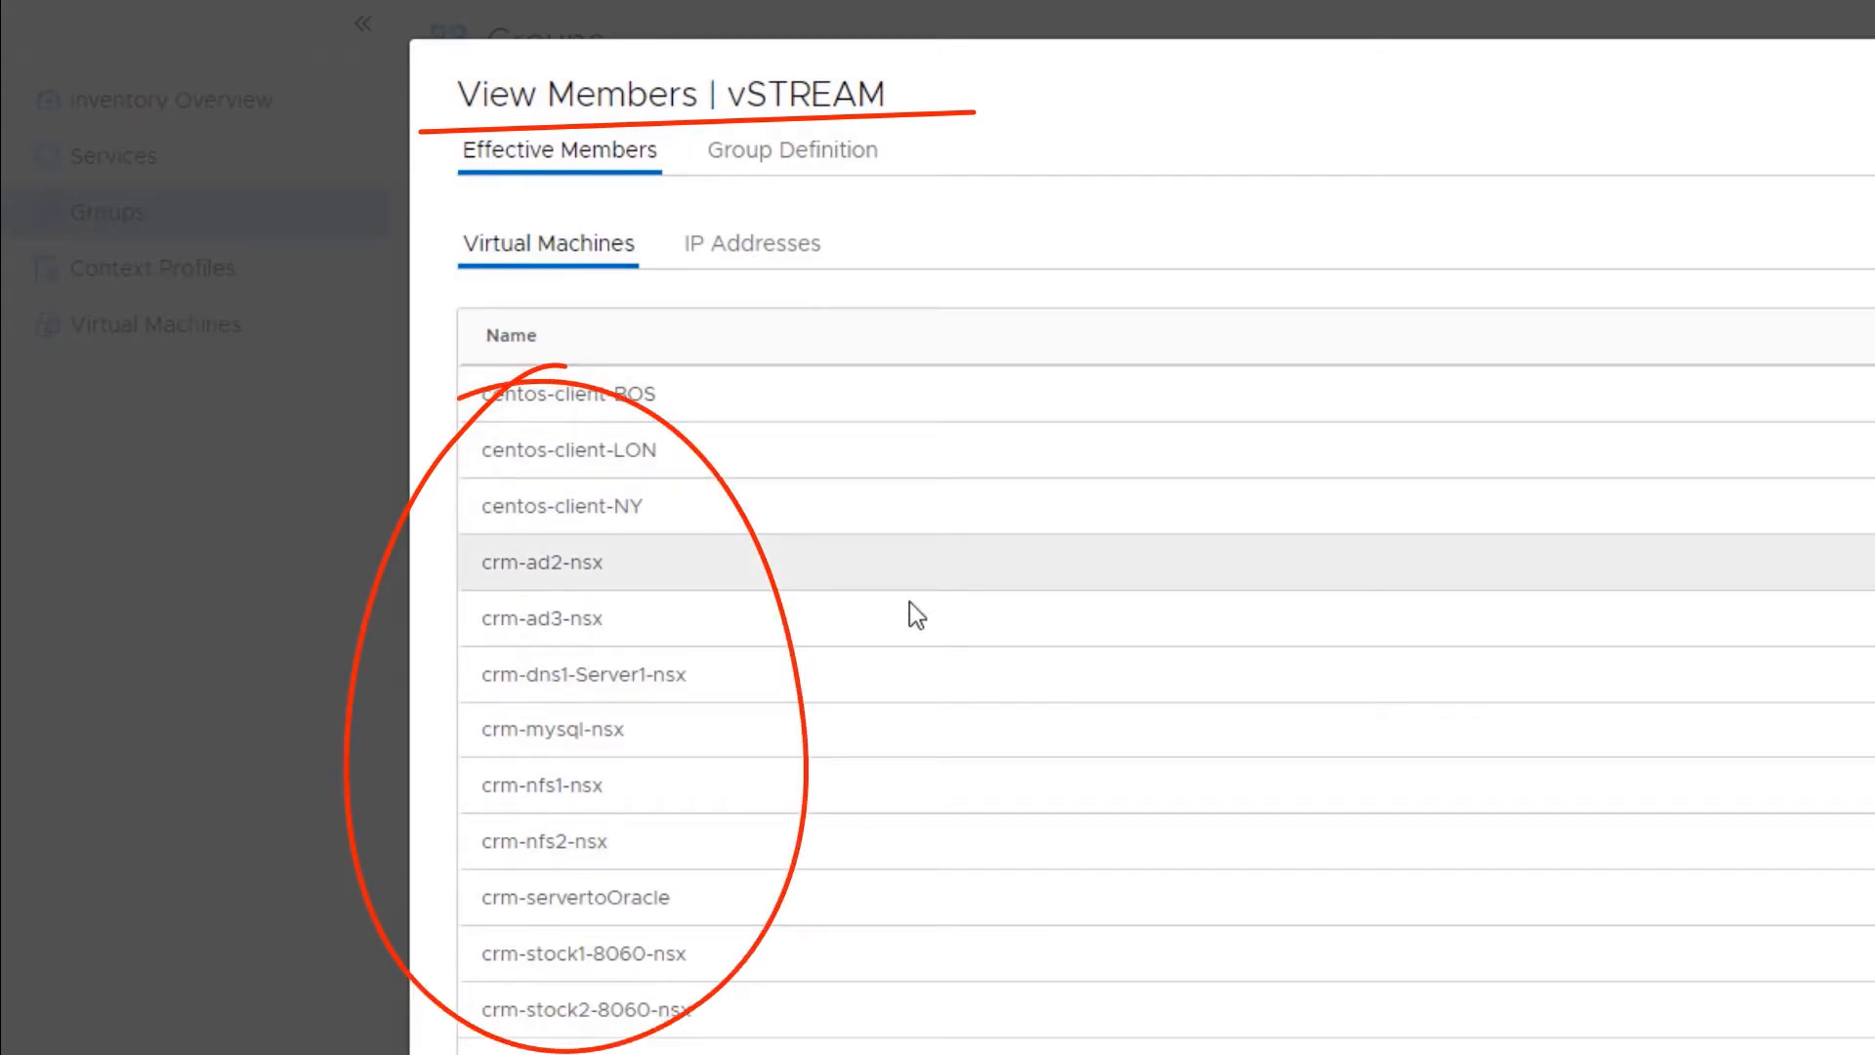
mouse_move(947, 959)
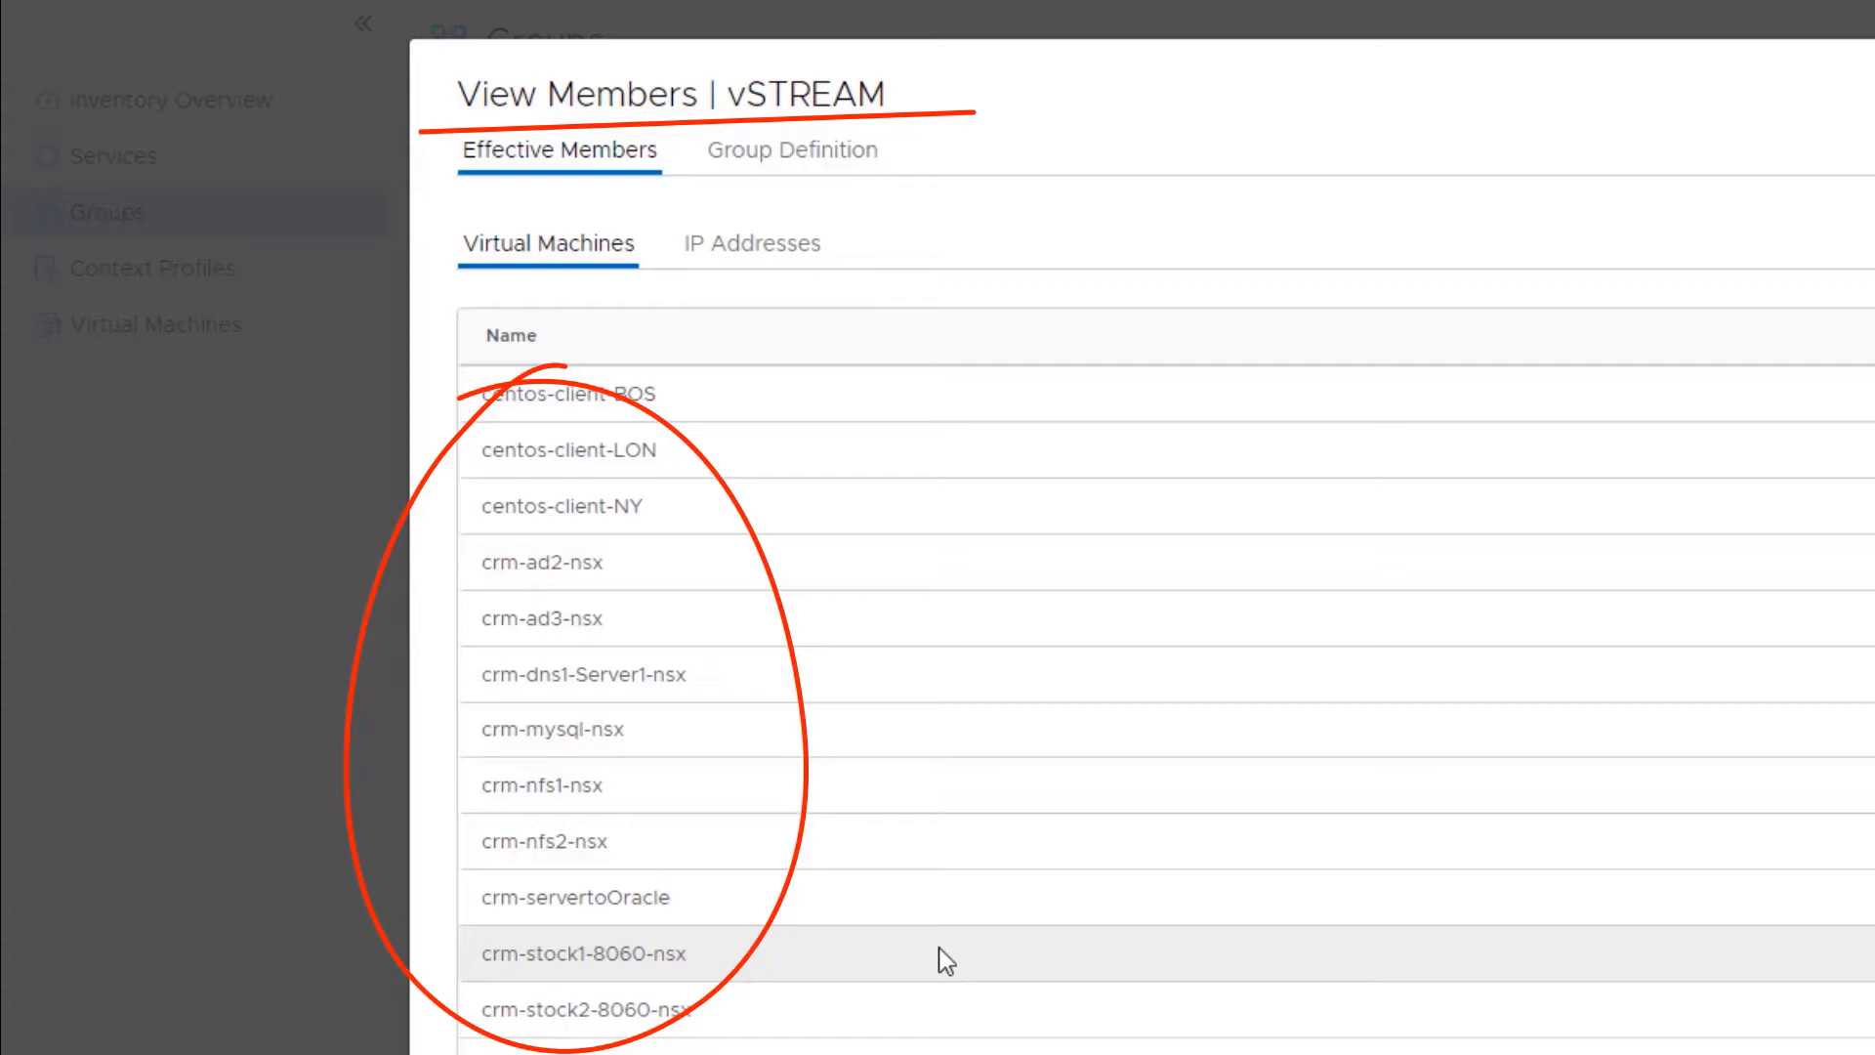
mouse_move(943, 960)
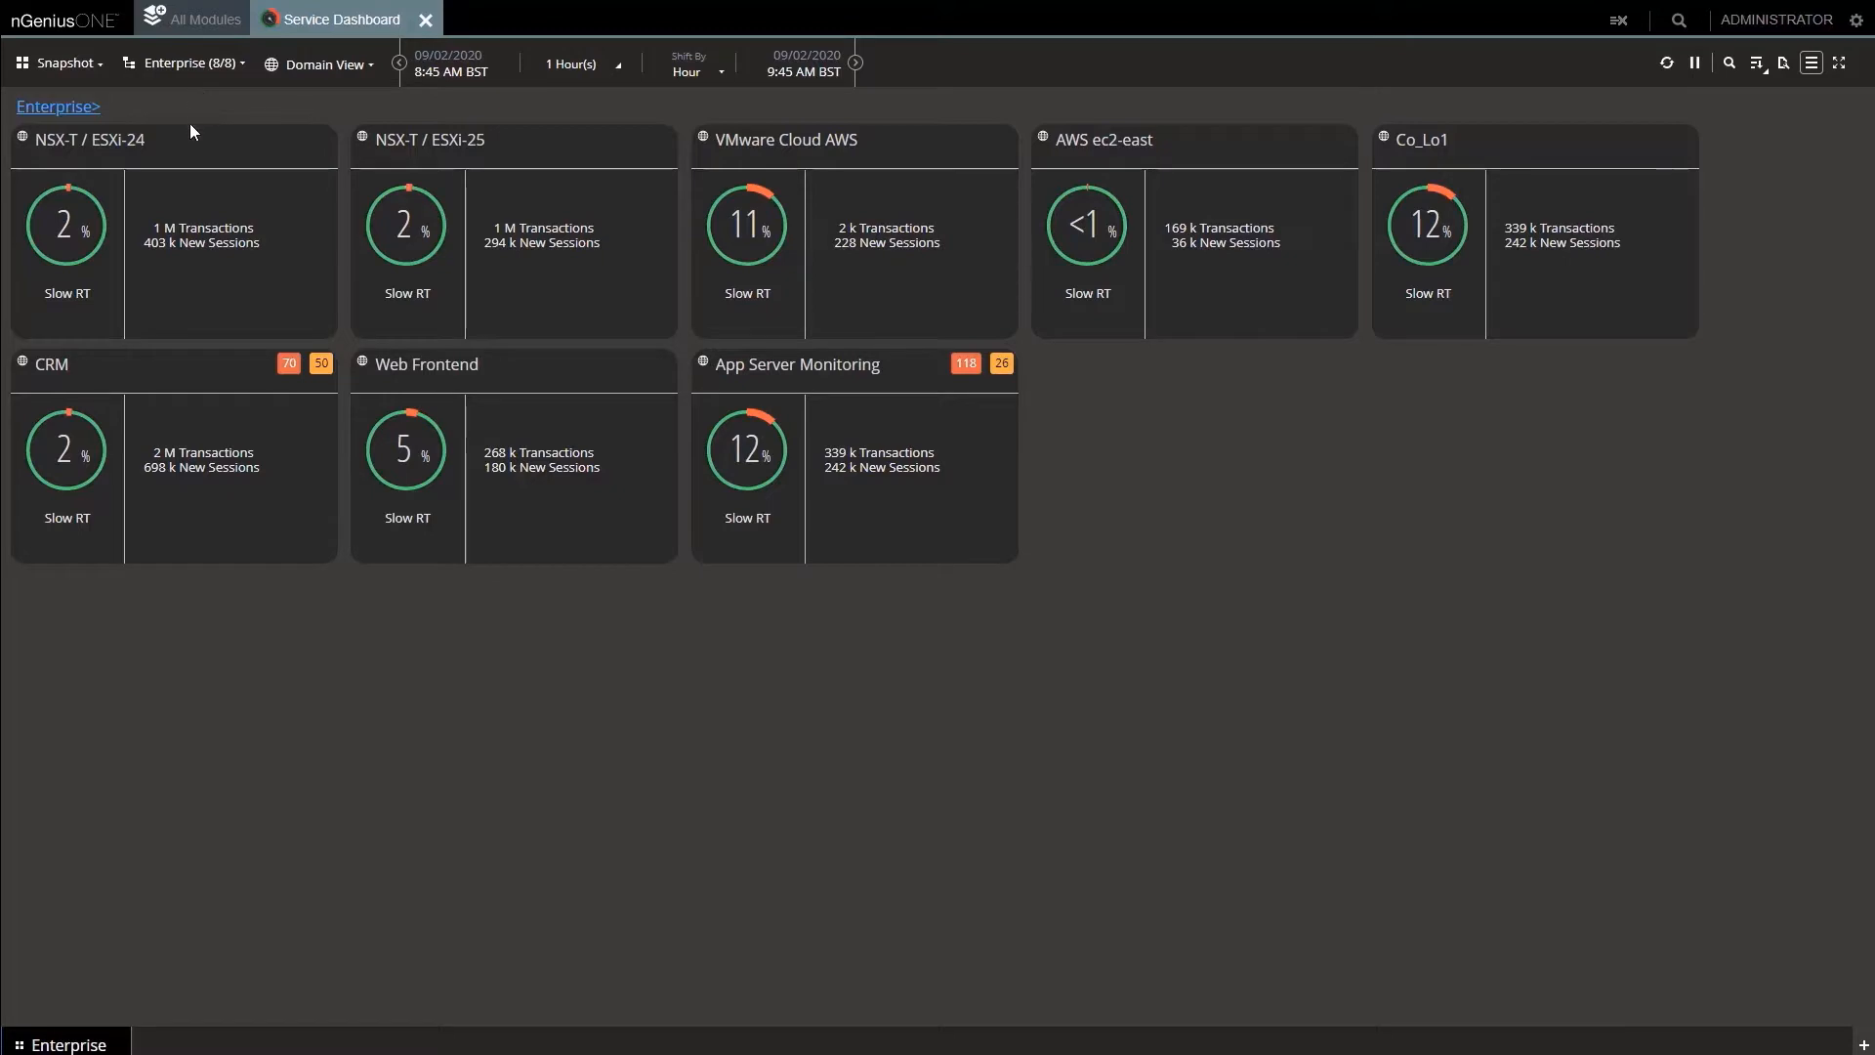
mouse_move(212, 188)
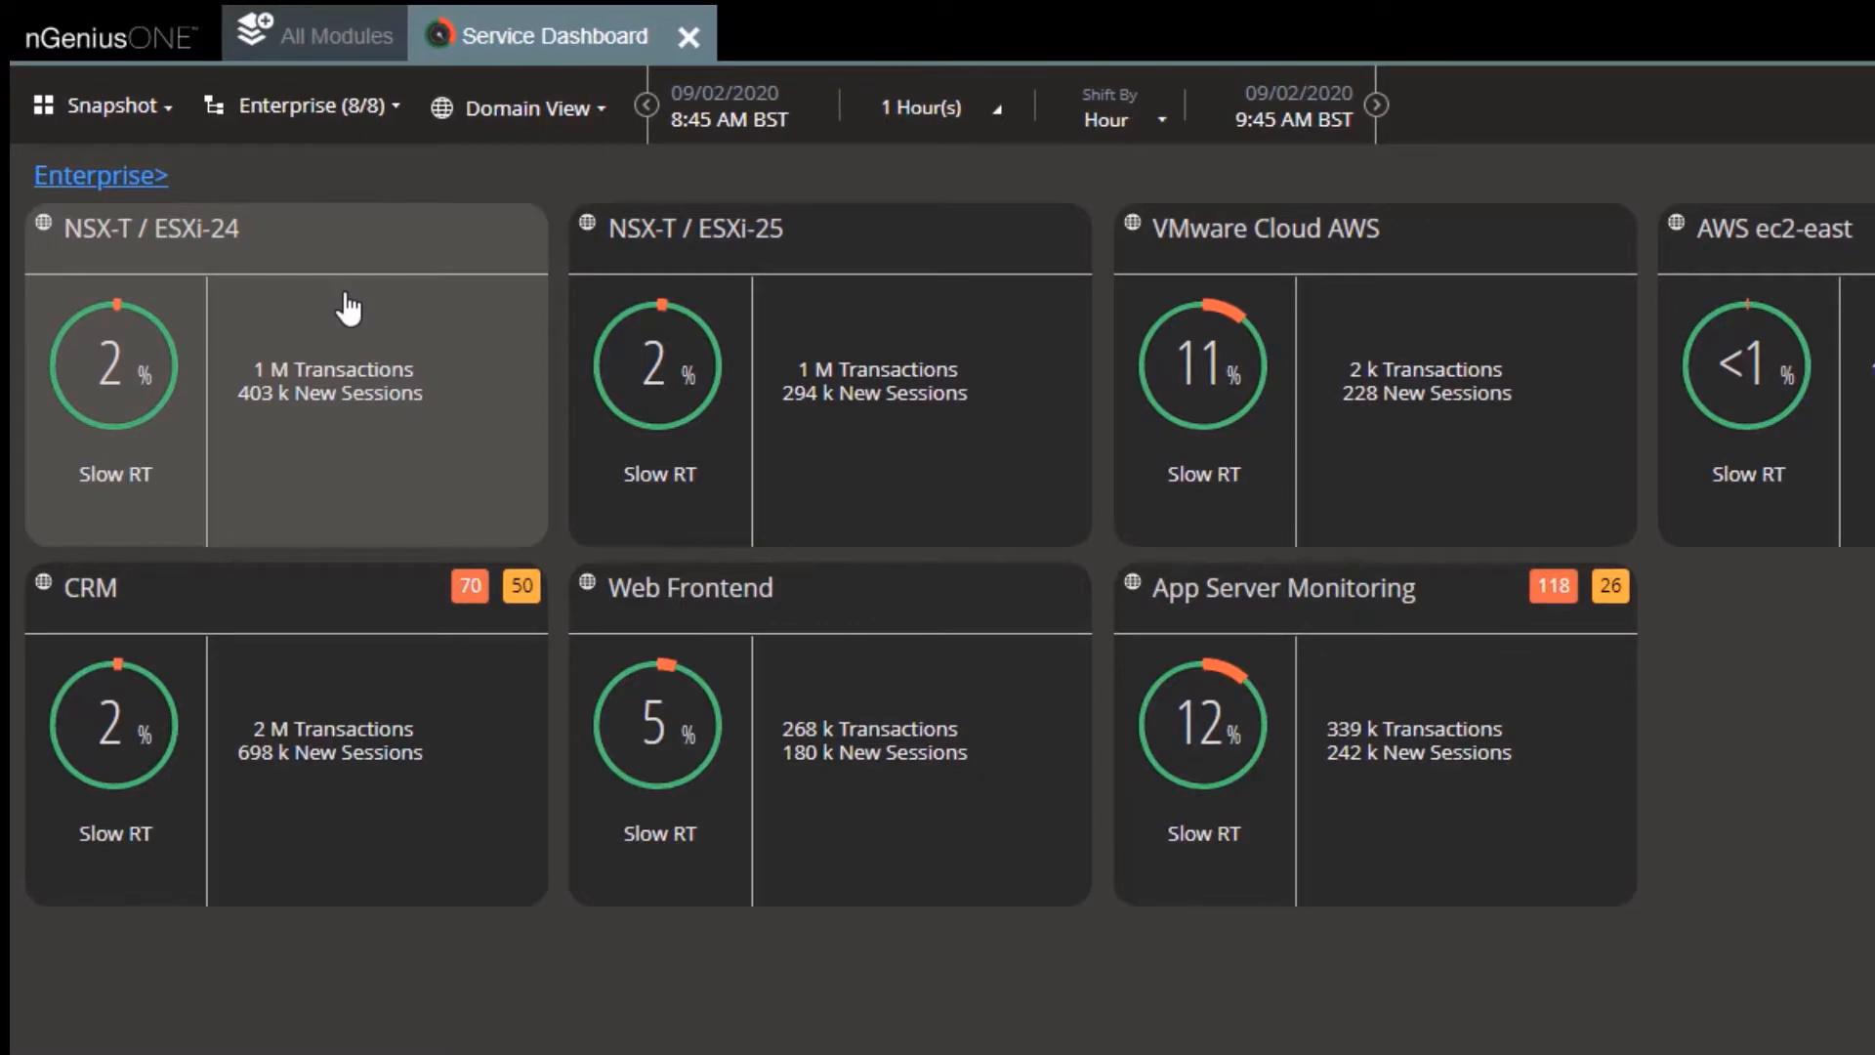
Step: Scroll across the enterprise Service Dashboard's eight domain tiles and slow-response figures
scroll("right", 3)
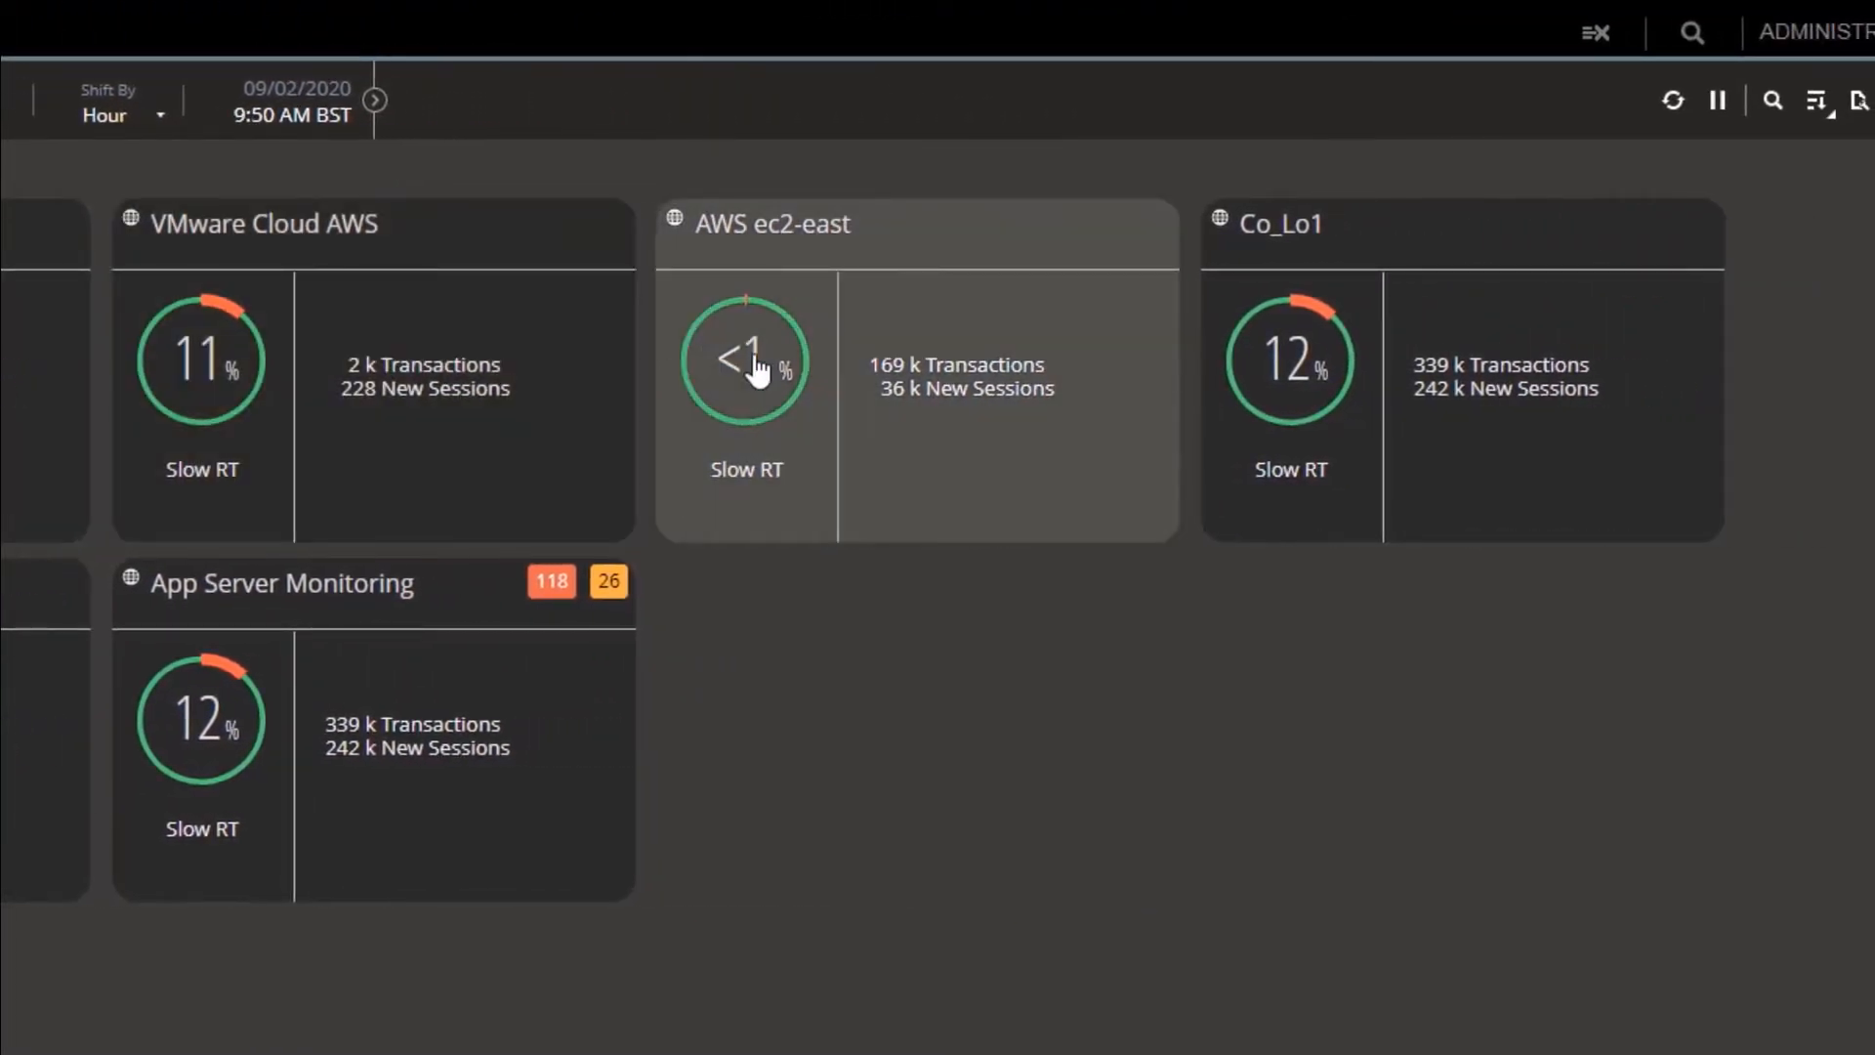
mouse_move(1279, 362)
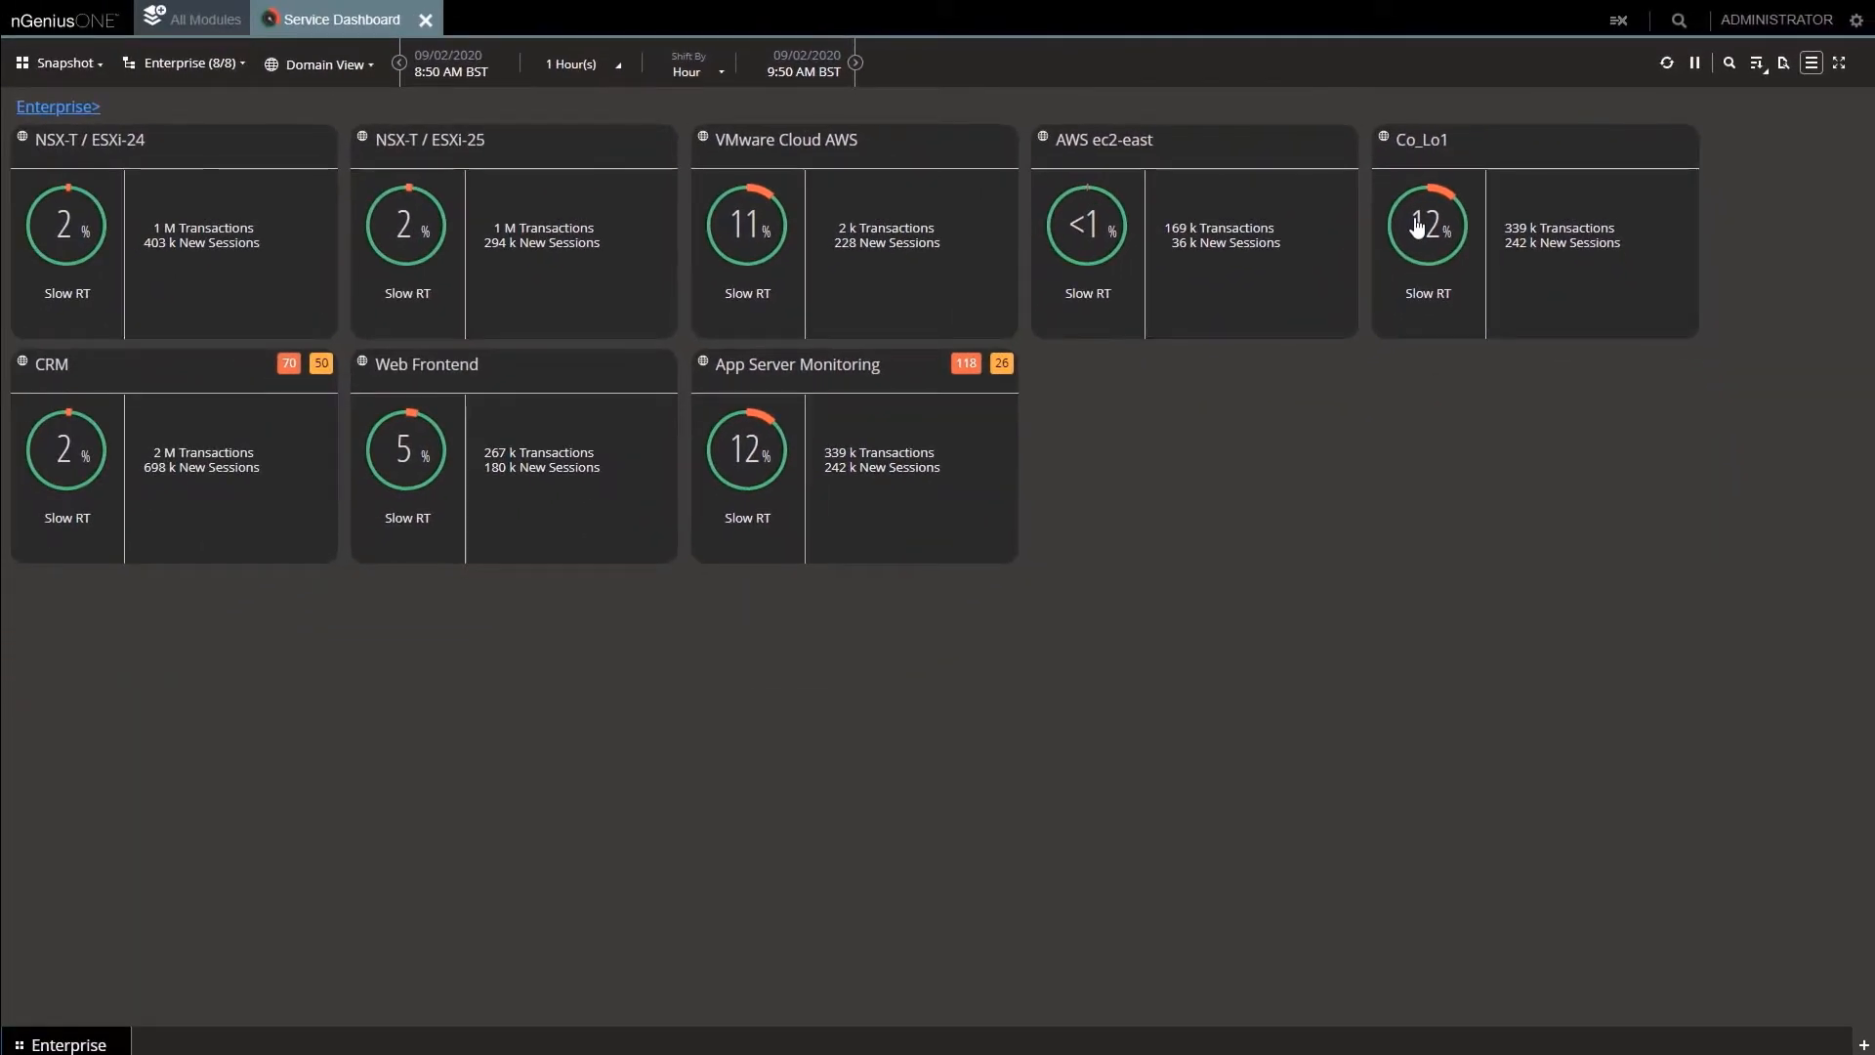
mouse_move(1327, 510)
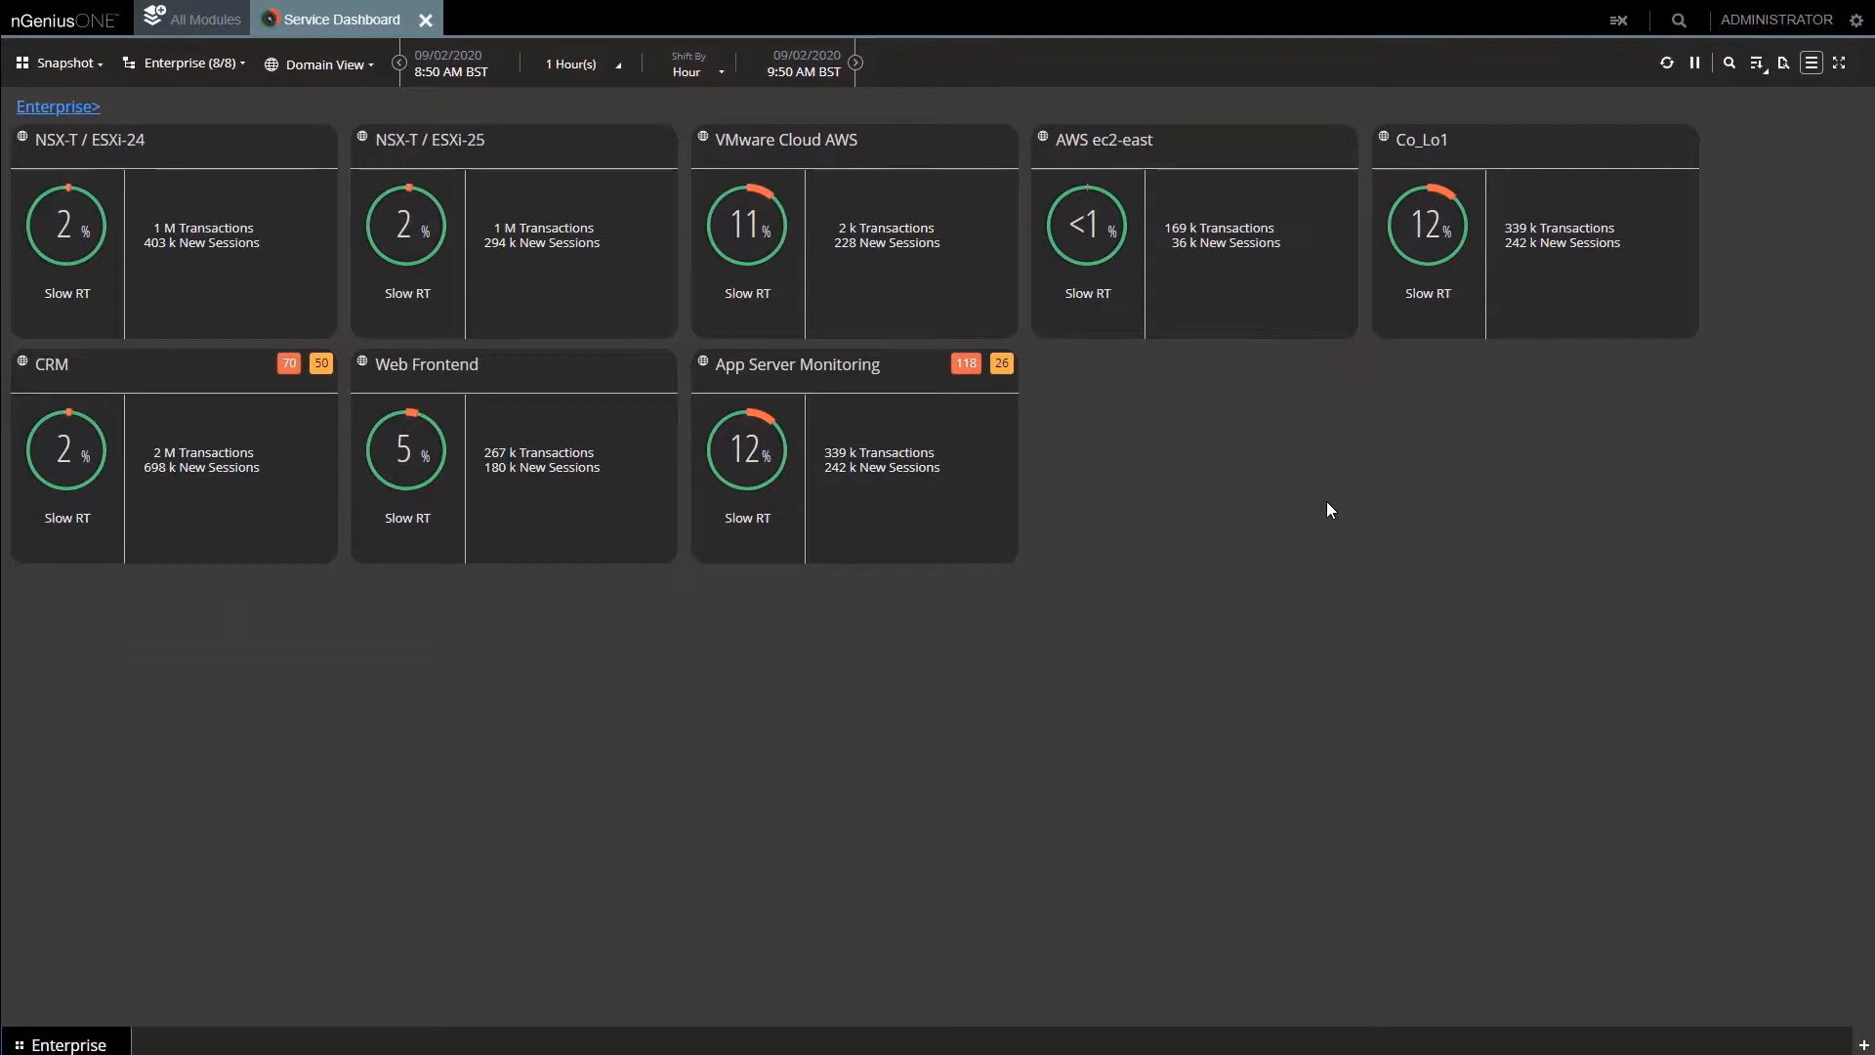
mouse_move(1240, 664)
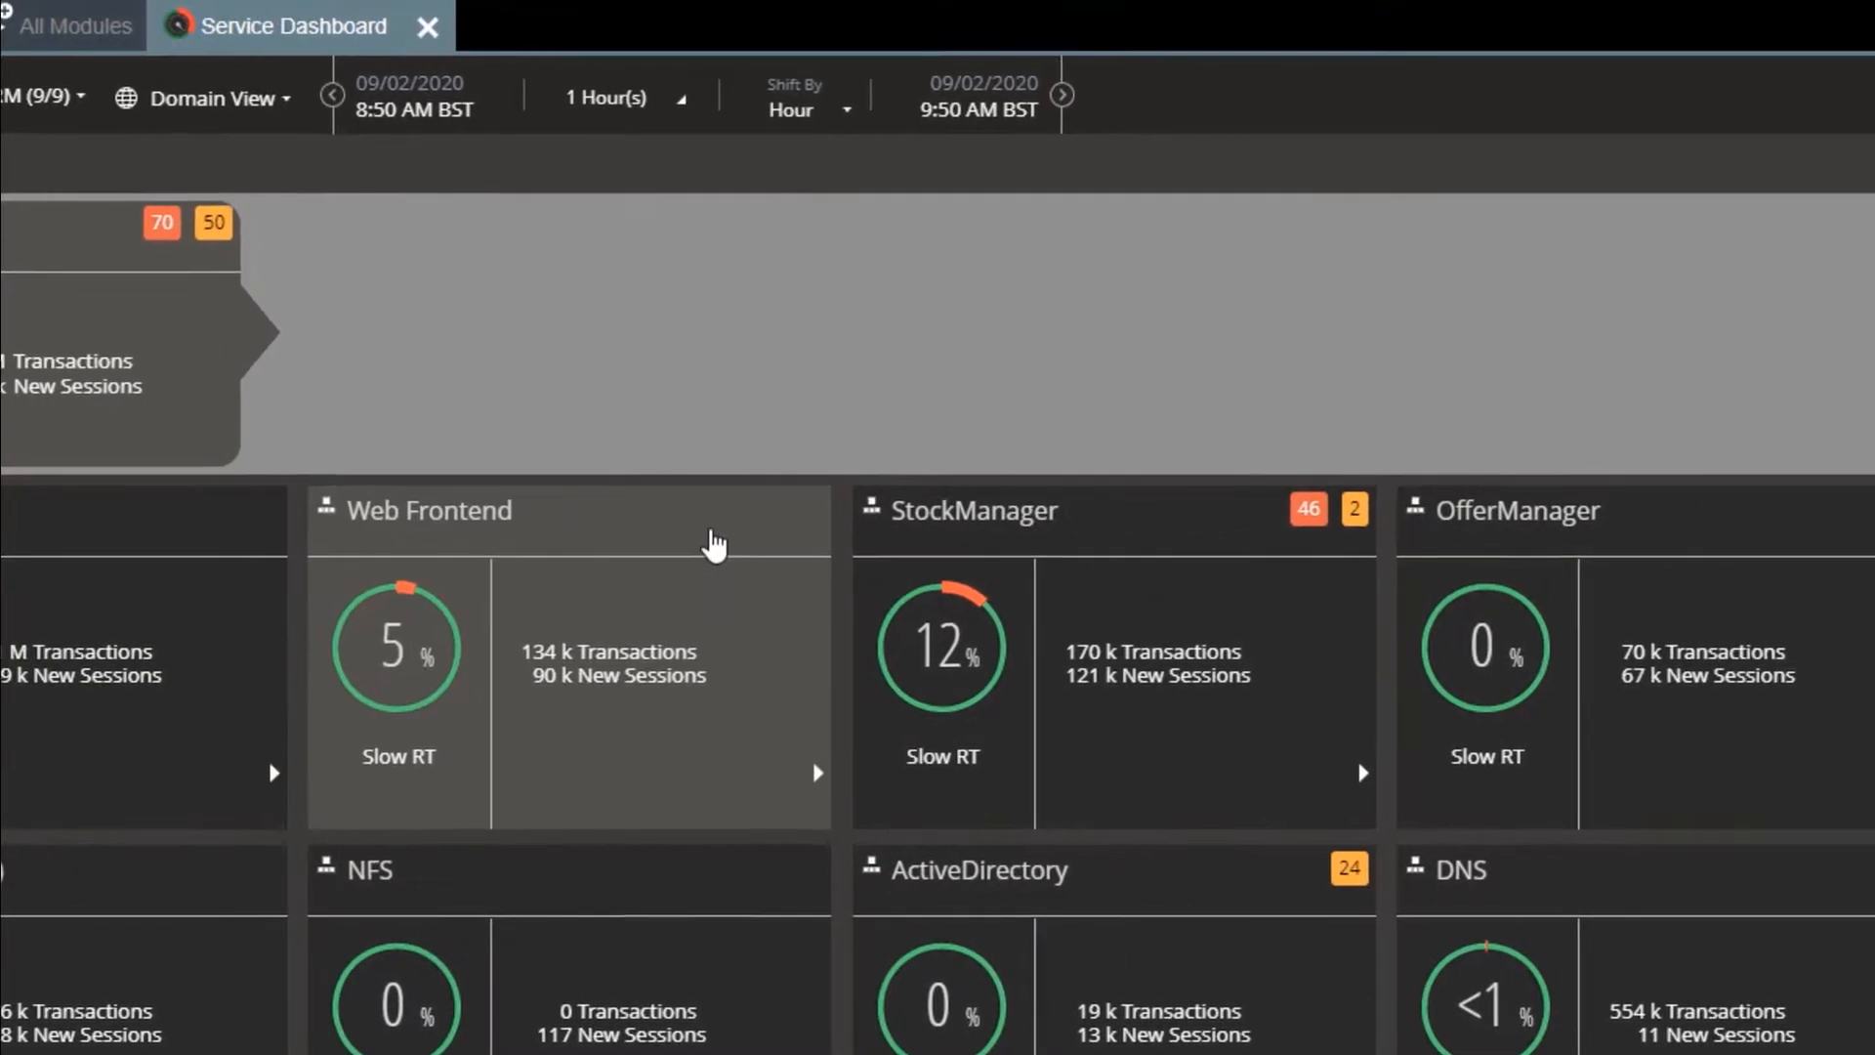
Step: Scroll through the CRM domain's nine service tiles, including StockManager, Oracle and Database
scroll("right", 3)
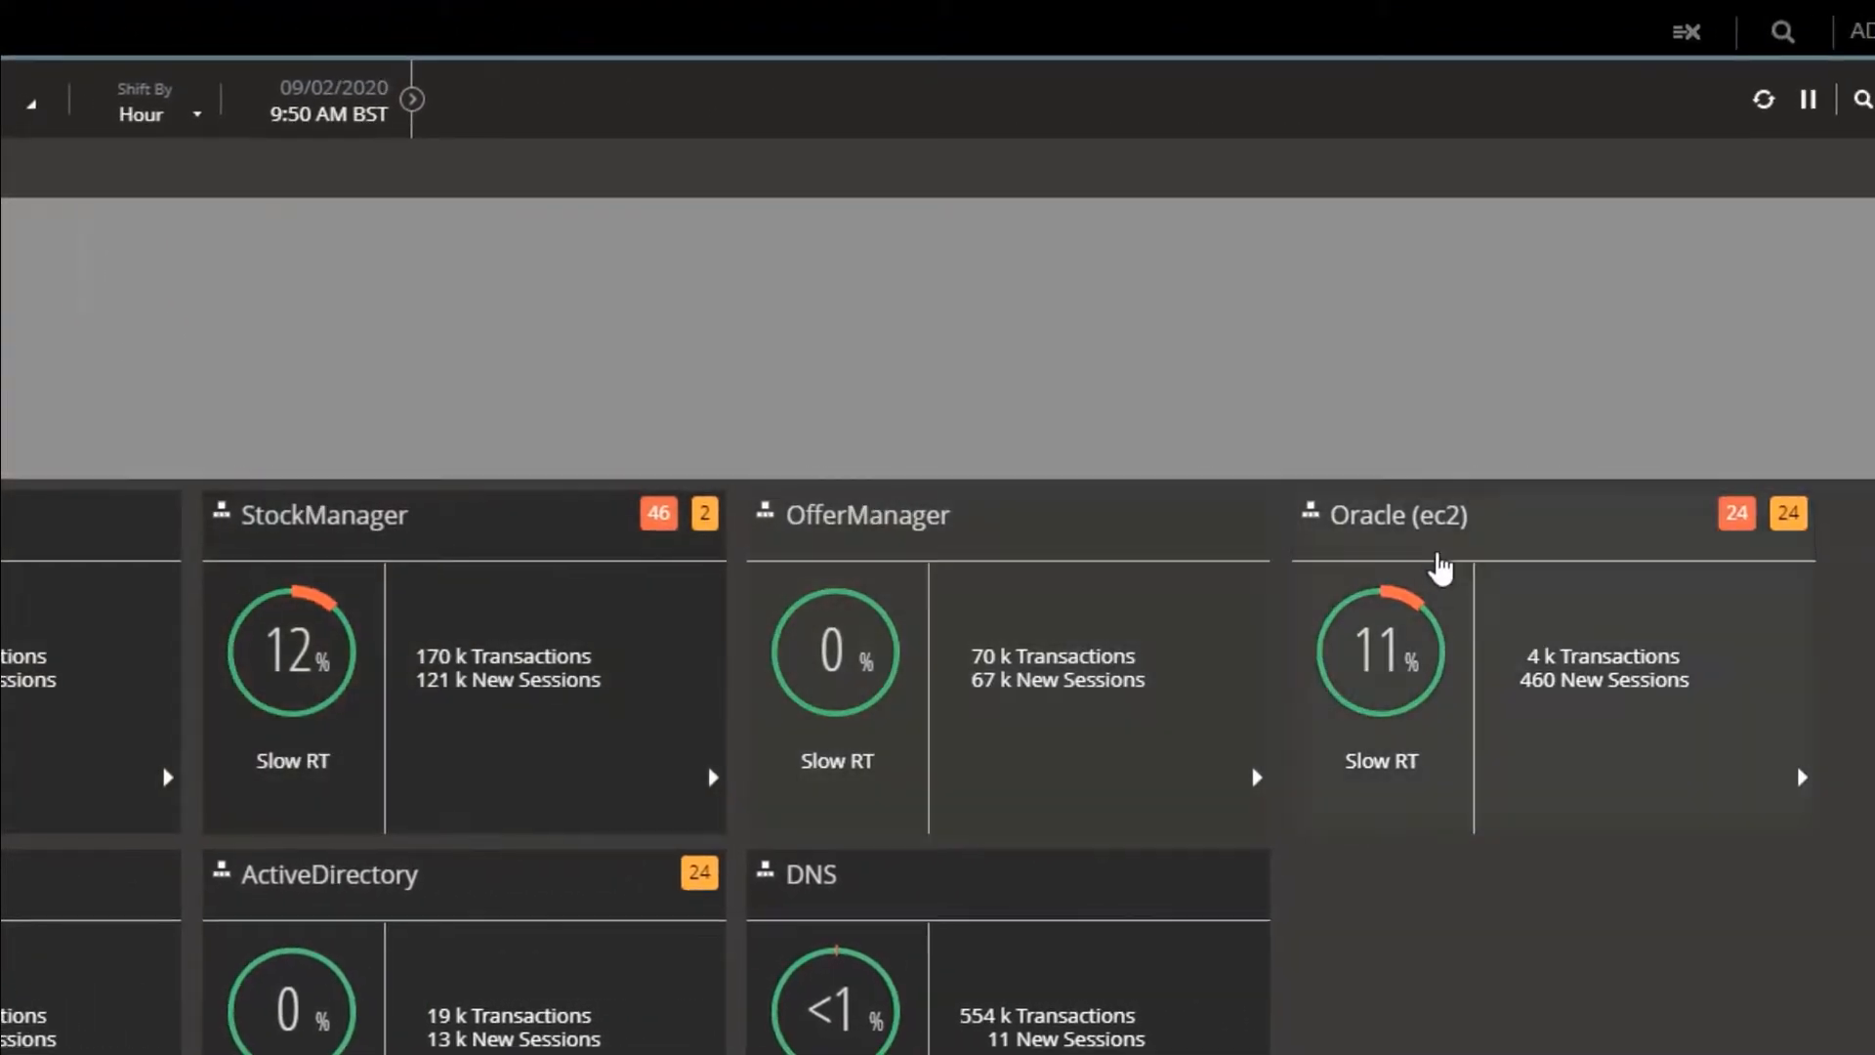
scroll("up", 3)
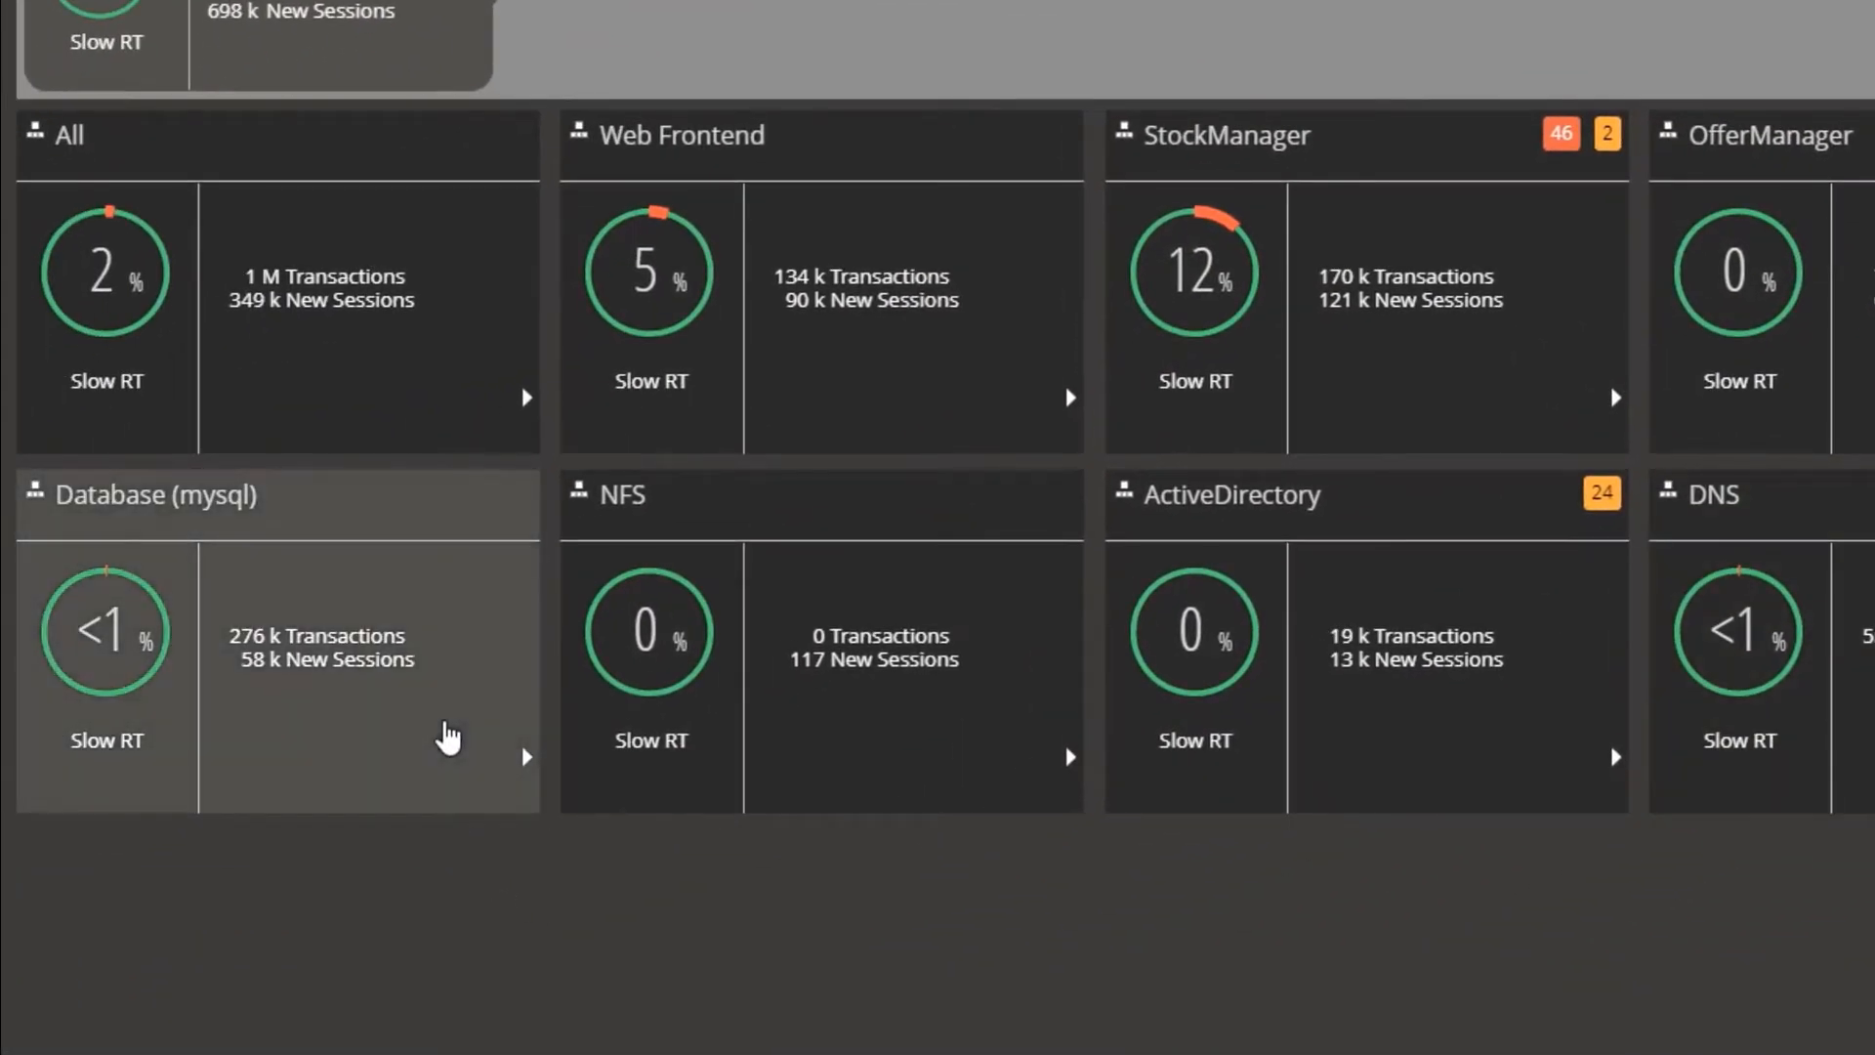
scroll("right", 3)
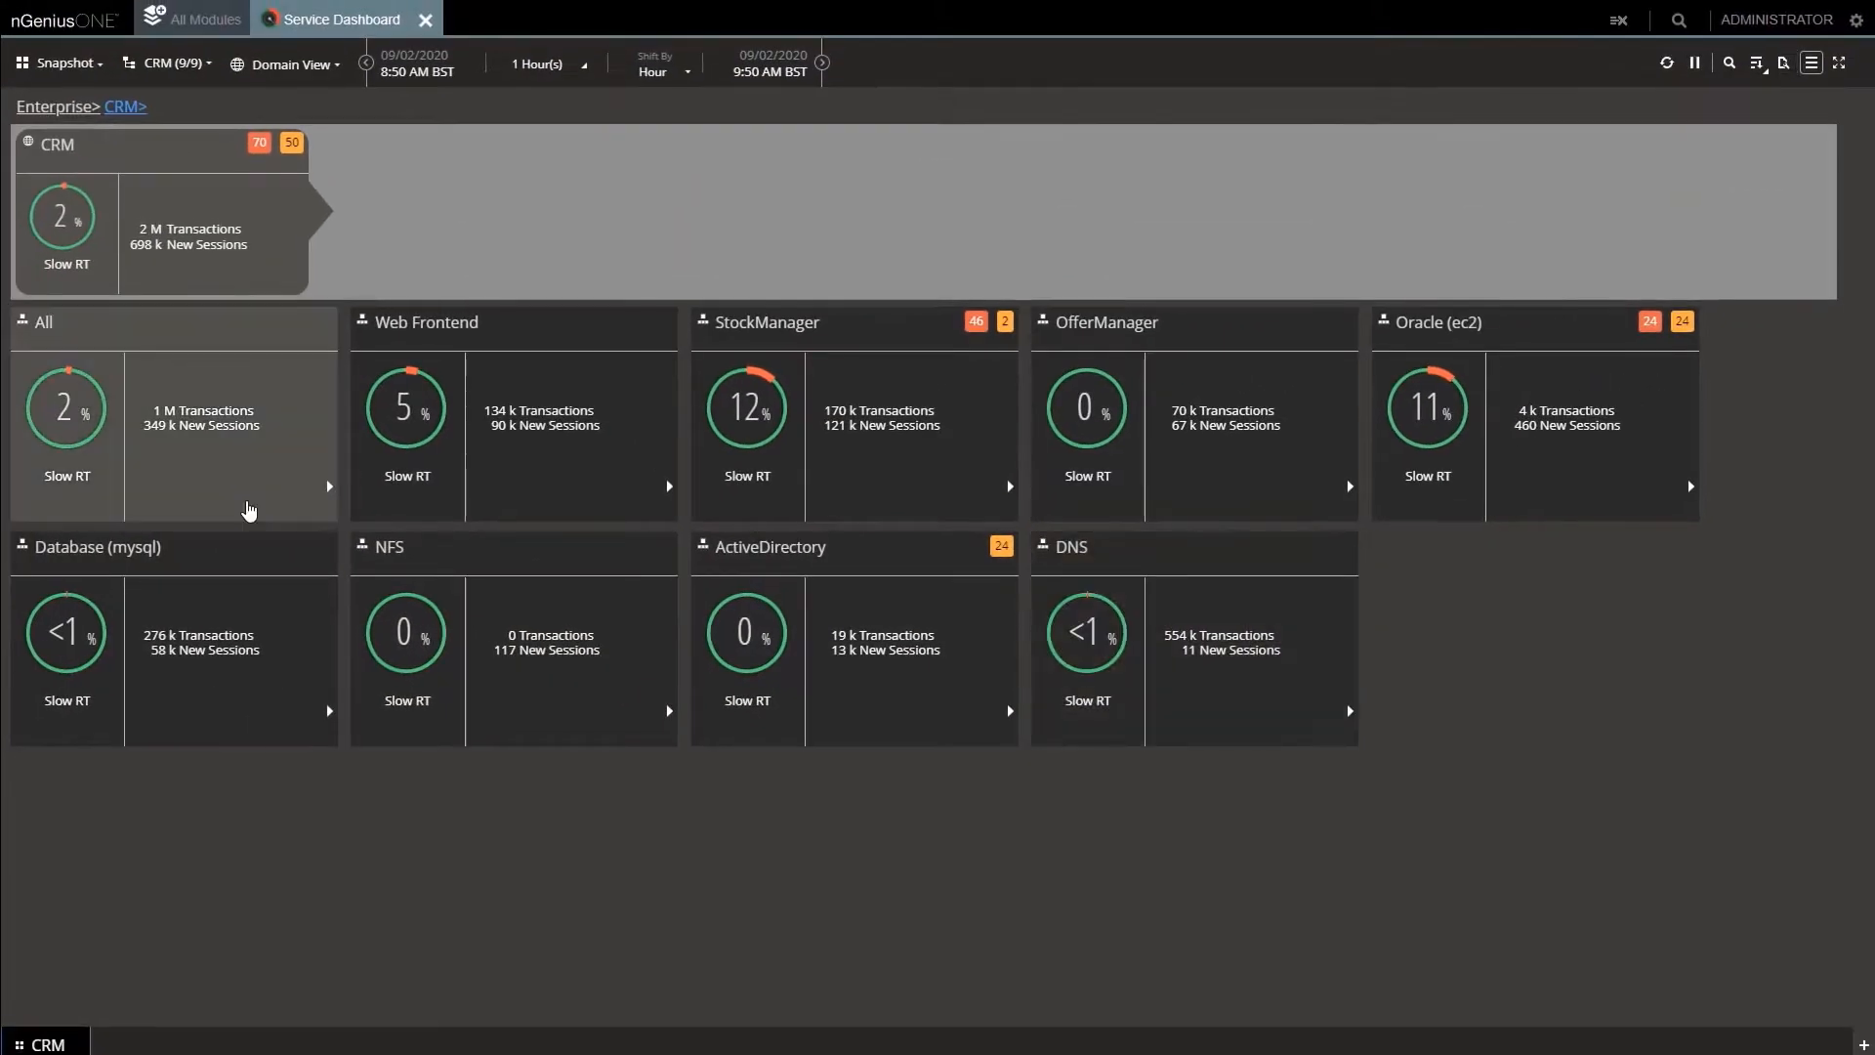
mouse_move(1786, 81)
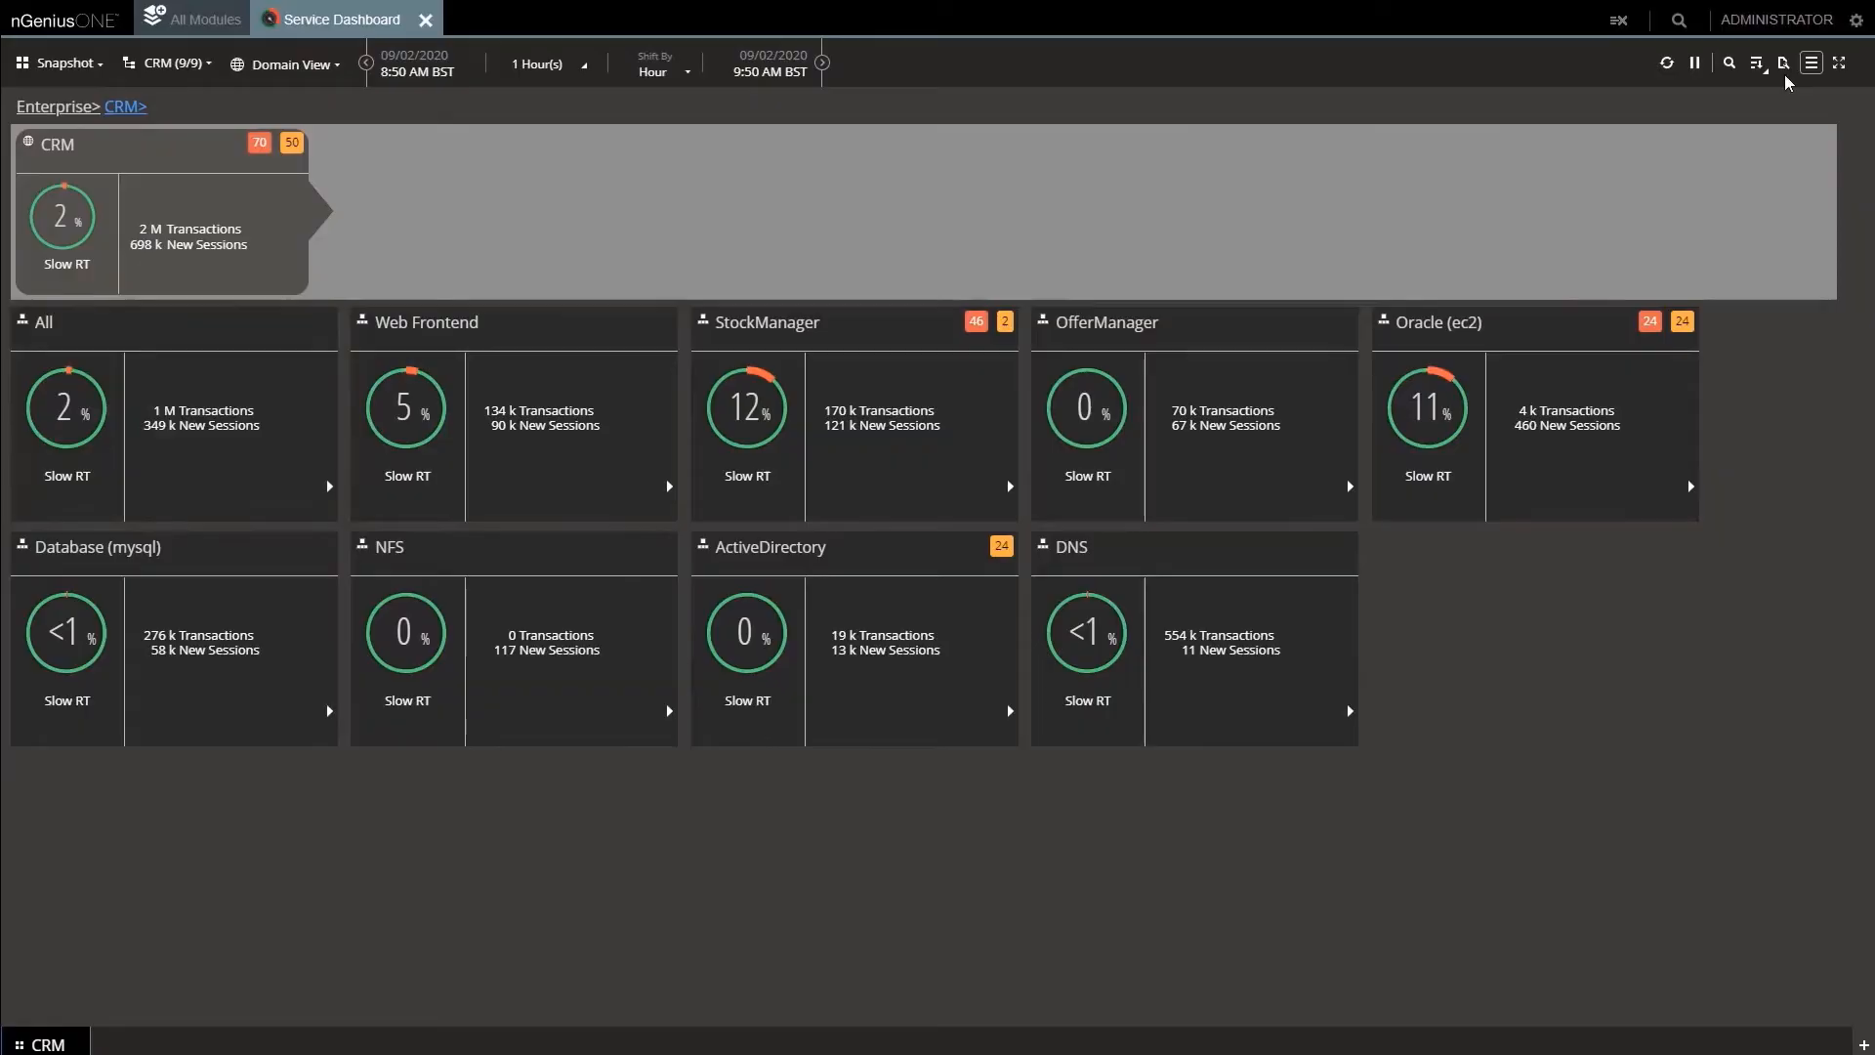
Step: Check the application service metric settings, with % Slow Response Time as primary
left_click(1779, 64)
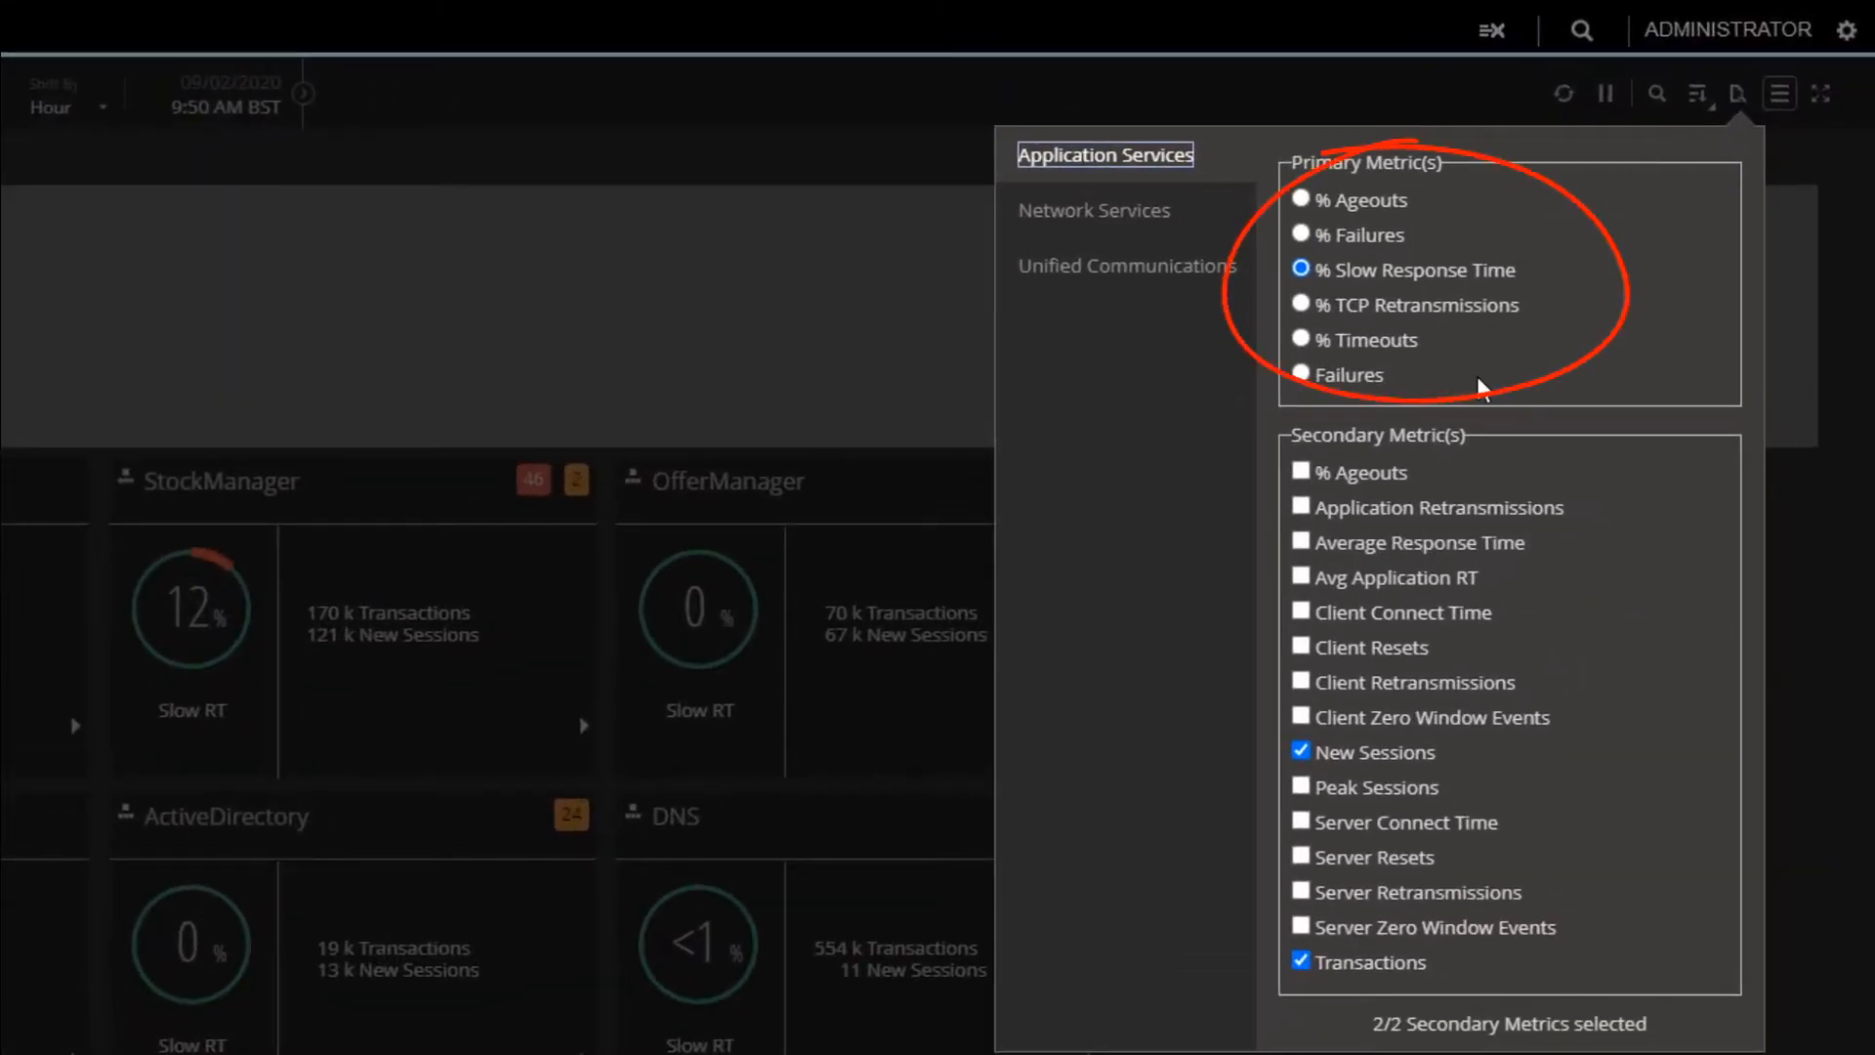
mouse_move(1442, 277)
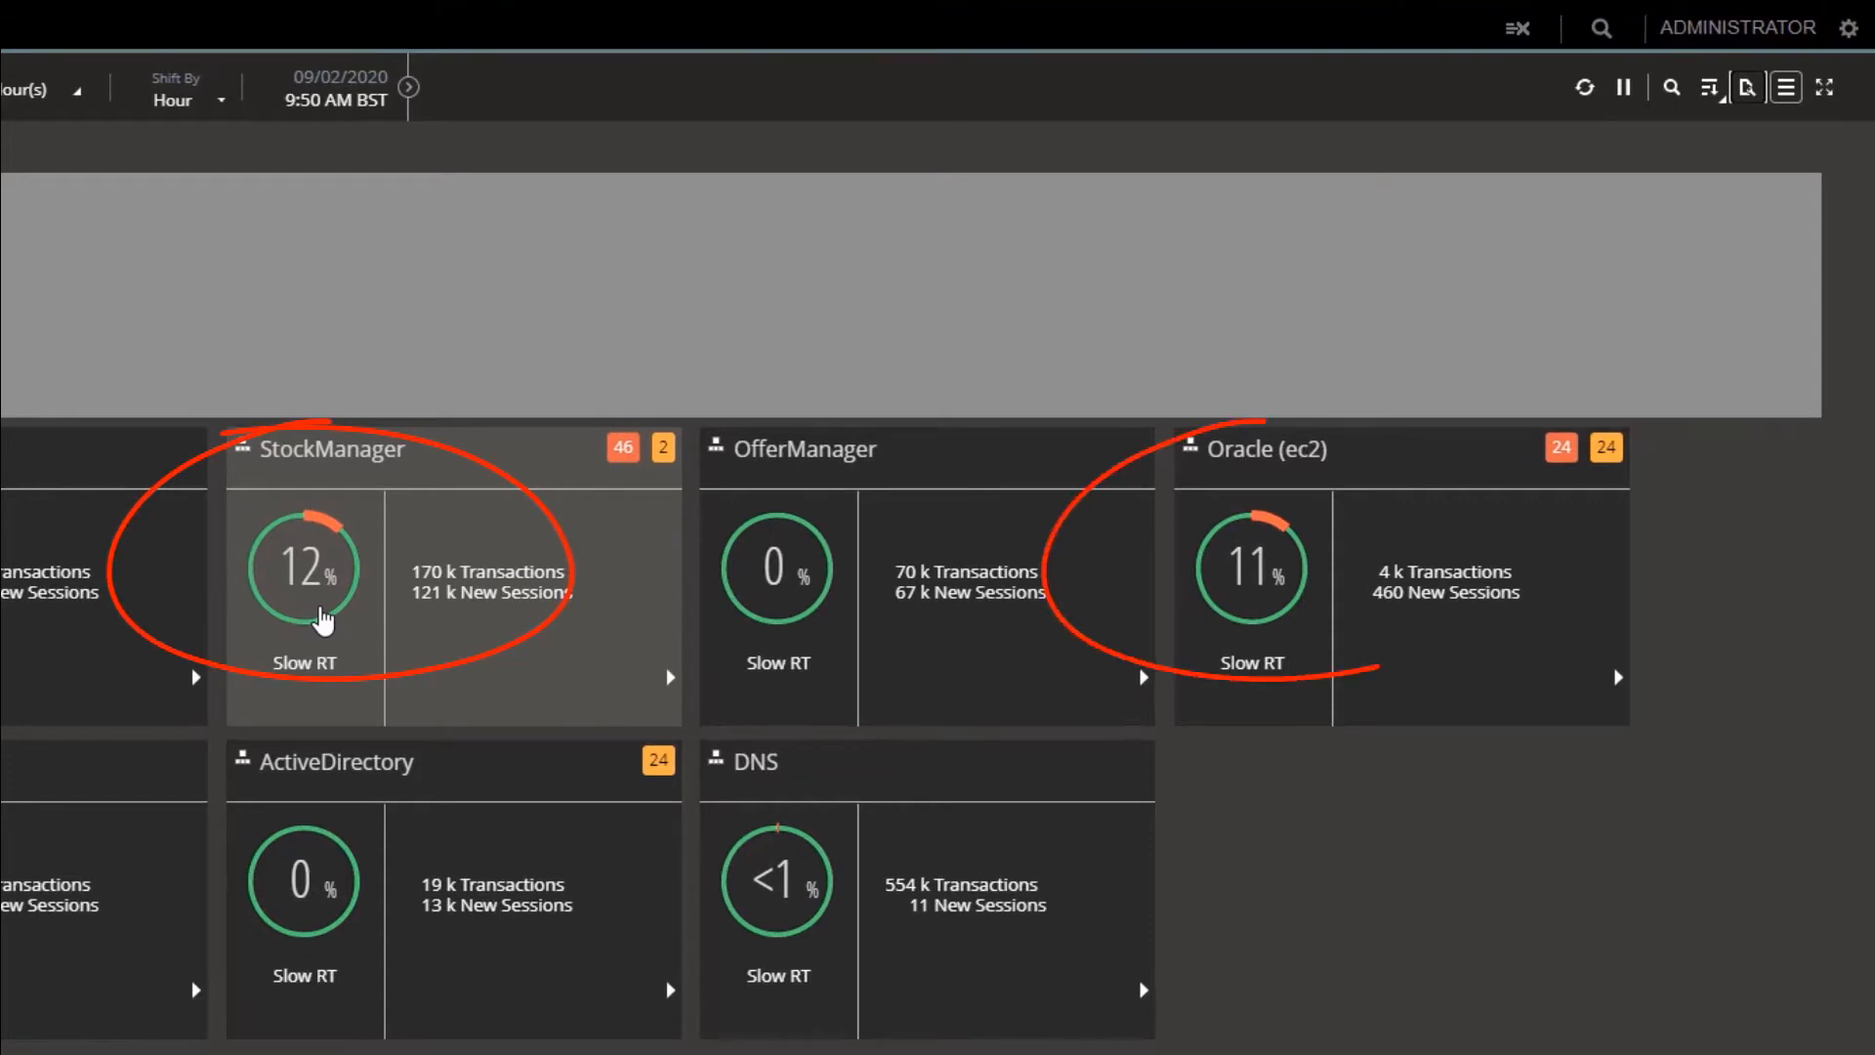
mouse_move(673, 688)
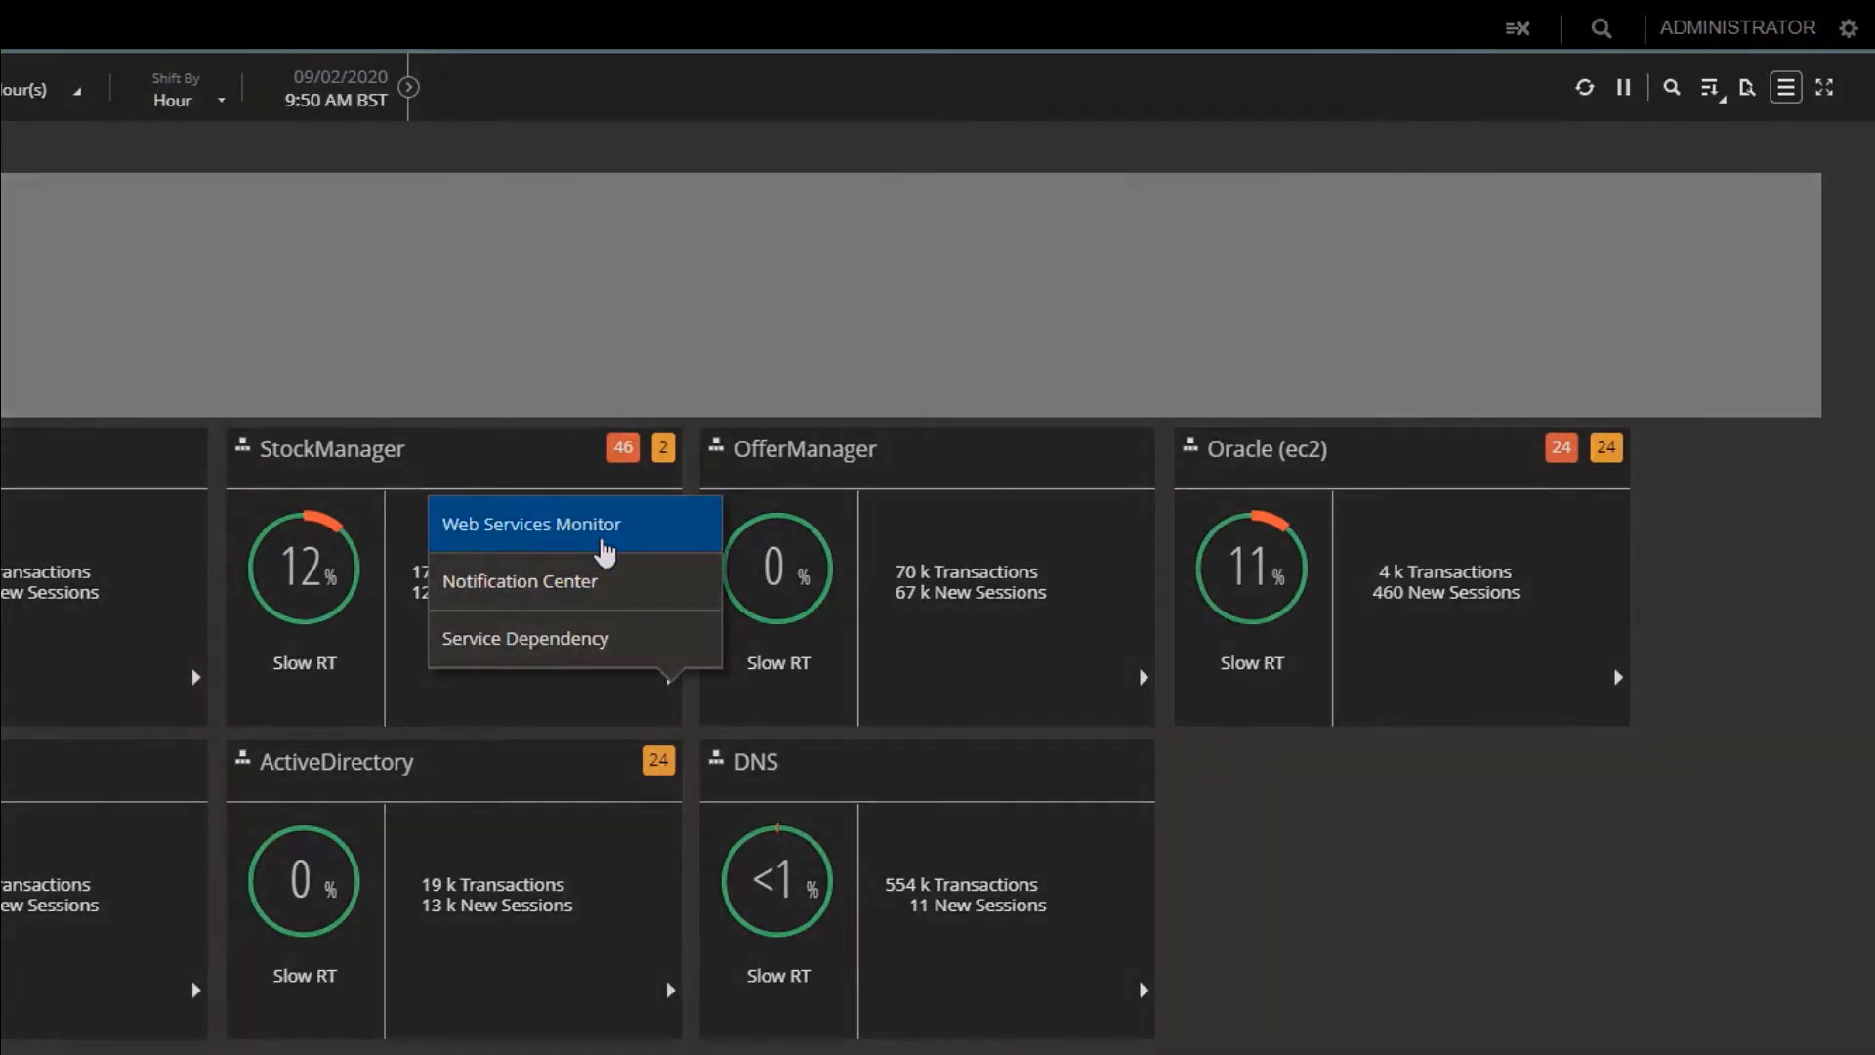
Step: Compare both StockManager servers' Avg RT, then select stockm2.nettscoutt.com for its charts
left_click(531, 523)
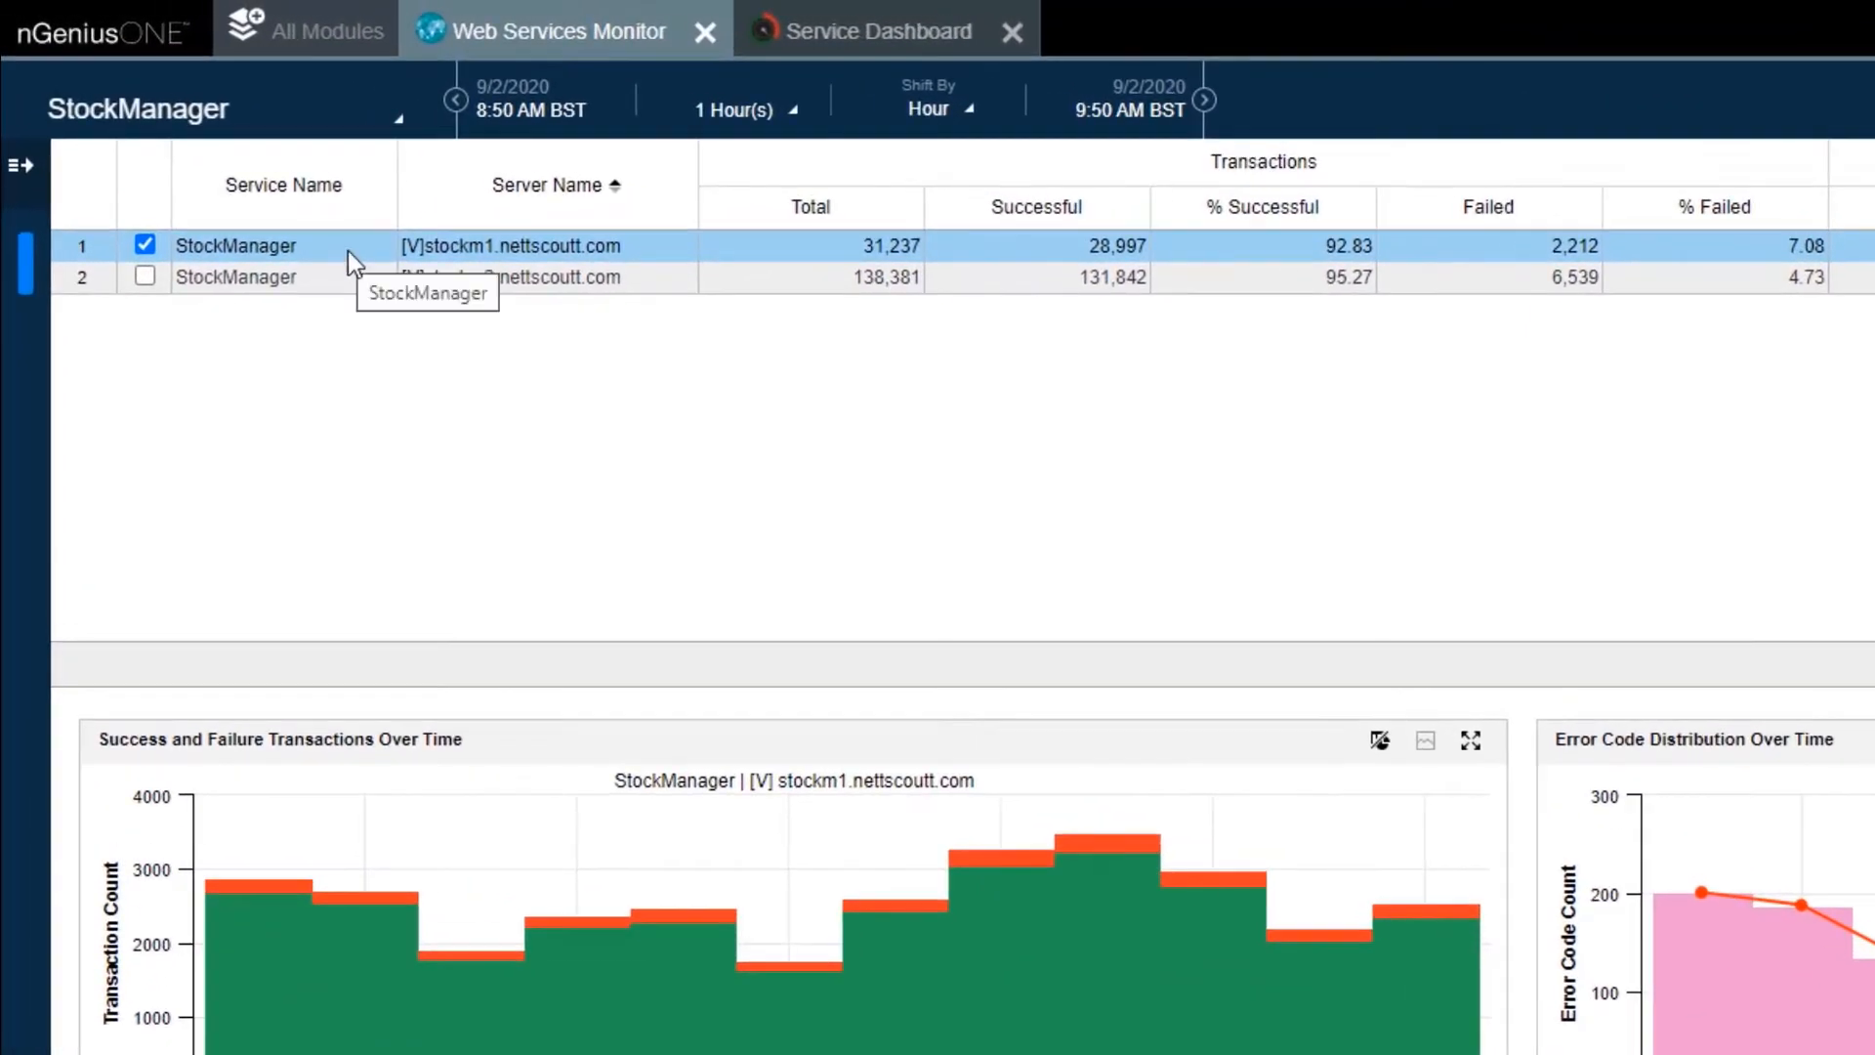
mouse_move(490, 283)
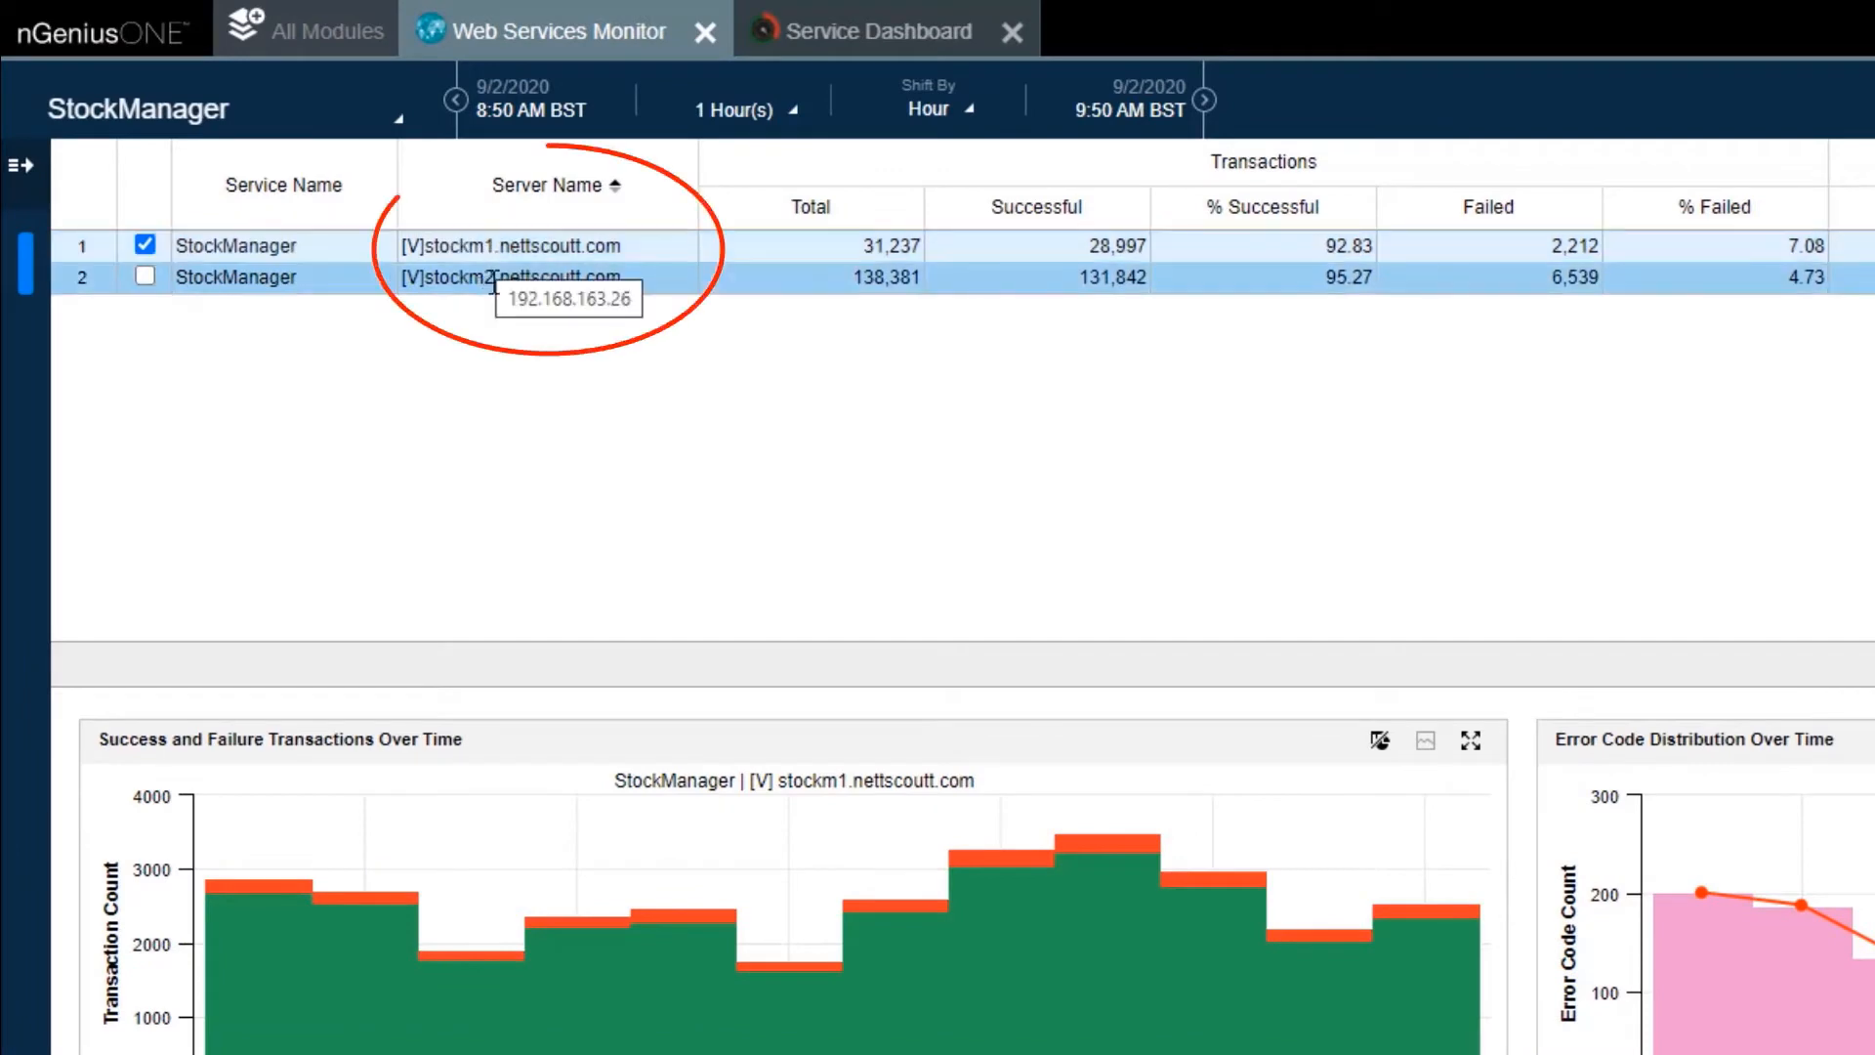
mouse_move(520, 335)
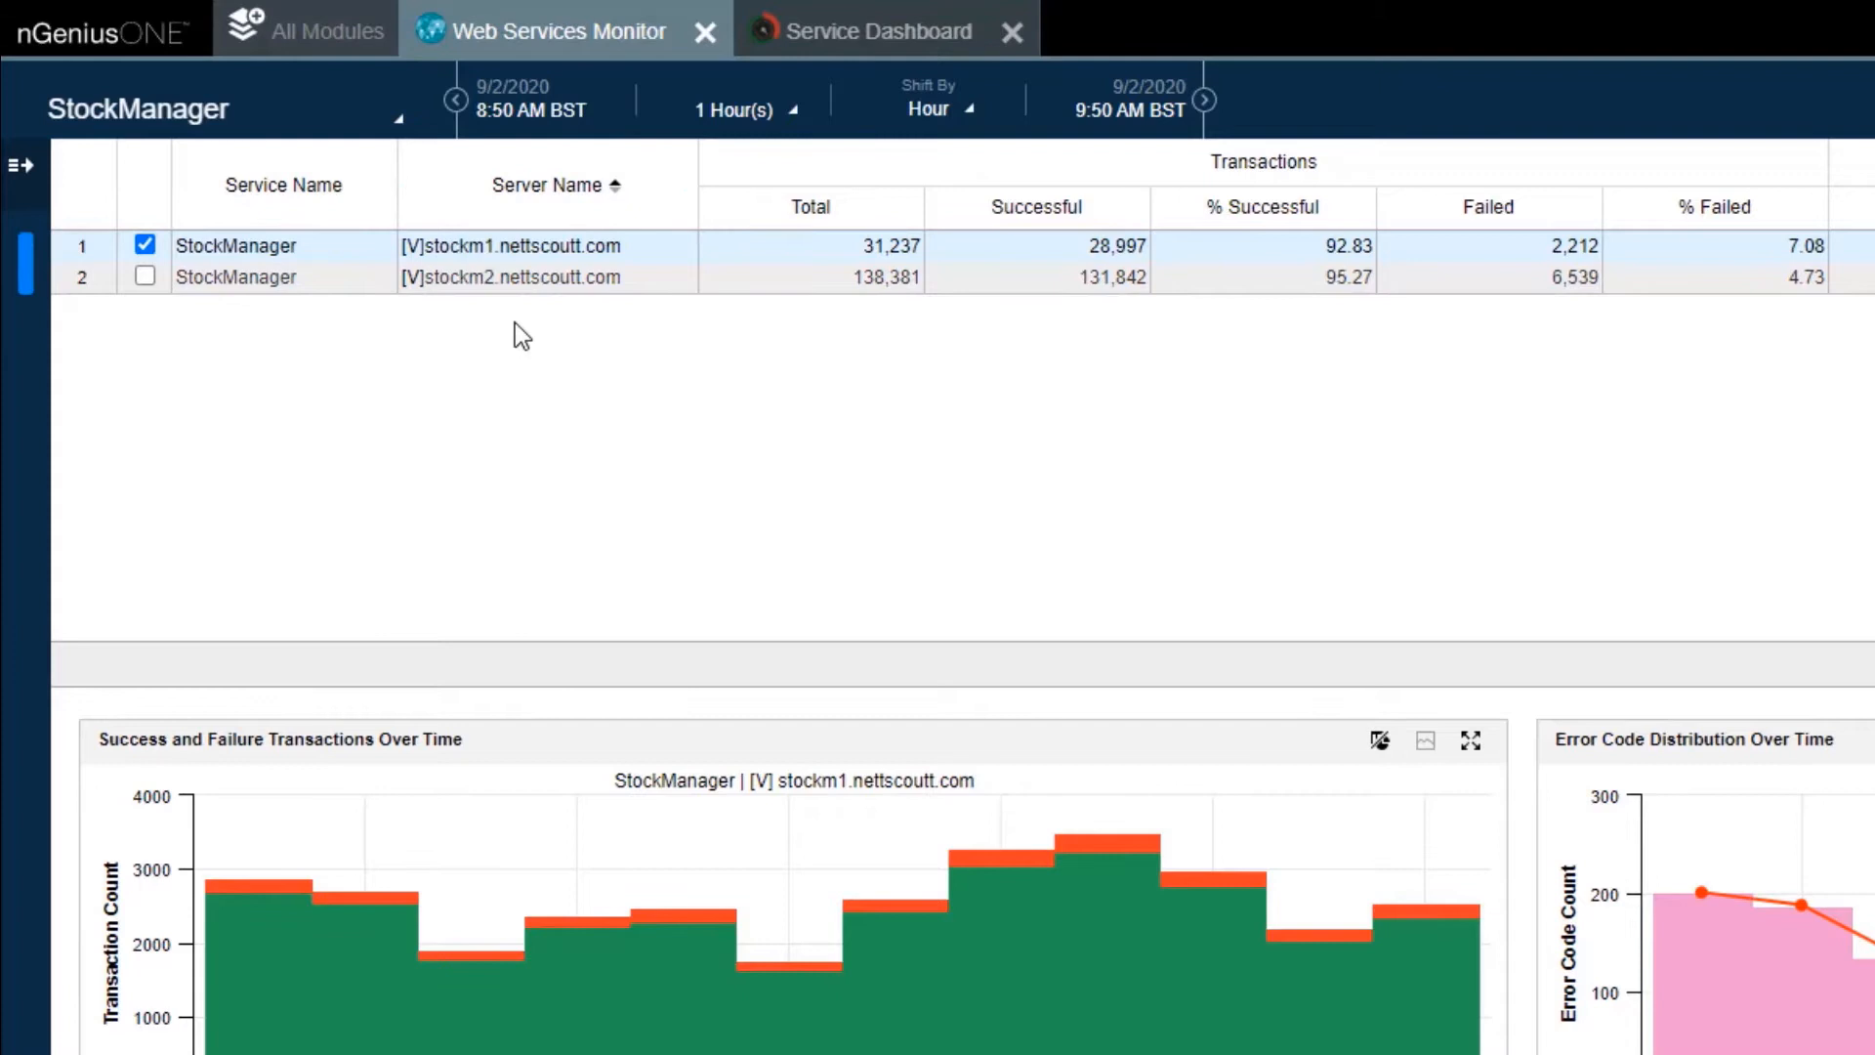
mouse_move(1082, 347)
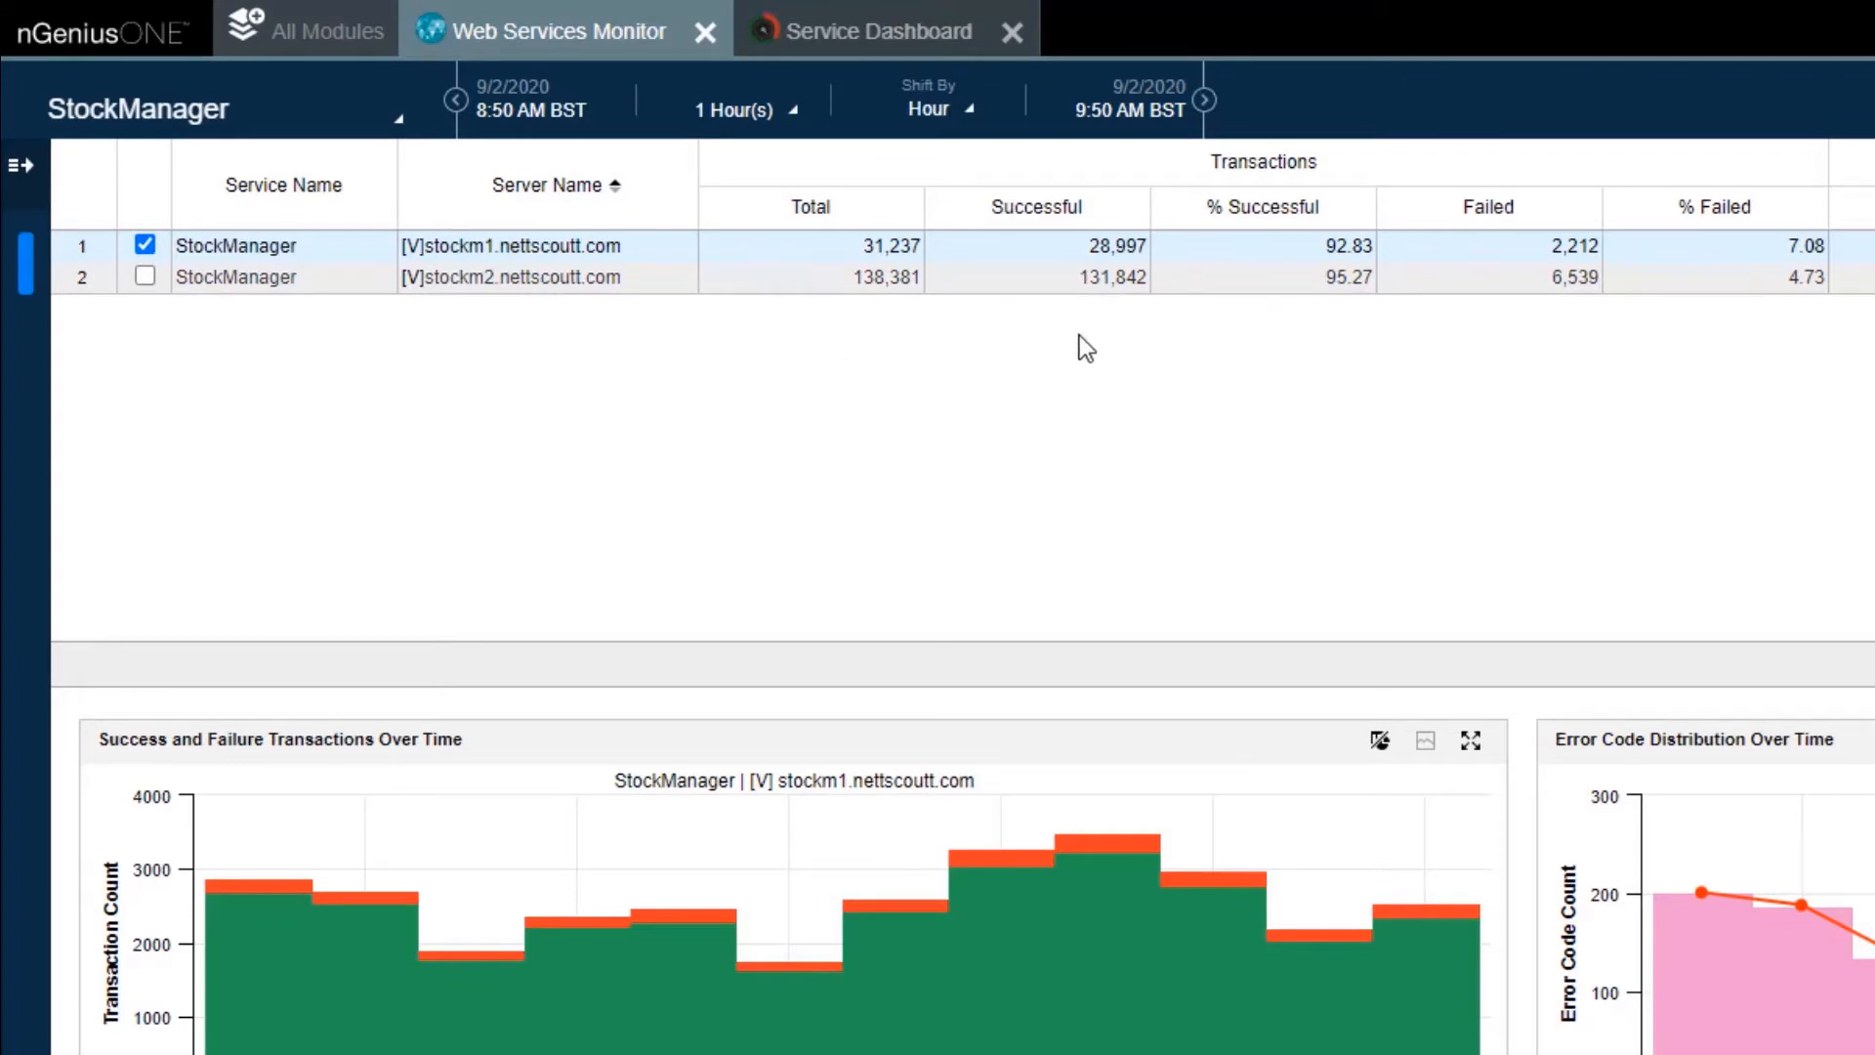
scroll("right", 3)
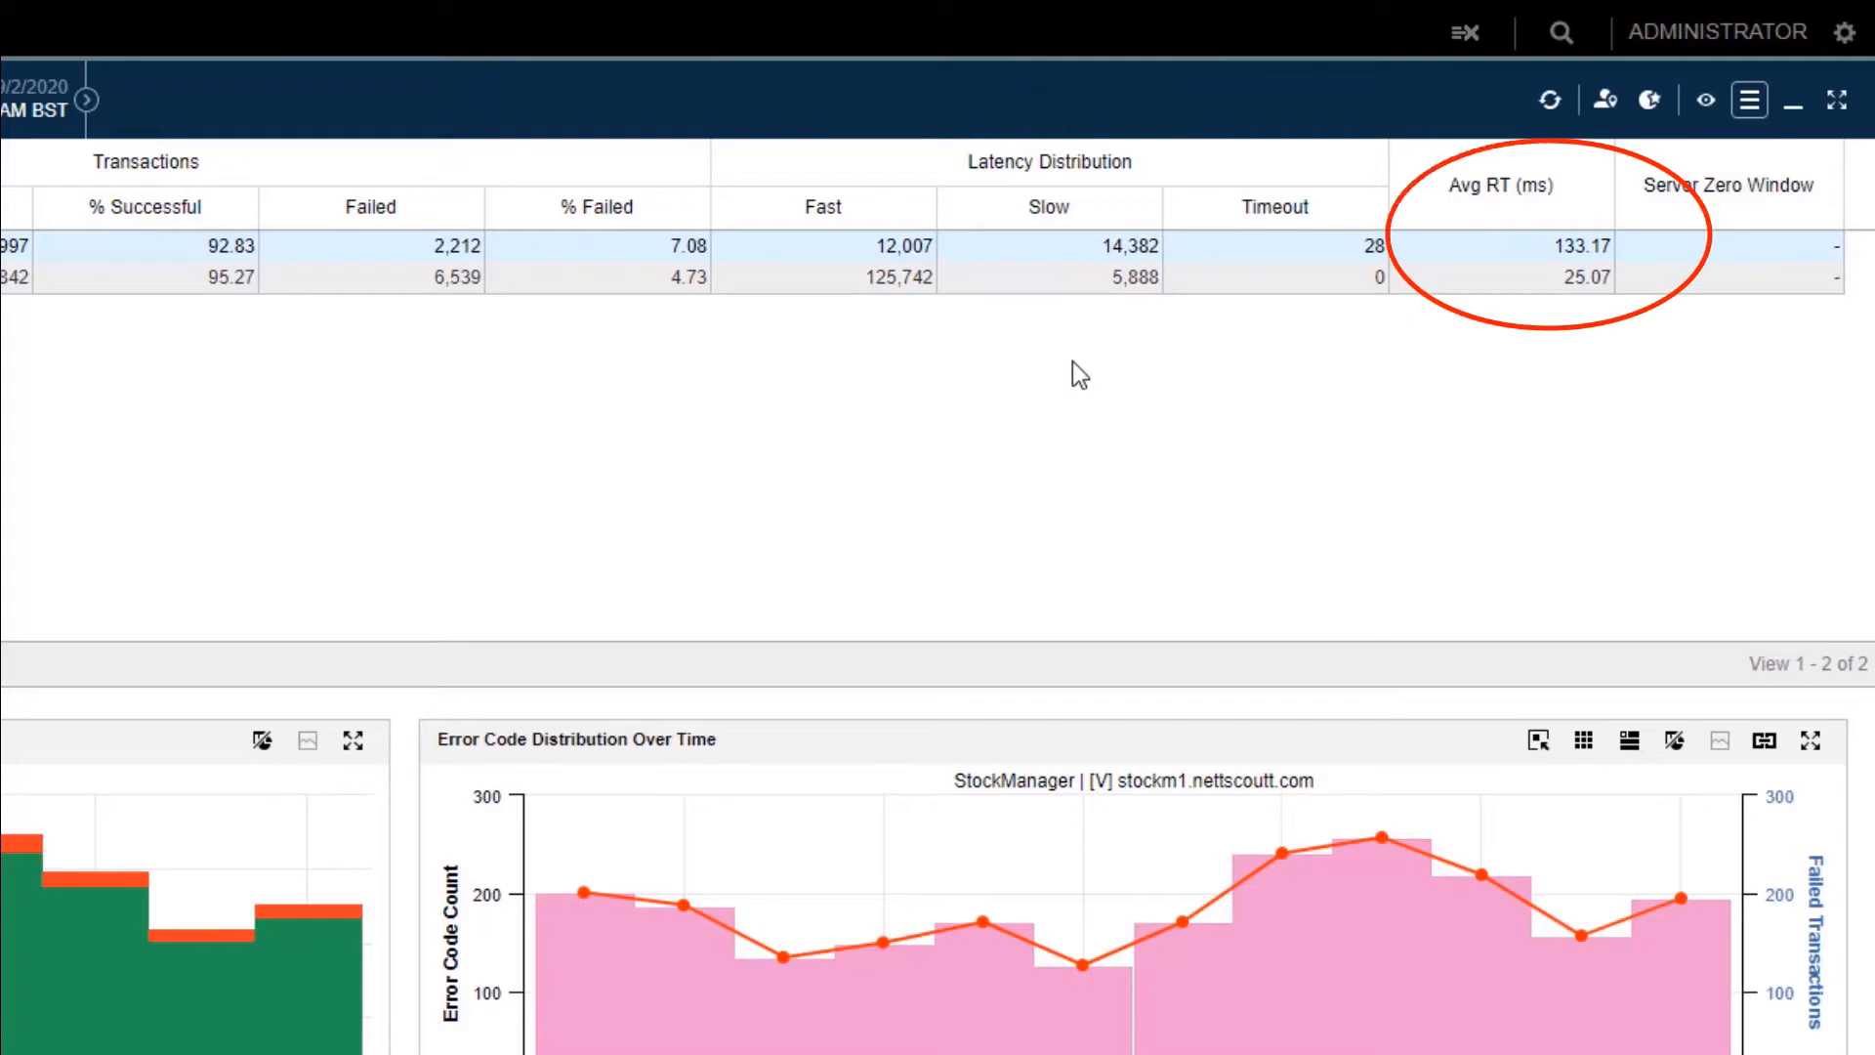
mouse_move(938, 362)
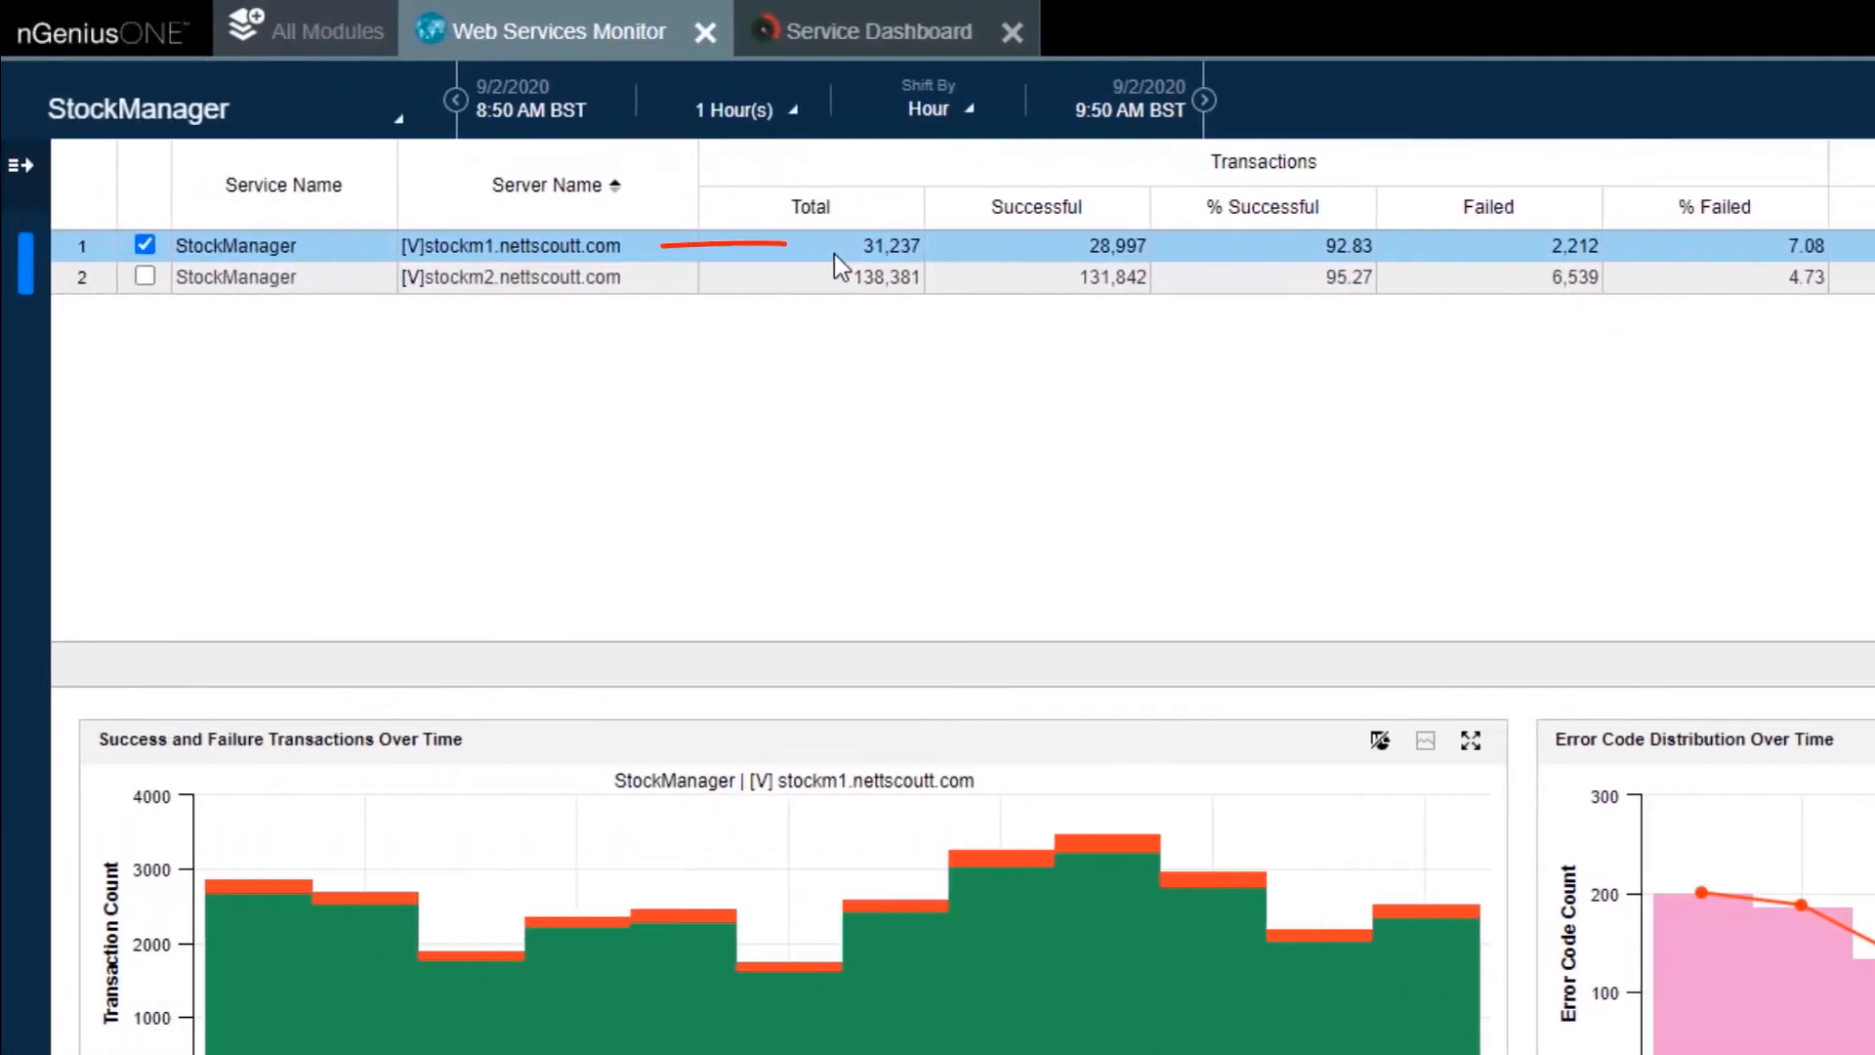
mouse_move(843, 297)
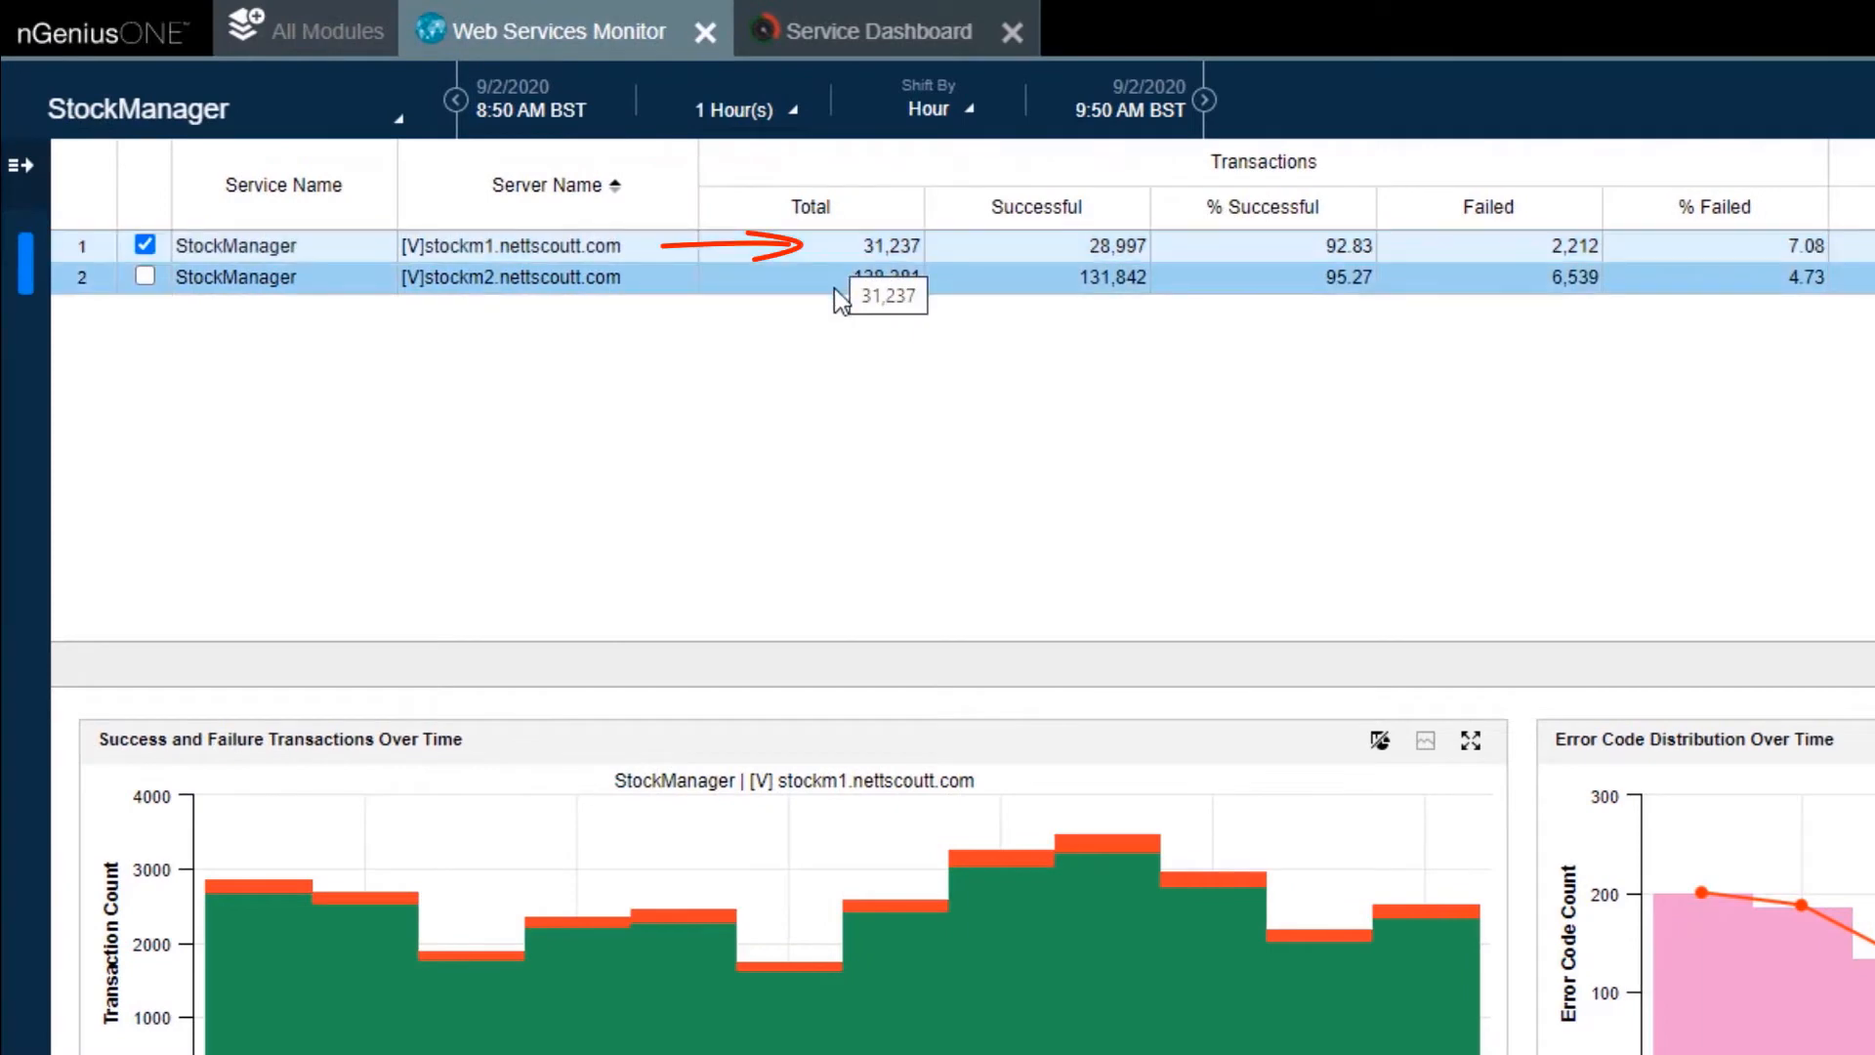
mouse_move(846, 276)
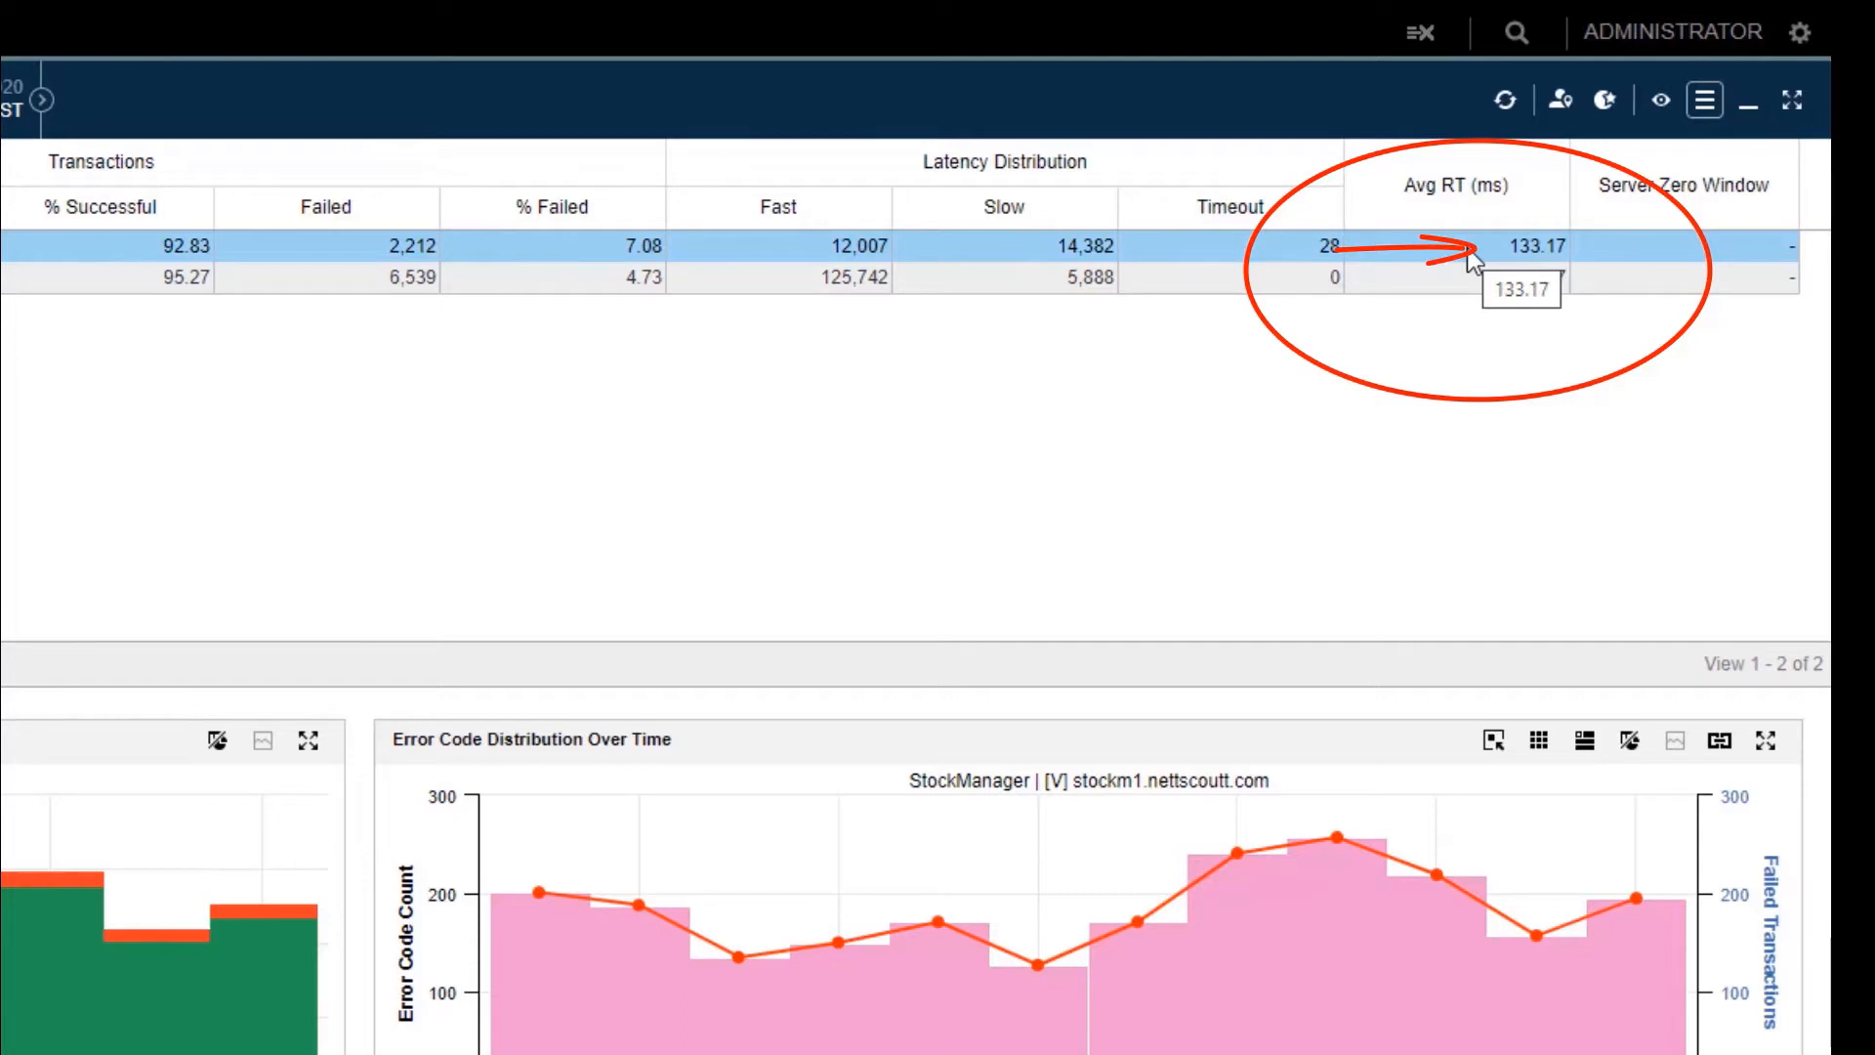
mouse_move(1466, 278)
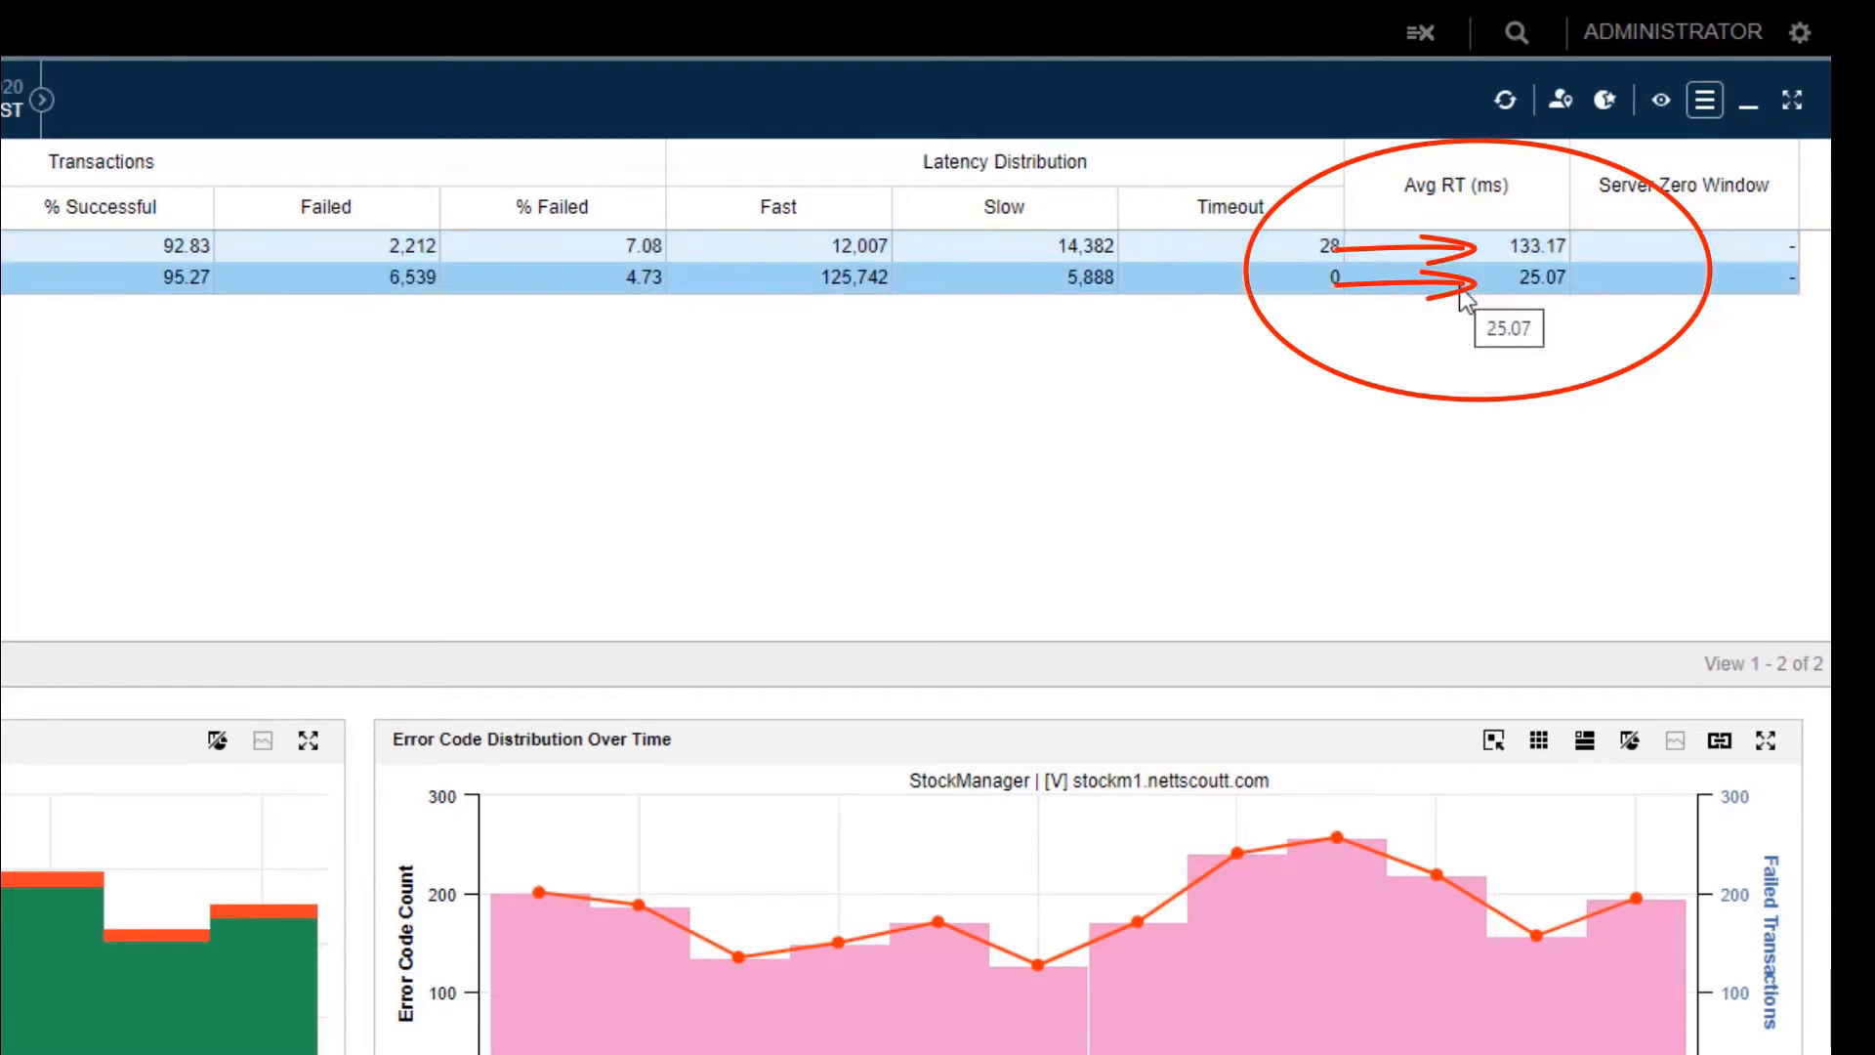
mouse_move(1522, 351)
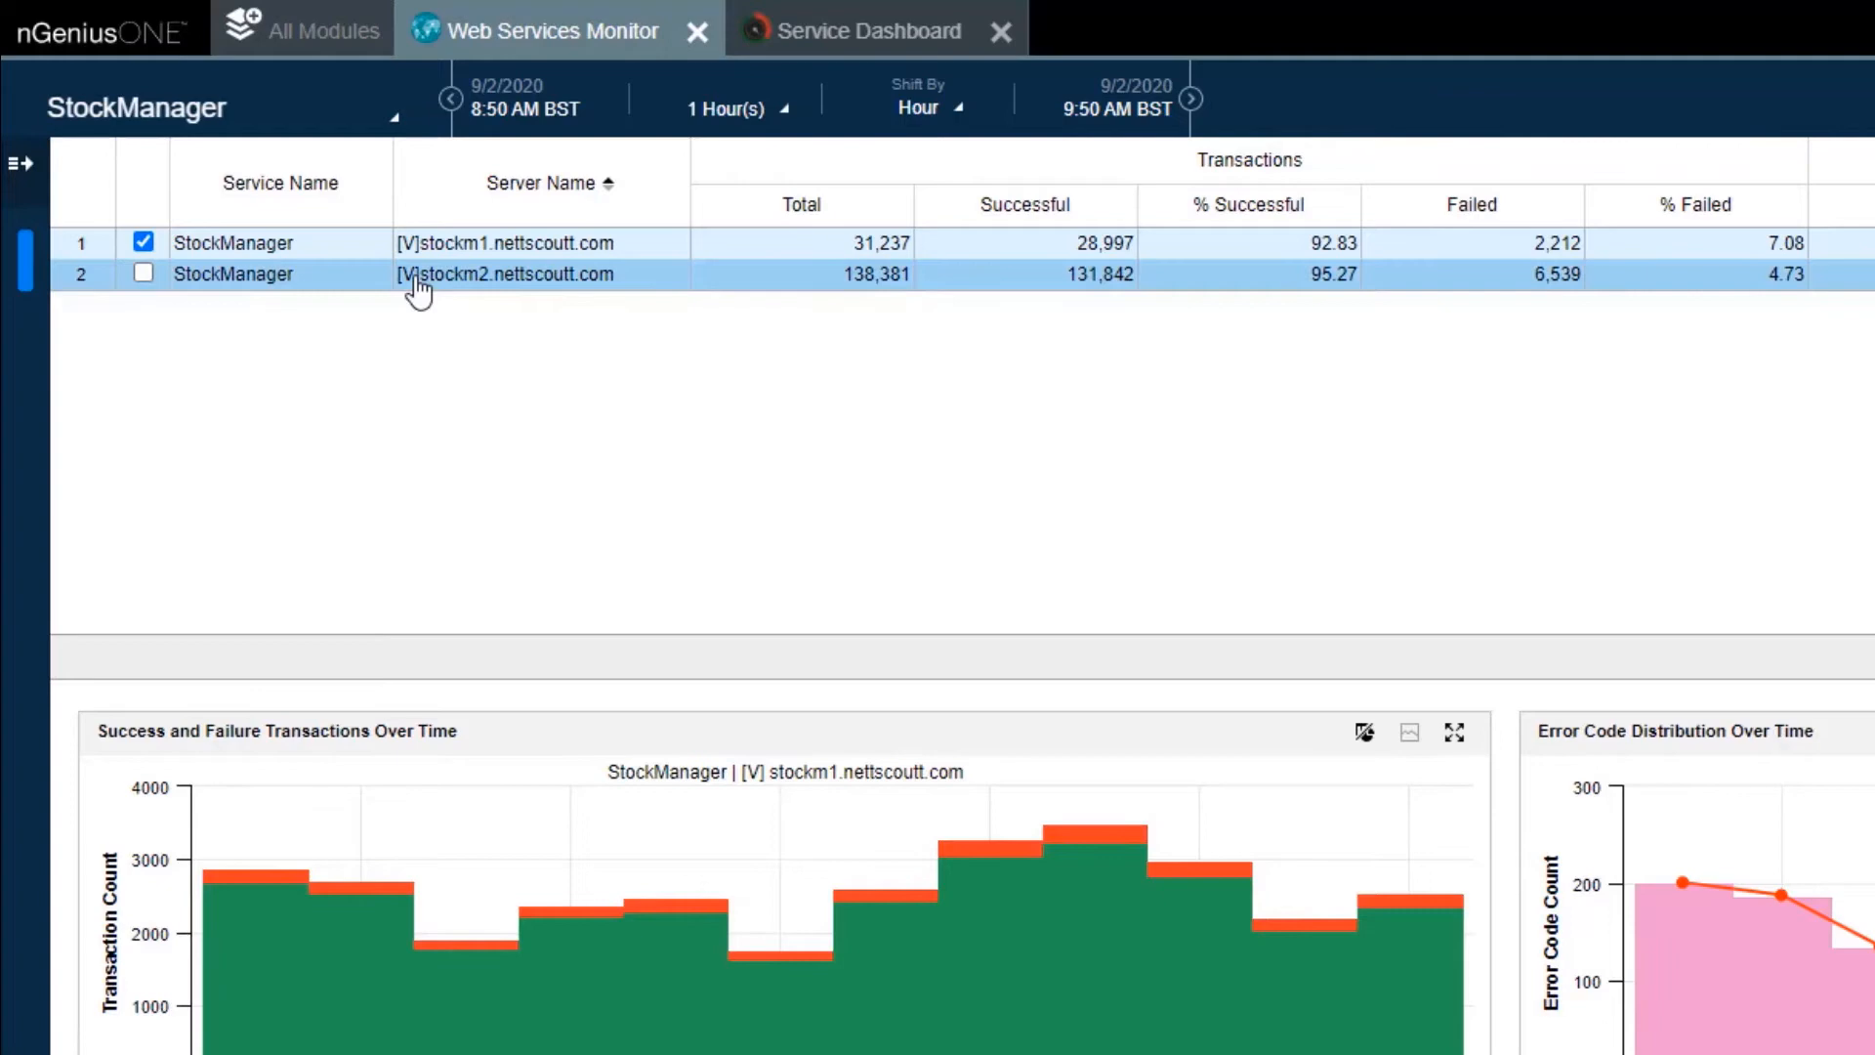
left_click(142, 273)
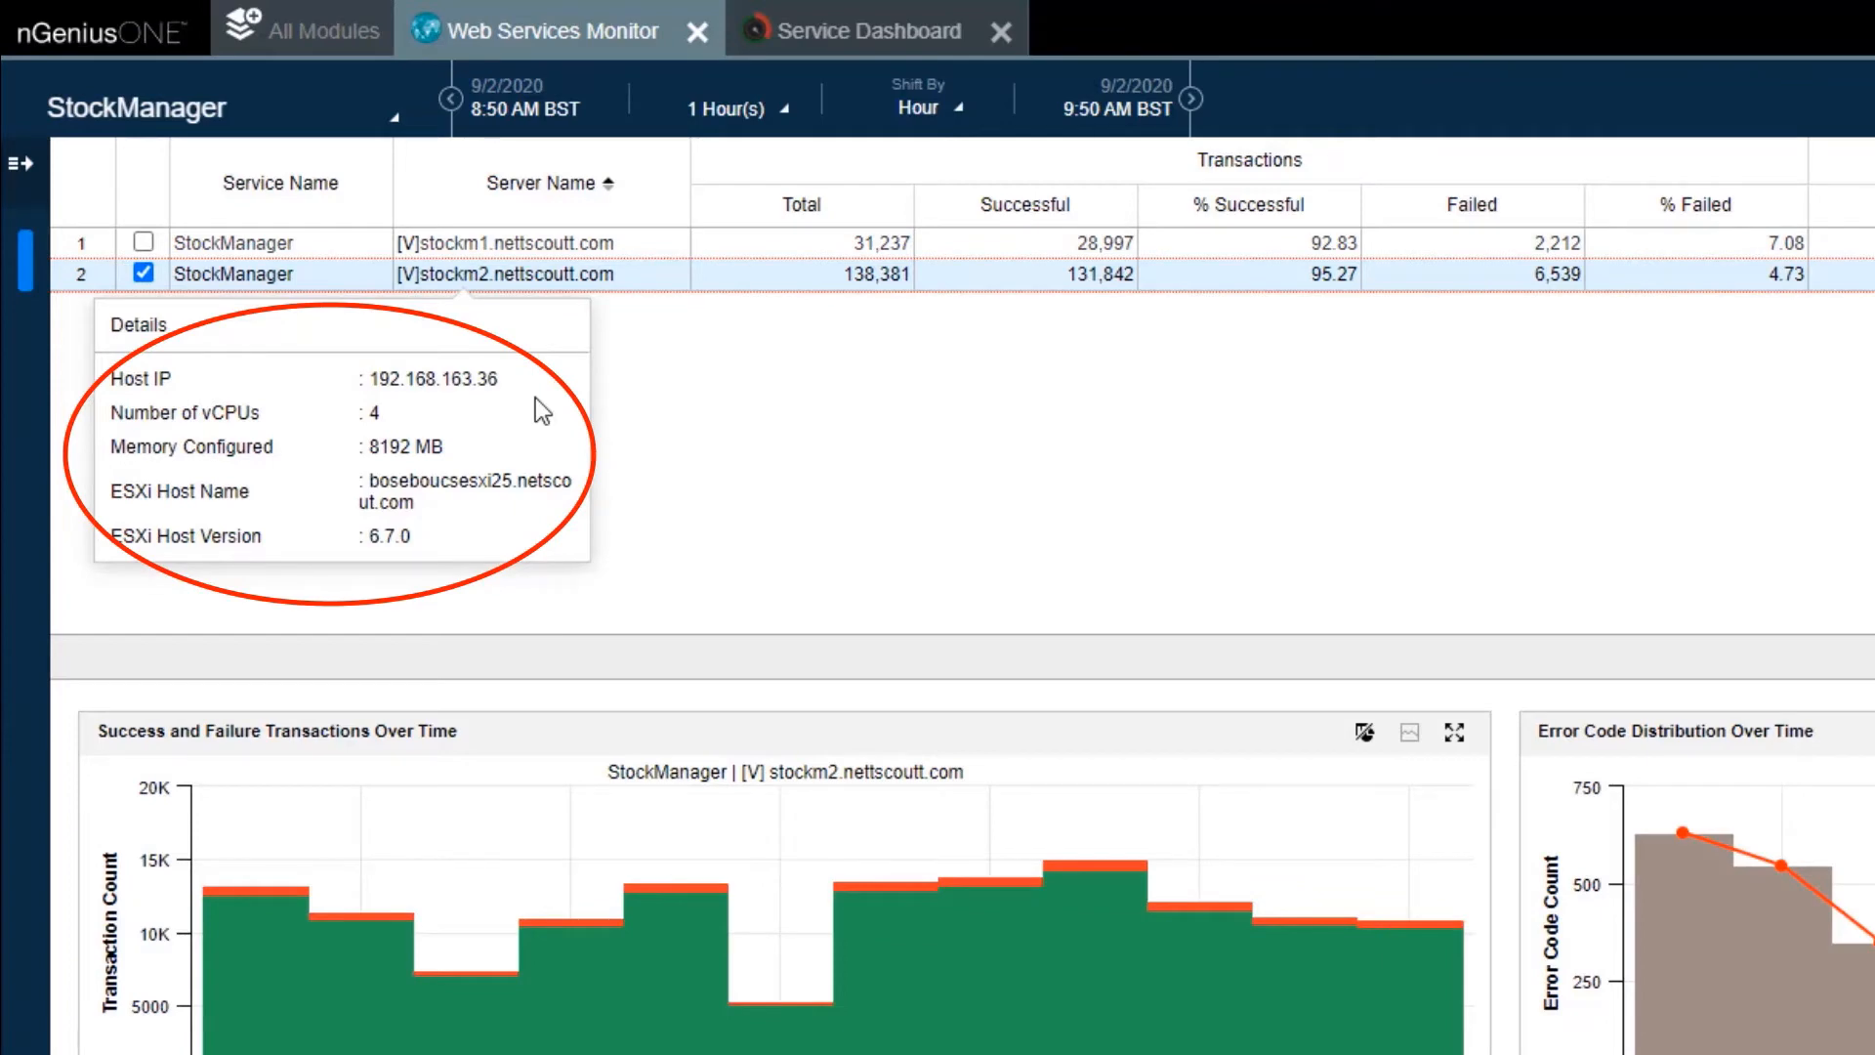
mouse_move(595, 481)
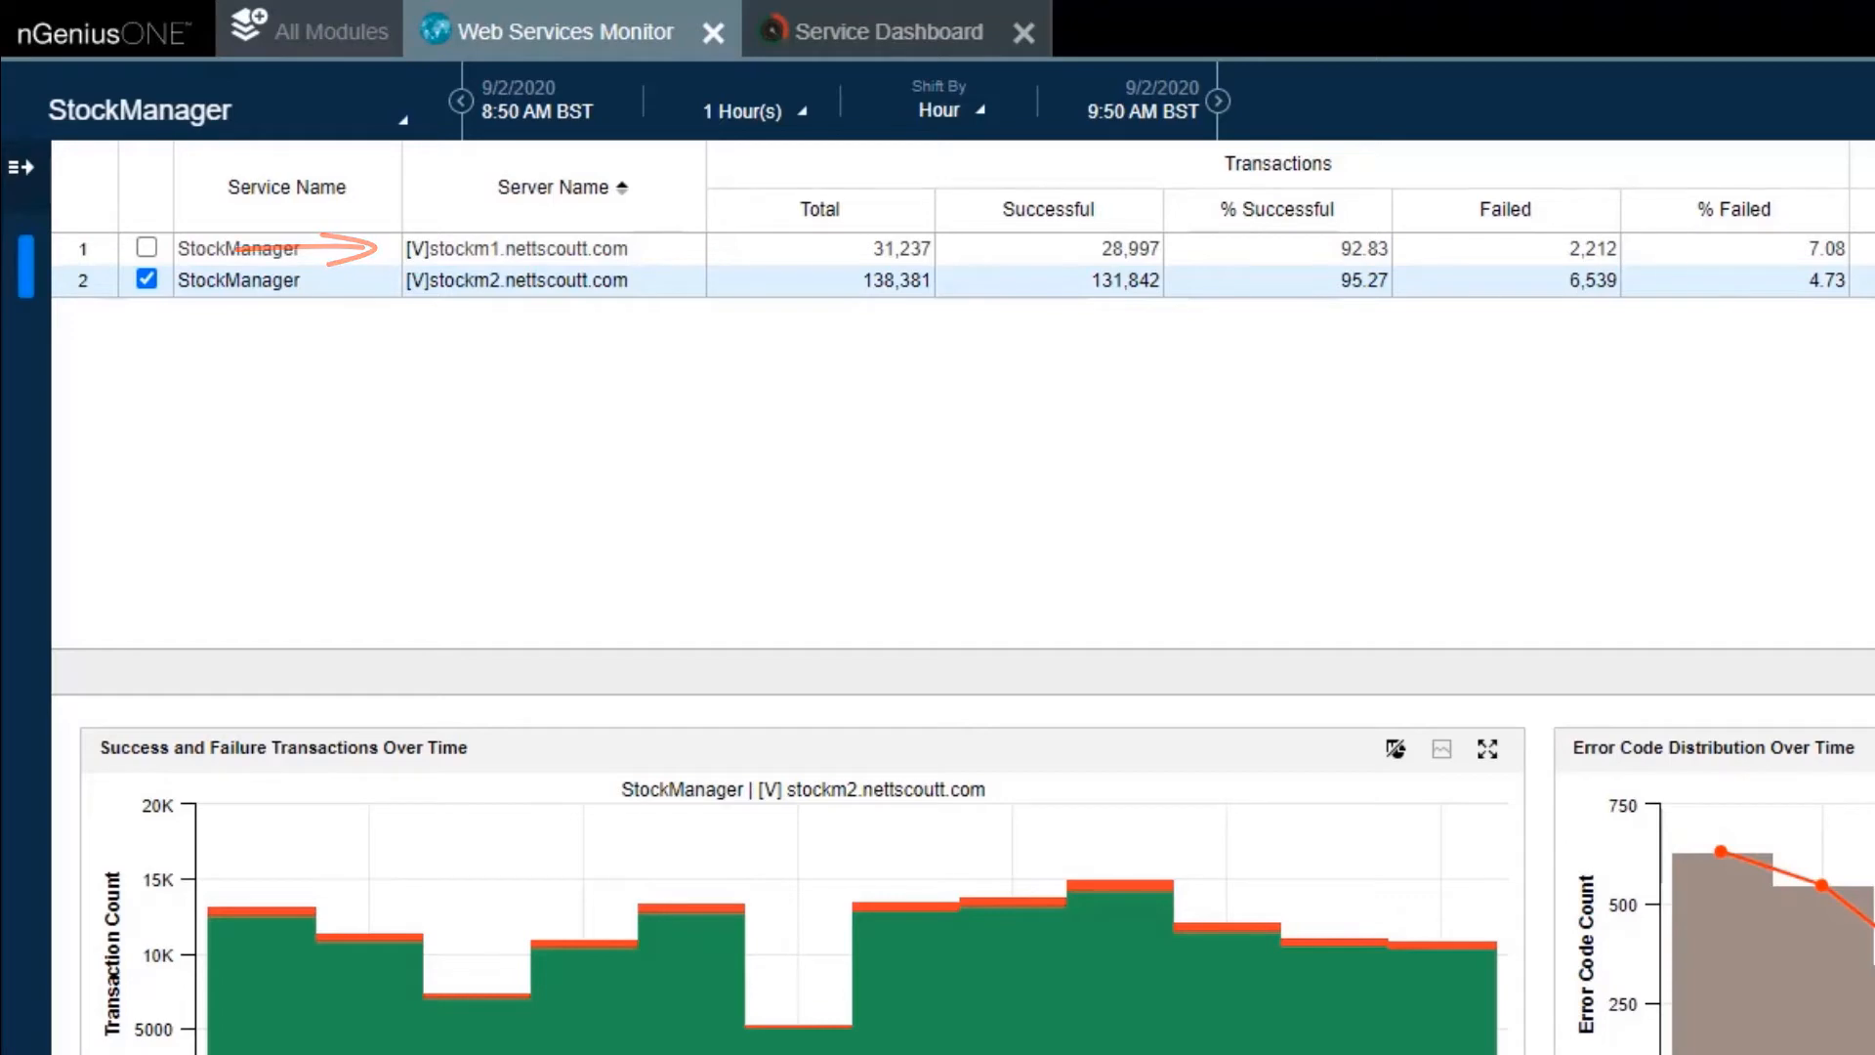
scroll("right", 3)
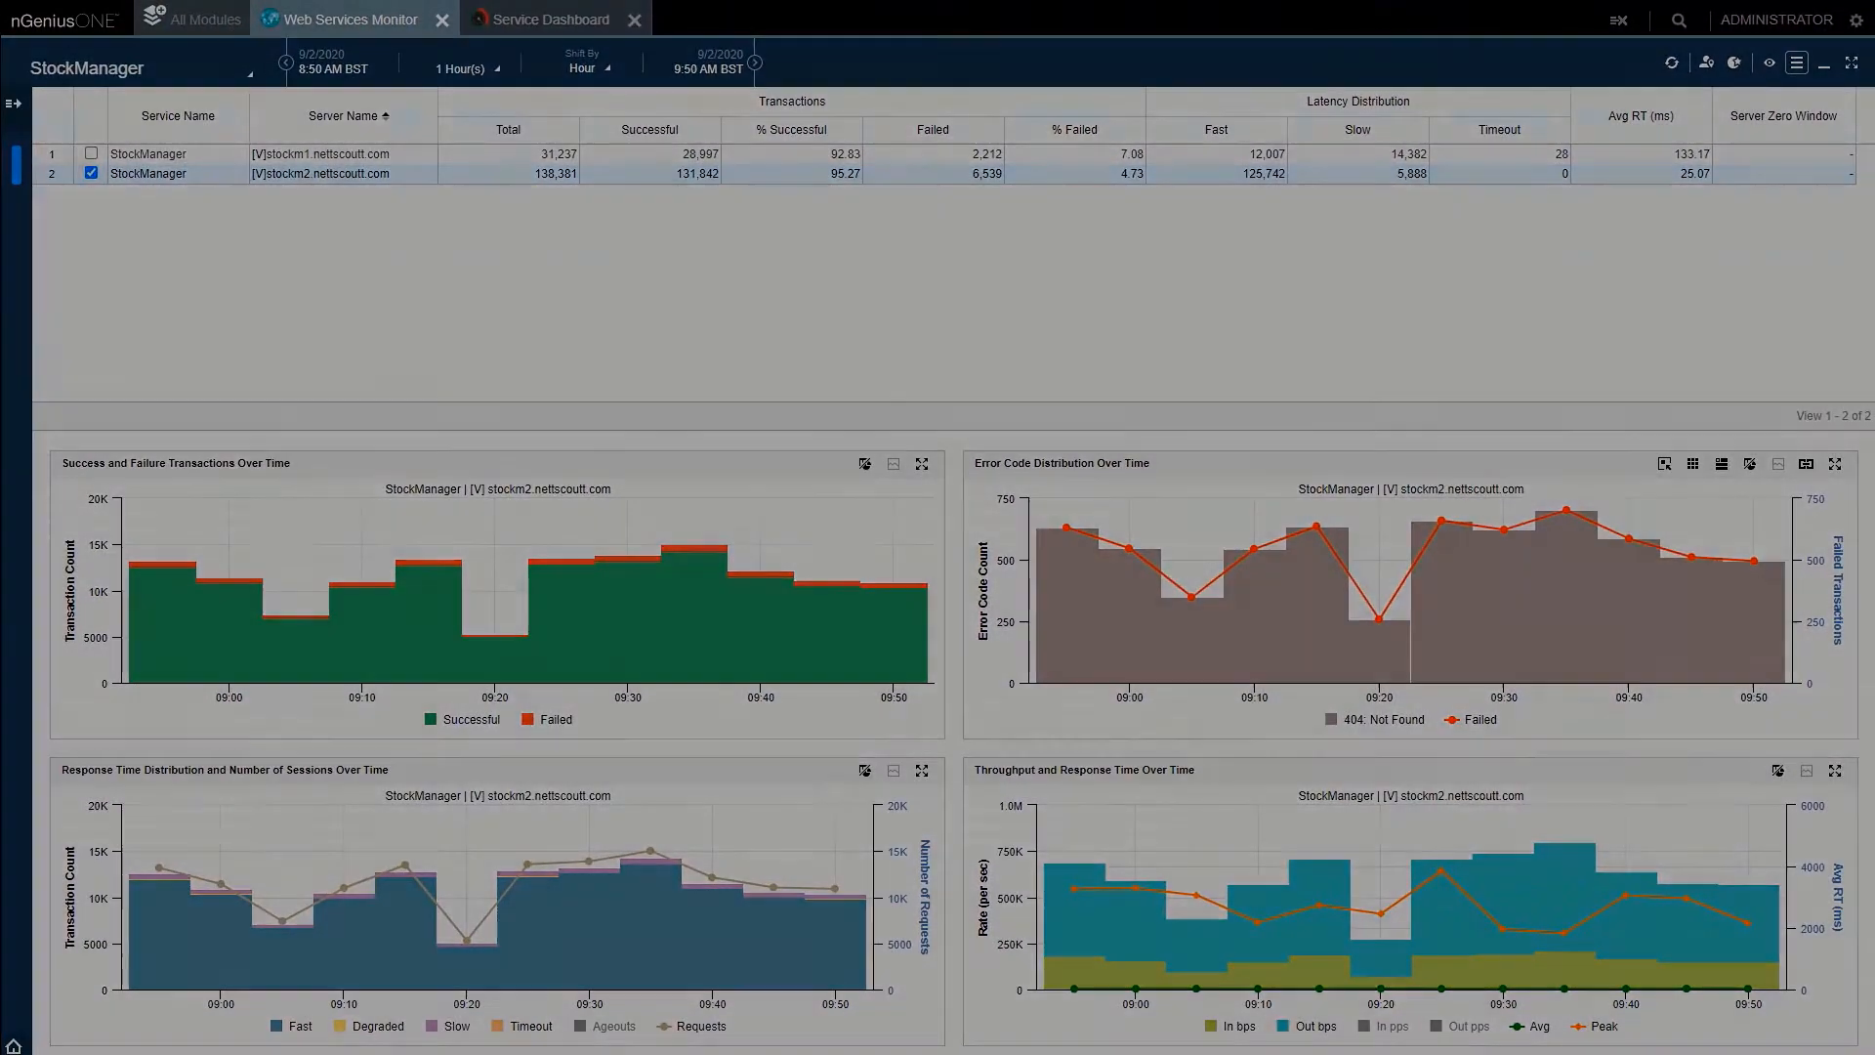
Step: Switch the App Server Monitoring dashboard to Over Time charts for StockM1 and StockM2
left_click(551, 19)
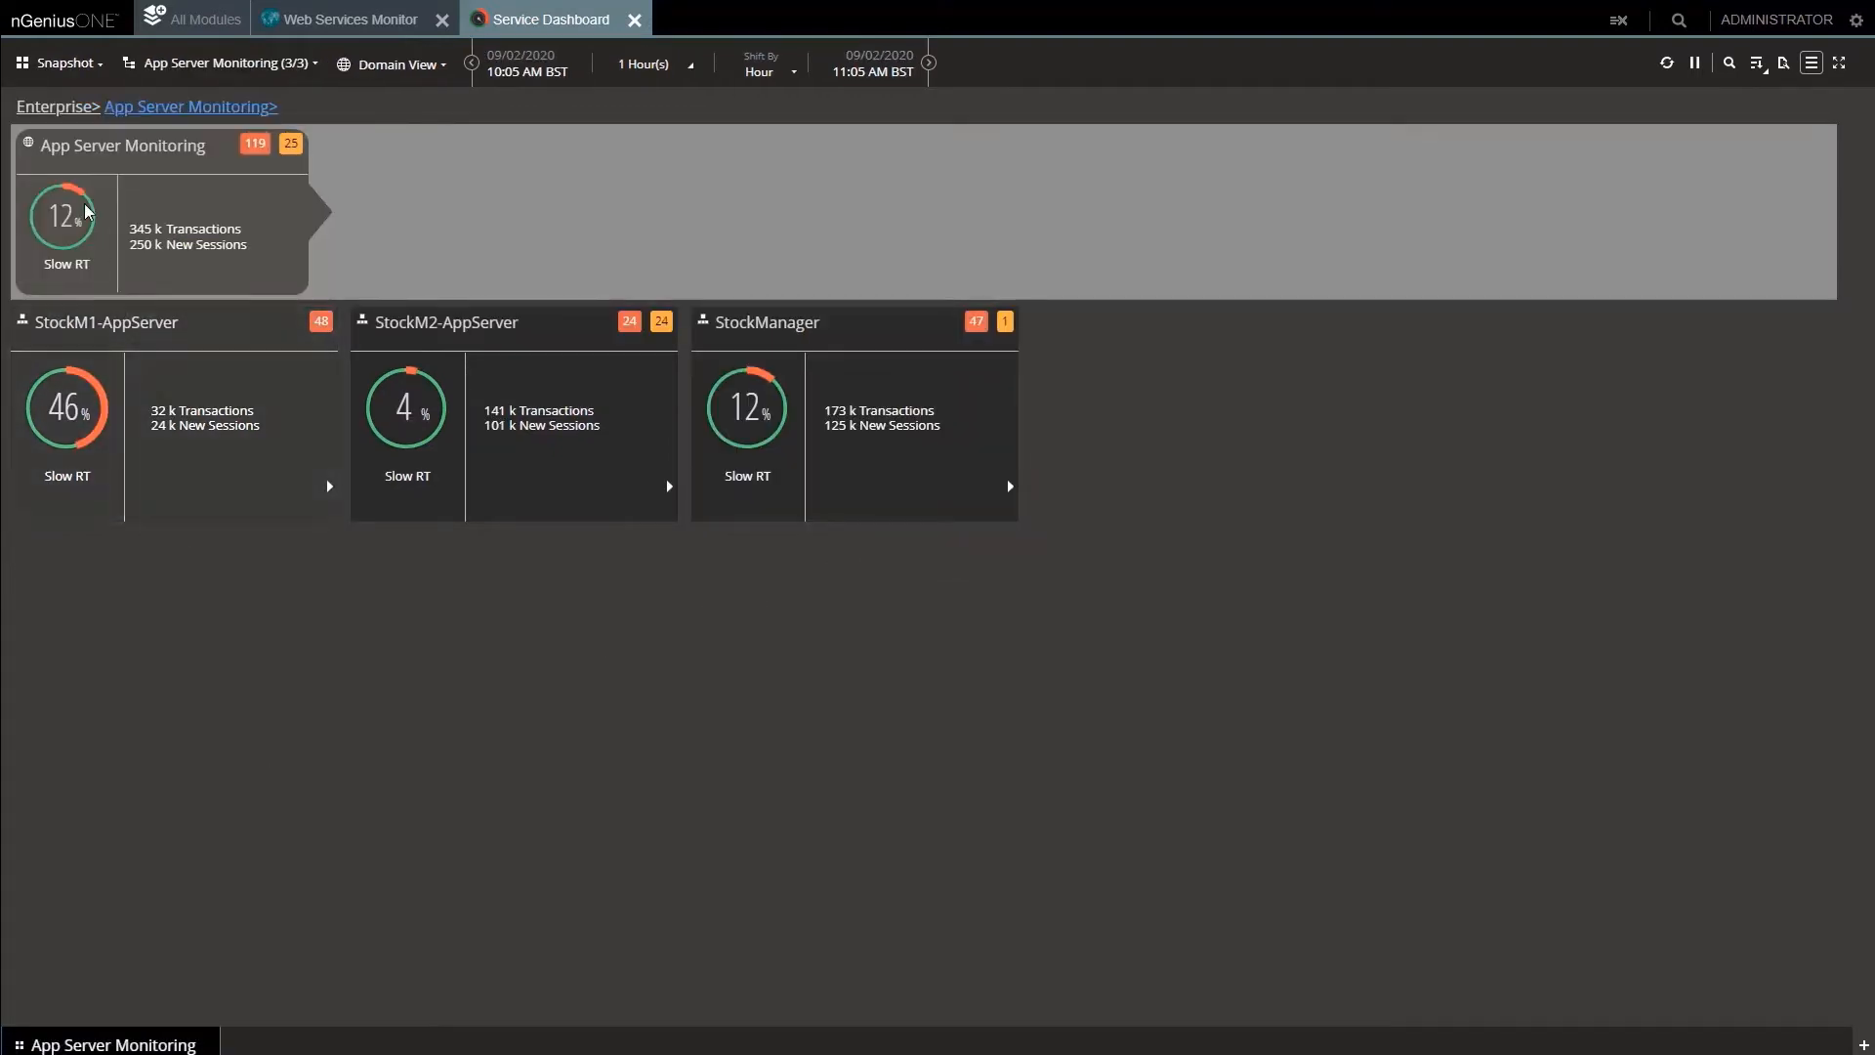
left_click(62, 62)
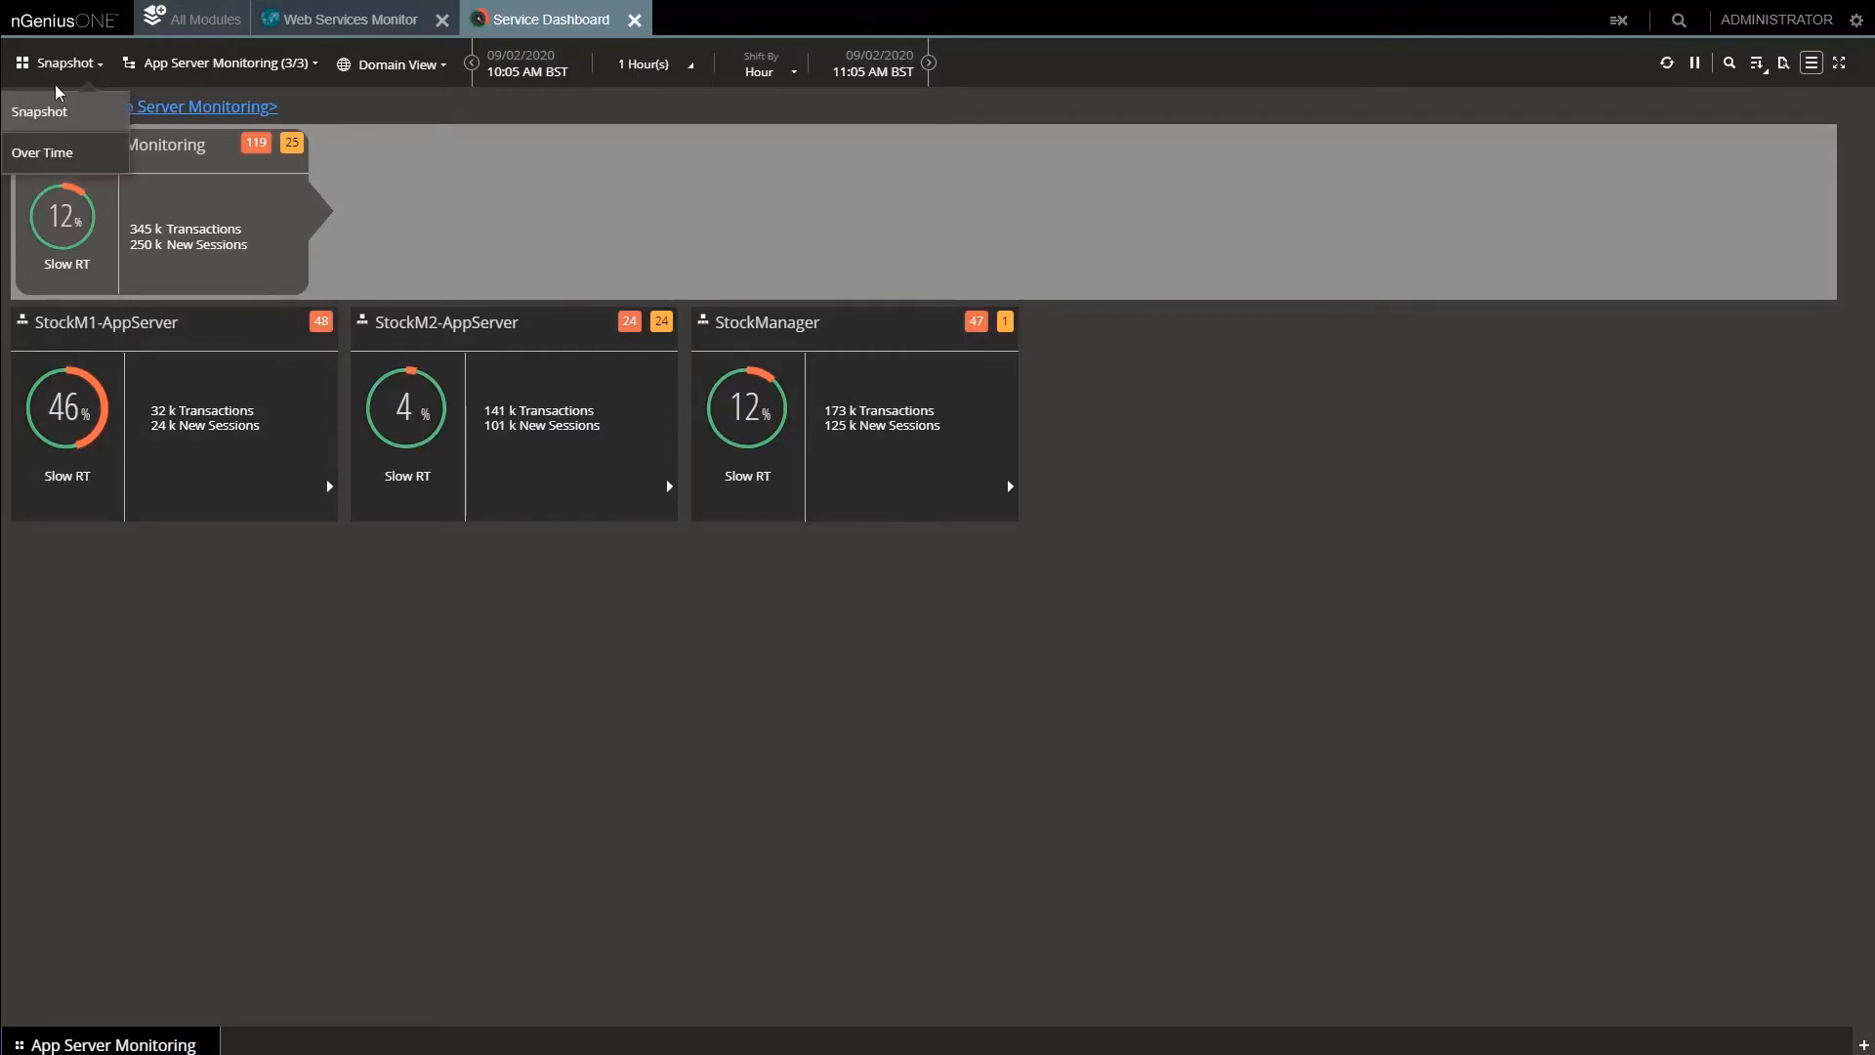
left_click(43, 154)
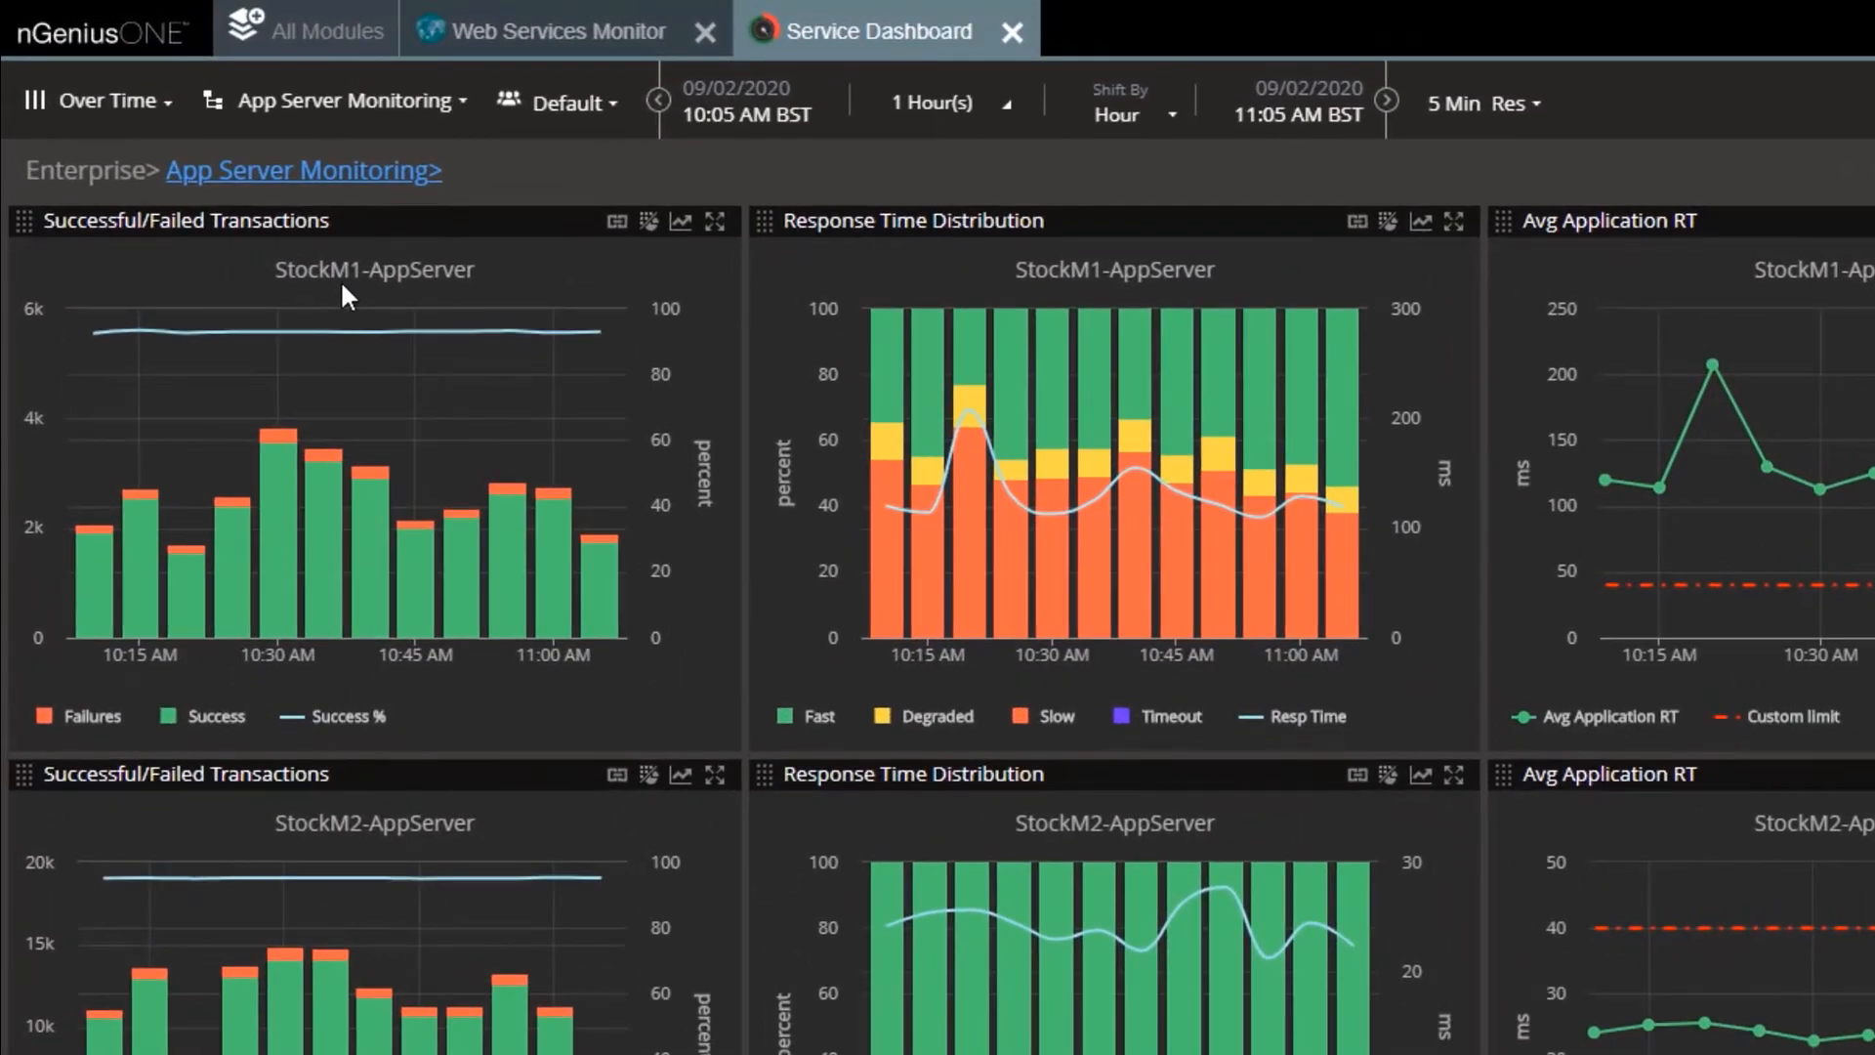
mouse_move(910, 263)
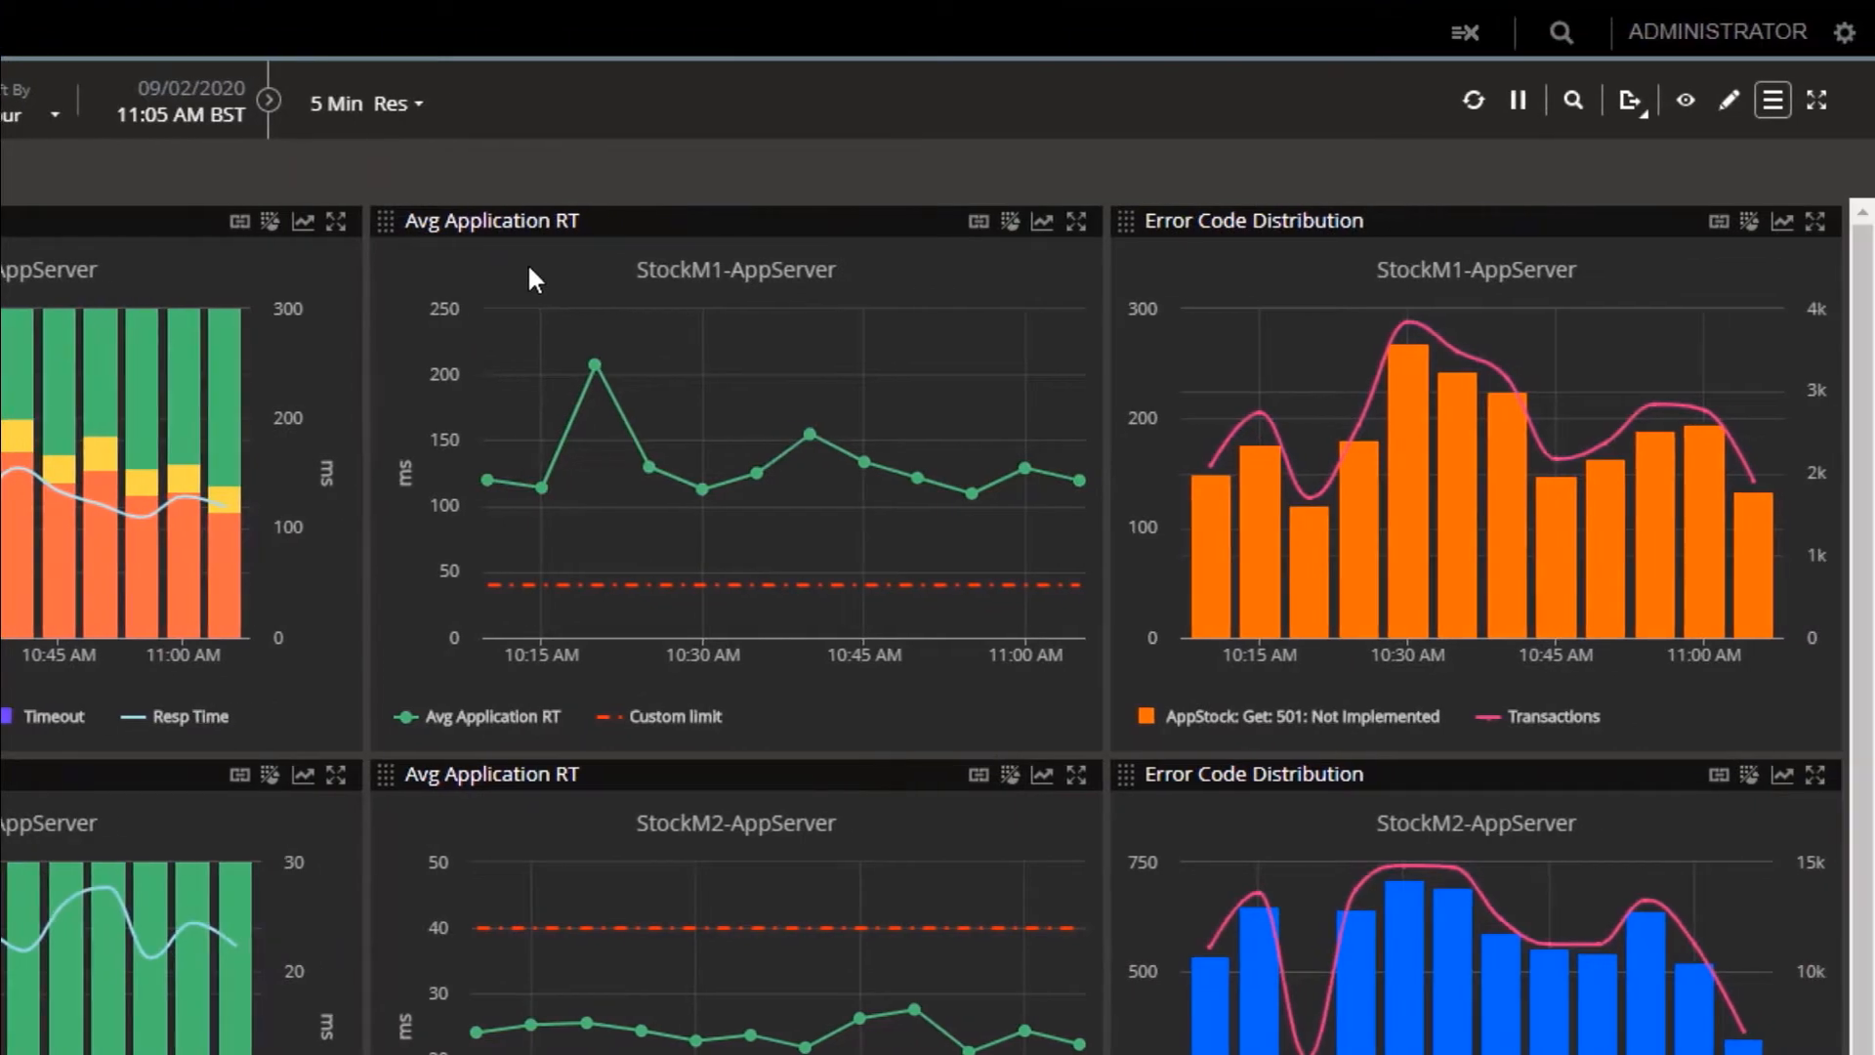
mouse_move(1211, 267)
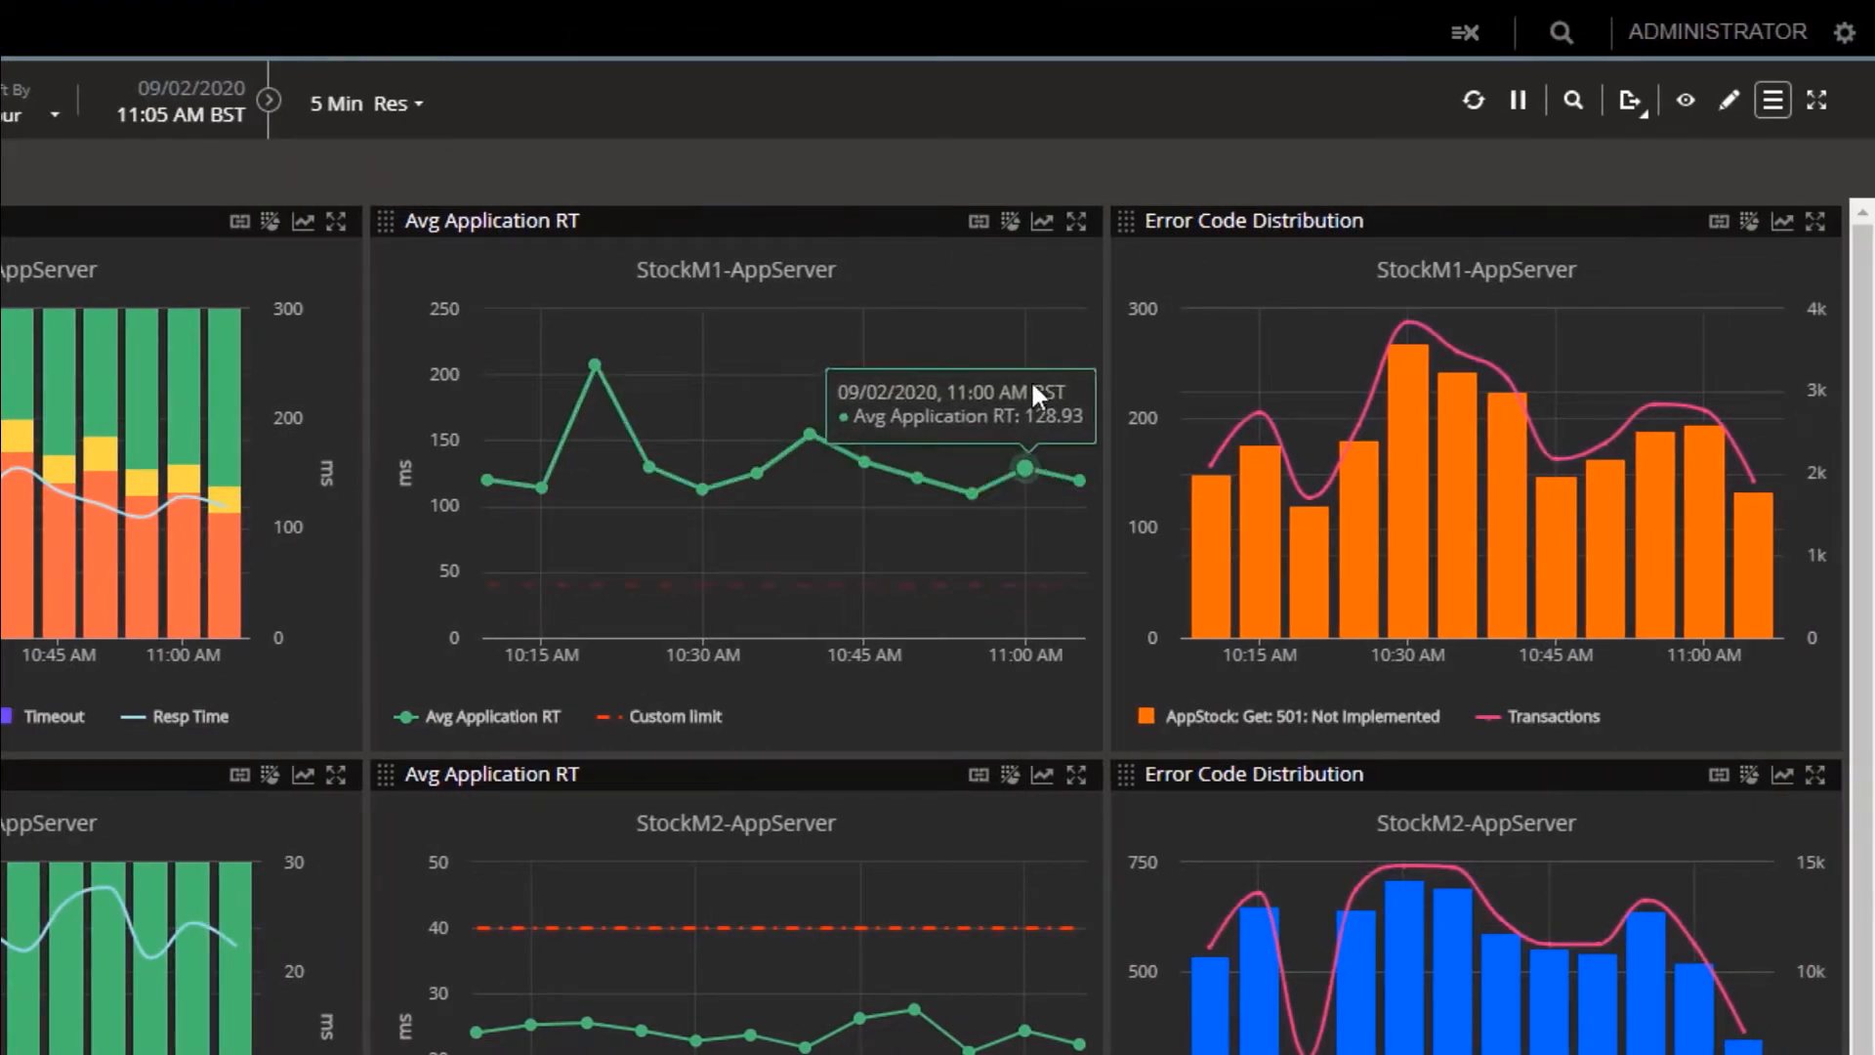
mouse_move(595, 365)
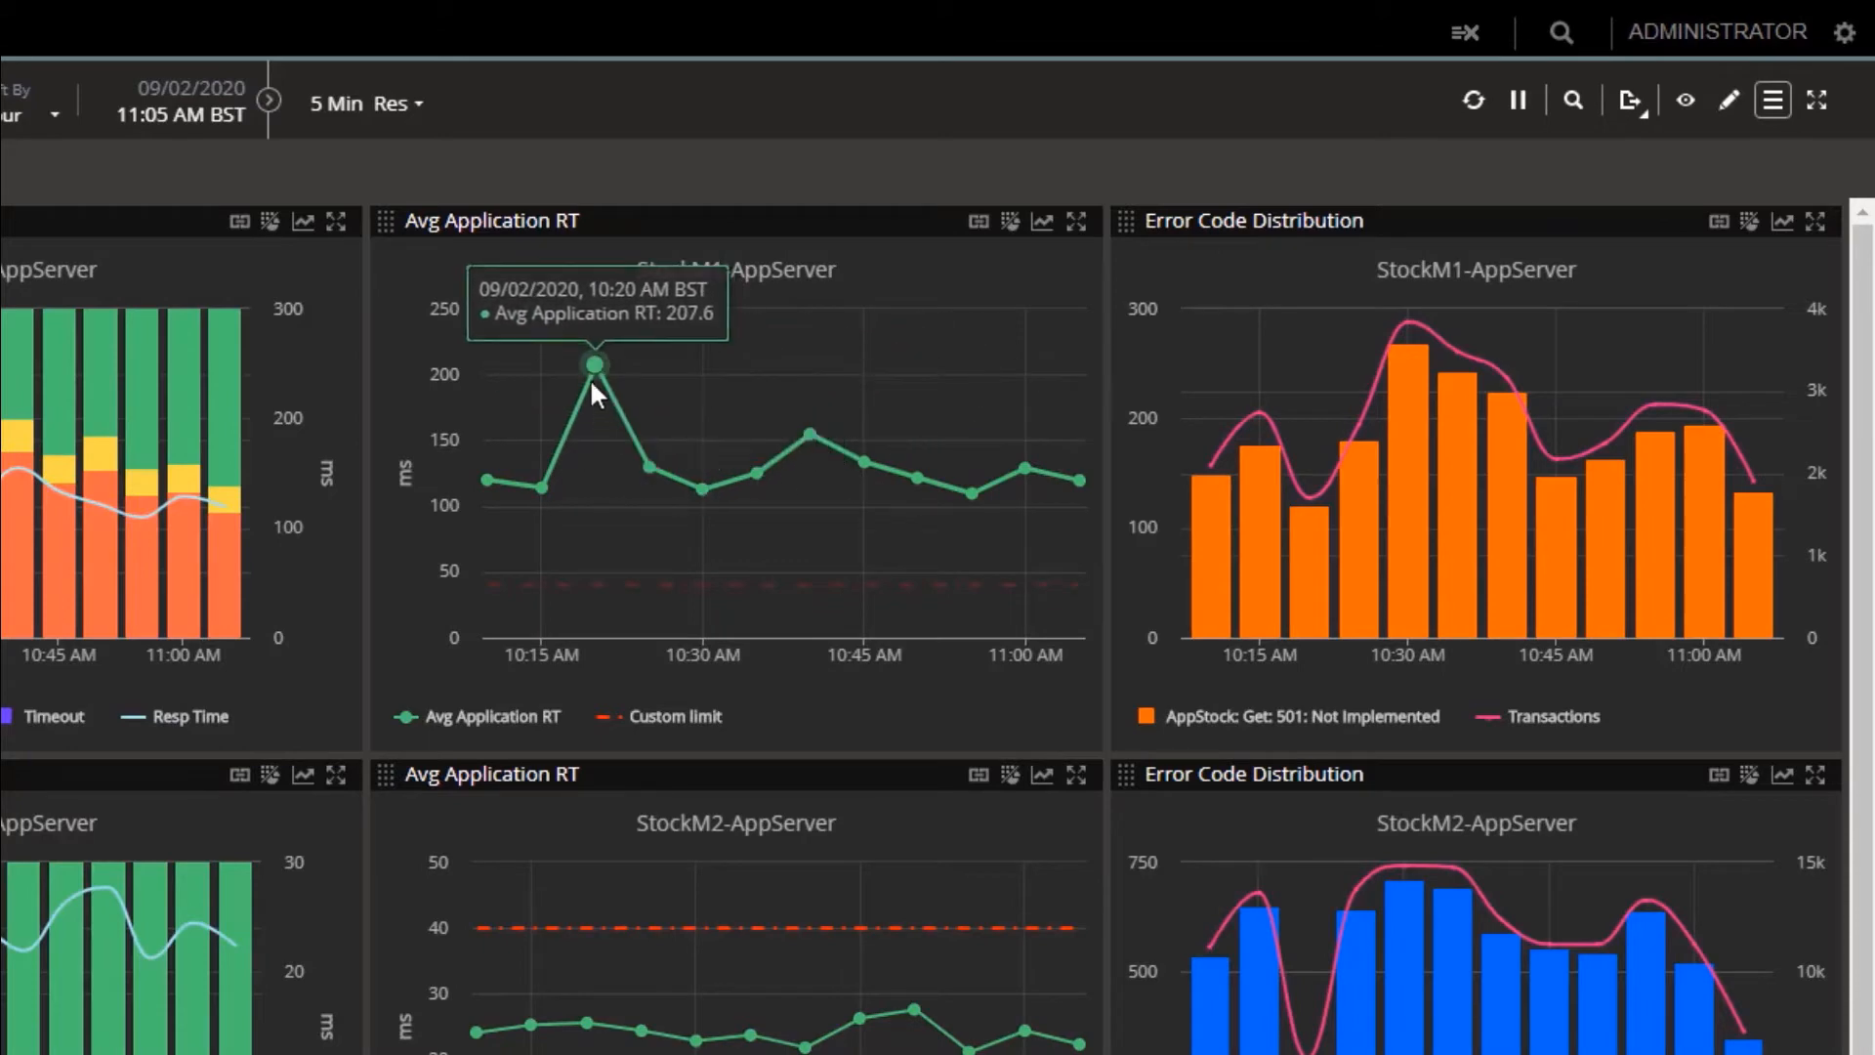
mouse_move(628, 372)
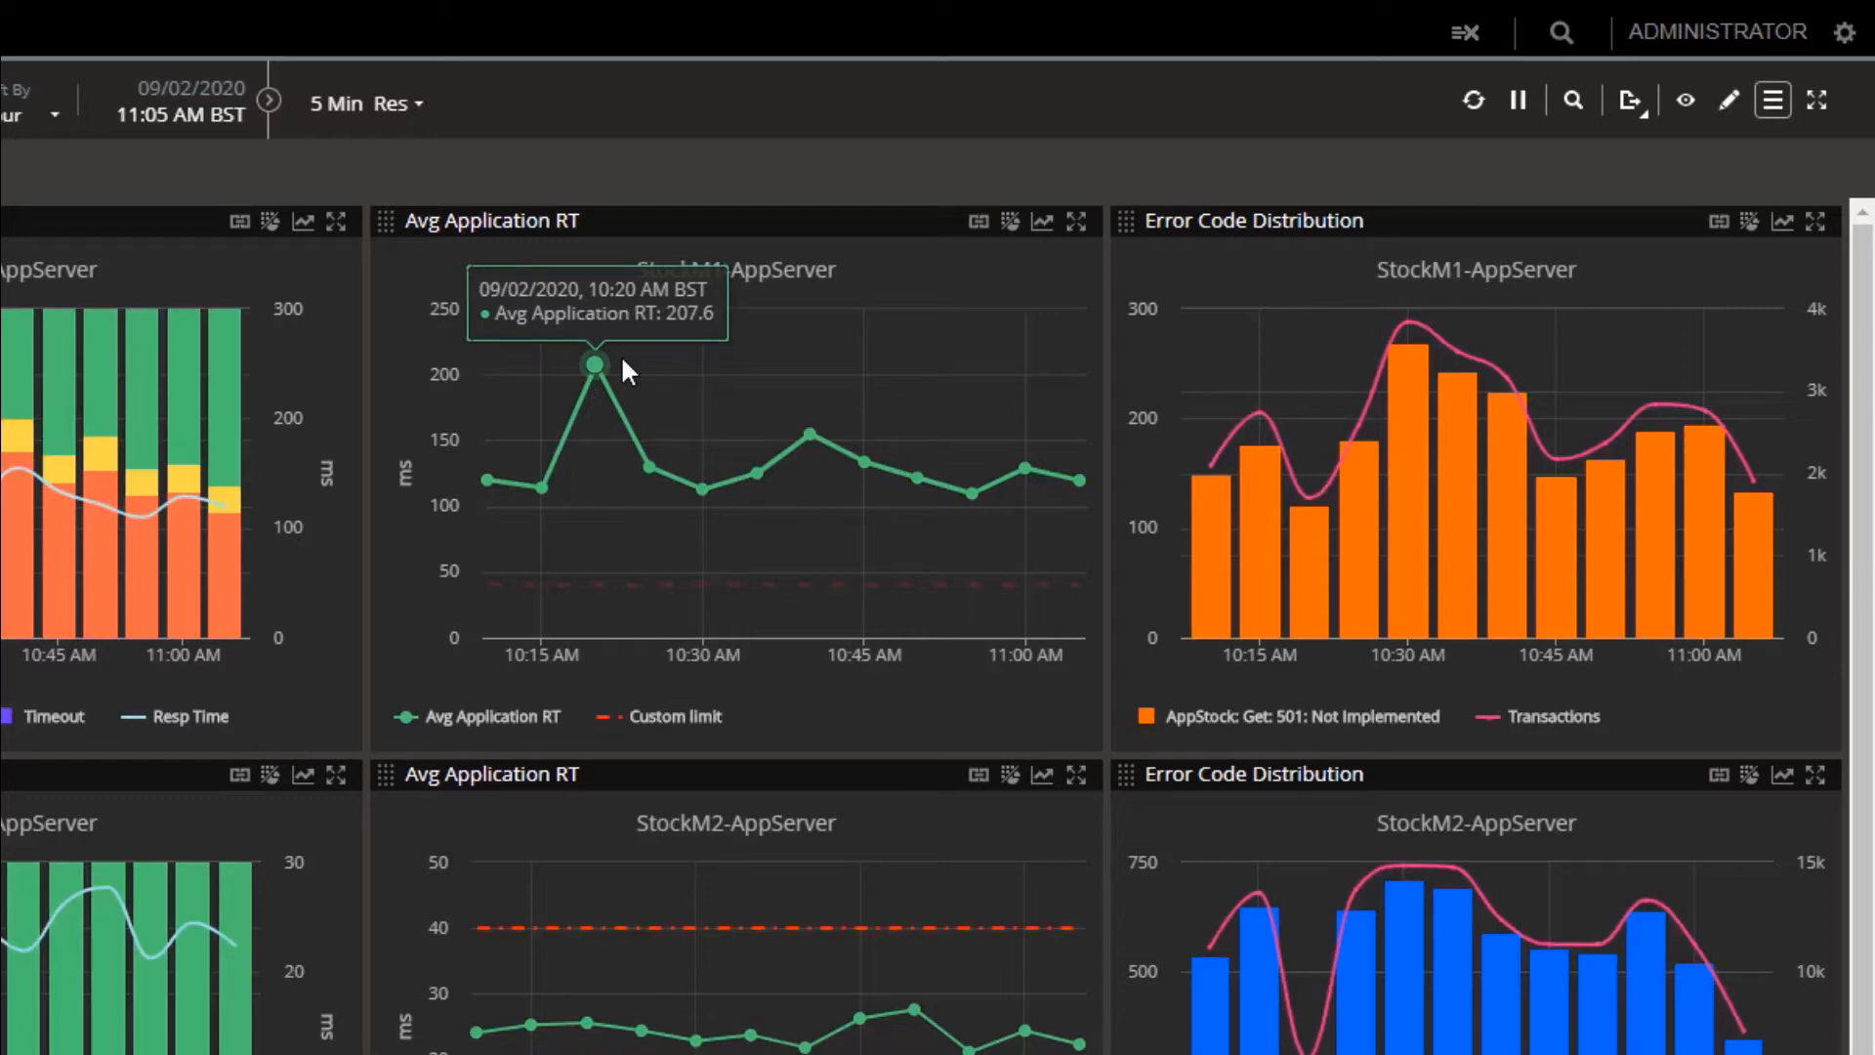
mouse_move(544, 585)
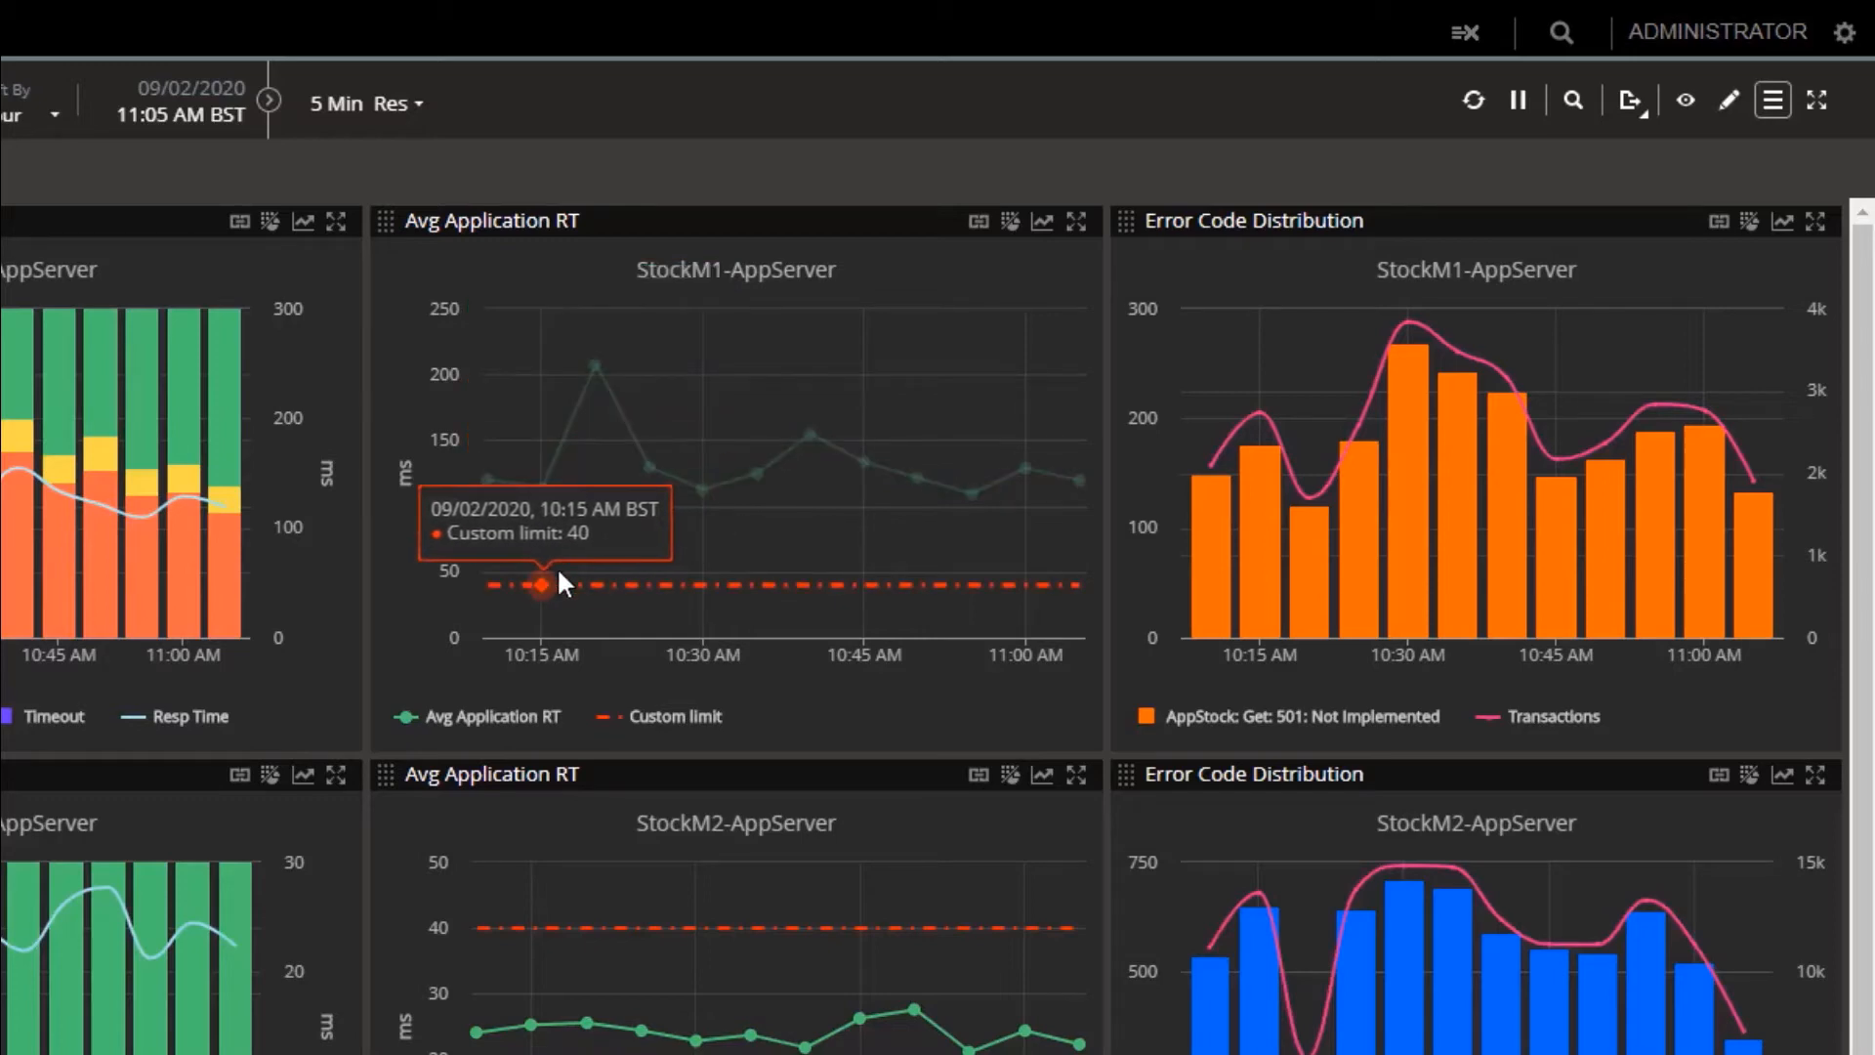
scroll("down", 3)
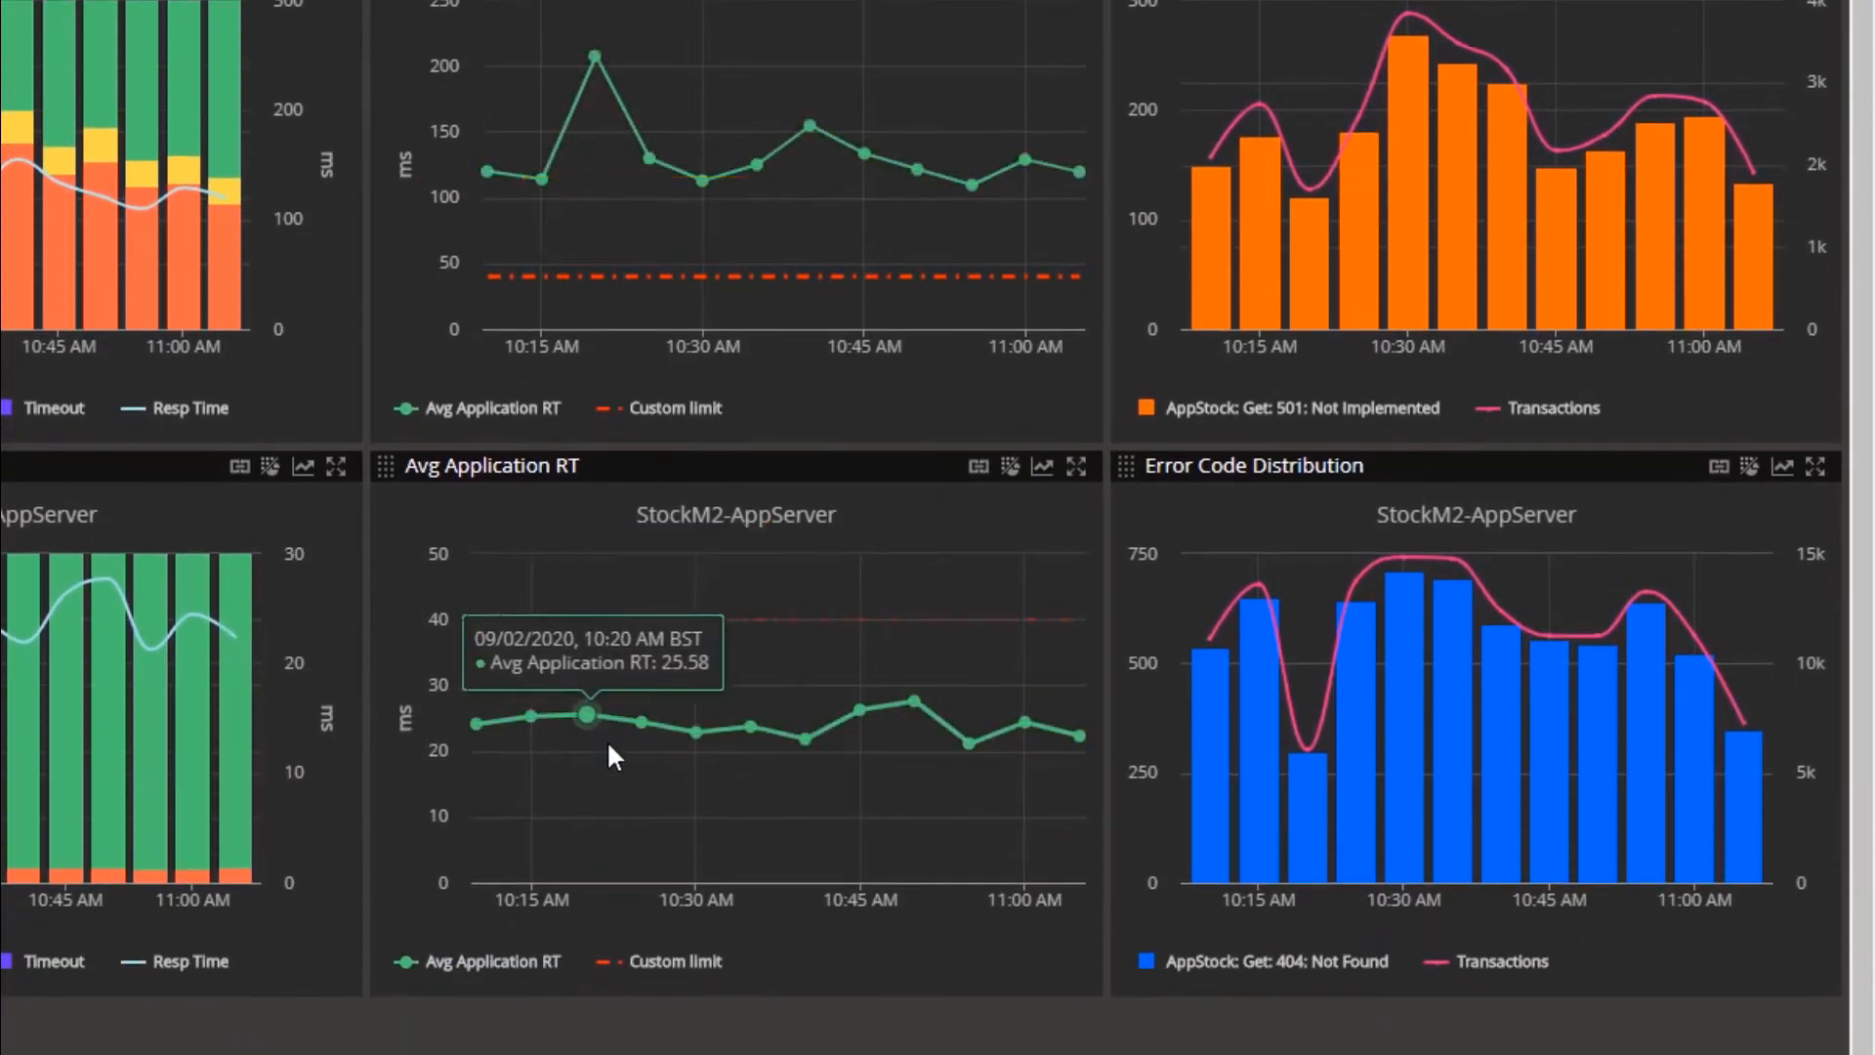
mouse_move(1025, 721)
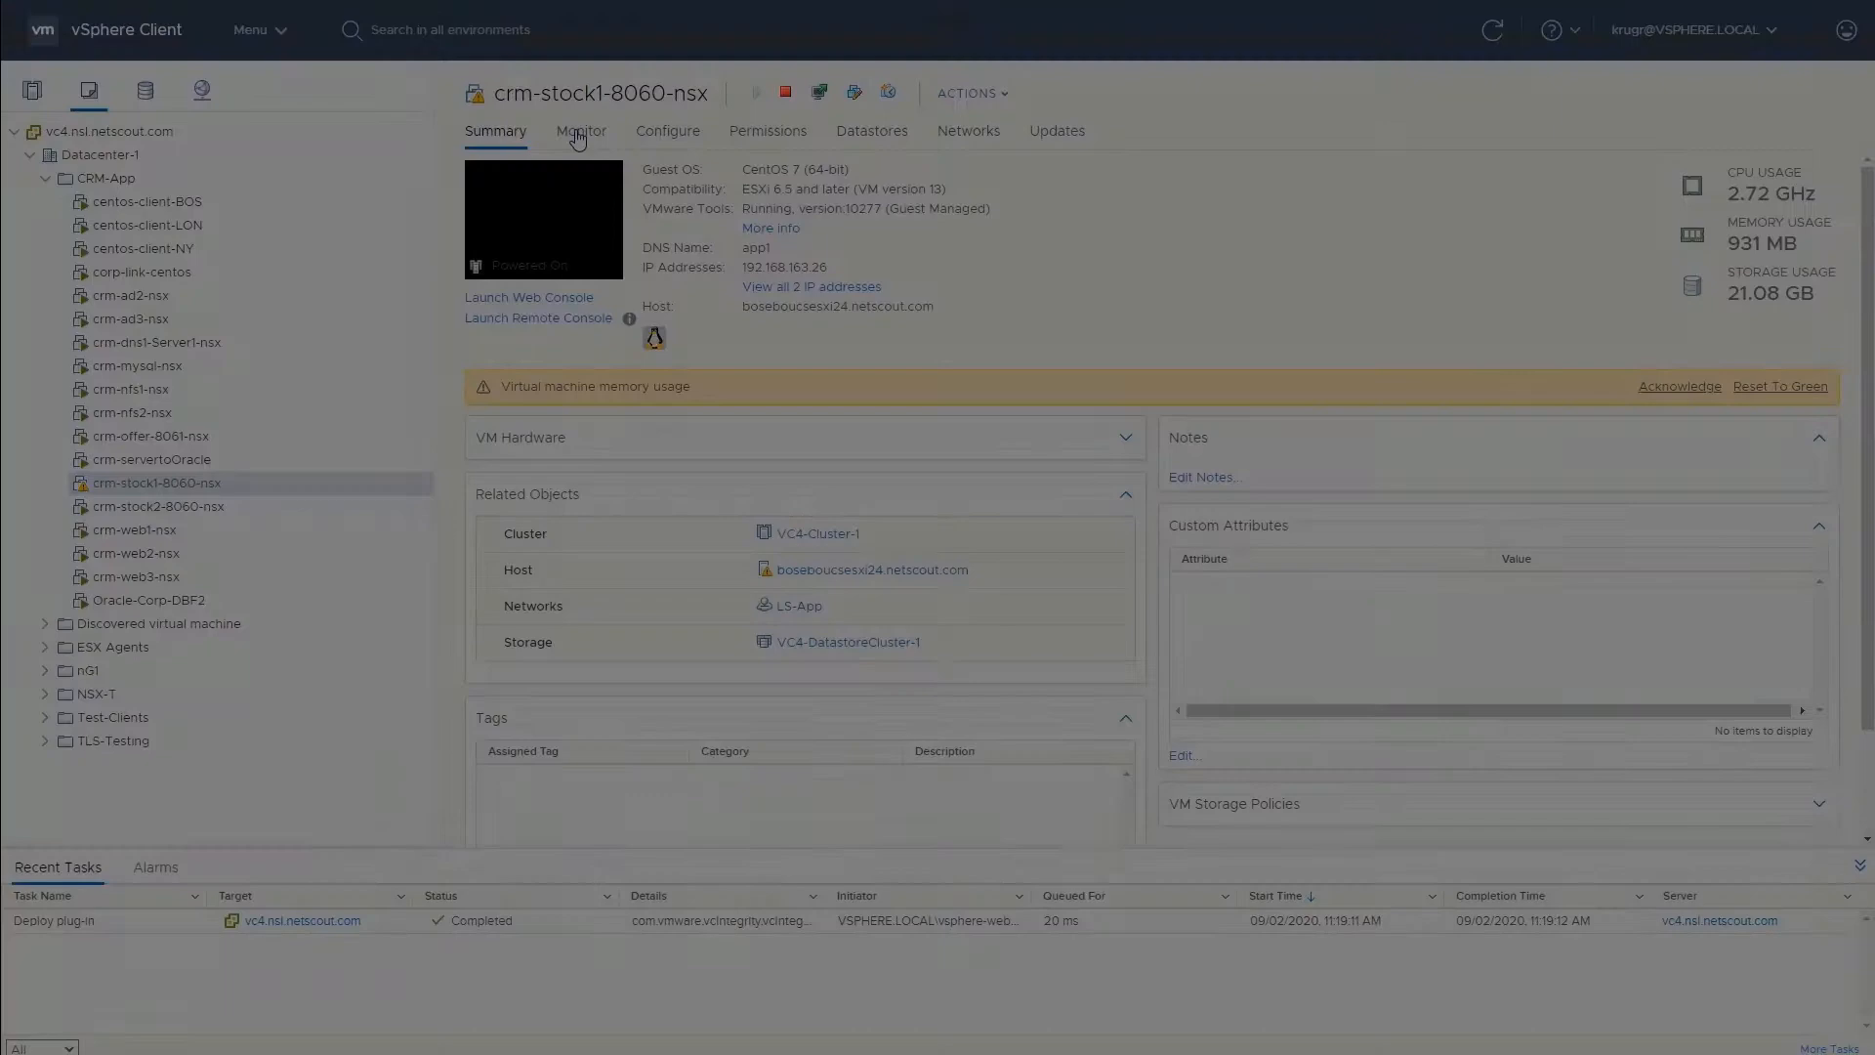
Step: Open crm-stock1-8060-nsx's Monitor > Performance overview charts
left_click(580, 130)
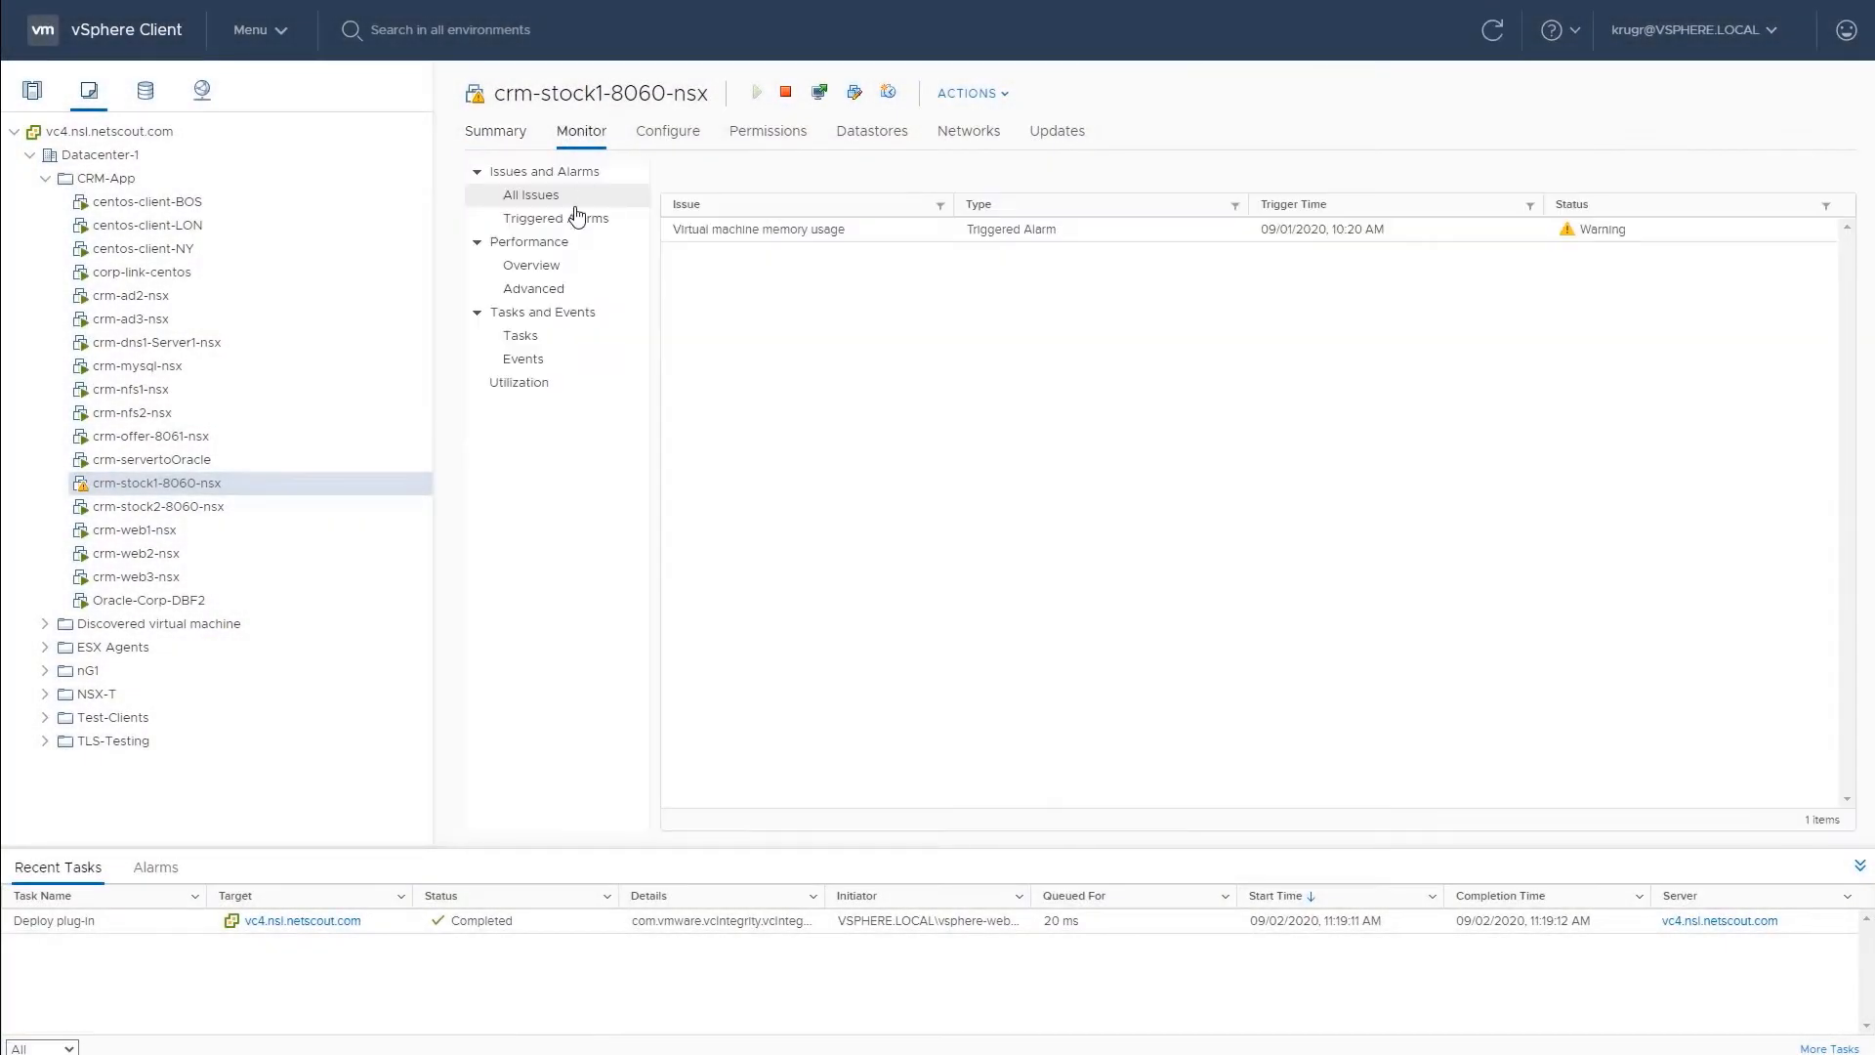
left_click(529, 265)
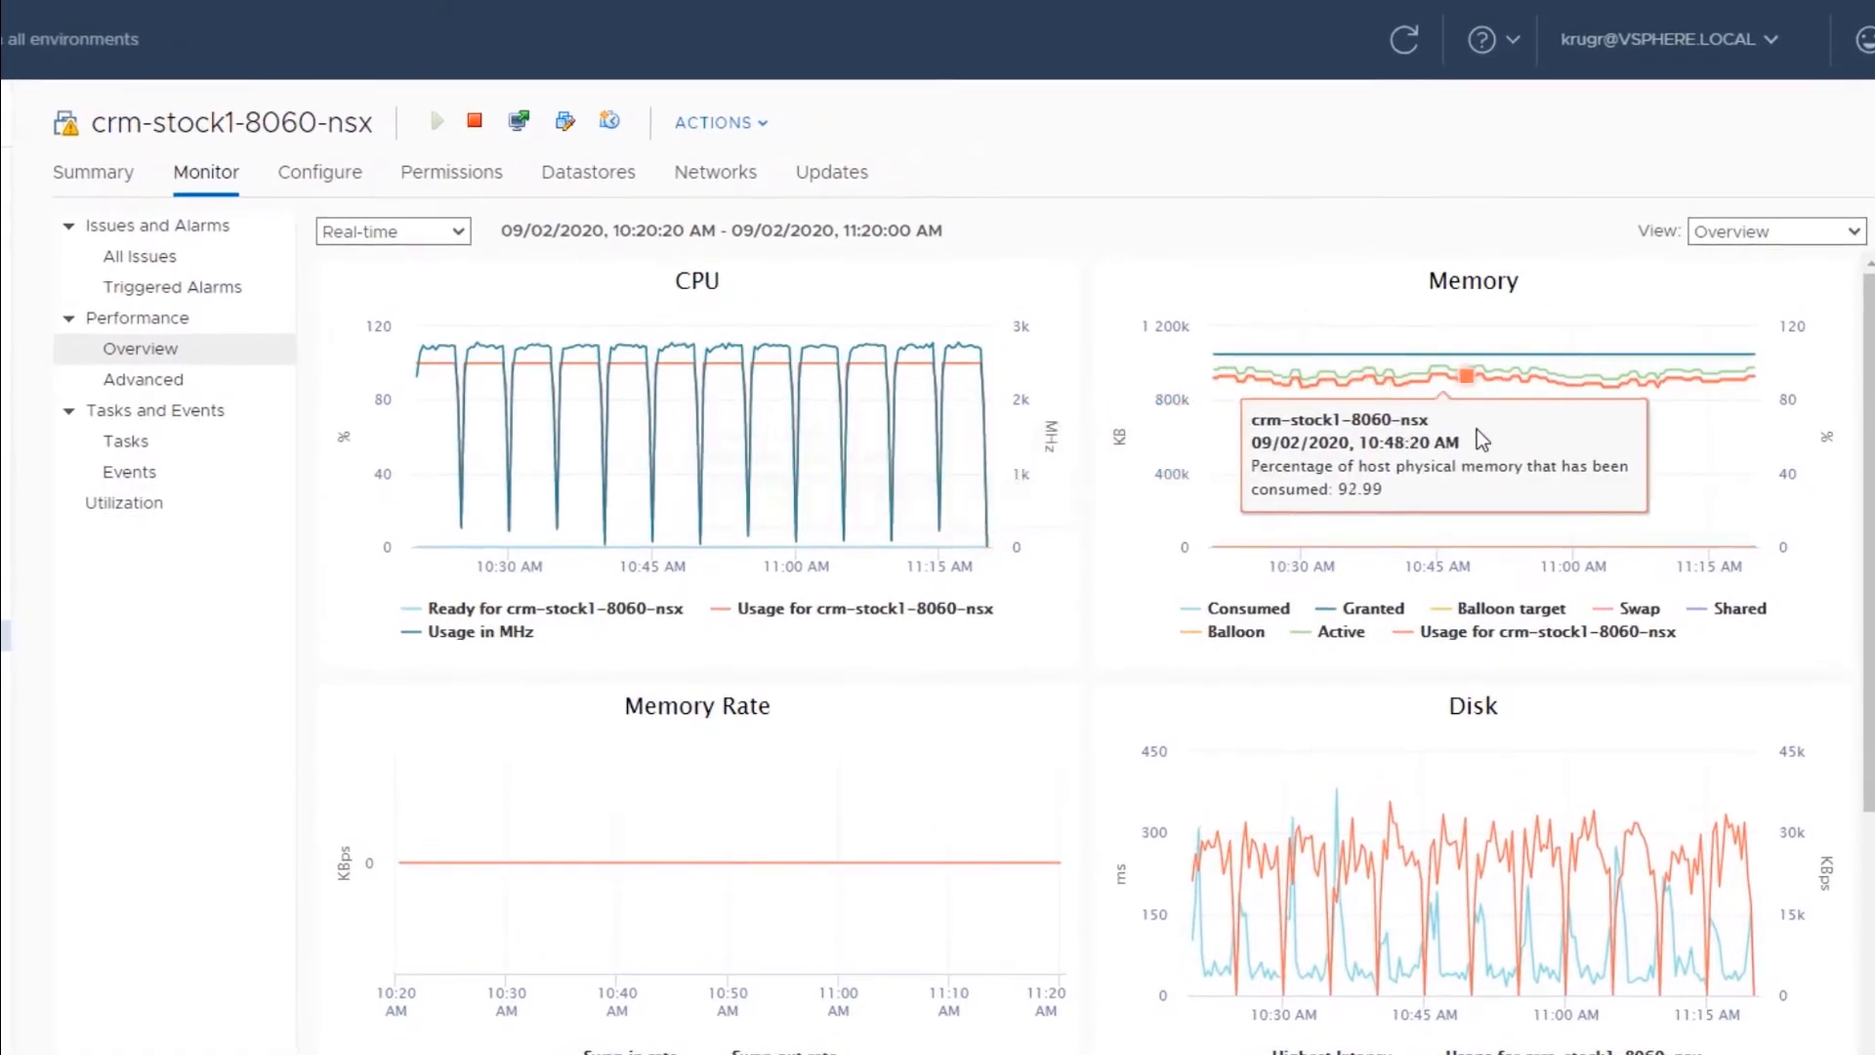
mouse_move(1492, 445)
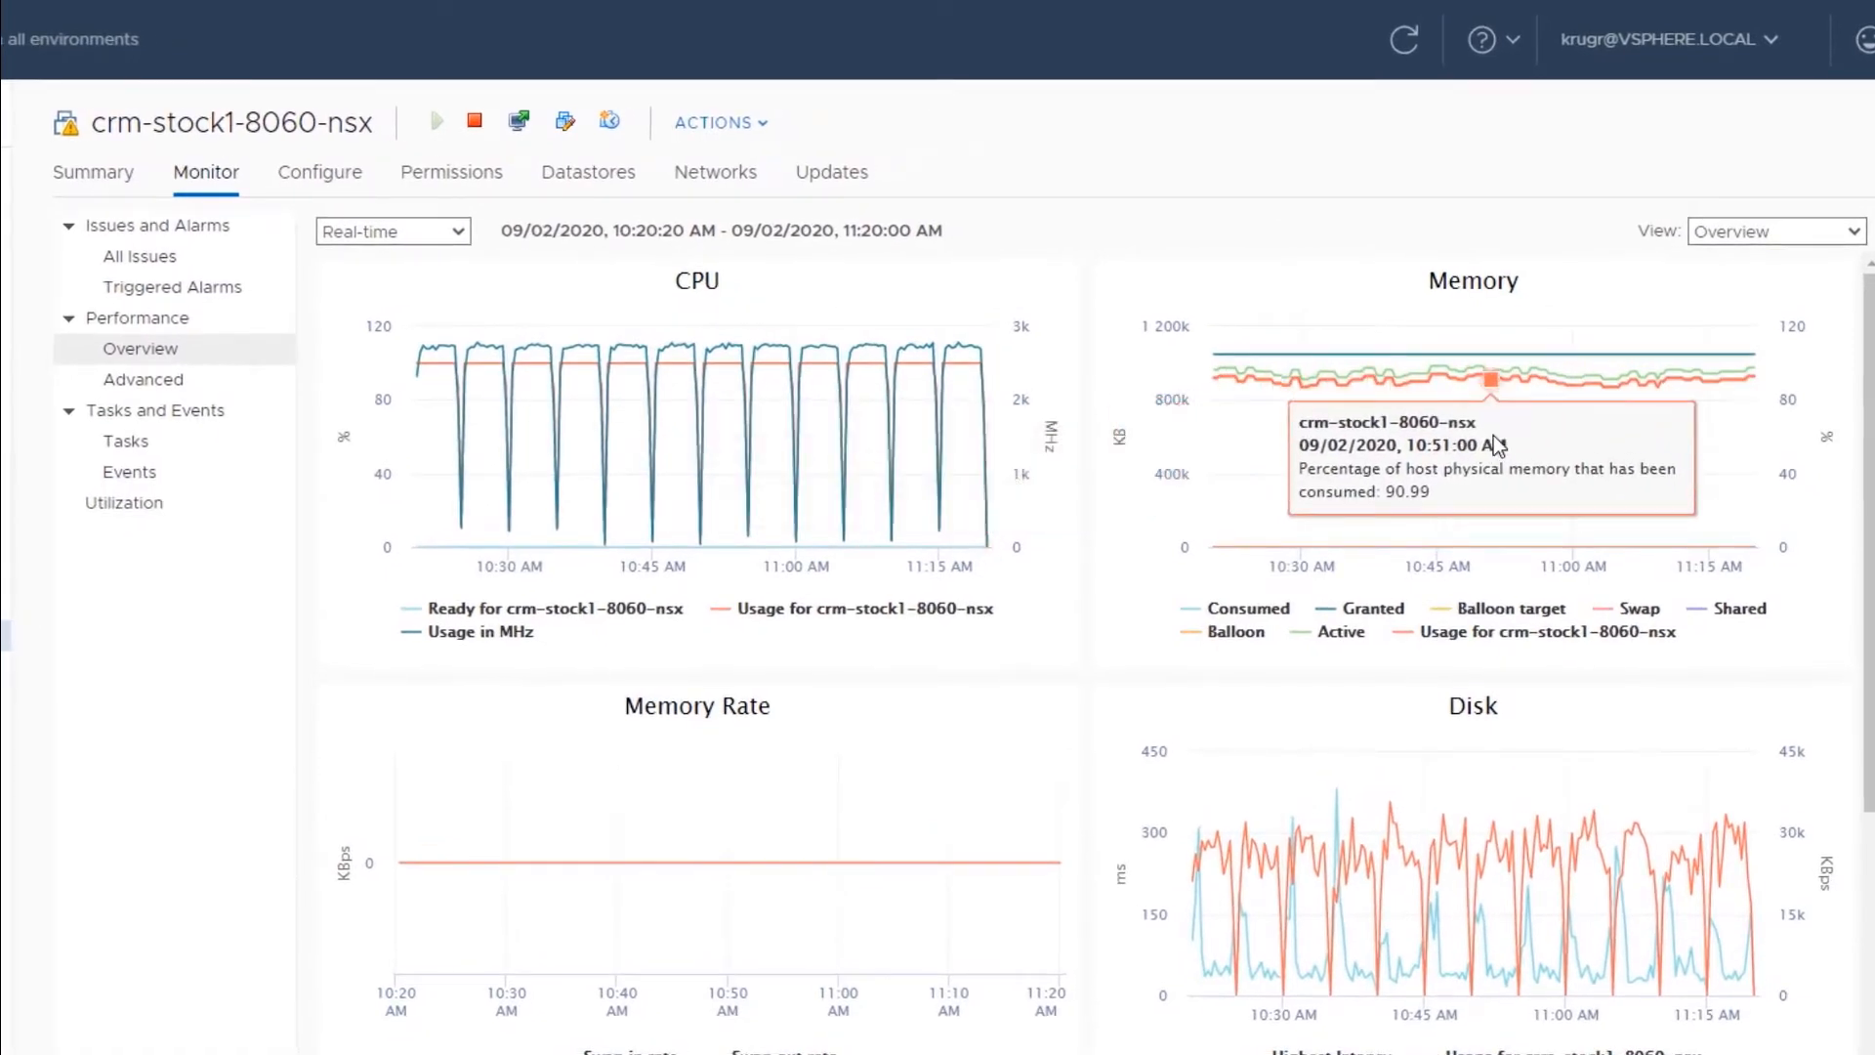
mouse_move(1426, 469)
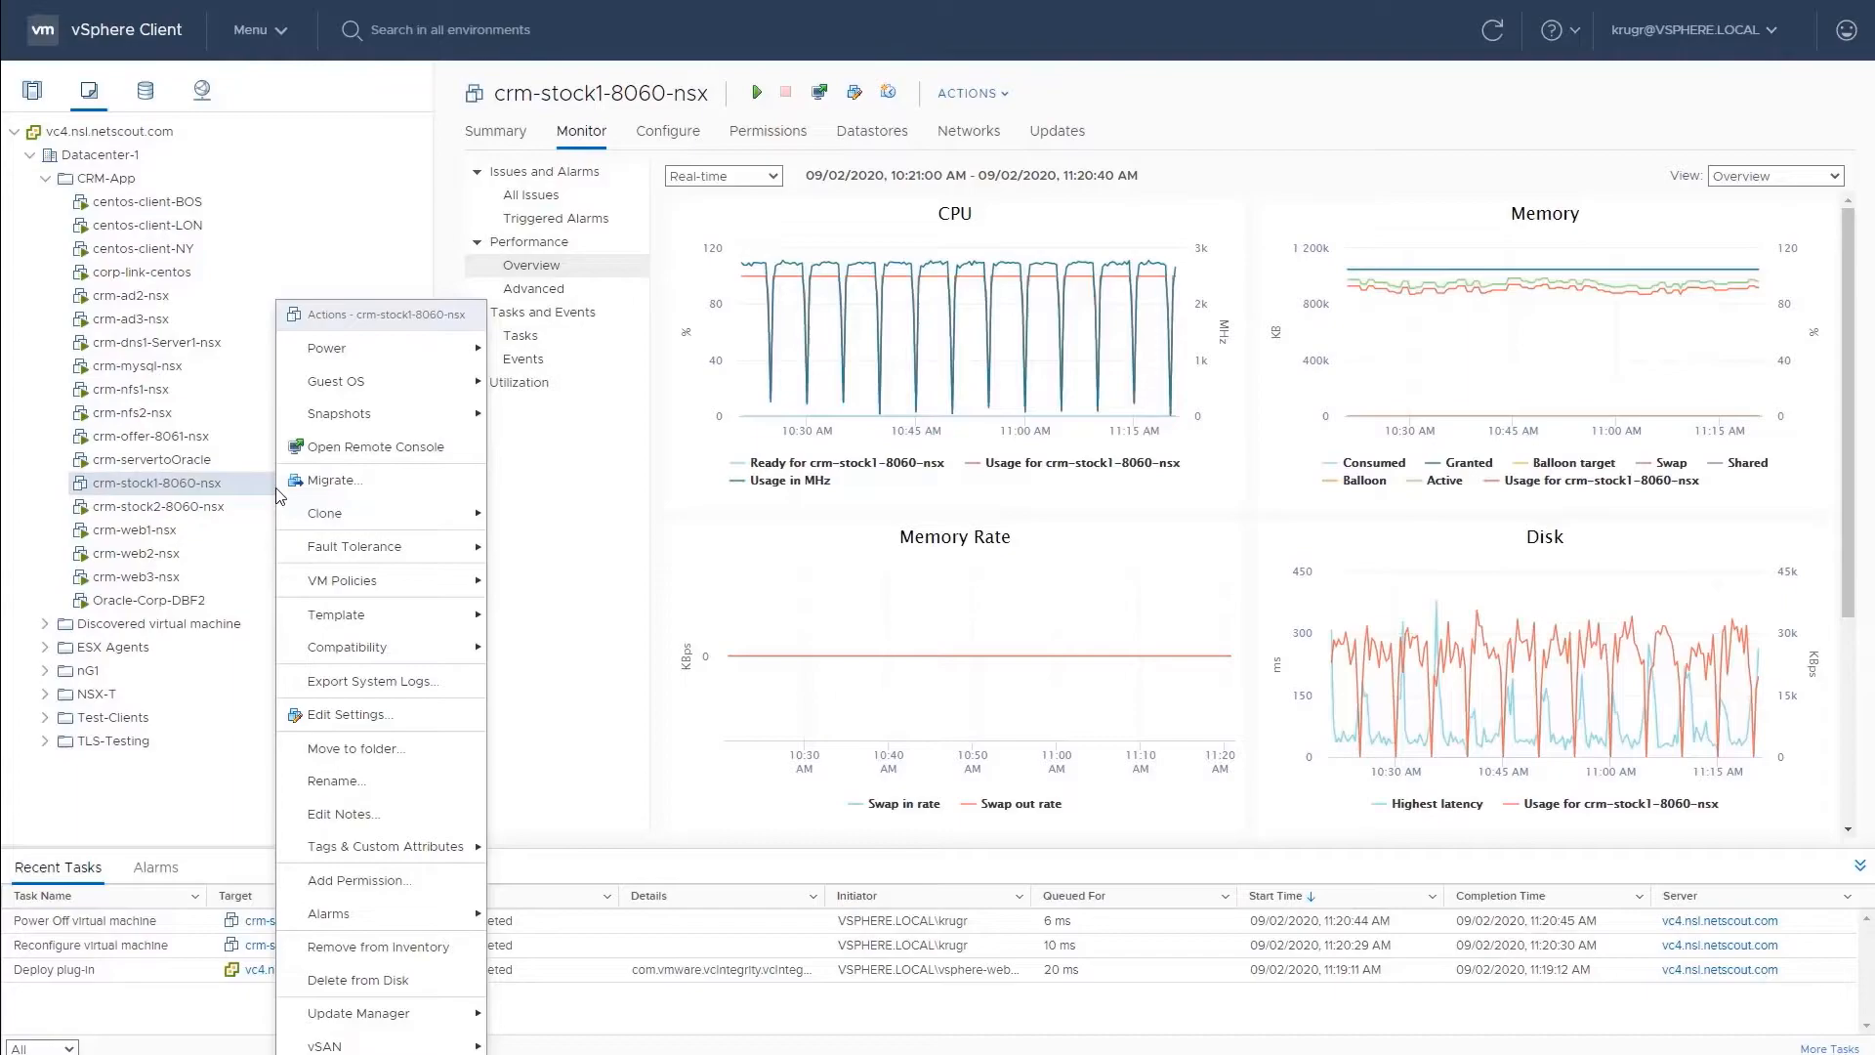
Step: Open crm-stock1-8060-nsx's hardware settings, then right-click the VM for its actions
left_click(347, 714)
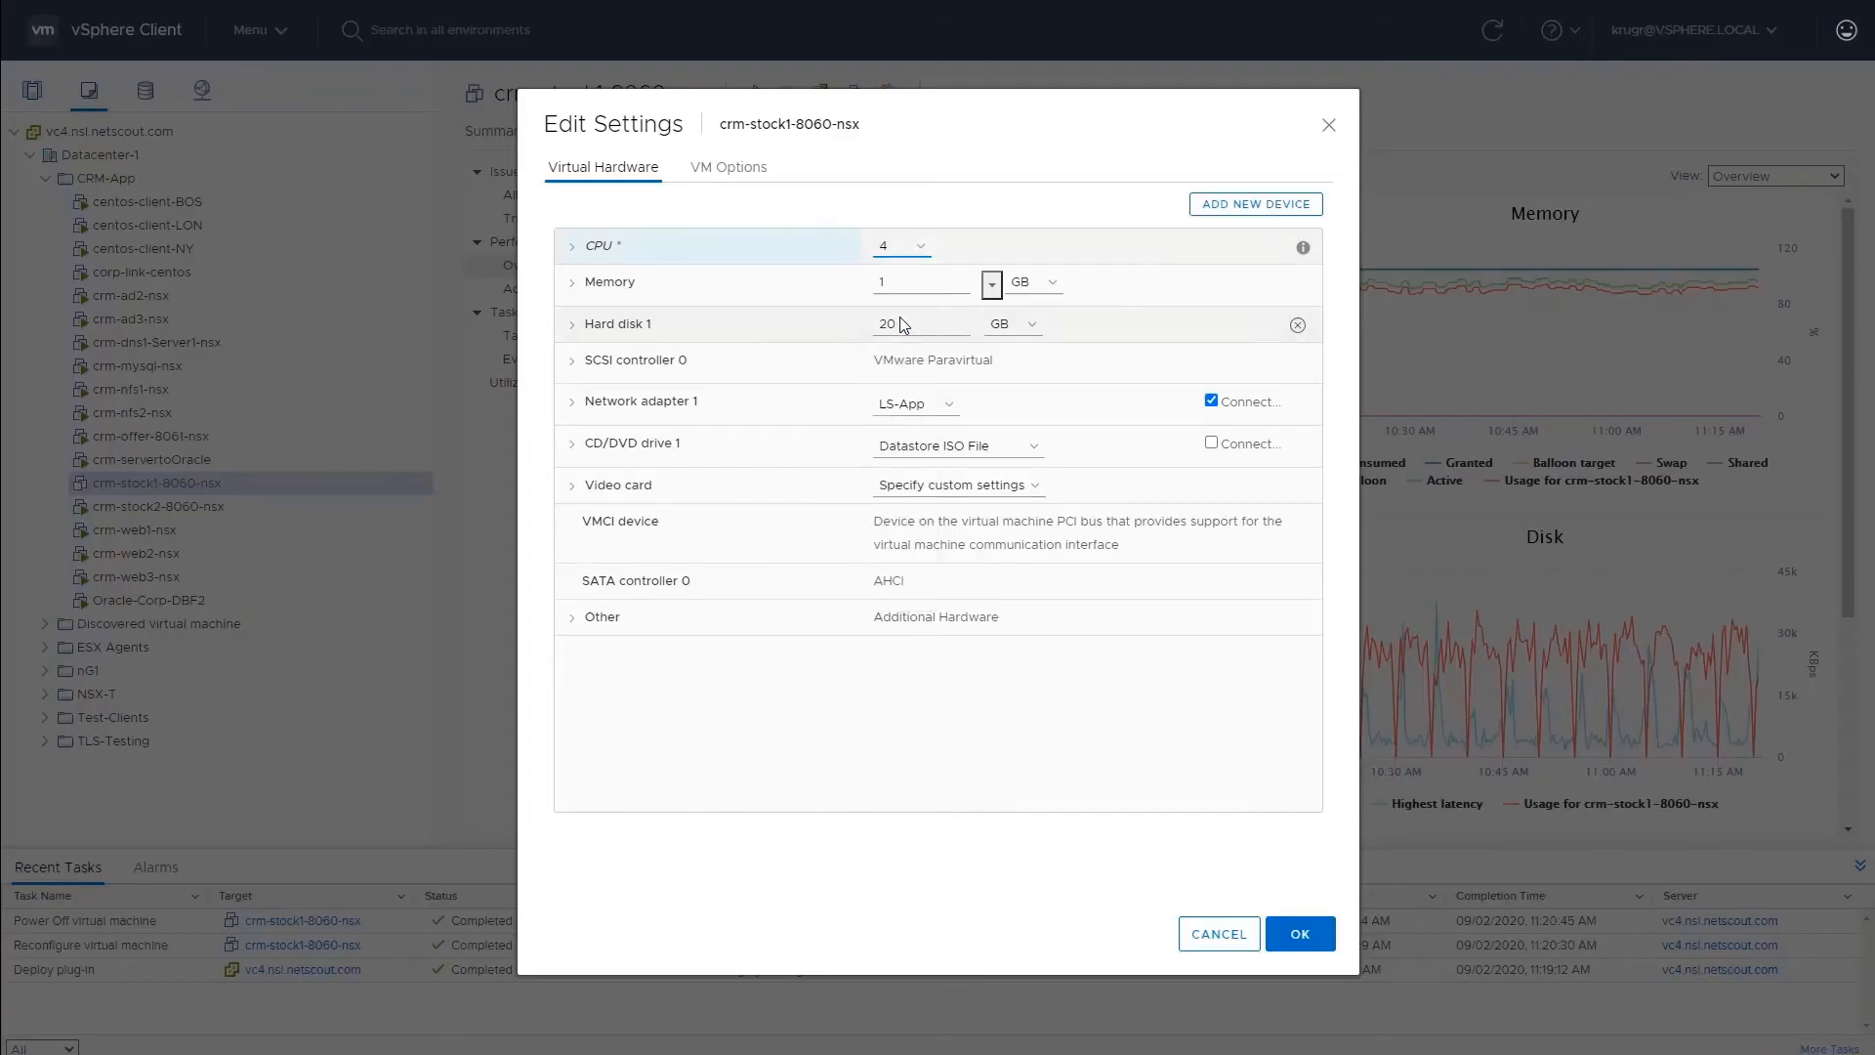
left_click(921, 282)
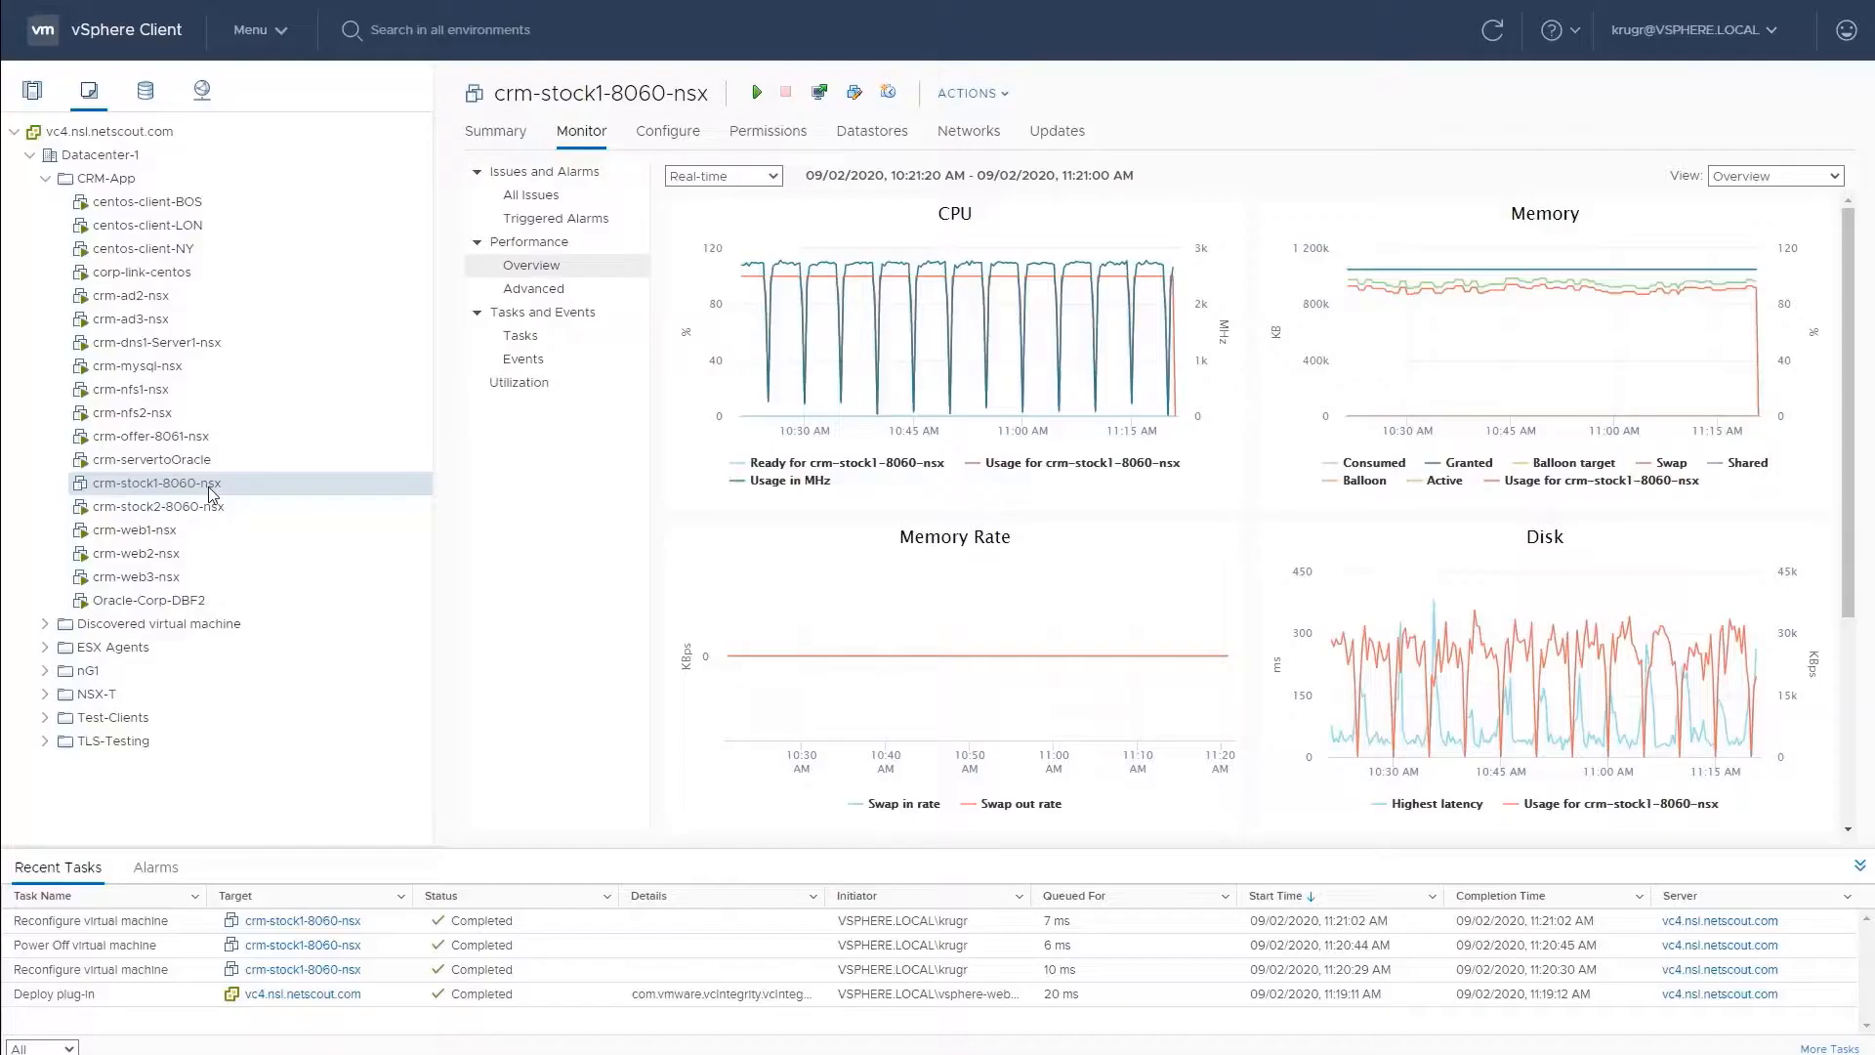
right_click(153, 481)
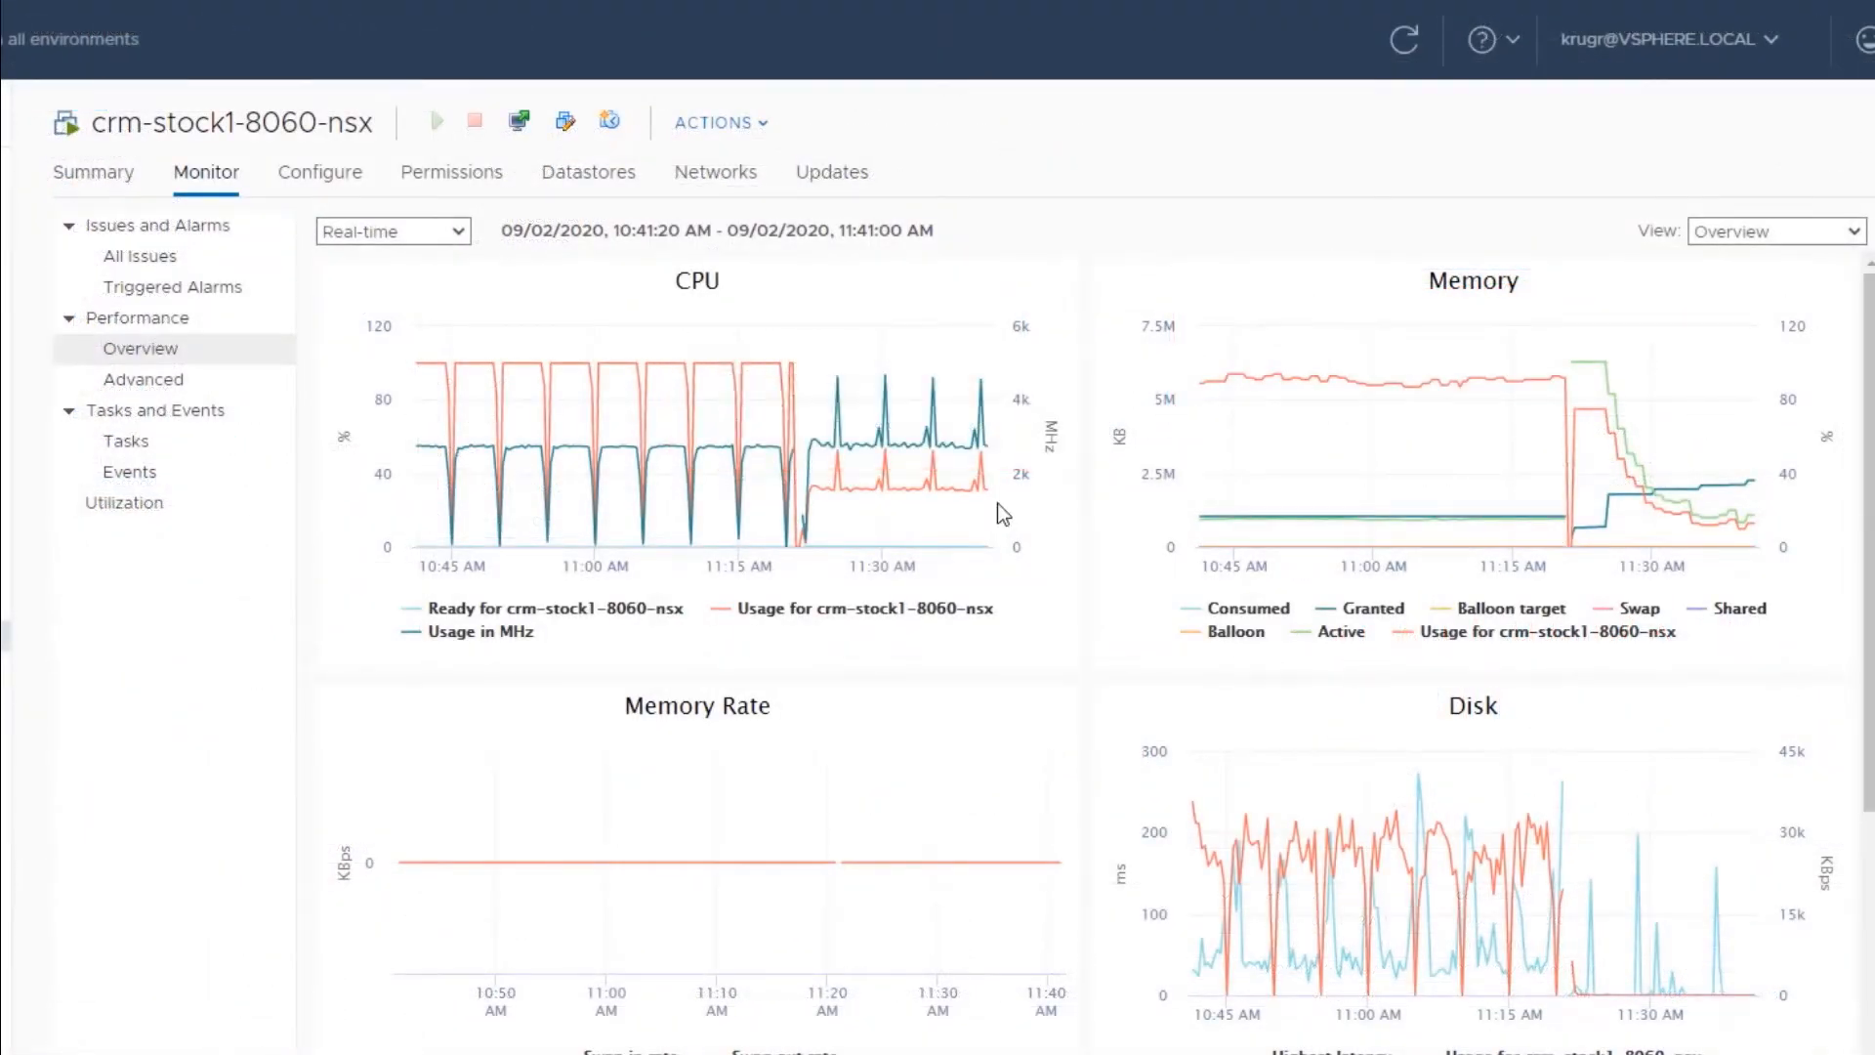
mouse_move(1728, 520)
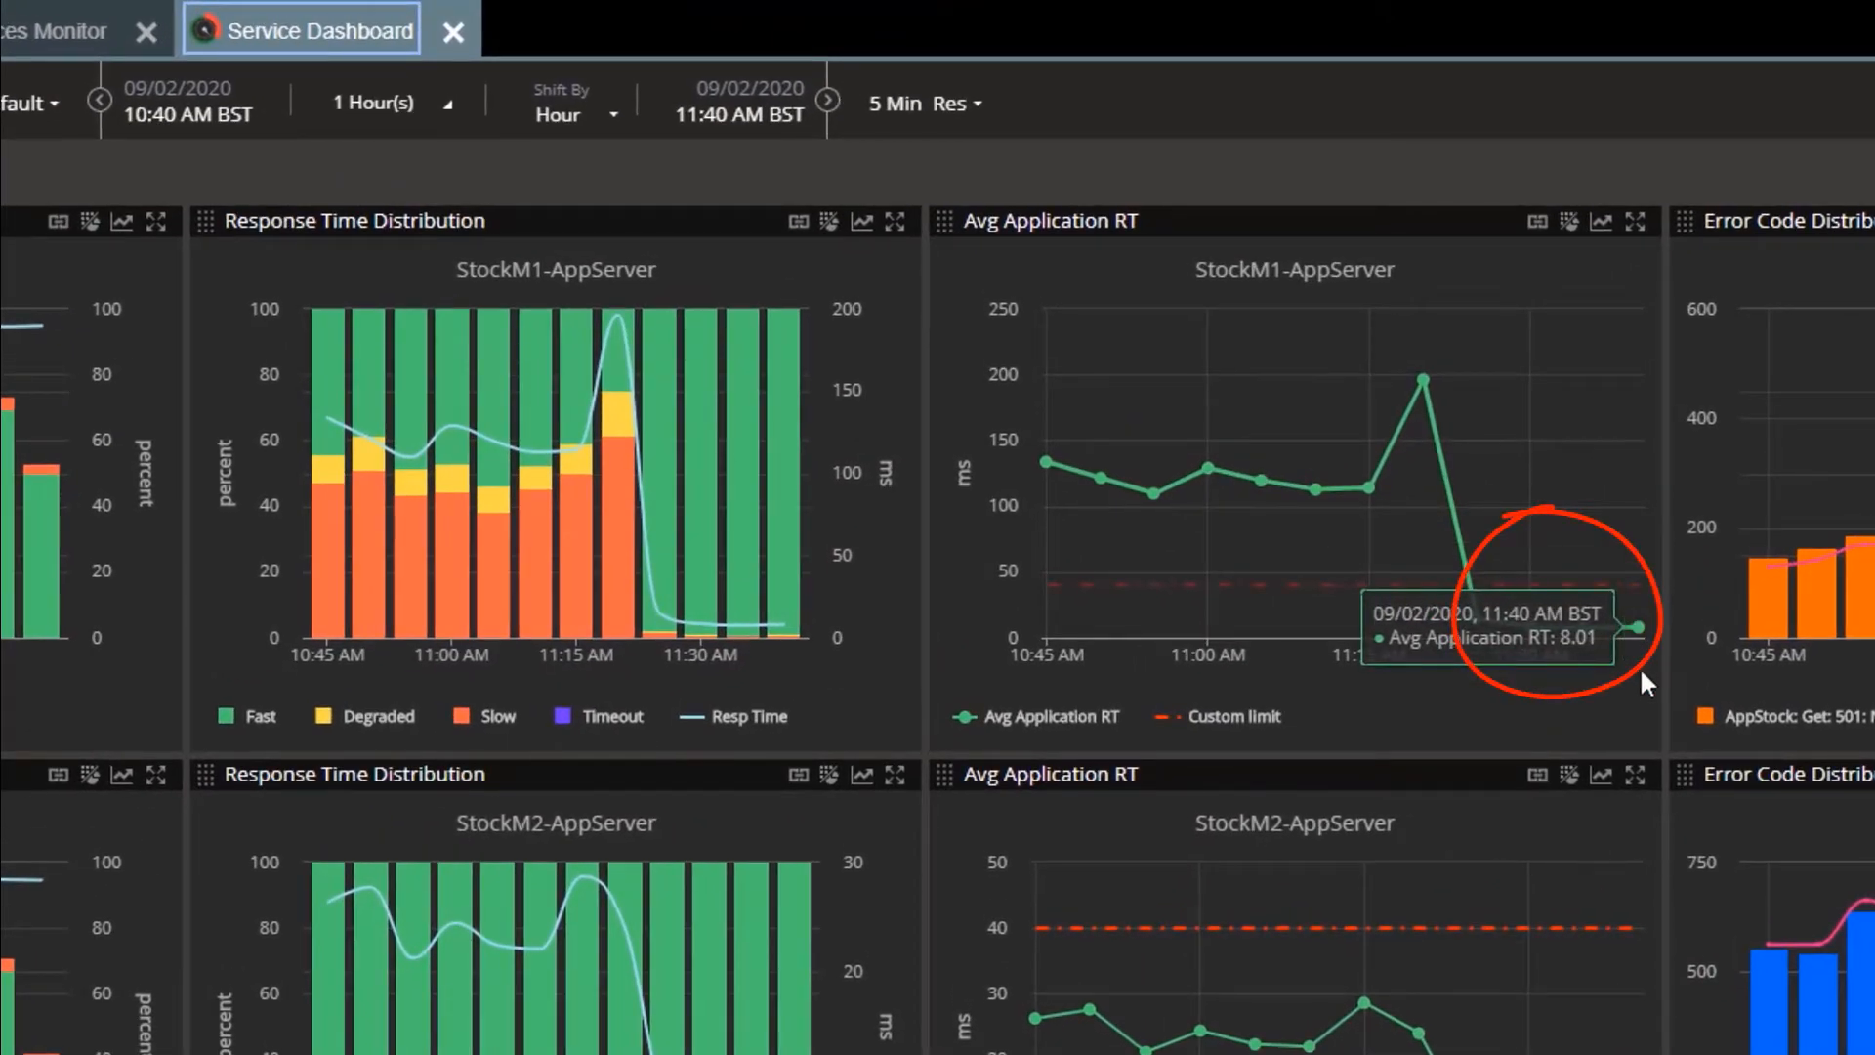
mouse_move(1642, 721)
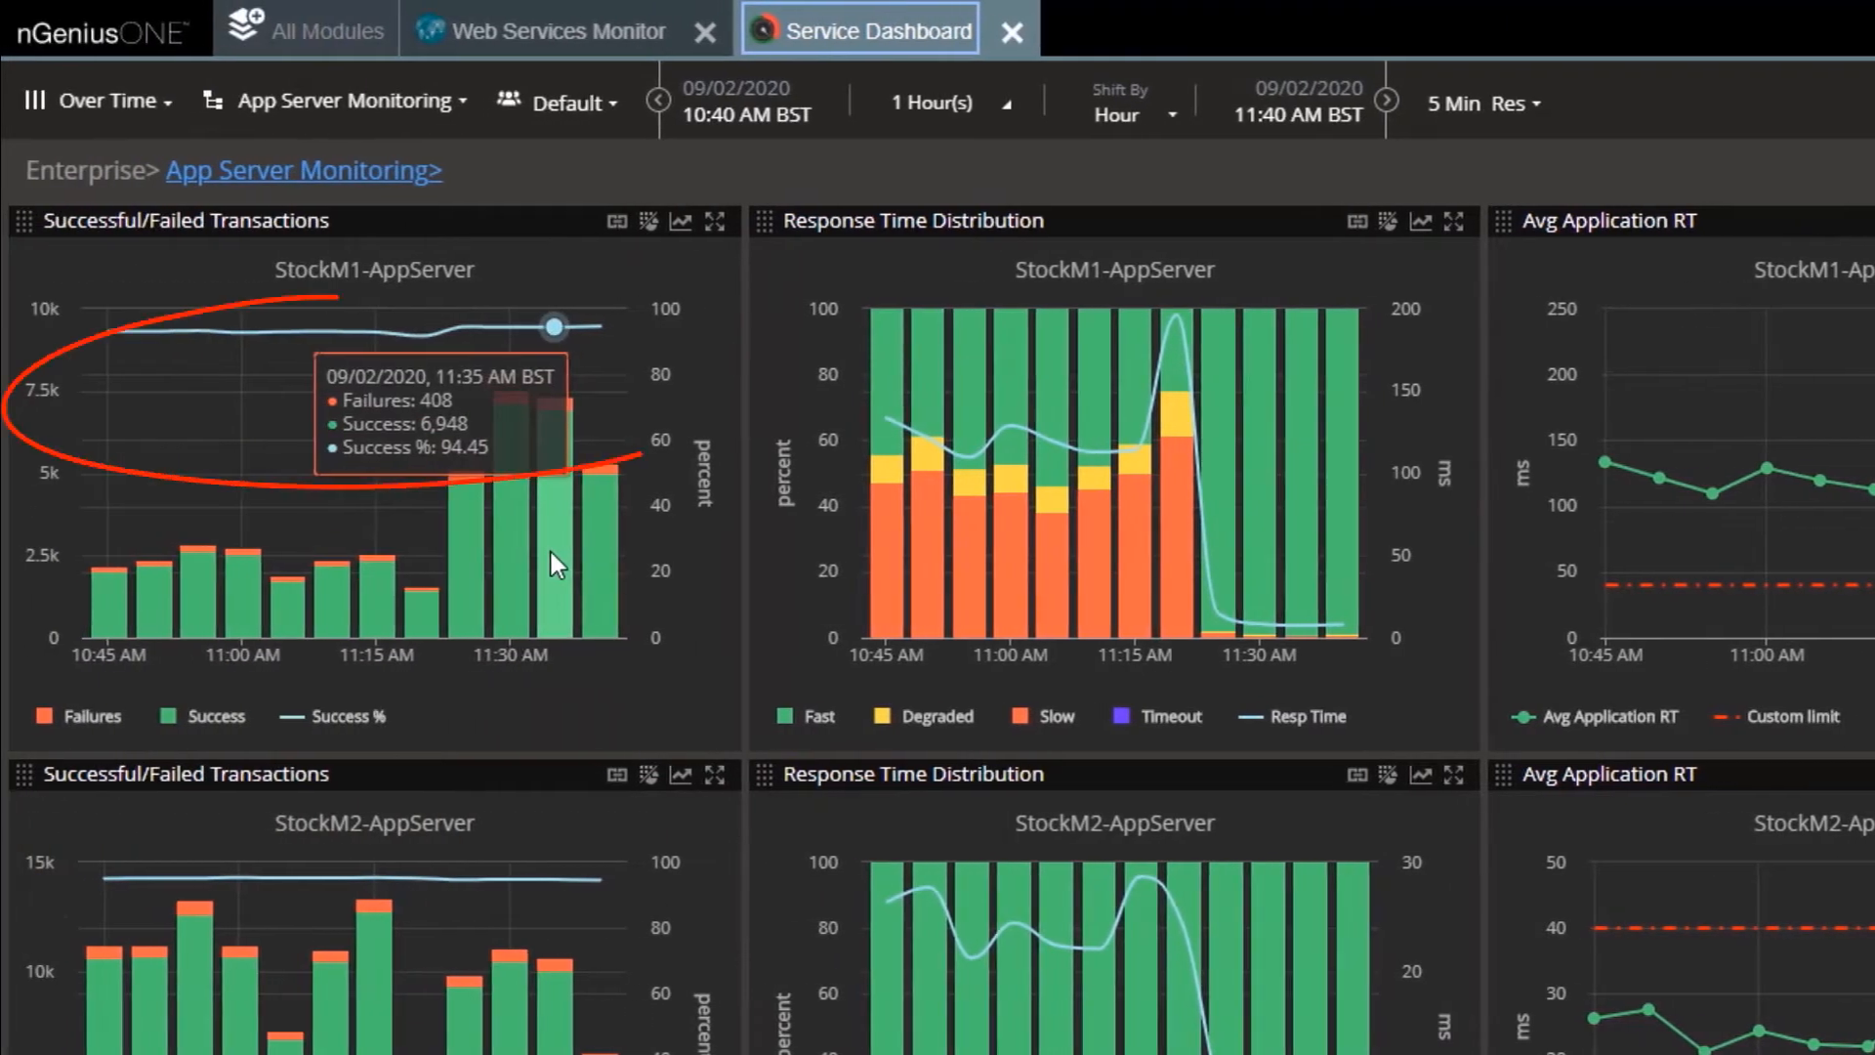
mouse_move(682, 634)
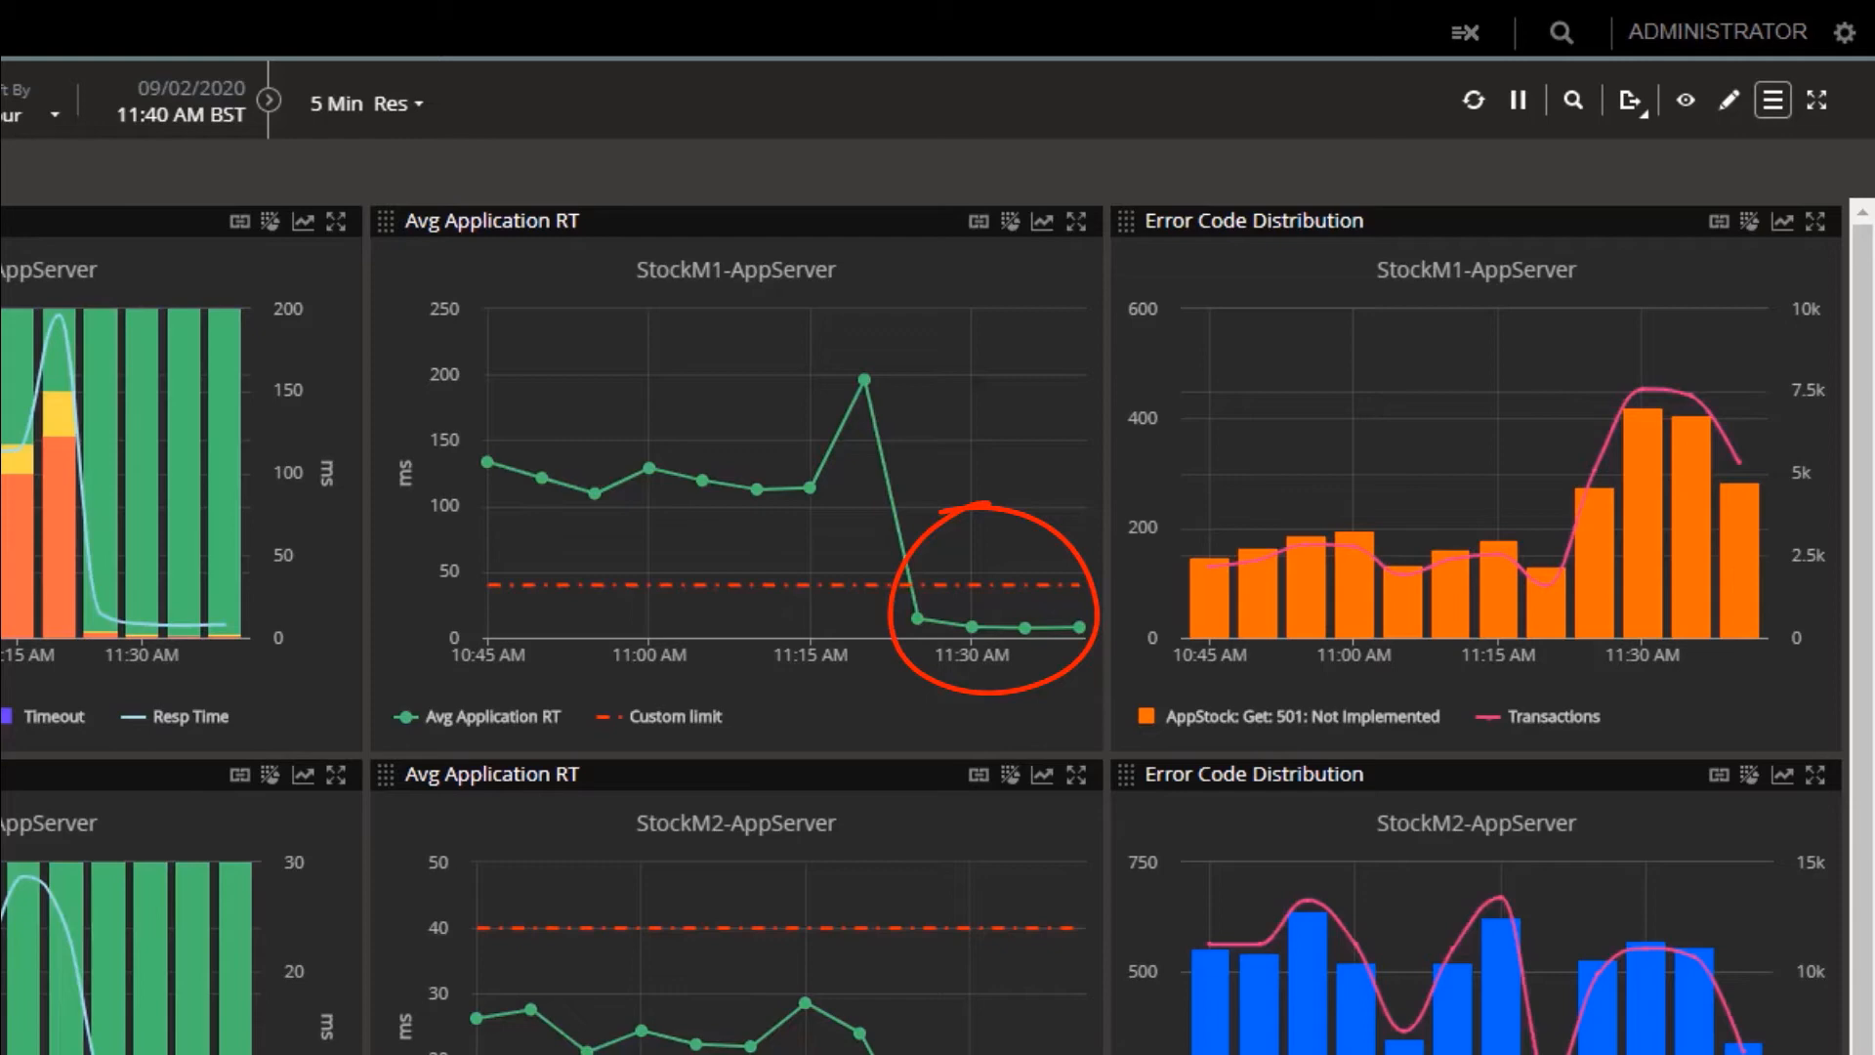
mouse_move(772, 584)
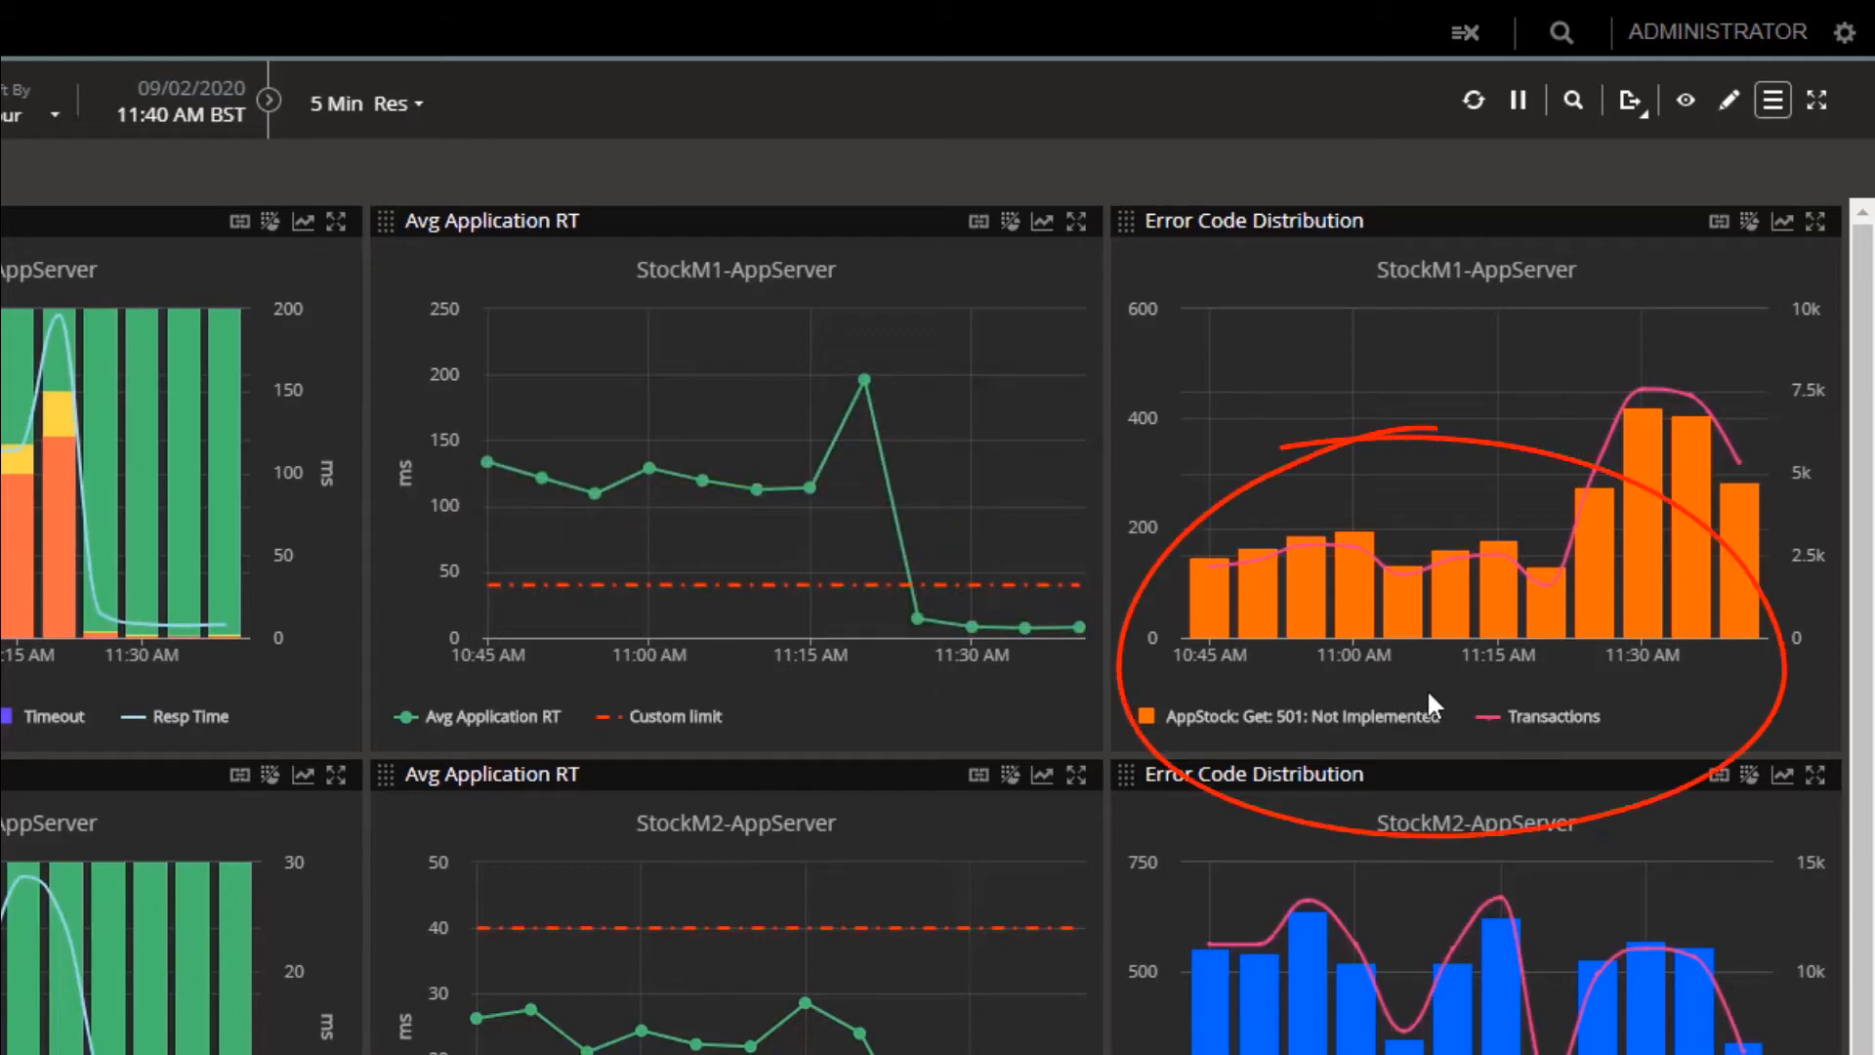
mouse_move(1300, 718)
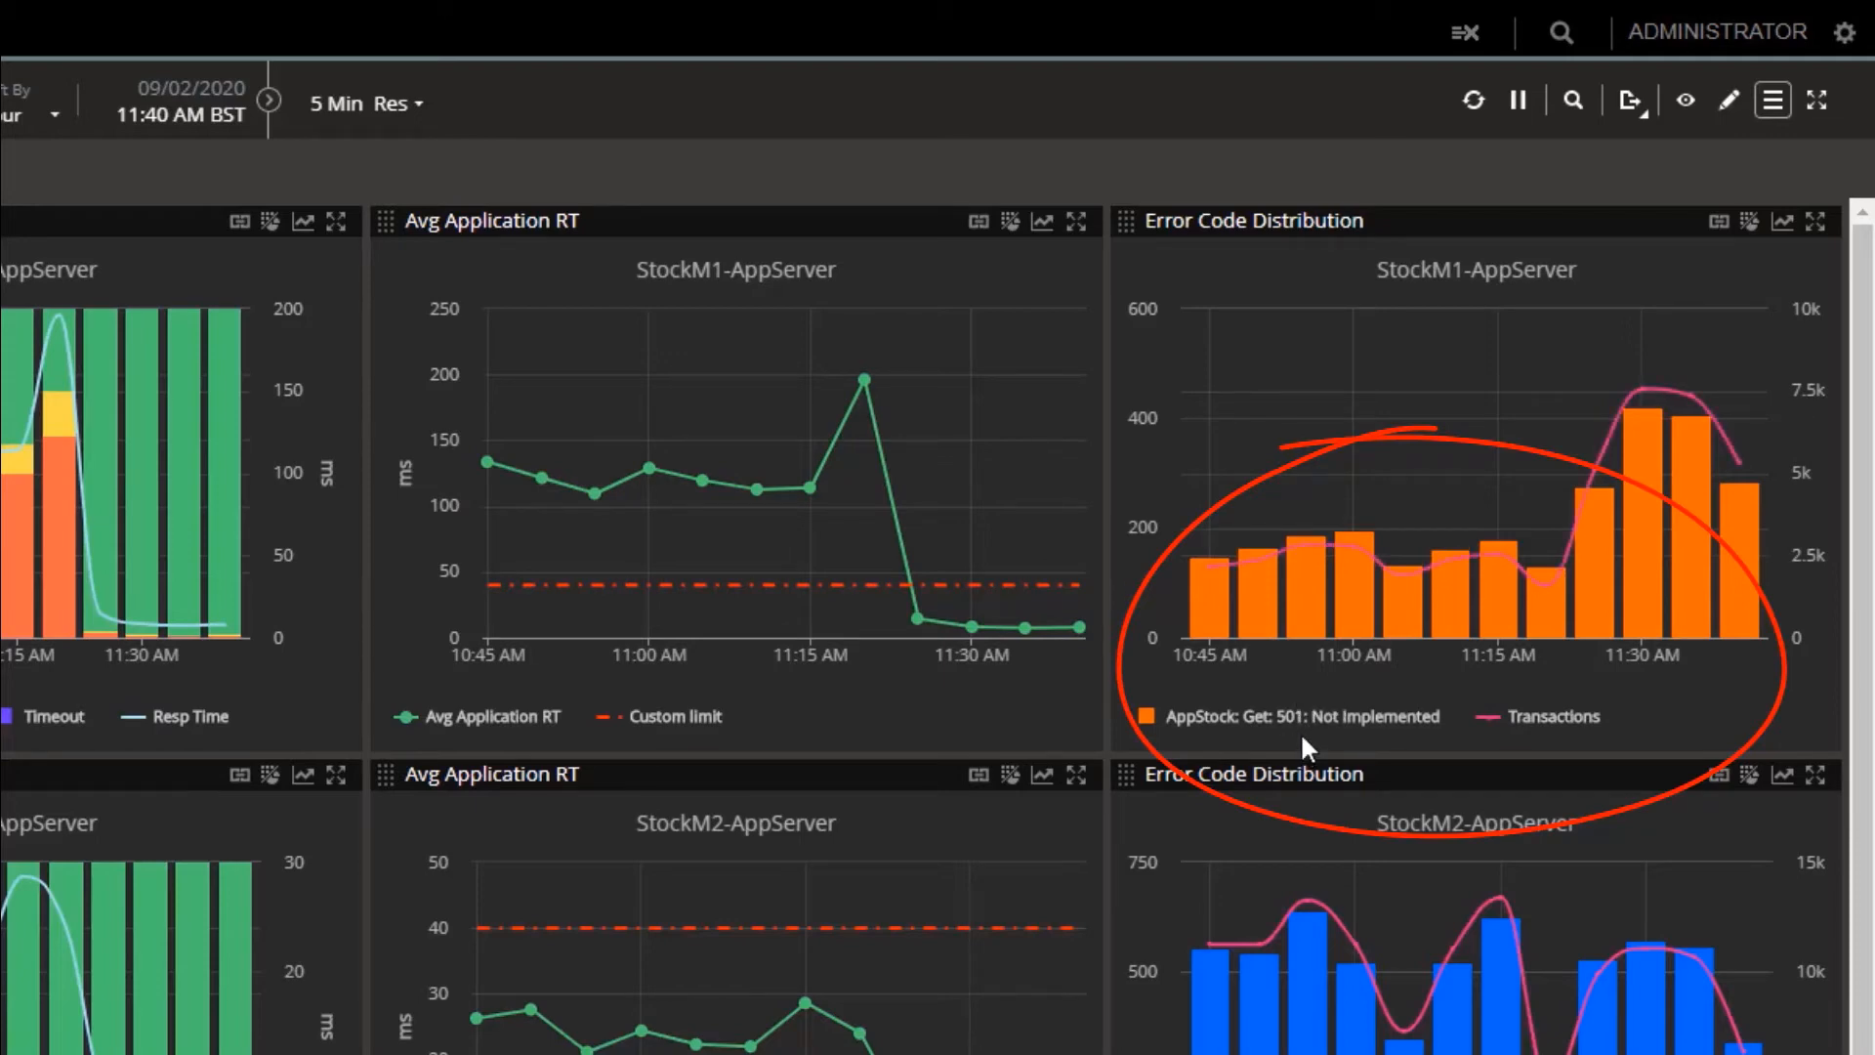
Step: Scroll through the App Server Monitoring widgets to review StockM1's response time and 501 errors
scroll("down", 3)
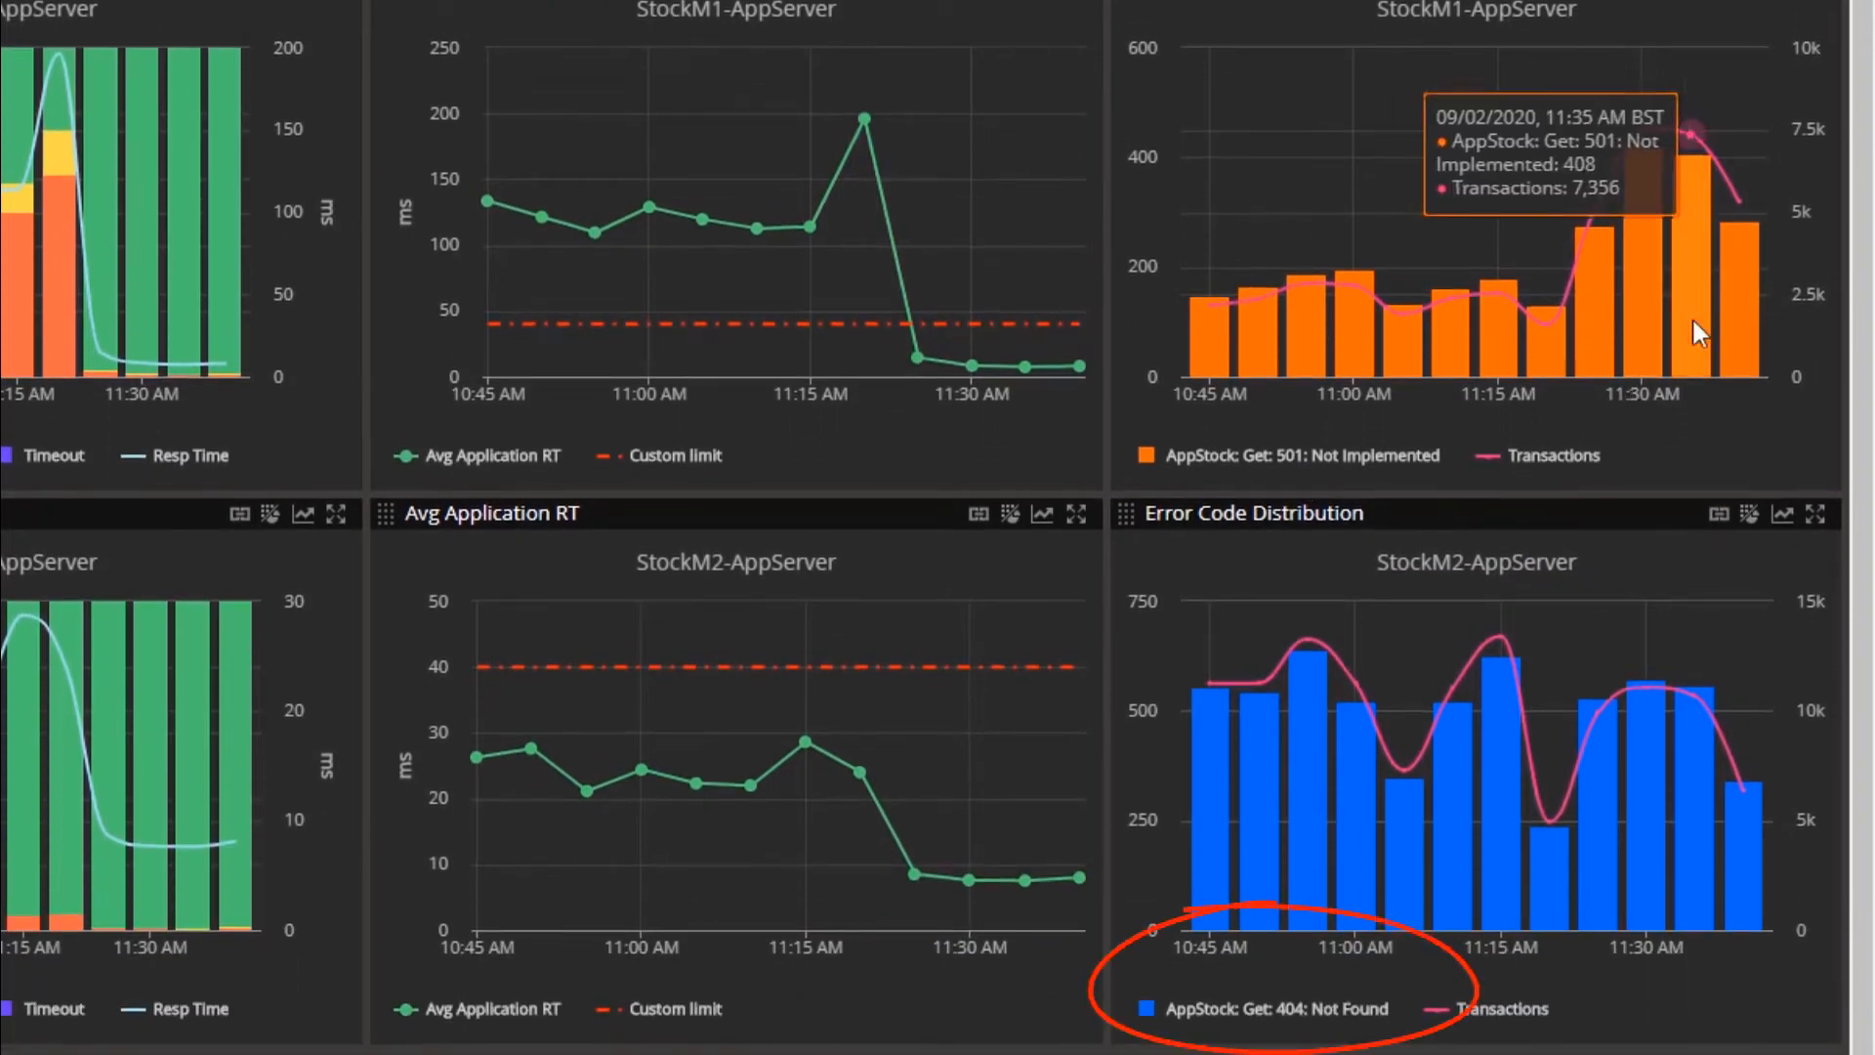
scroll("up", 3)
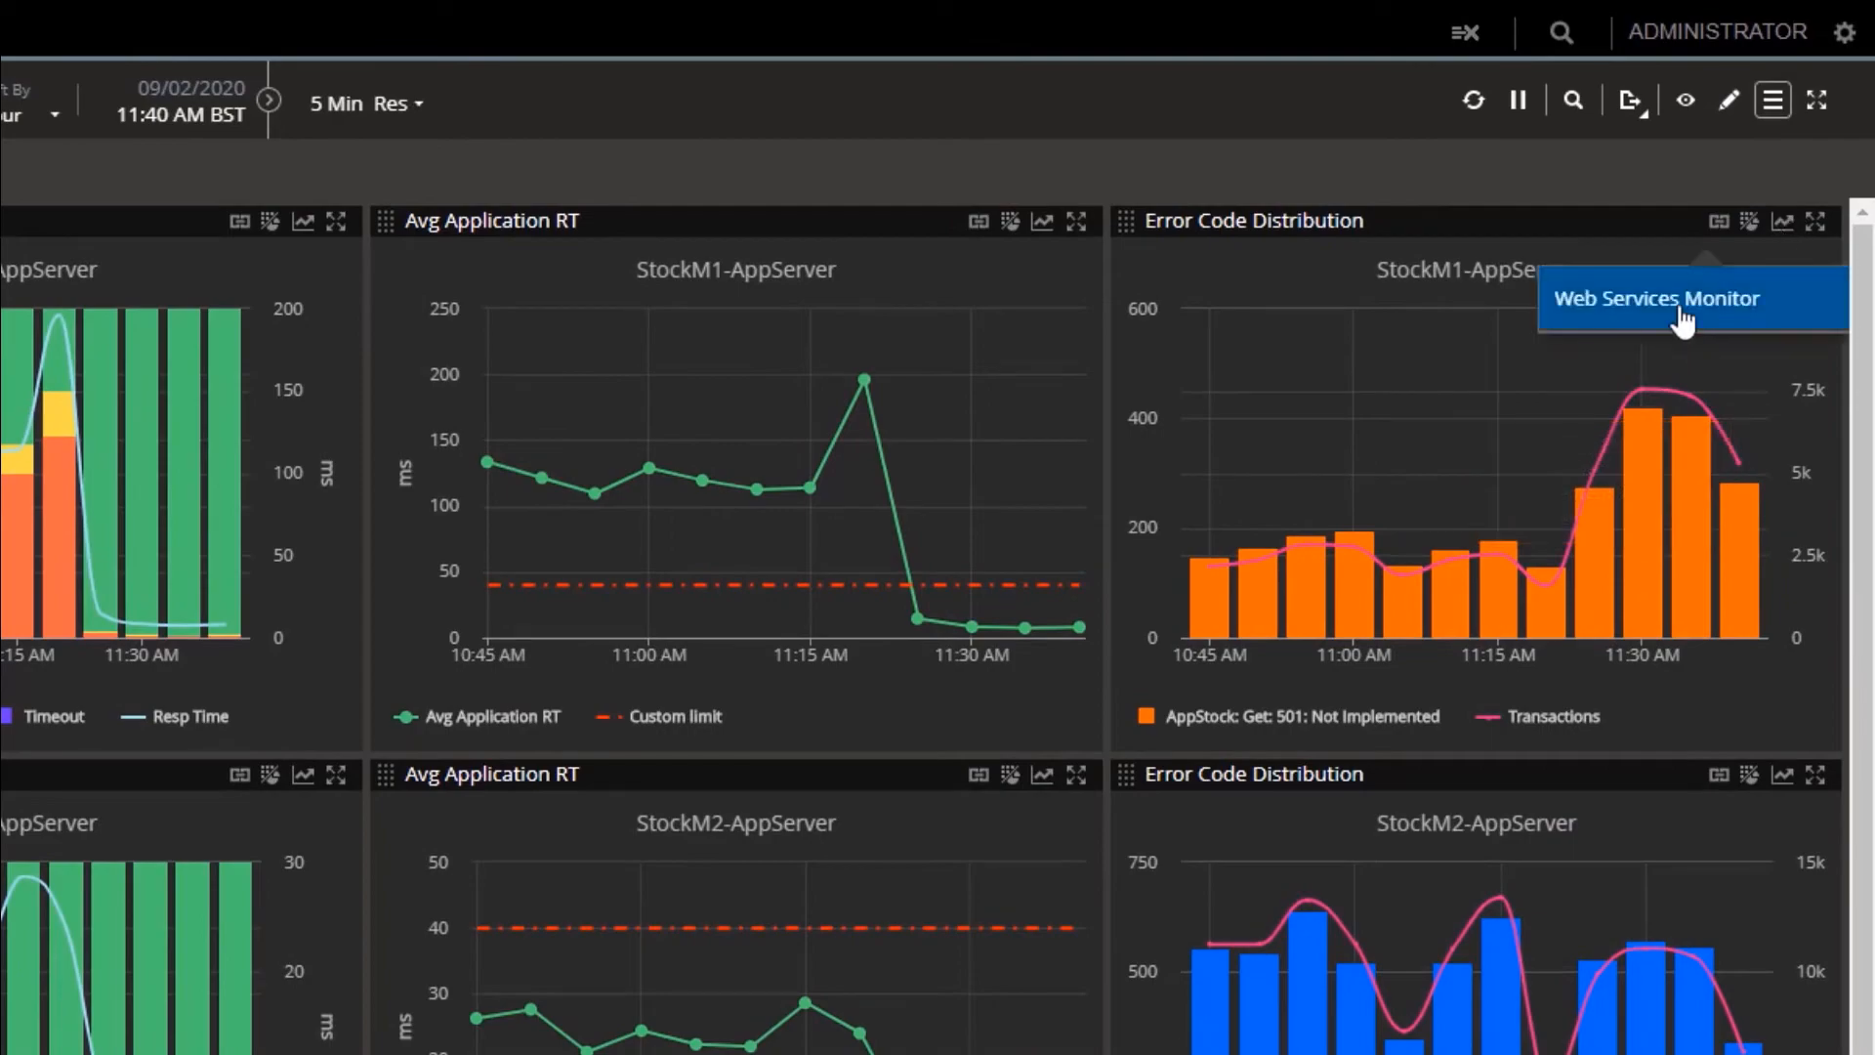
Step: Drill from StockM1's Error Code Distribution into Web Services Monitor
left_click(1654, 298)
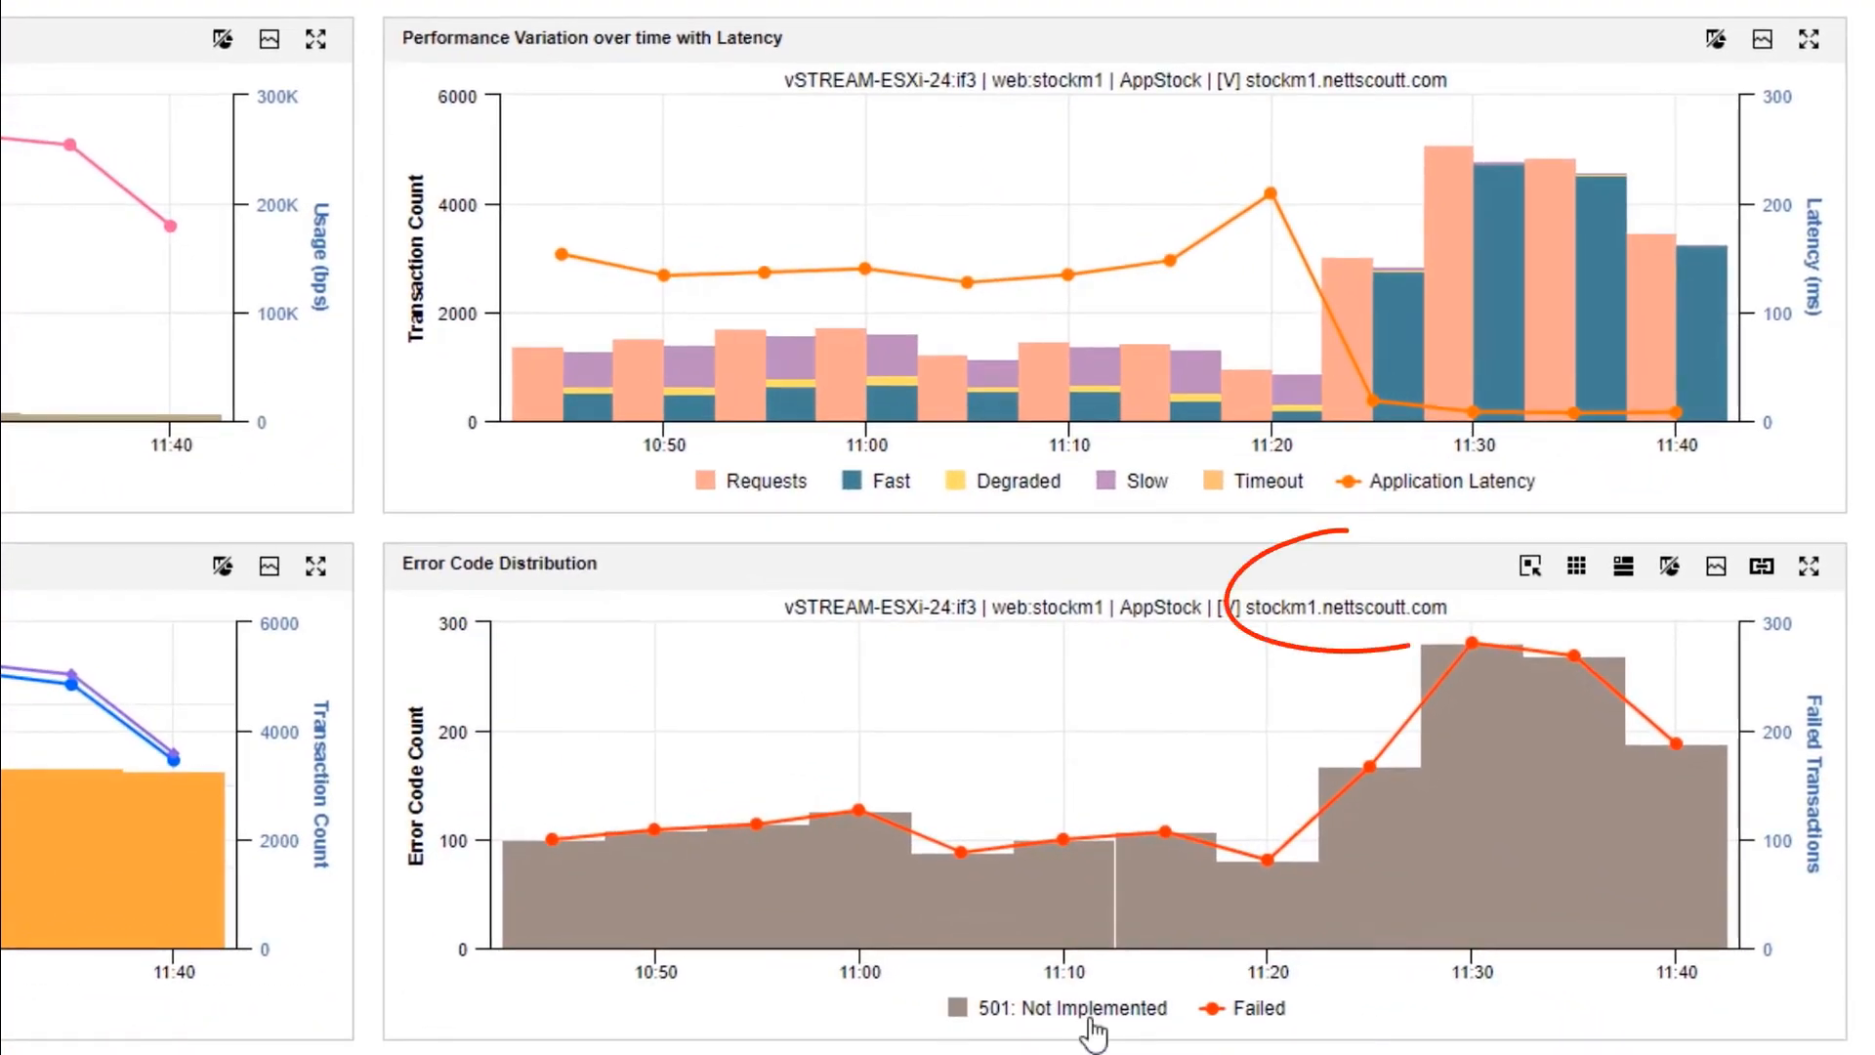
mouse_move(1579, 656)
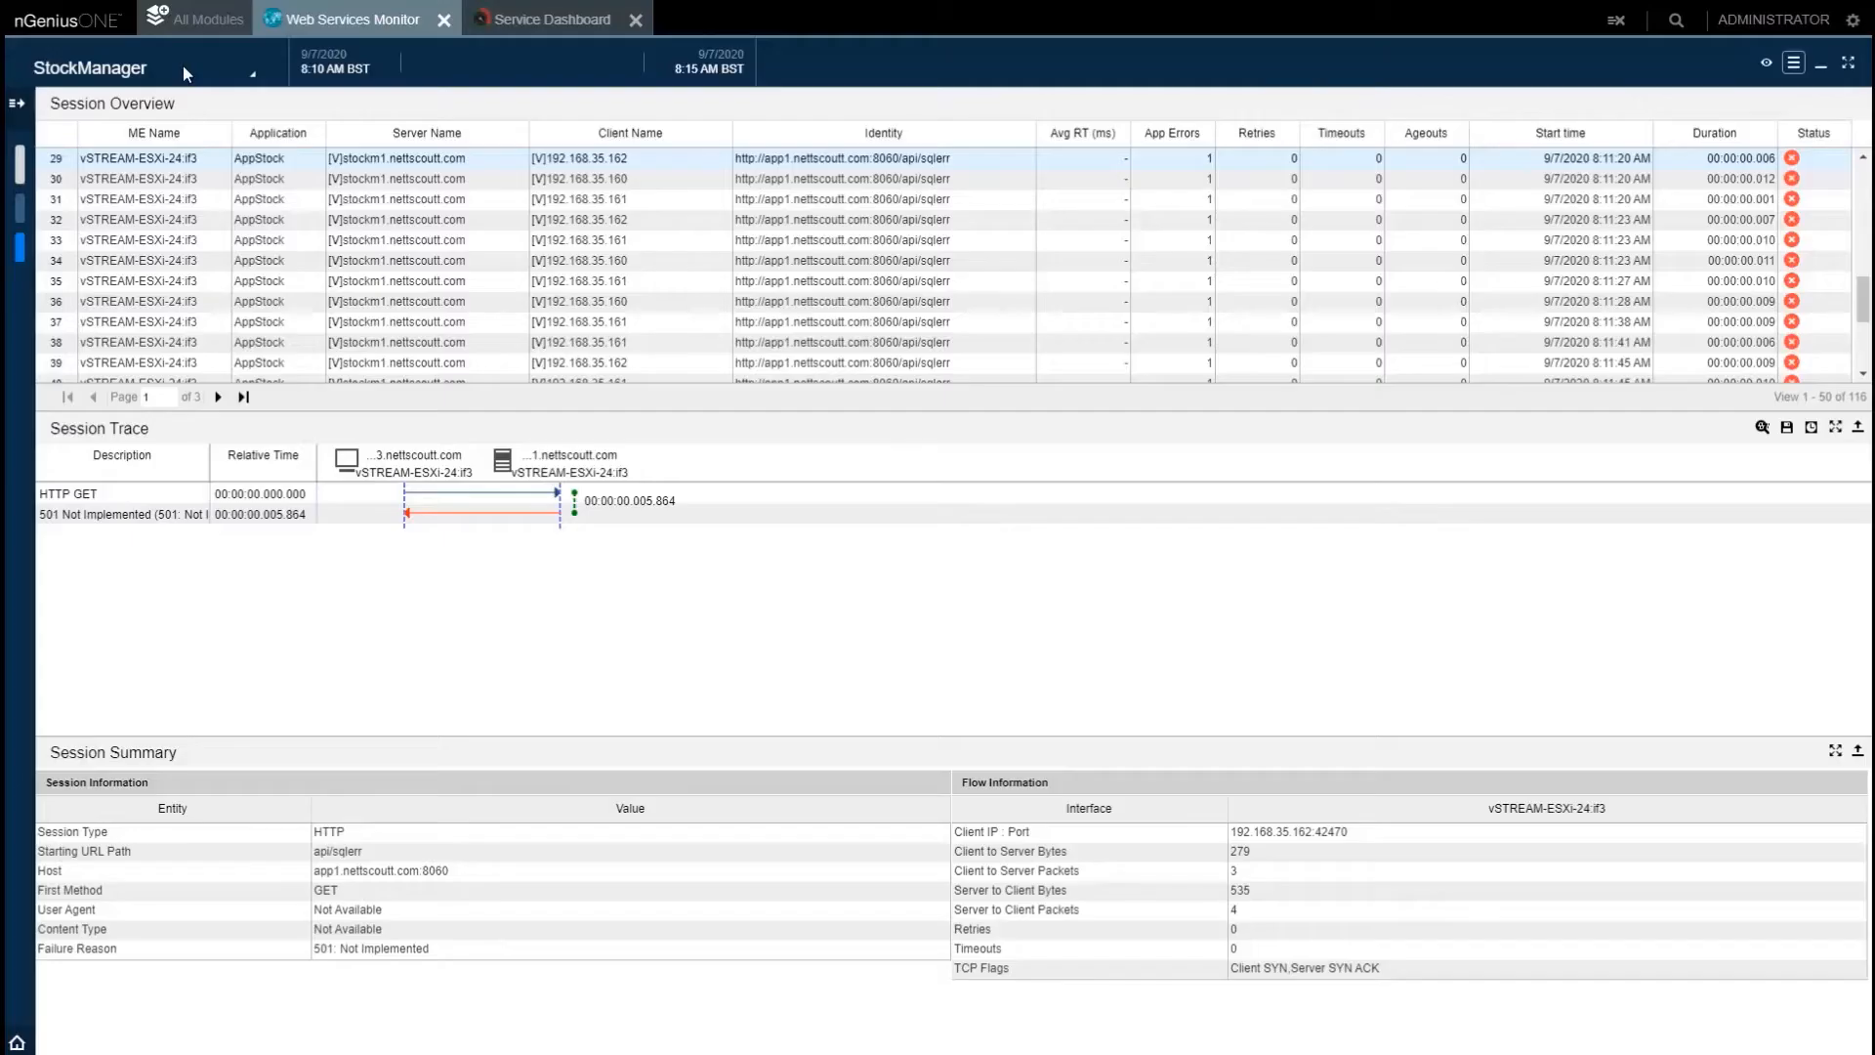
mouse_move(525, 126)
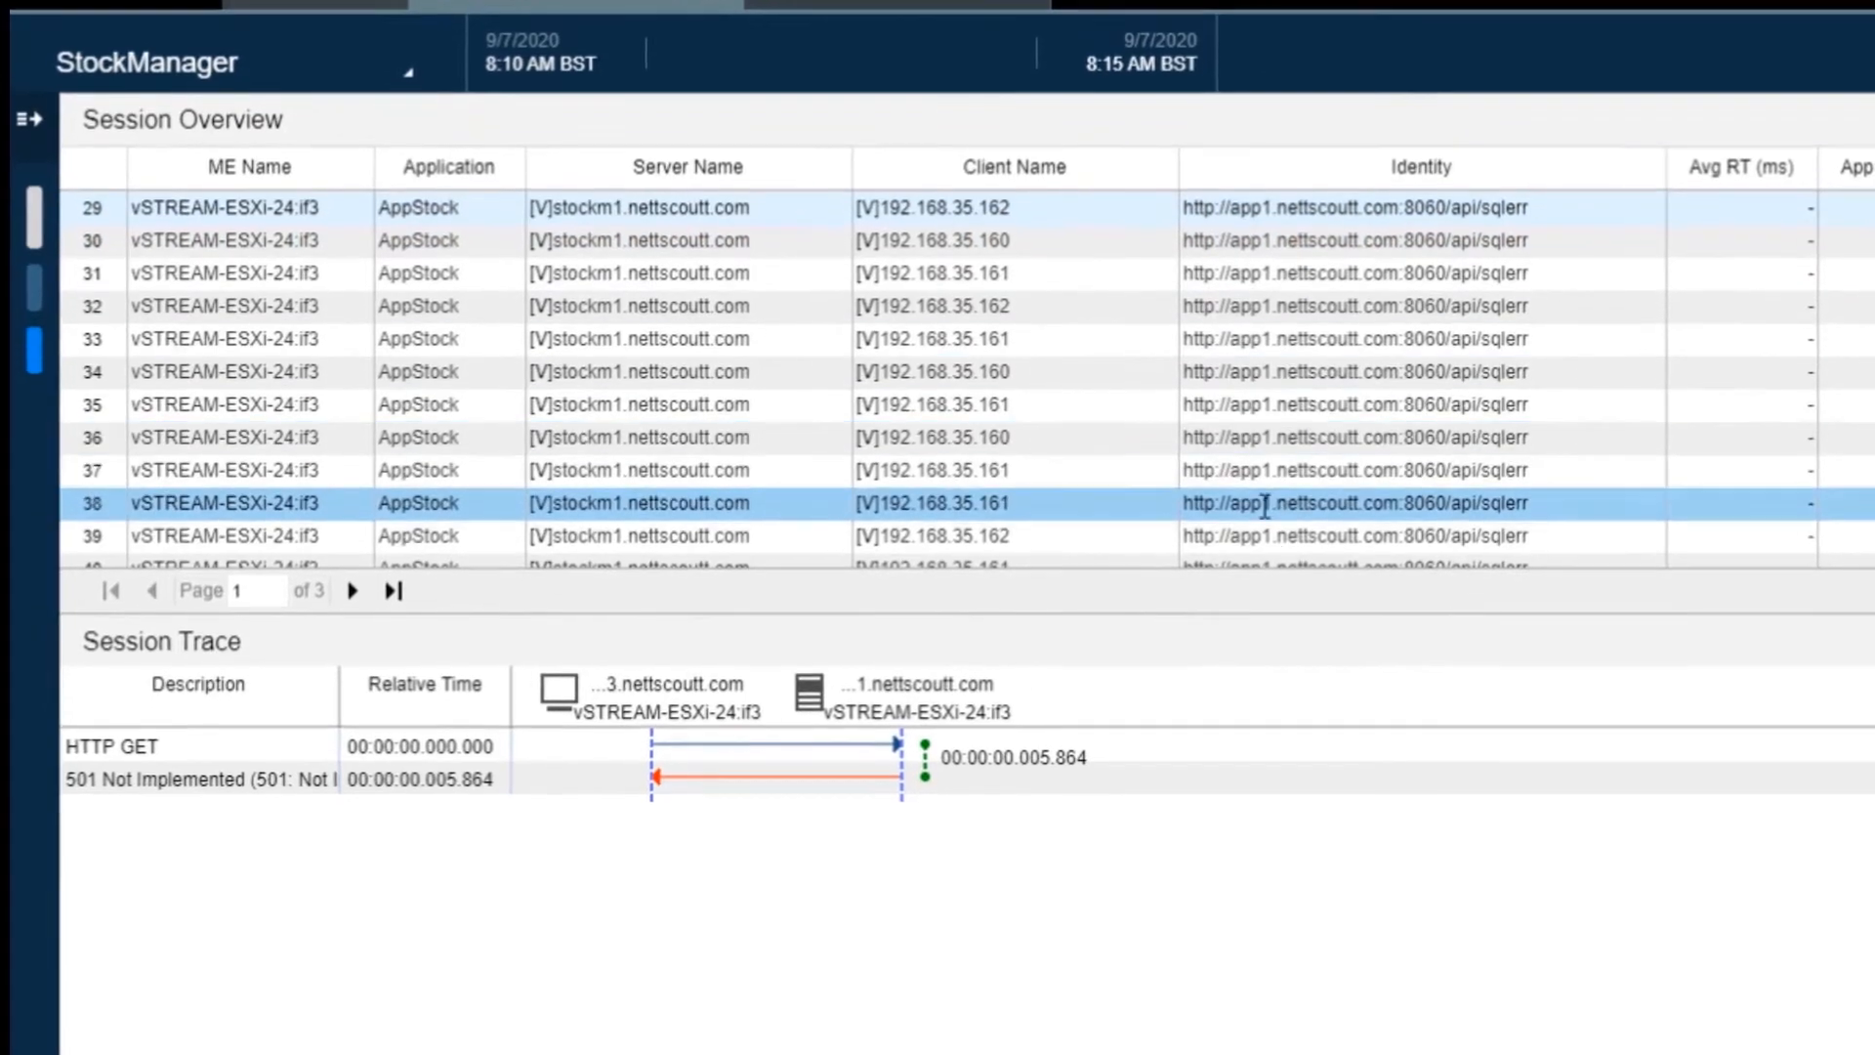
scroll("down", 3)
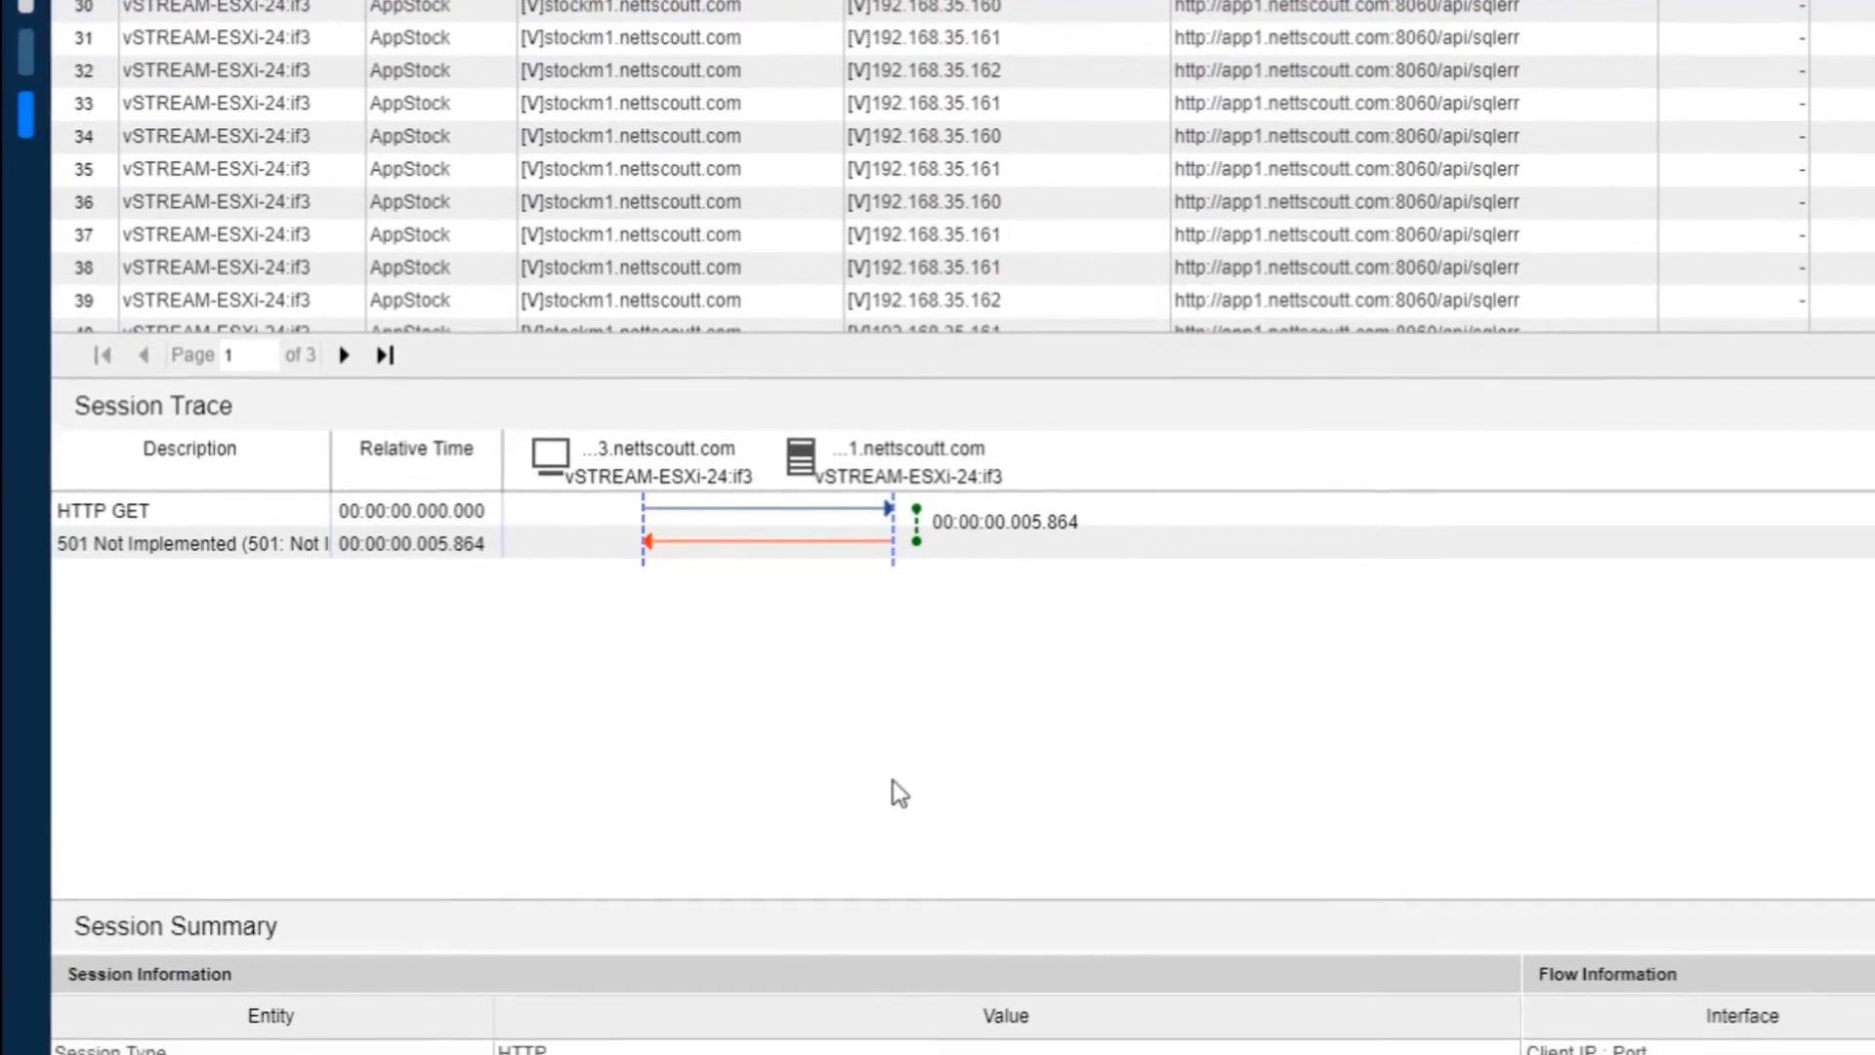
scroll("down", 3)
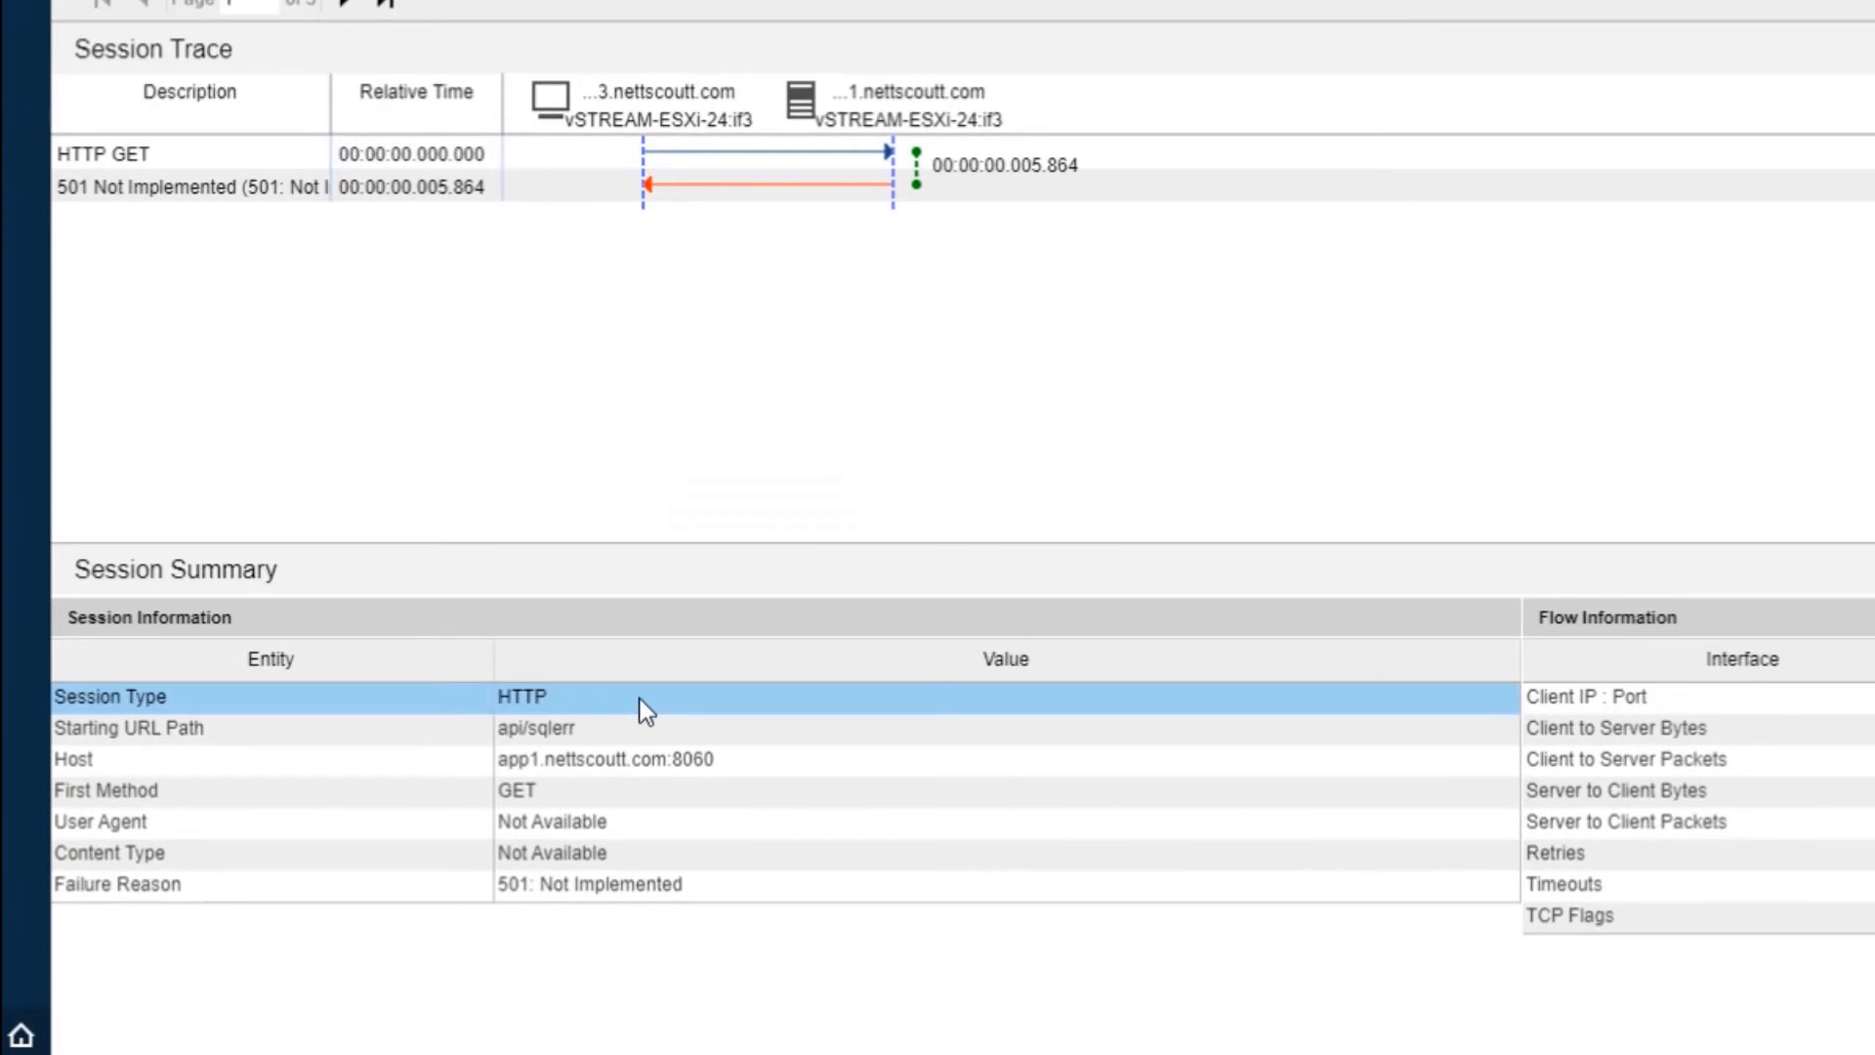
left_click(129, 727)
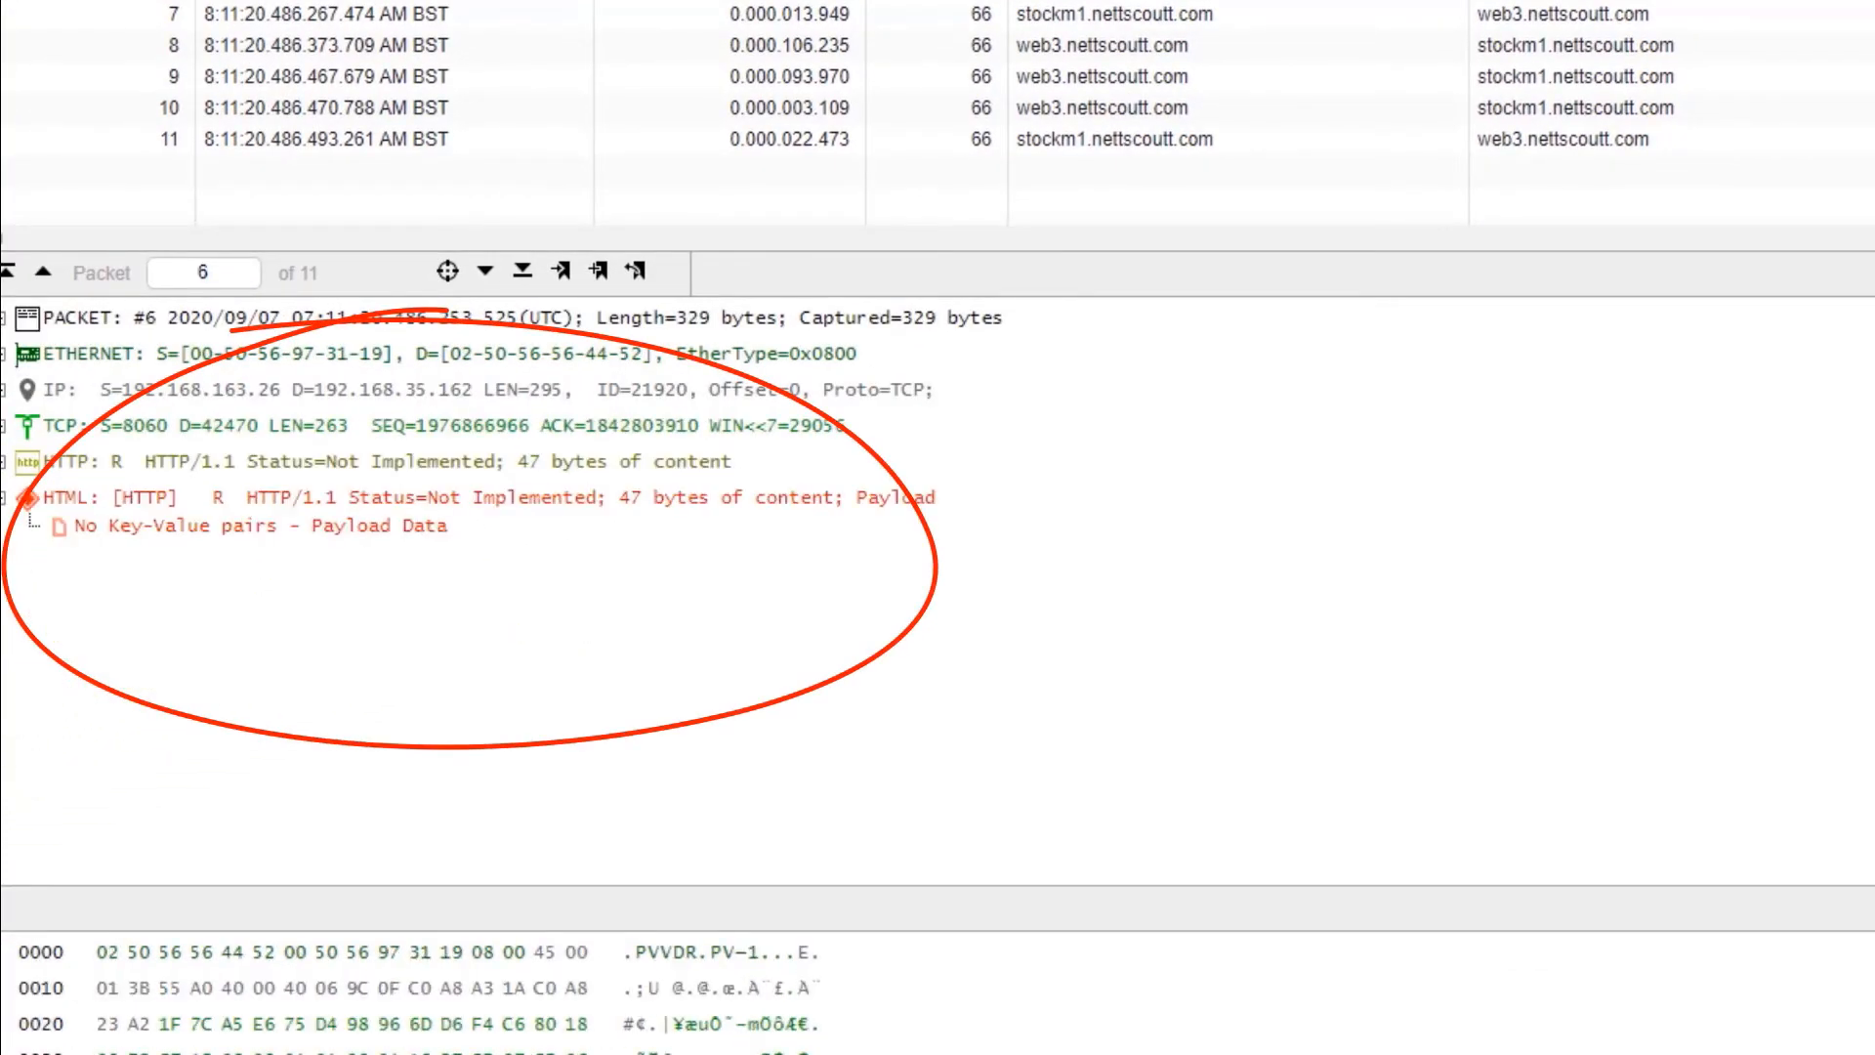
mouse_move(1049, 565)
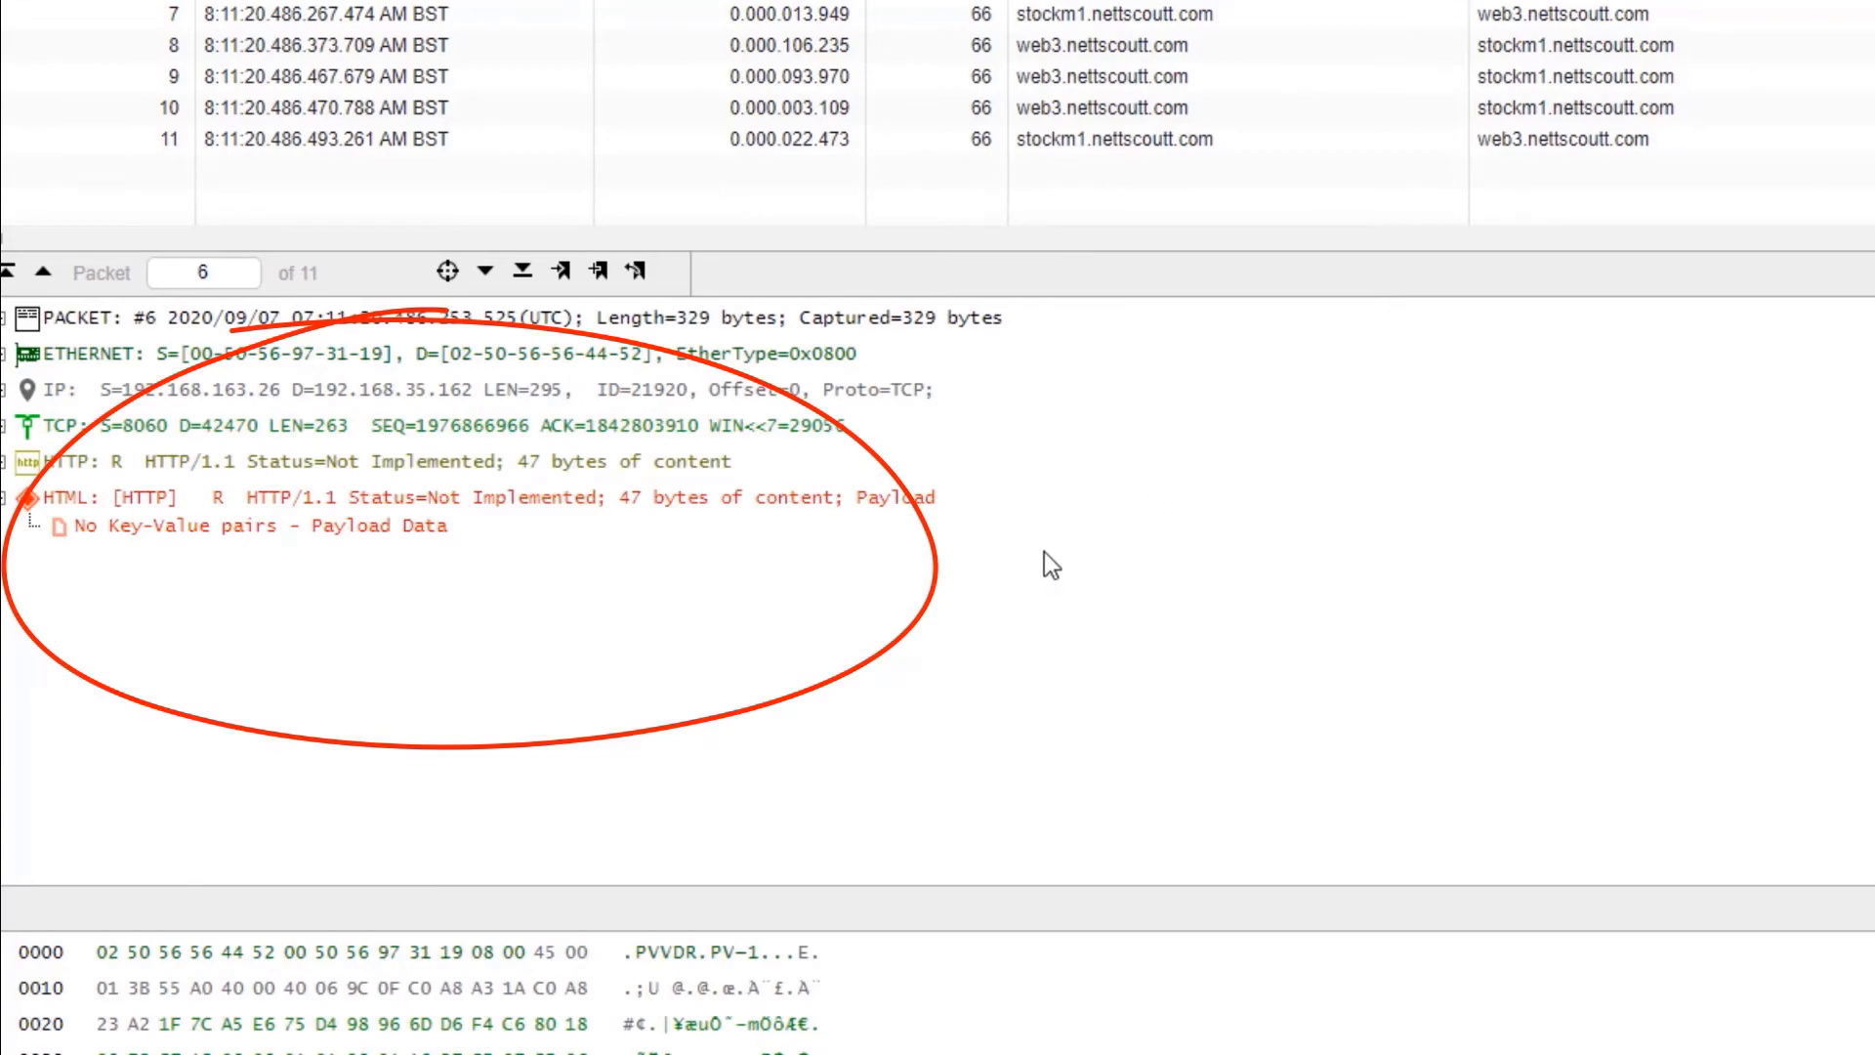
Step: Return to the Service Dashboard with StockM1, StockM2 and StockManager charts
left_click(549, 18)
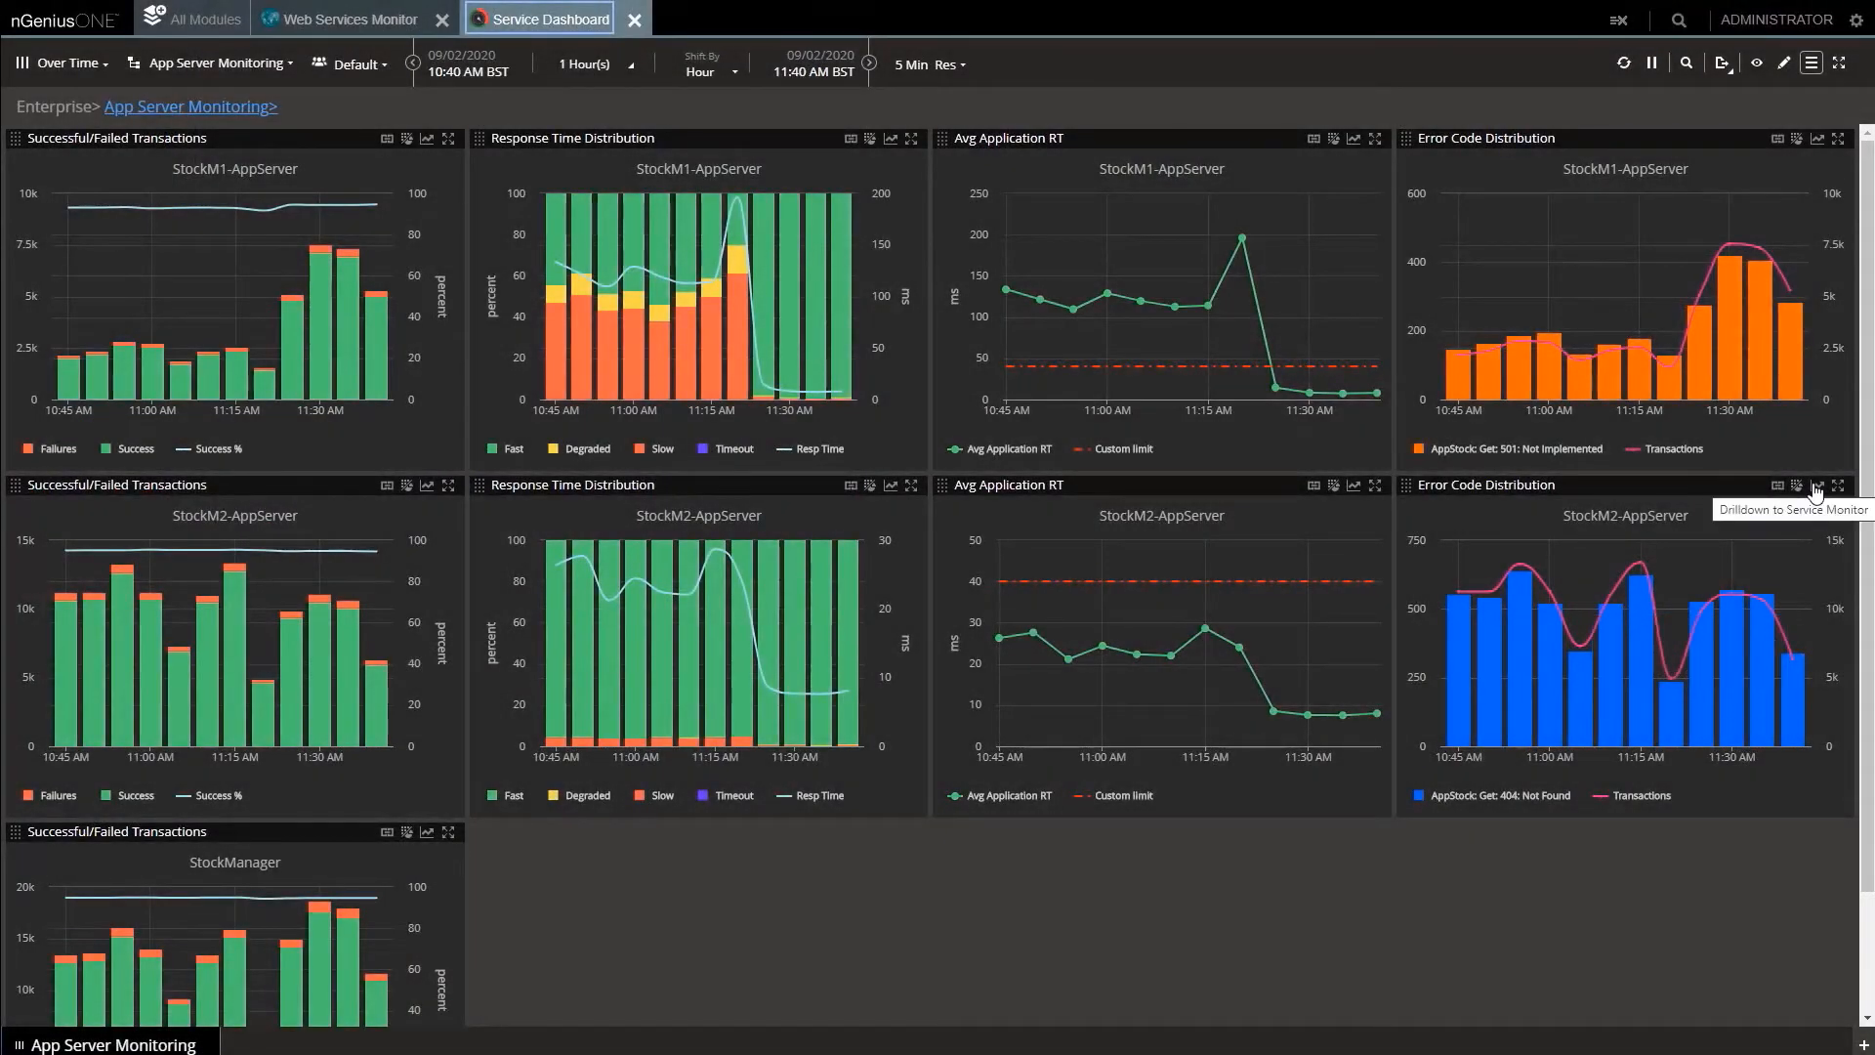
Step: Check StockM2's 404 Not Found sessions, then shift the dashboard to 11:10 AM–12:10 PM
left_click(1817, 487)
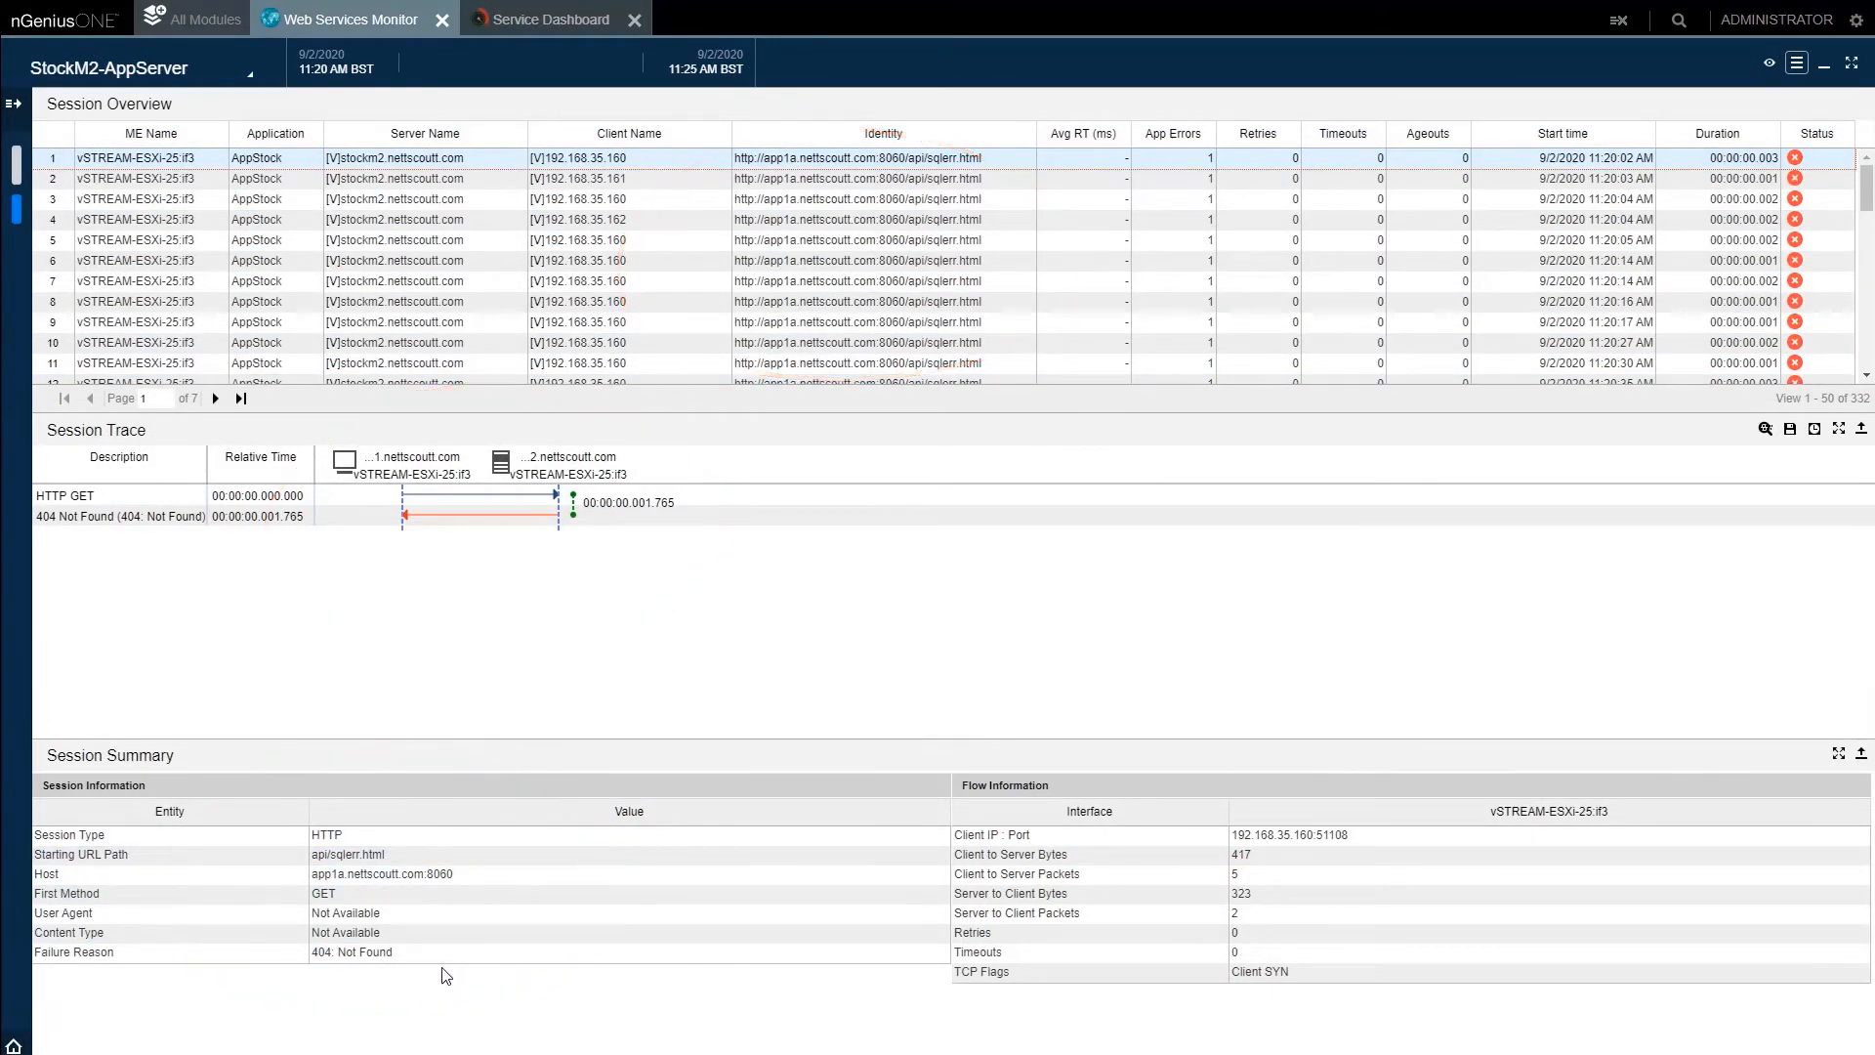
left_click(550, 19)
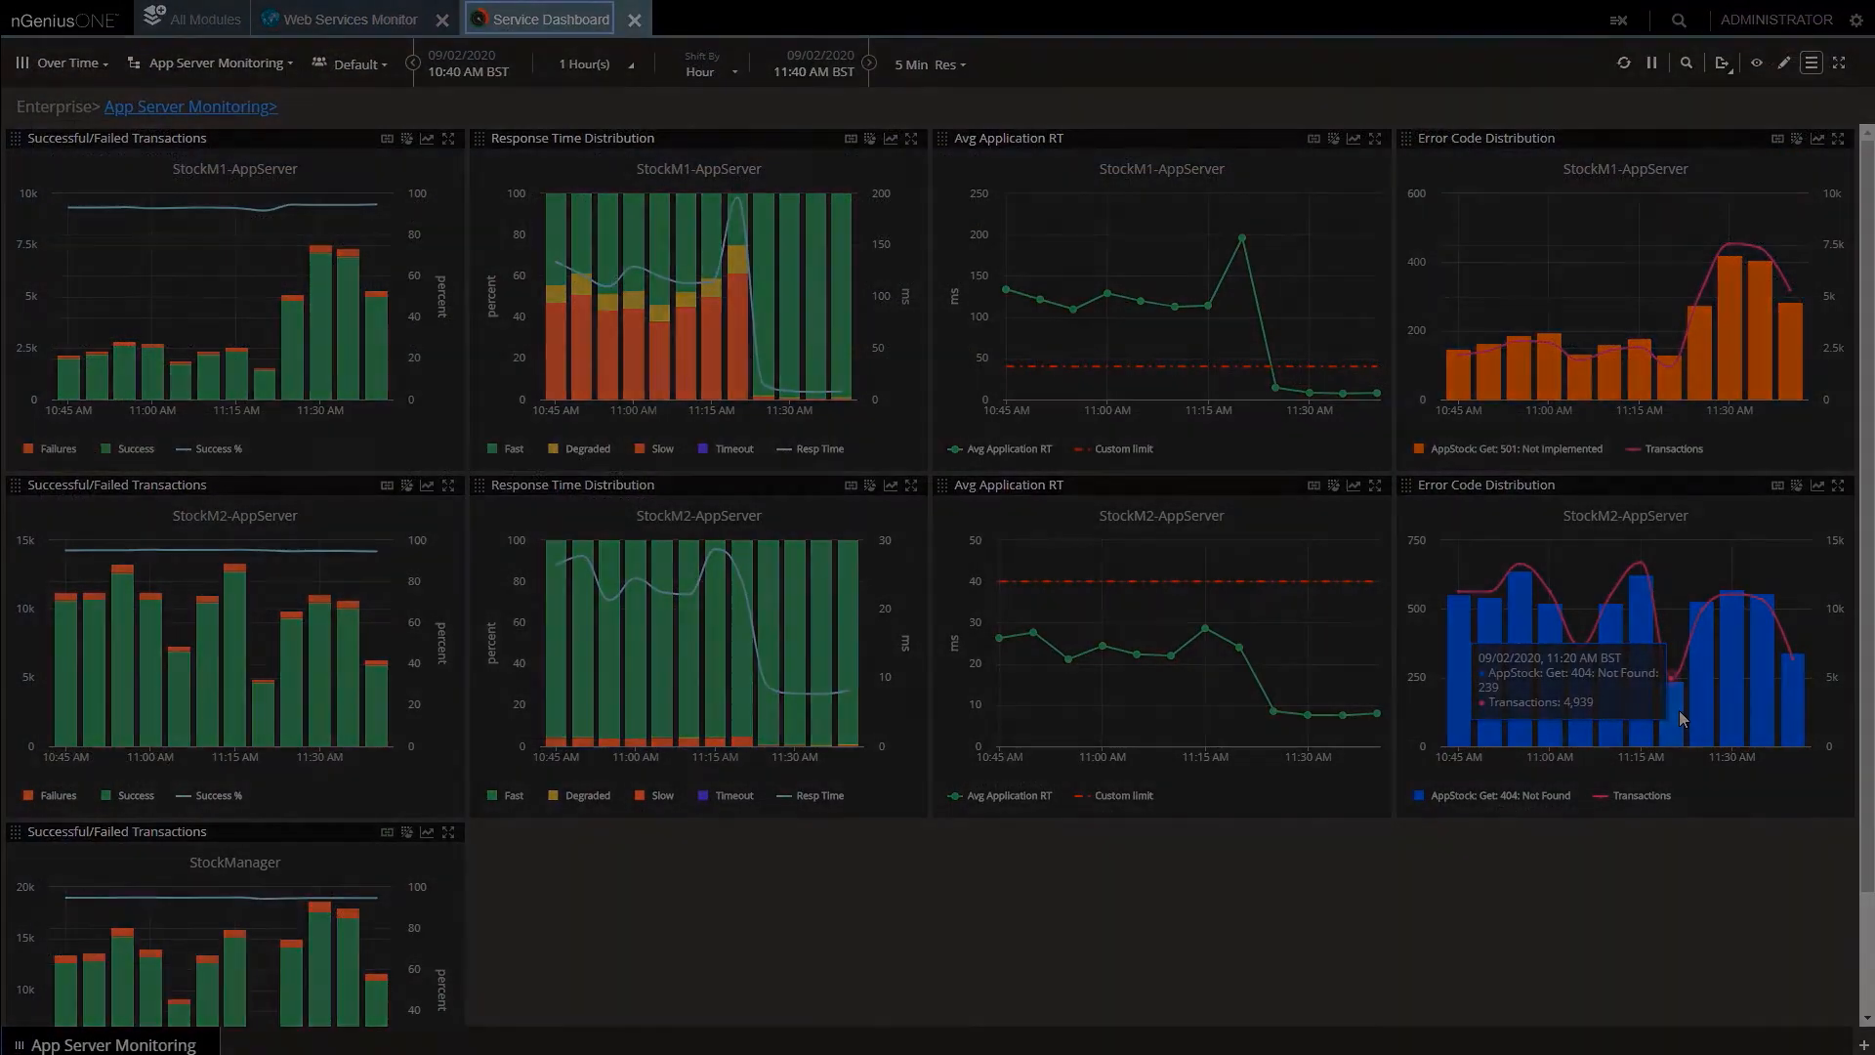
left_click(868, 62)
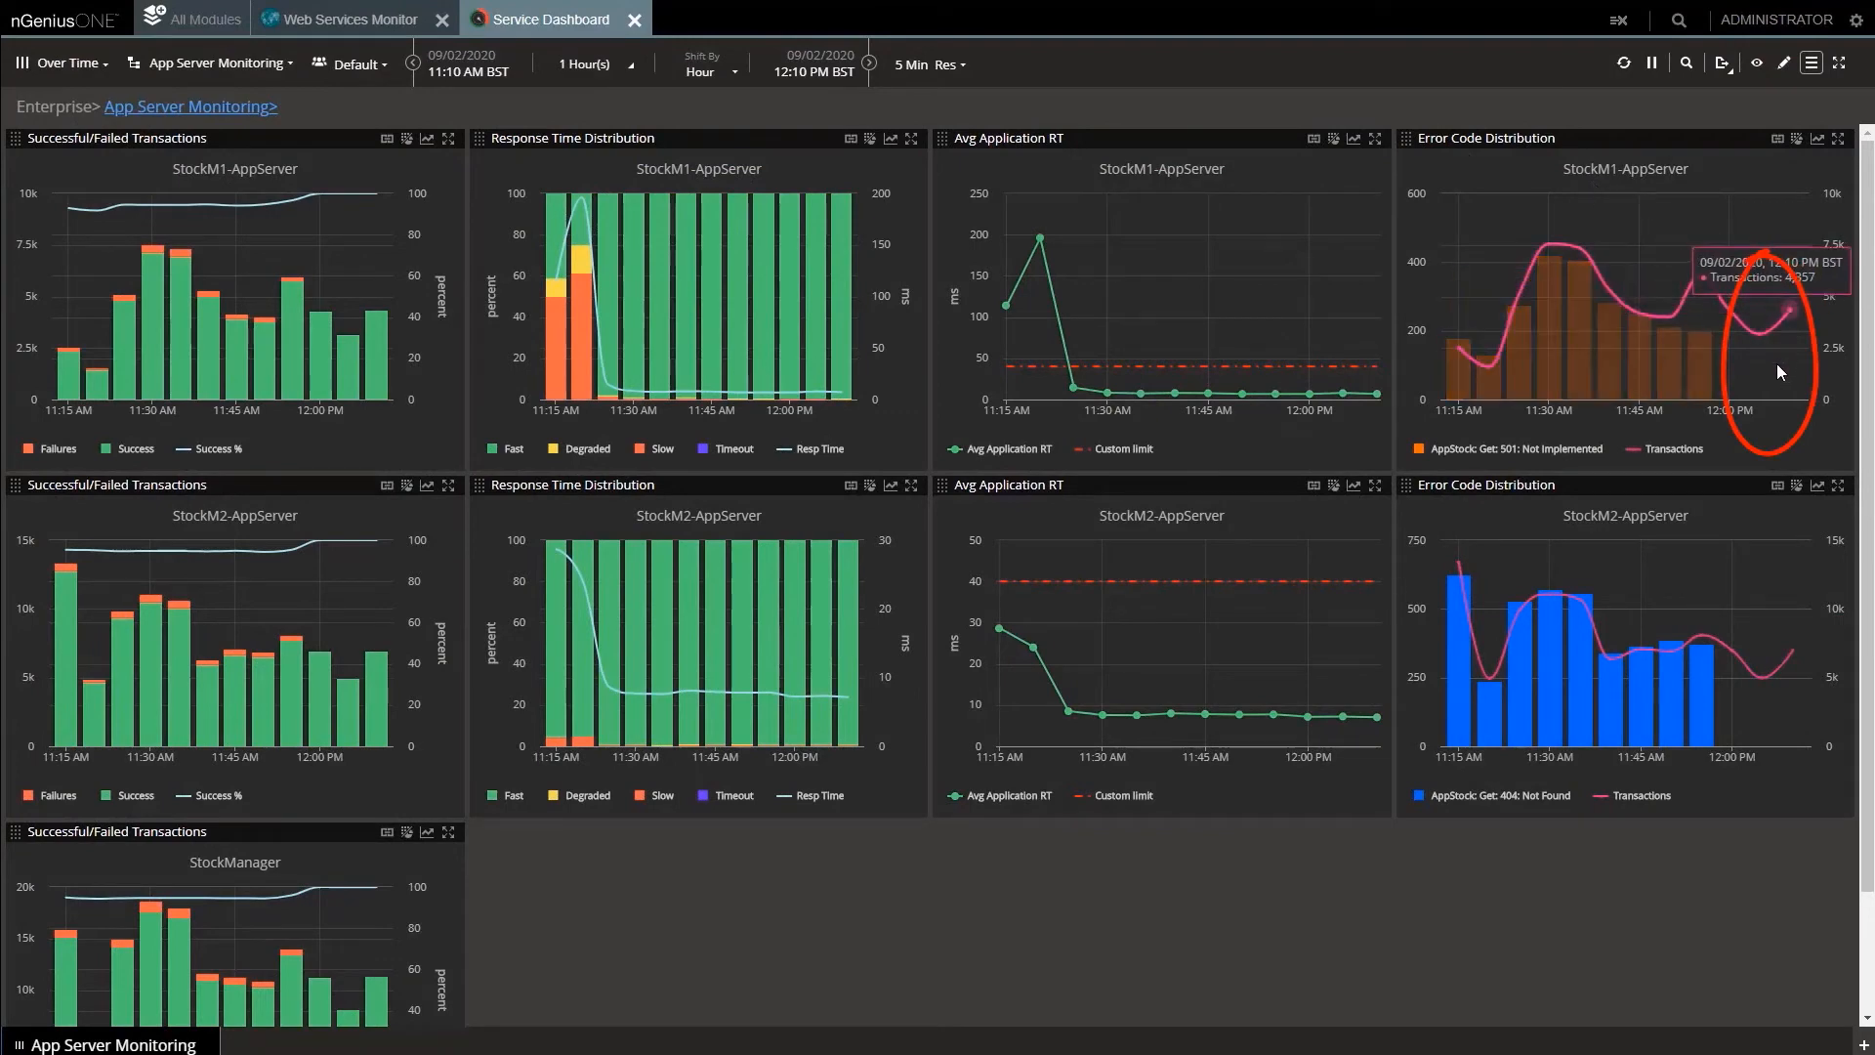
mouse_move(1778, 383)
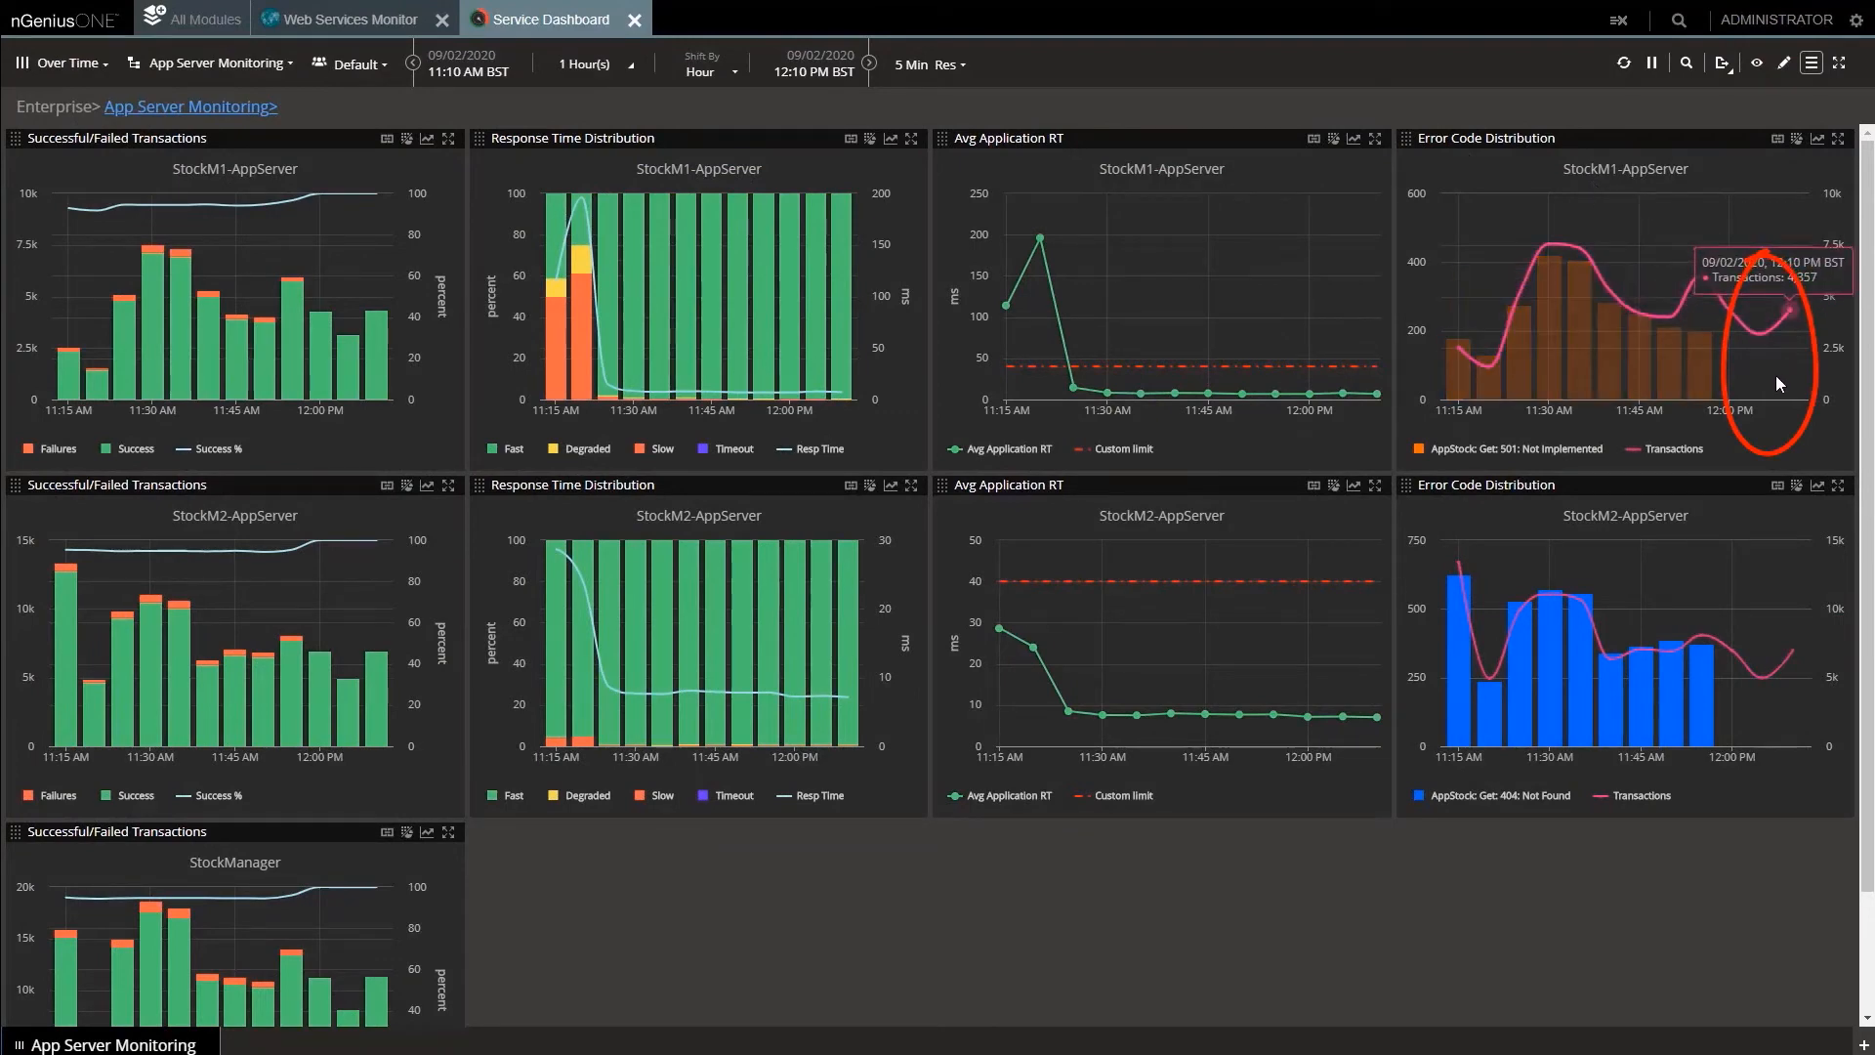
mouse_move(1775, 424)
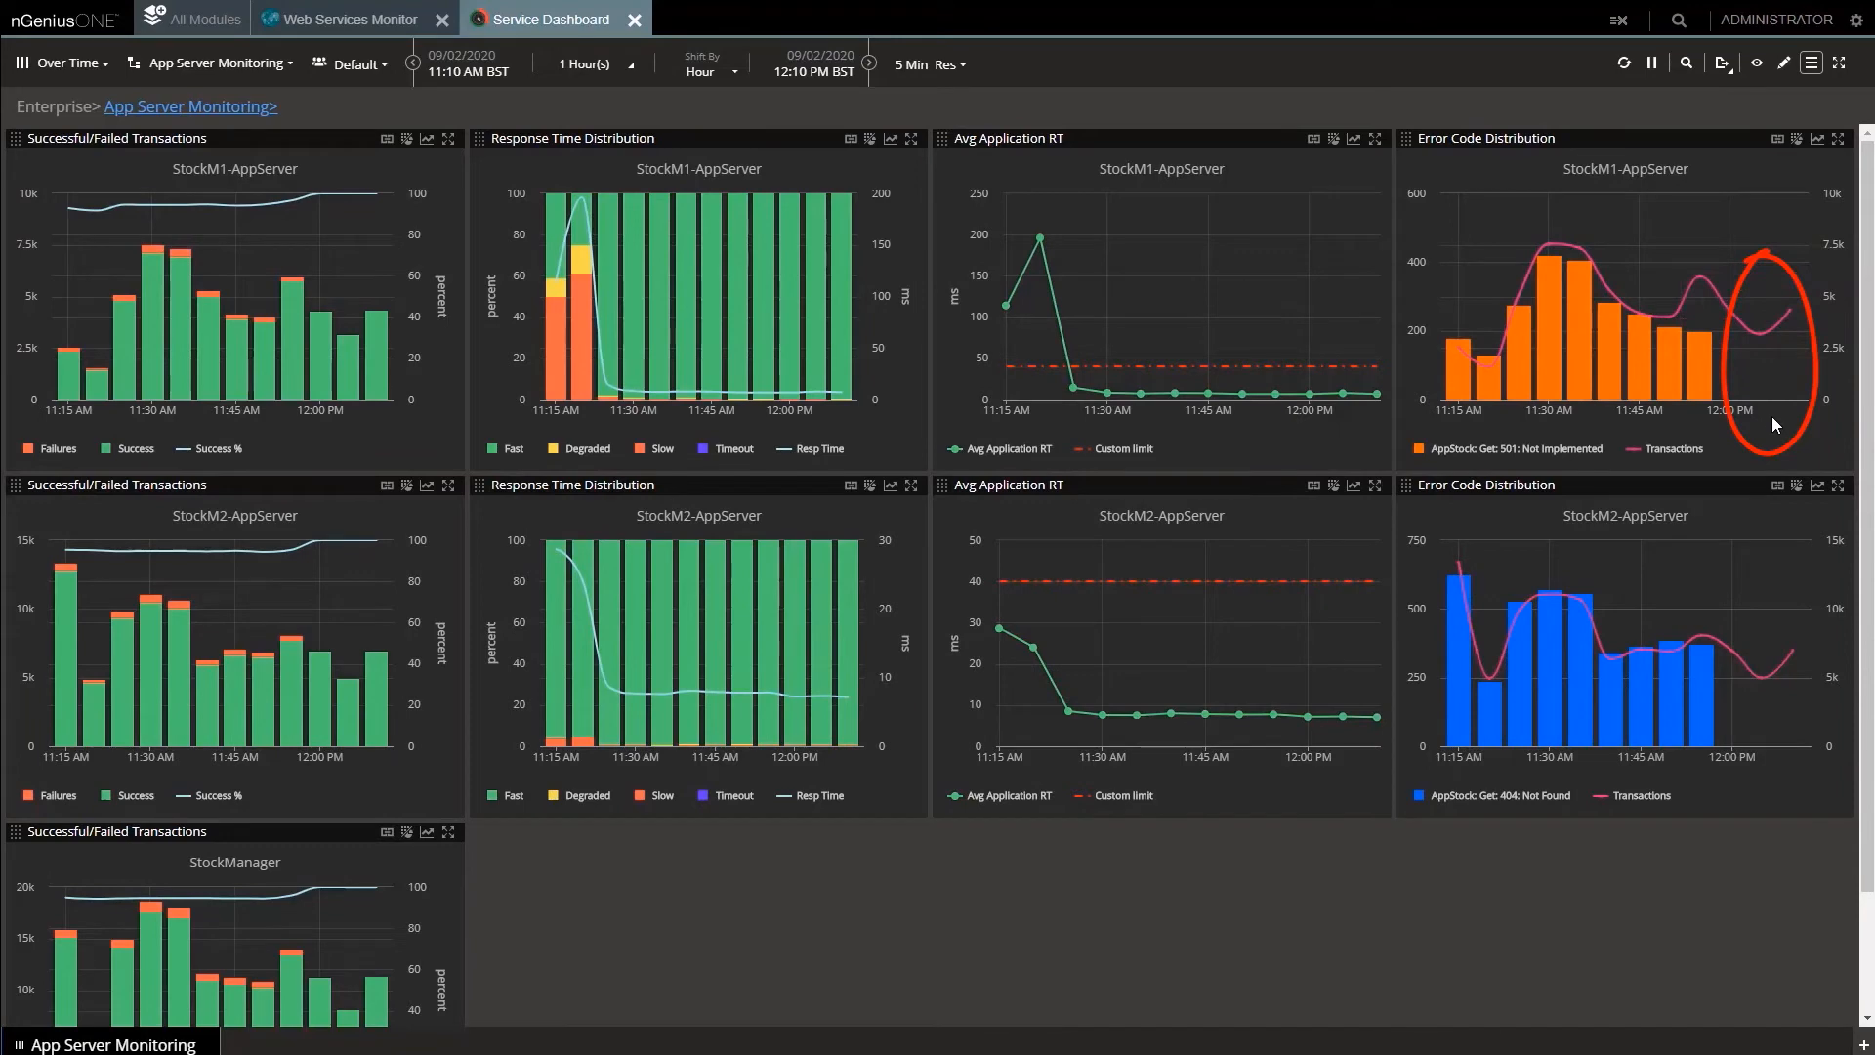
mouse_move(1781, 766)
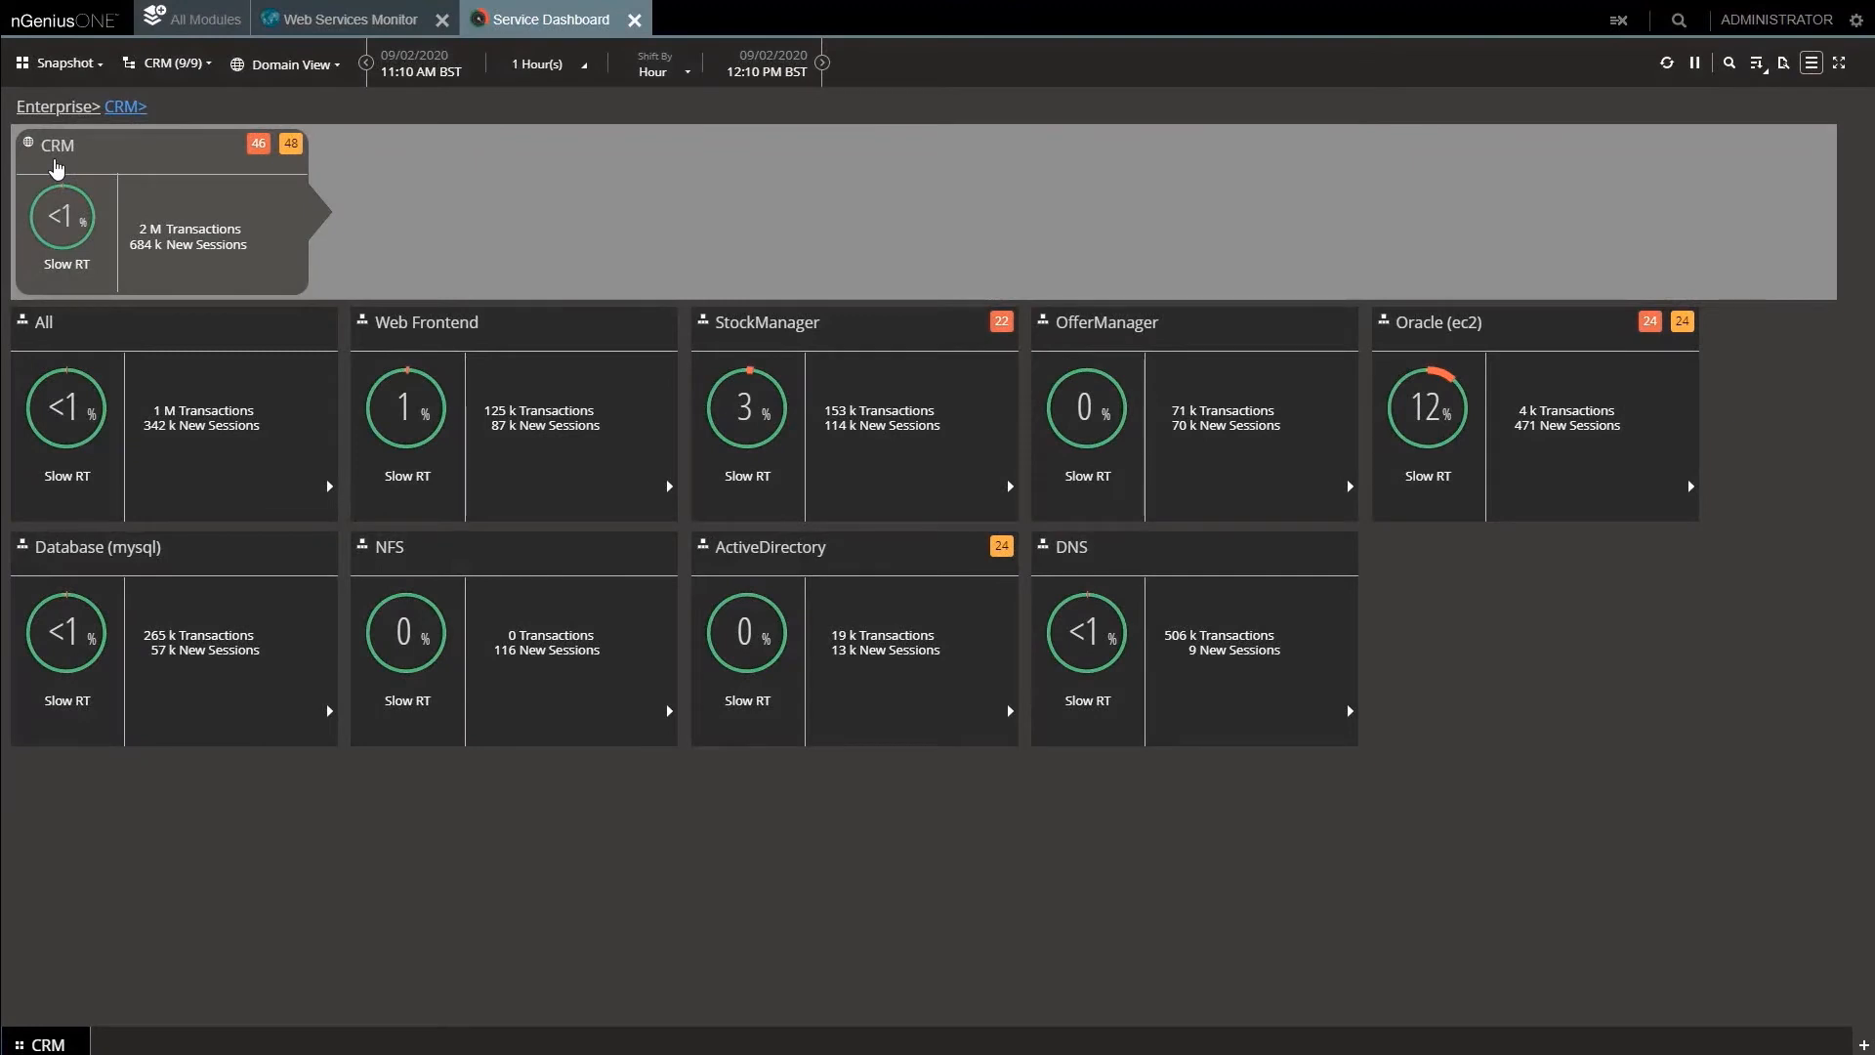
mouse_move(57, 66)
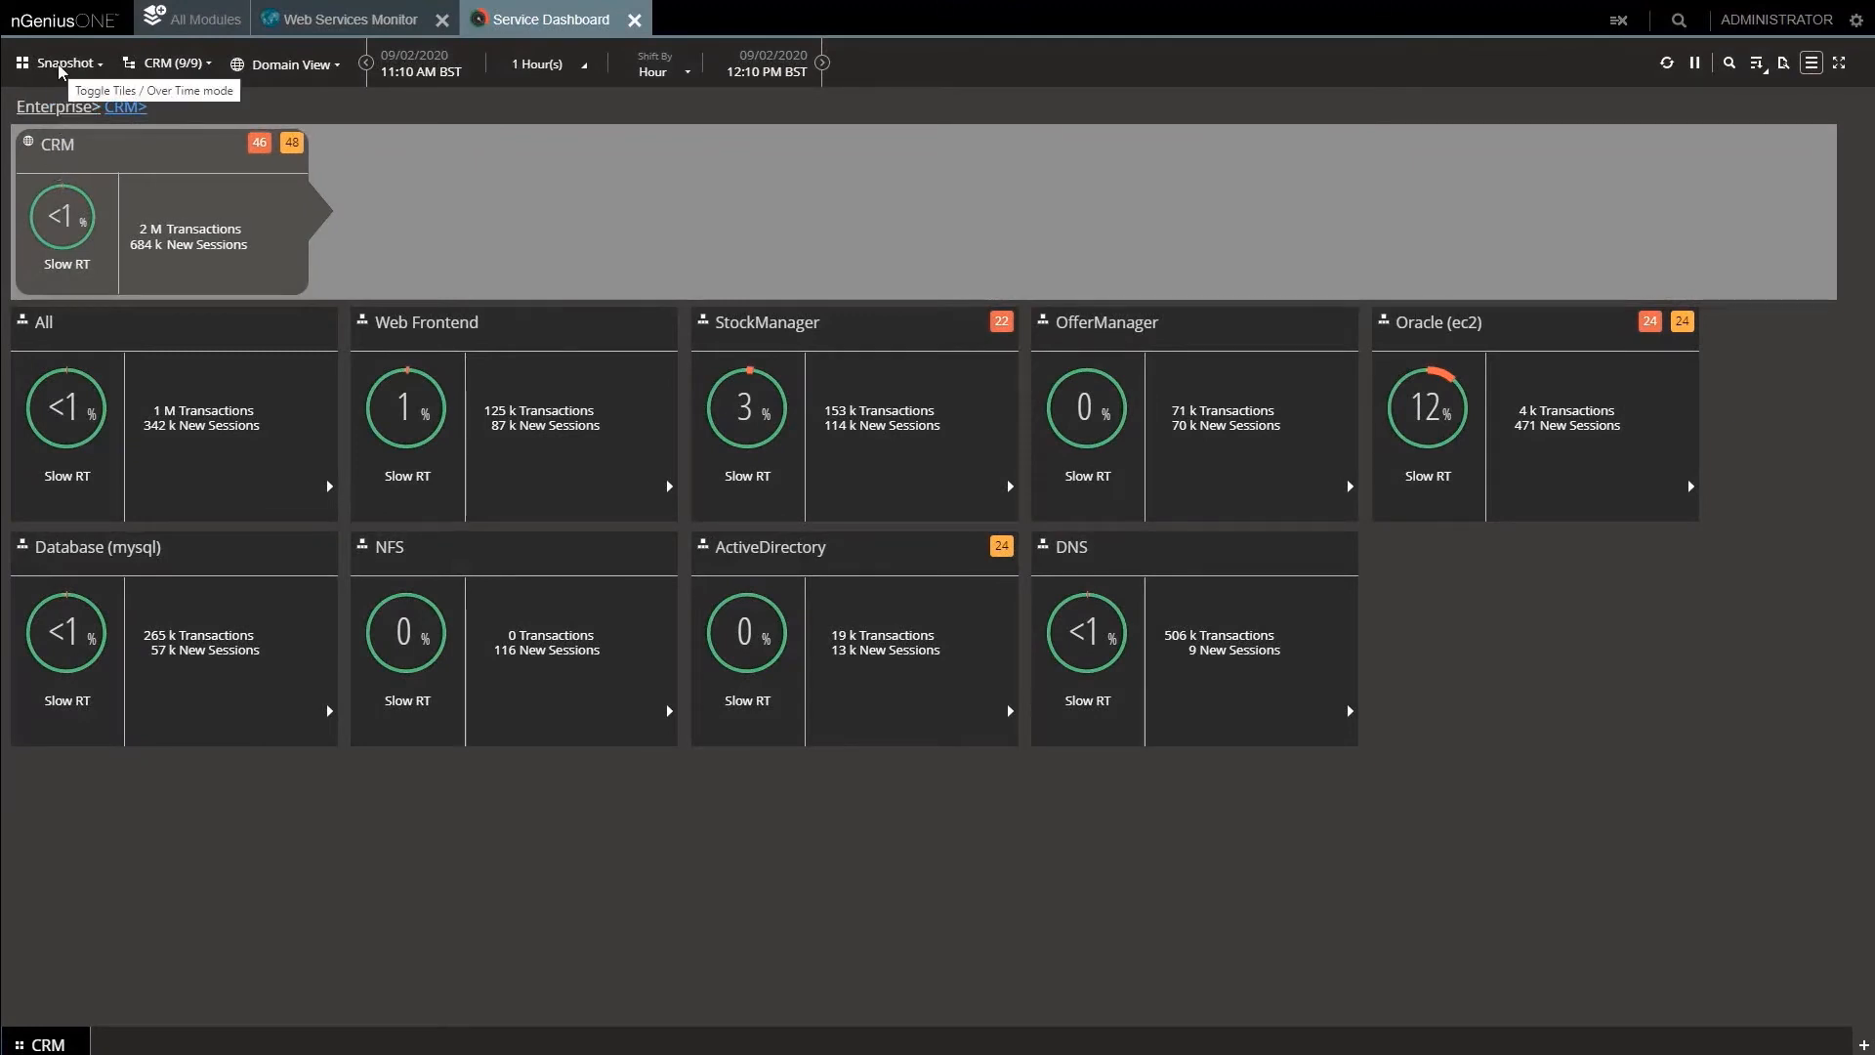
left_click(62, 62)
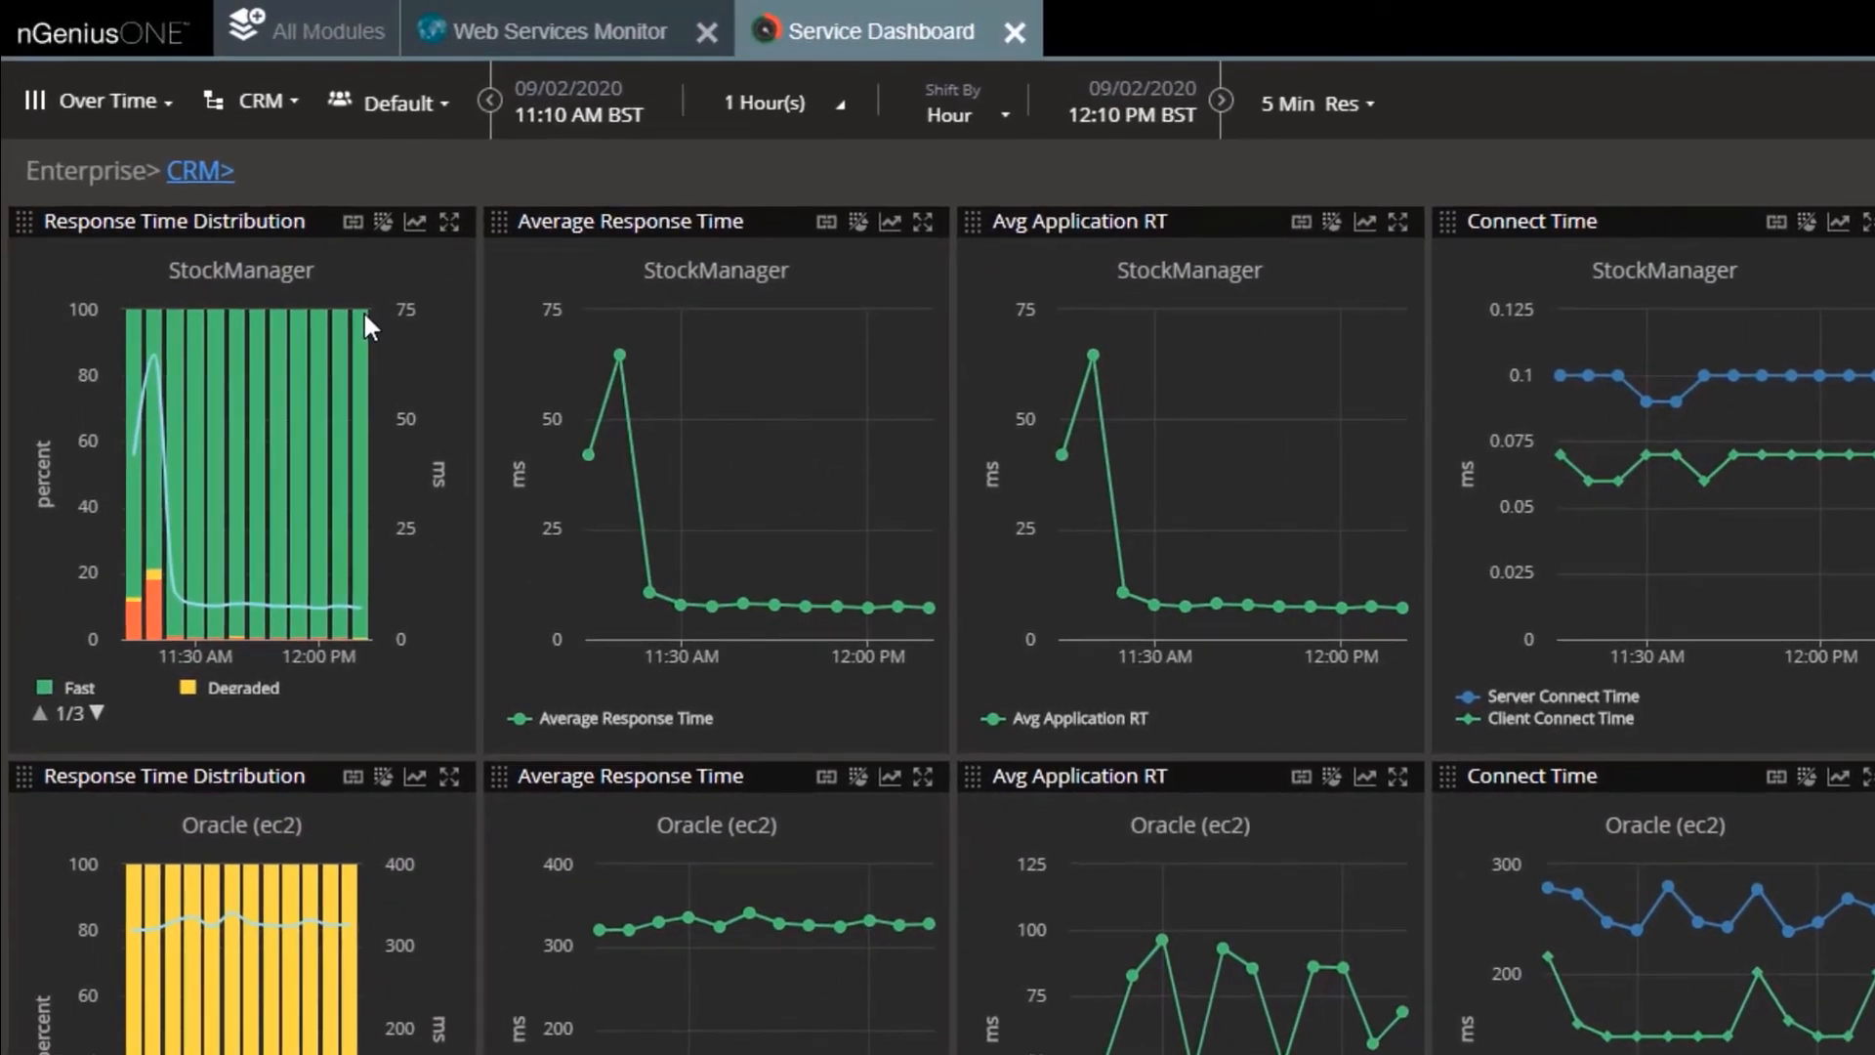
scroll("right", 3)
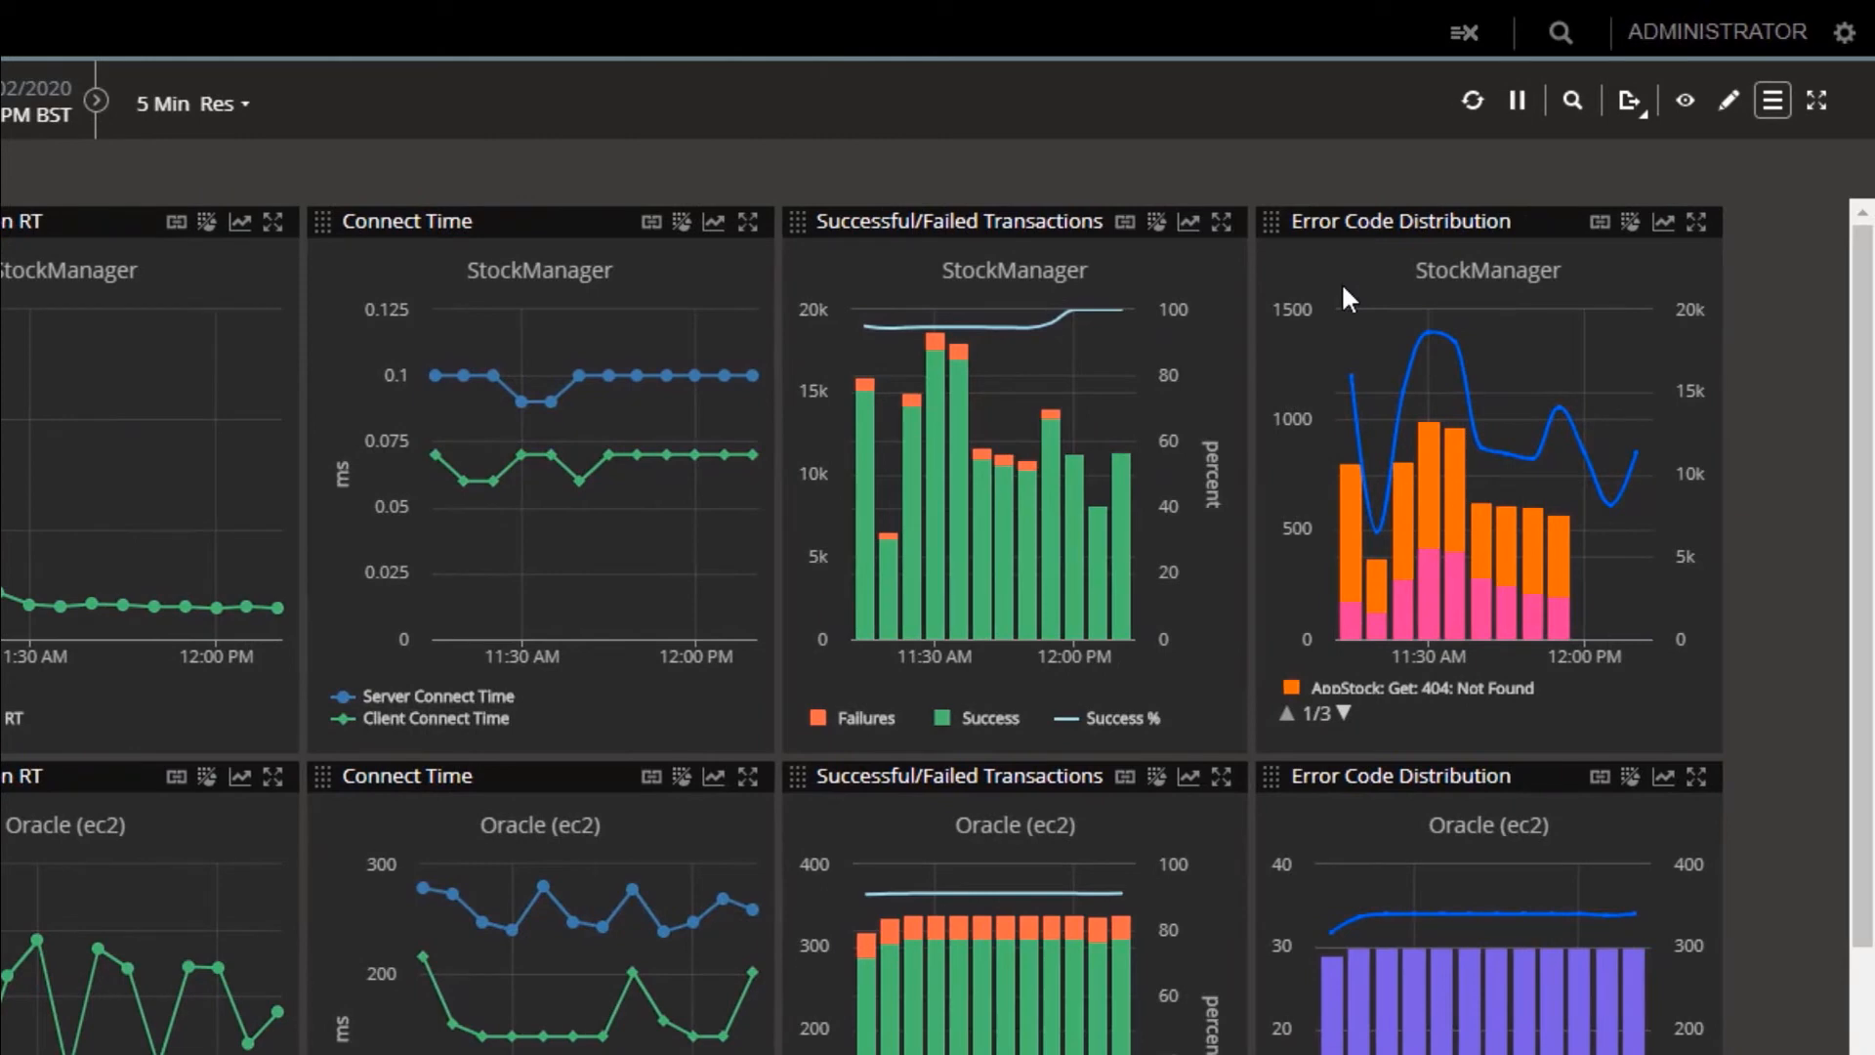
scroll("down", 3)
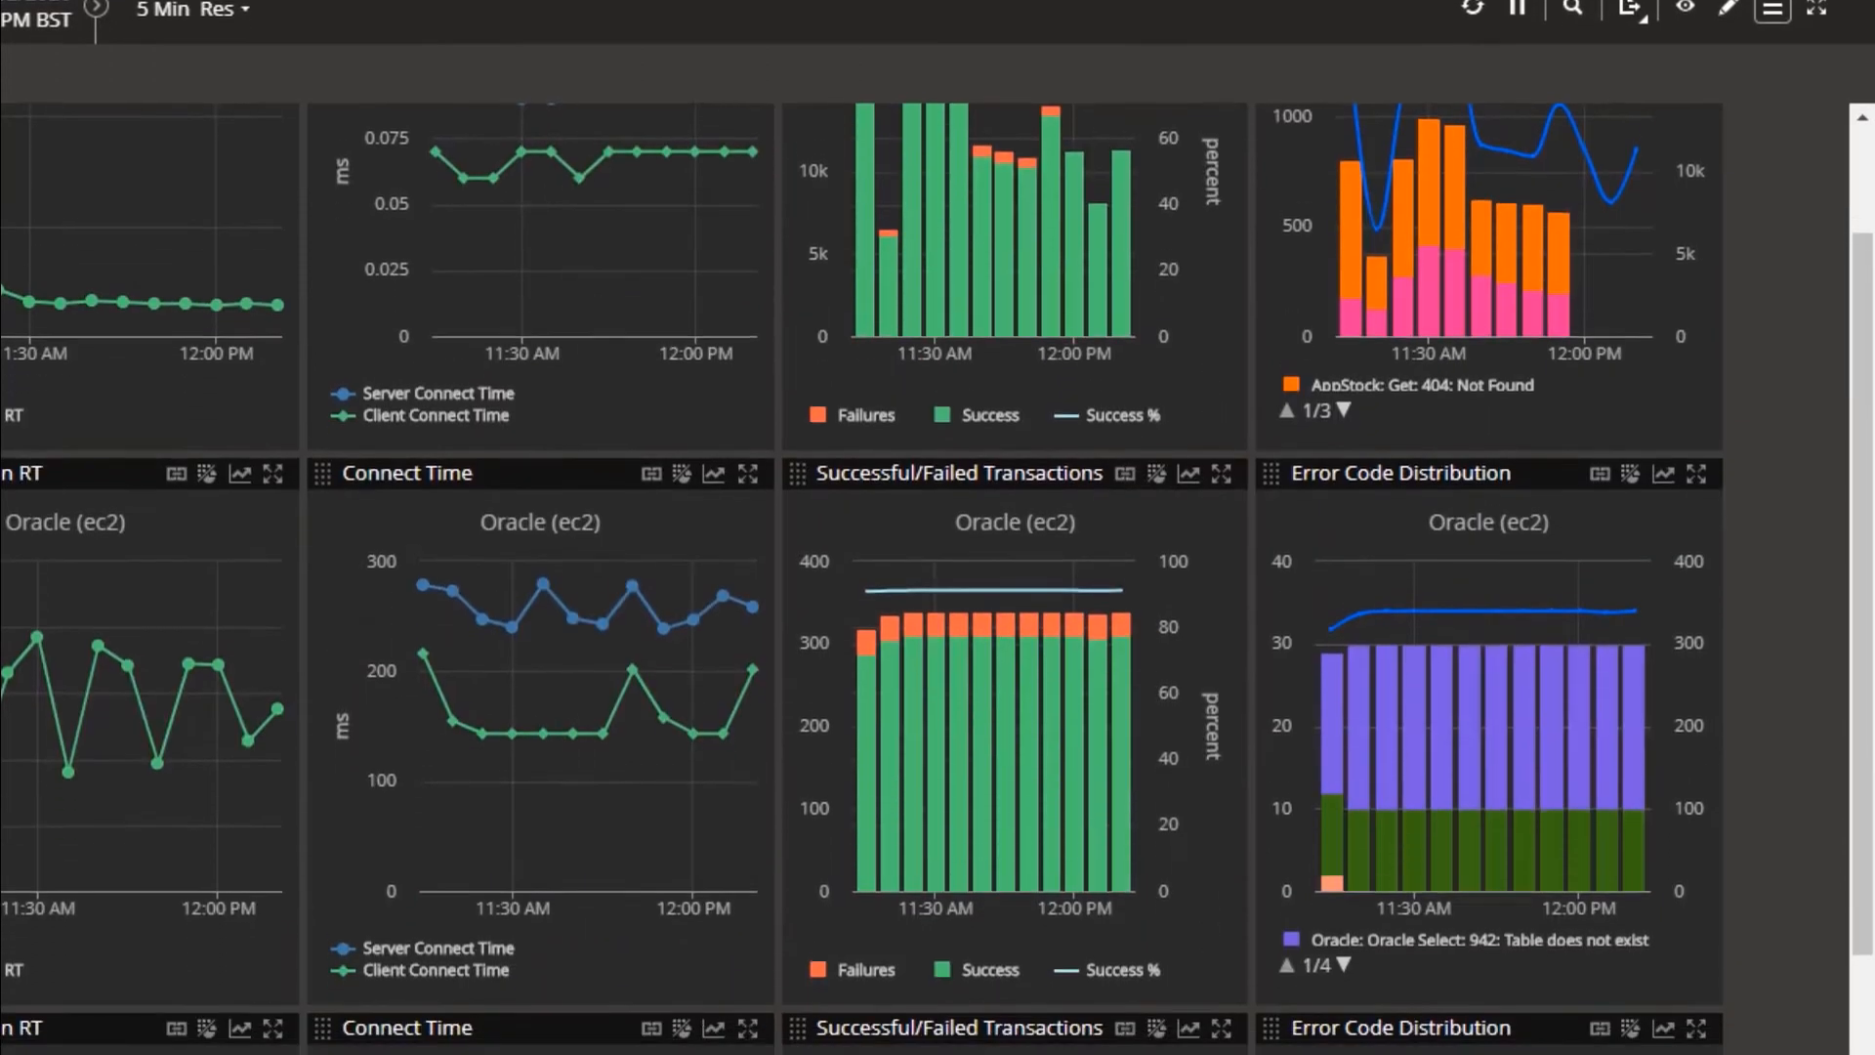
scroll("down", 3)
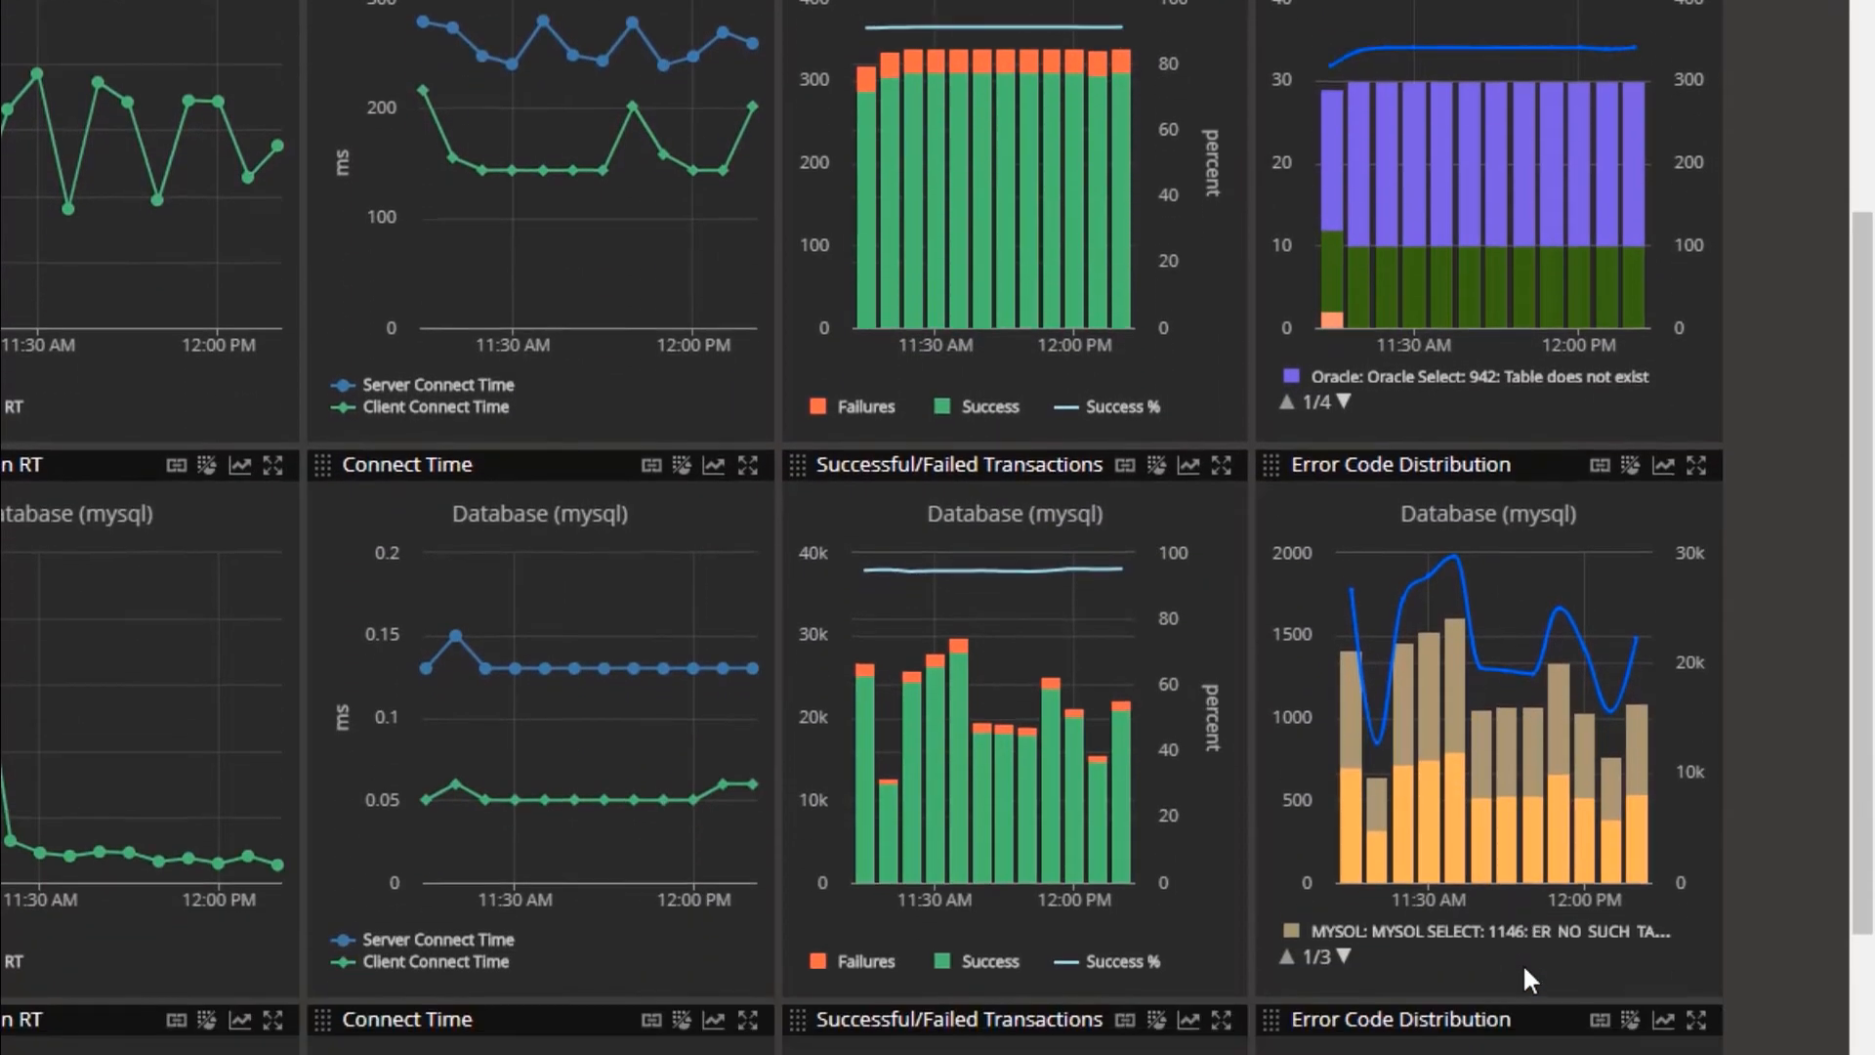
scroll("down", 3)
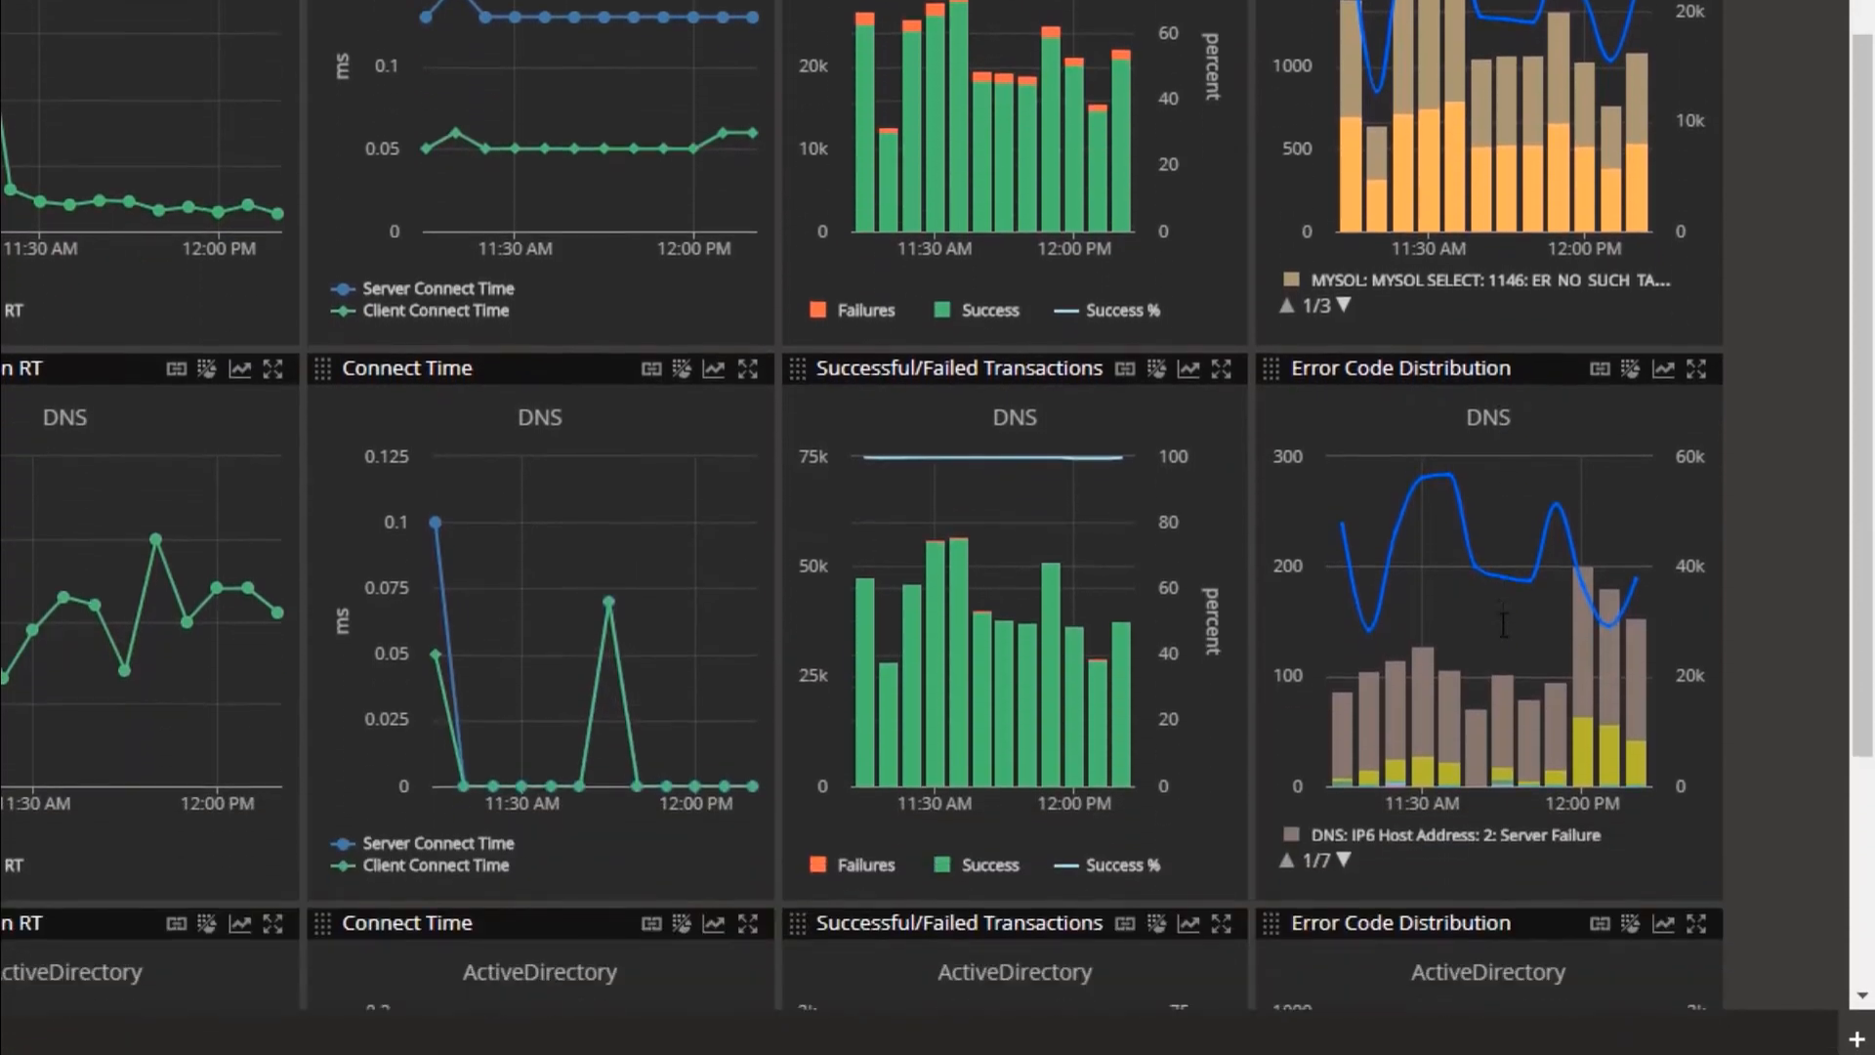
scroll("down", 3)
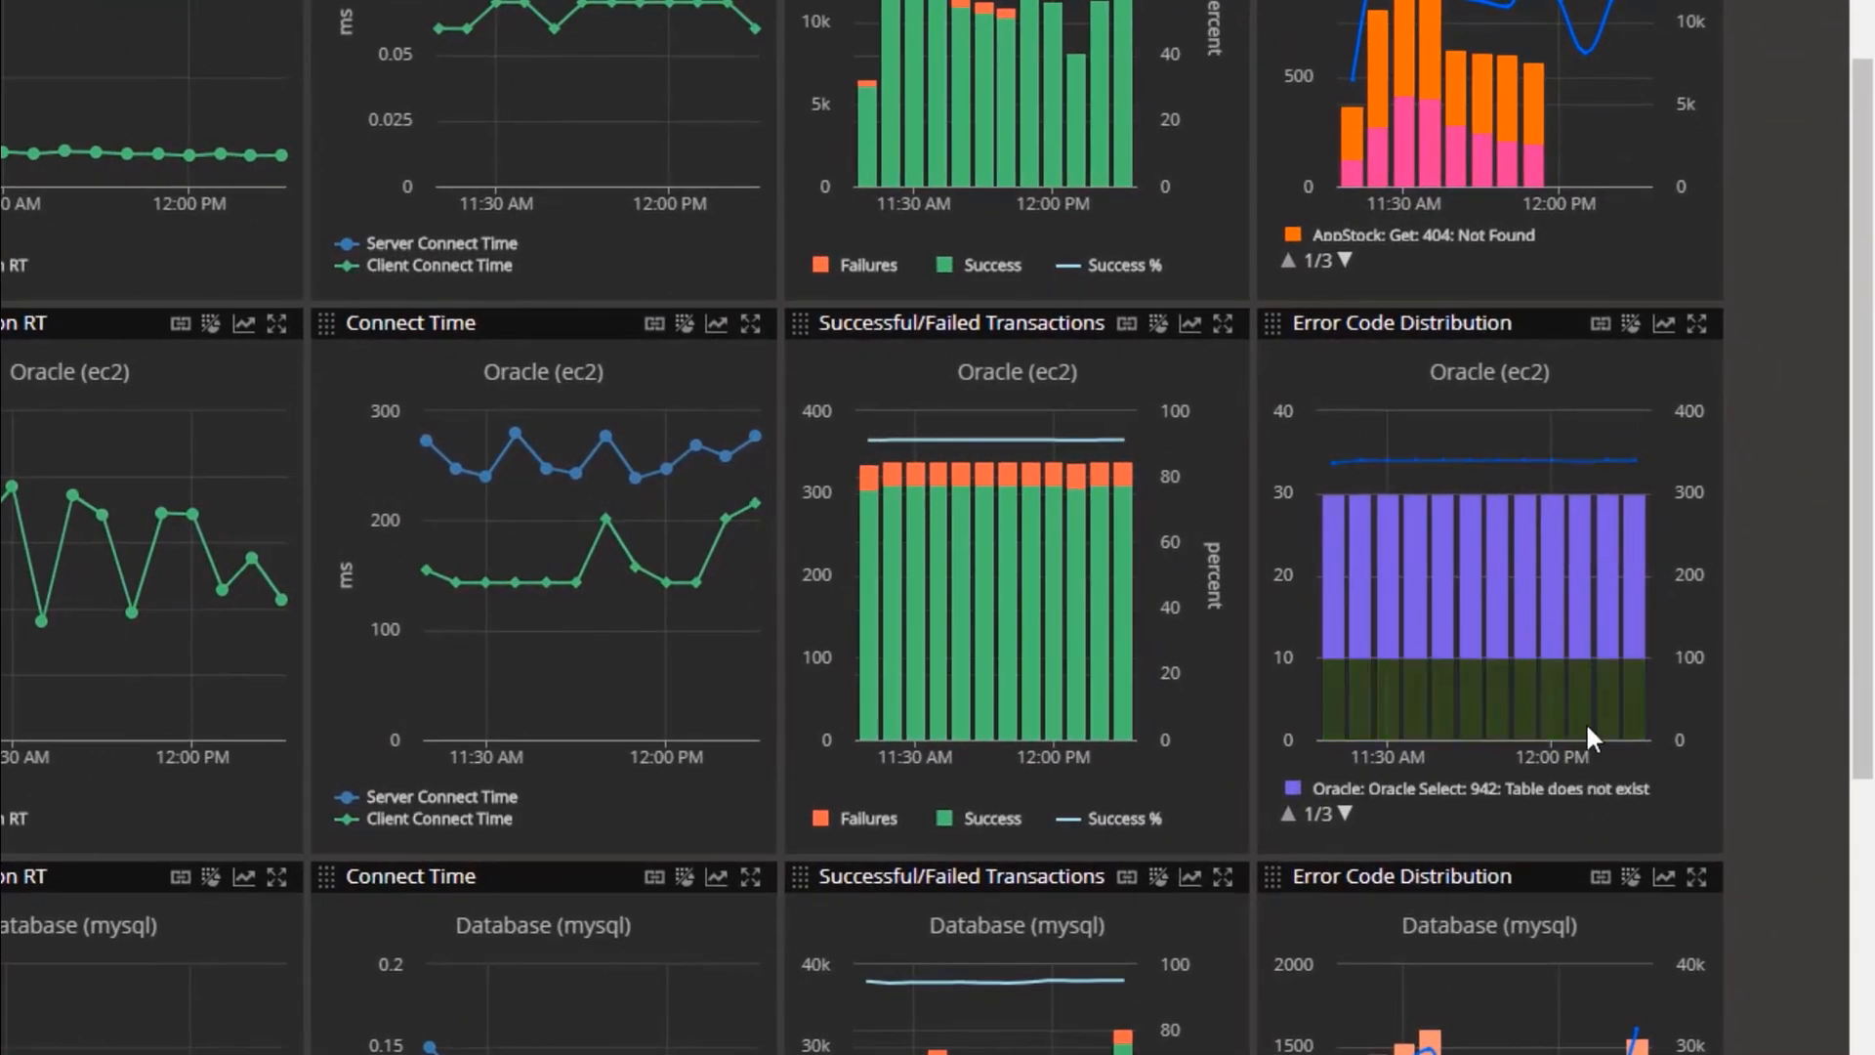
mouse_move(1579, 670)
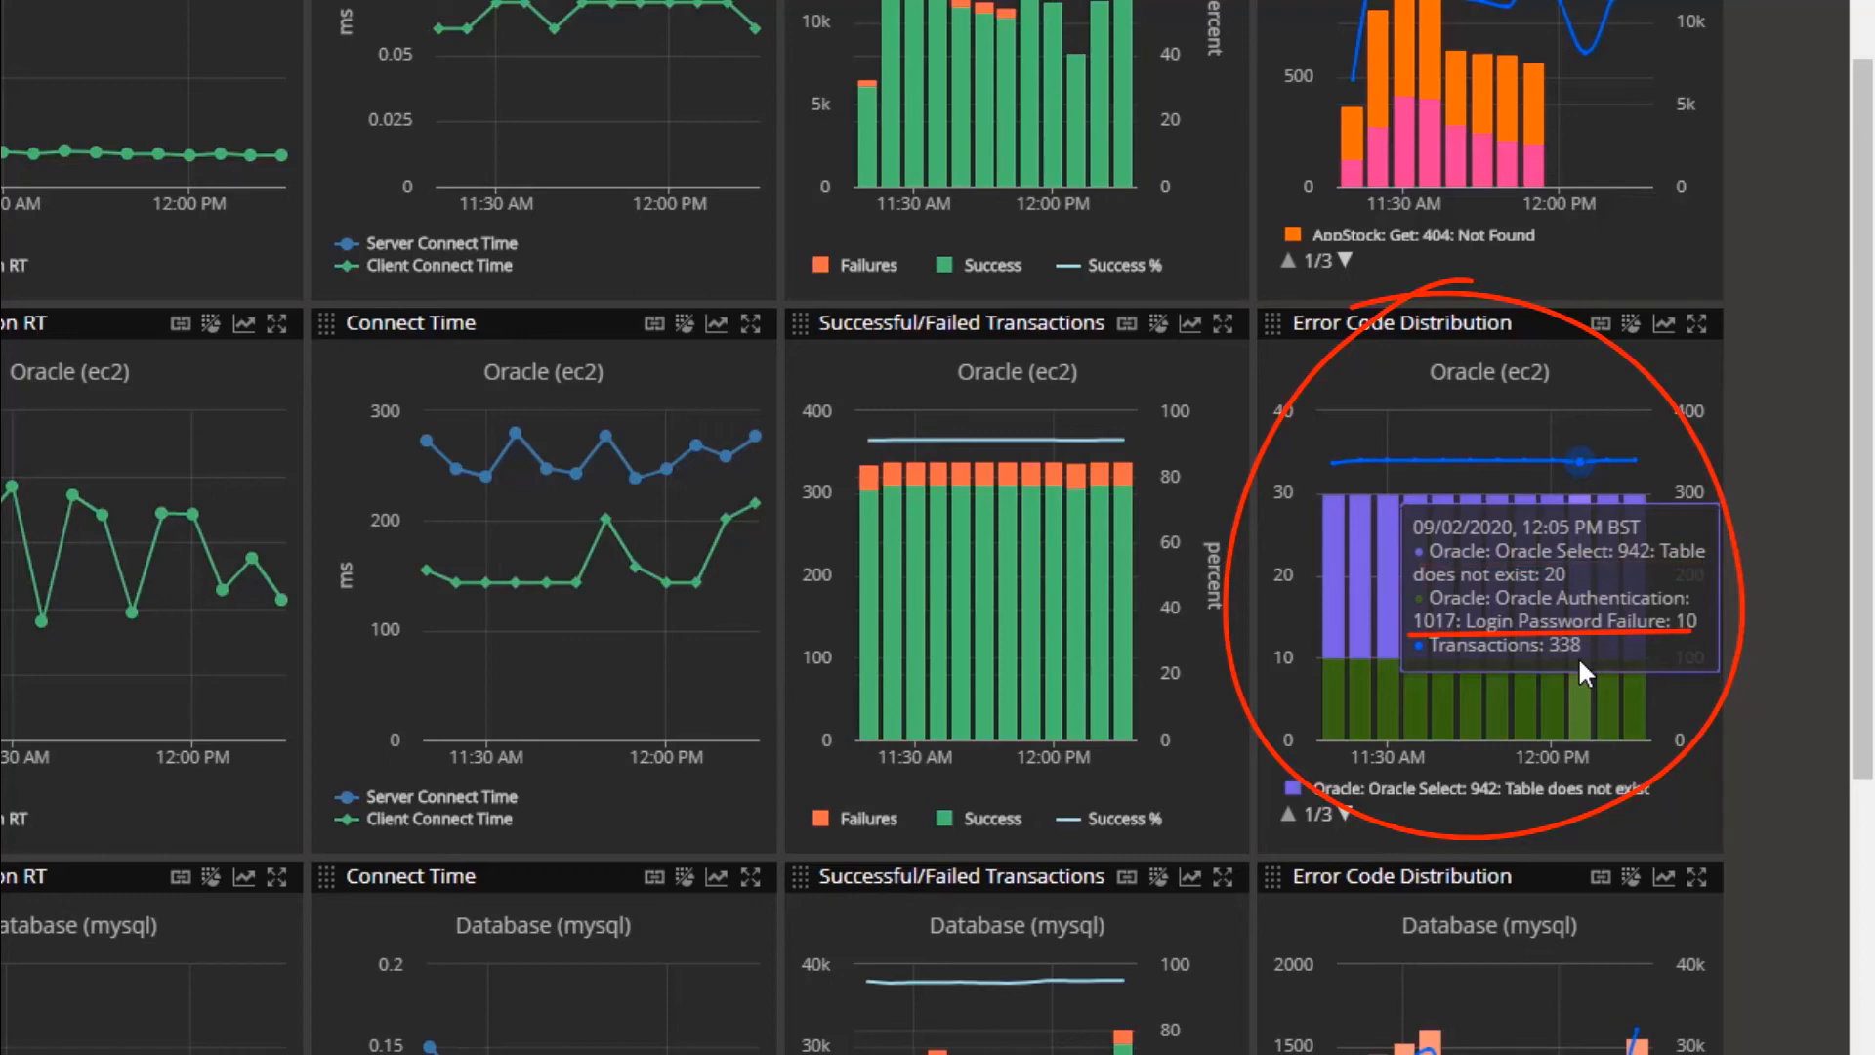
mouse_move(1666, 333)
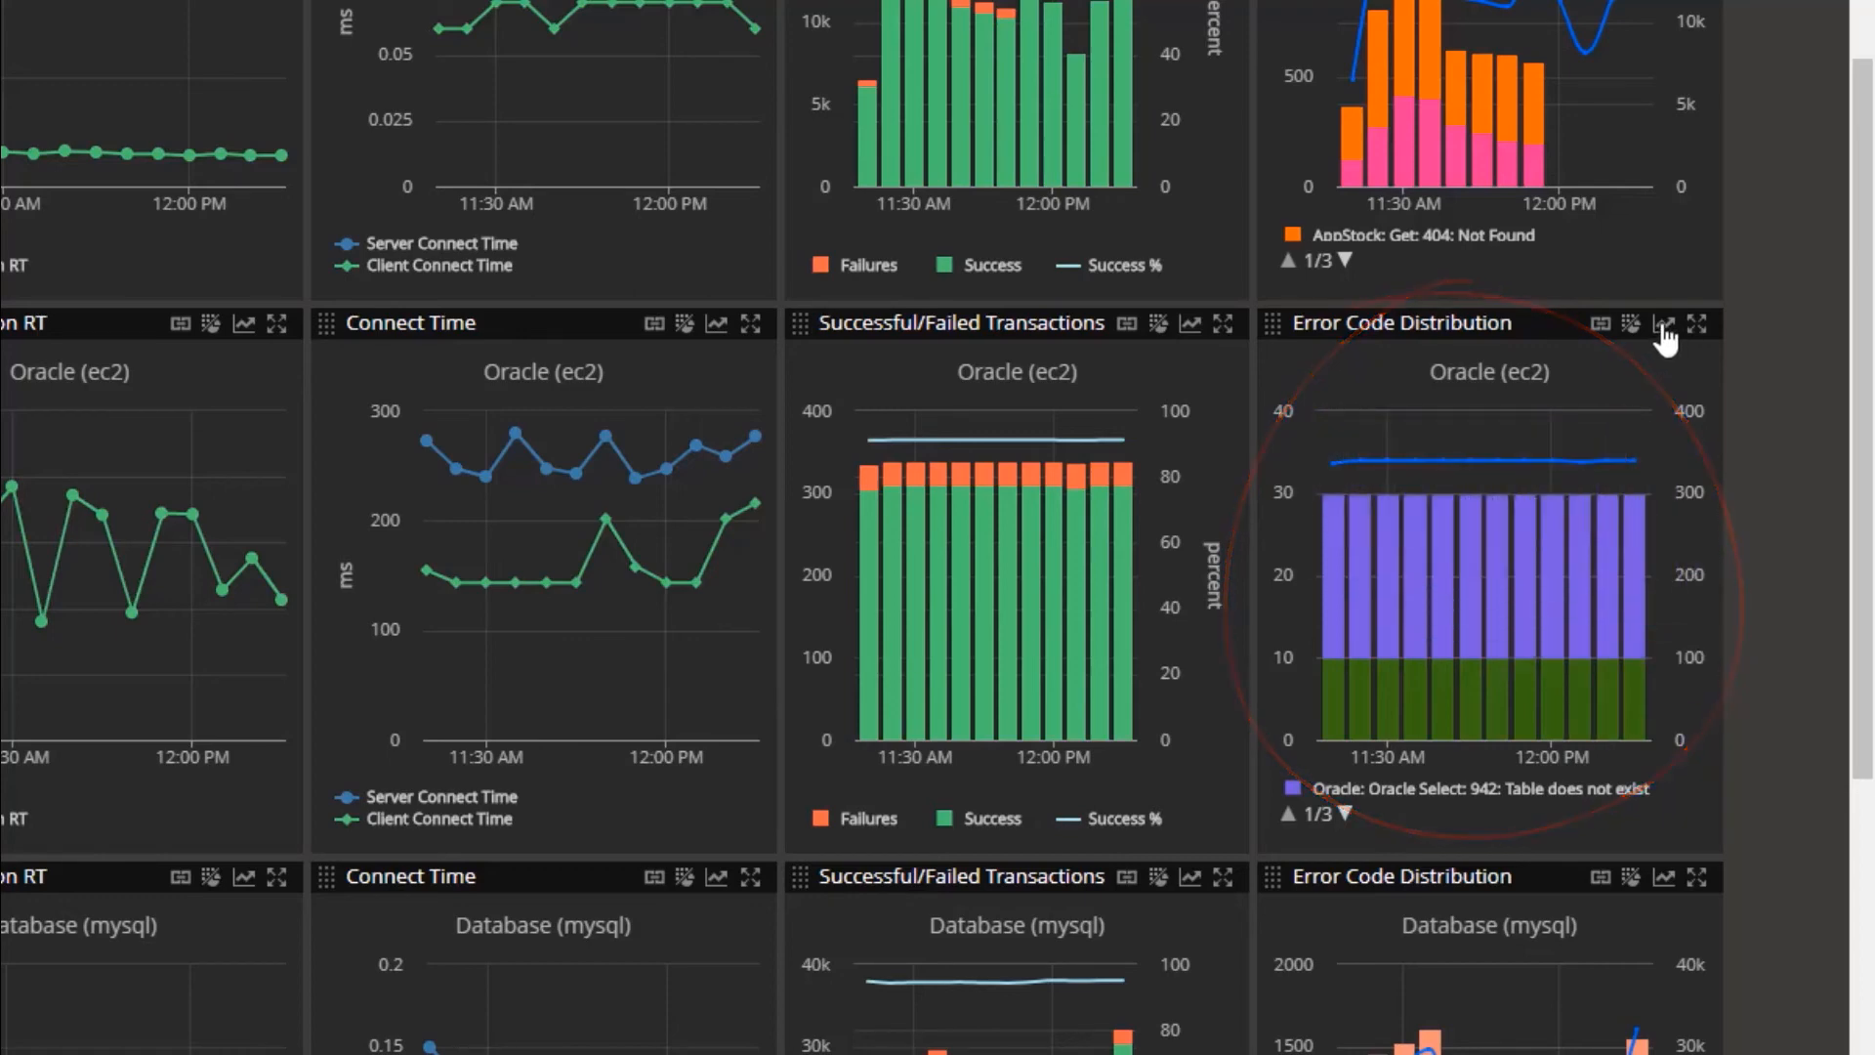
Step: Open Database Monitor showing Oracle (ec2) errors 942 and 1017 for ec2-oracle-db-prod
left_click(1666, 324)
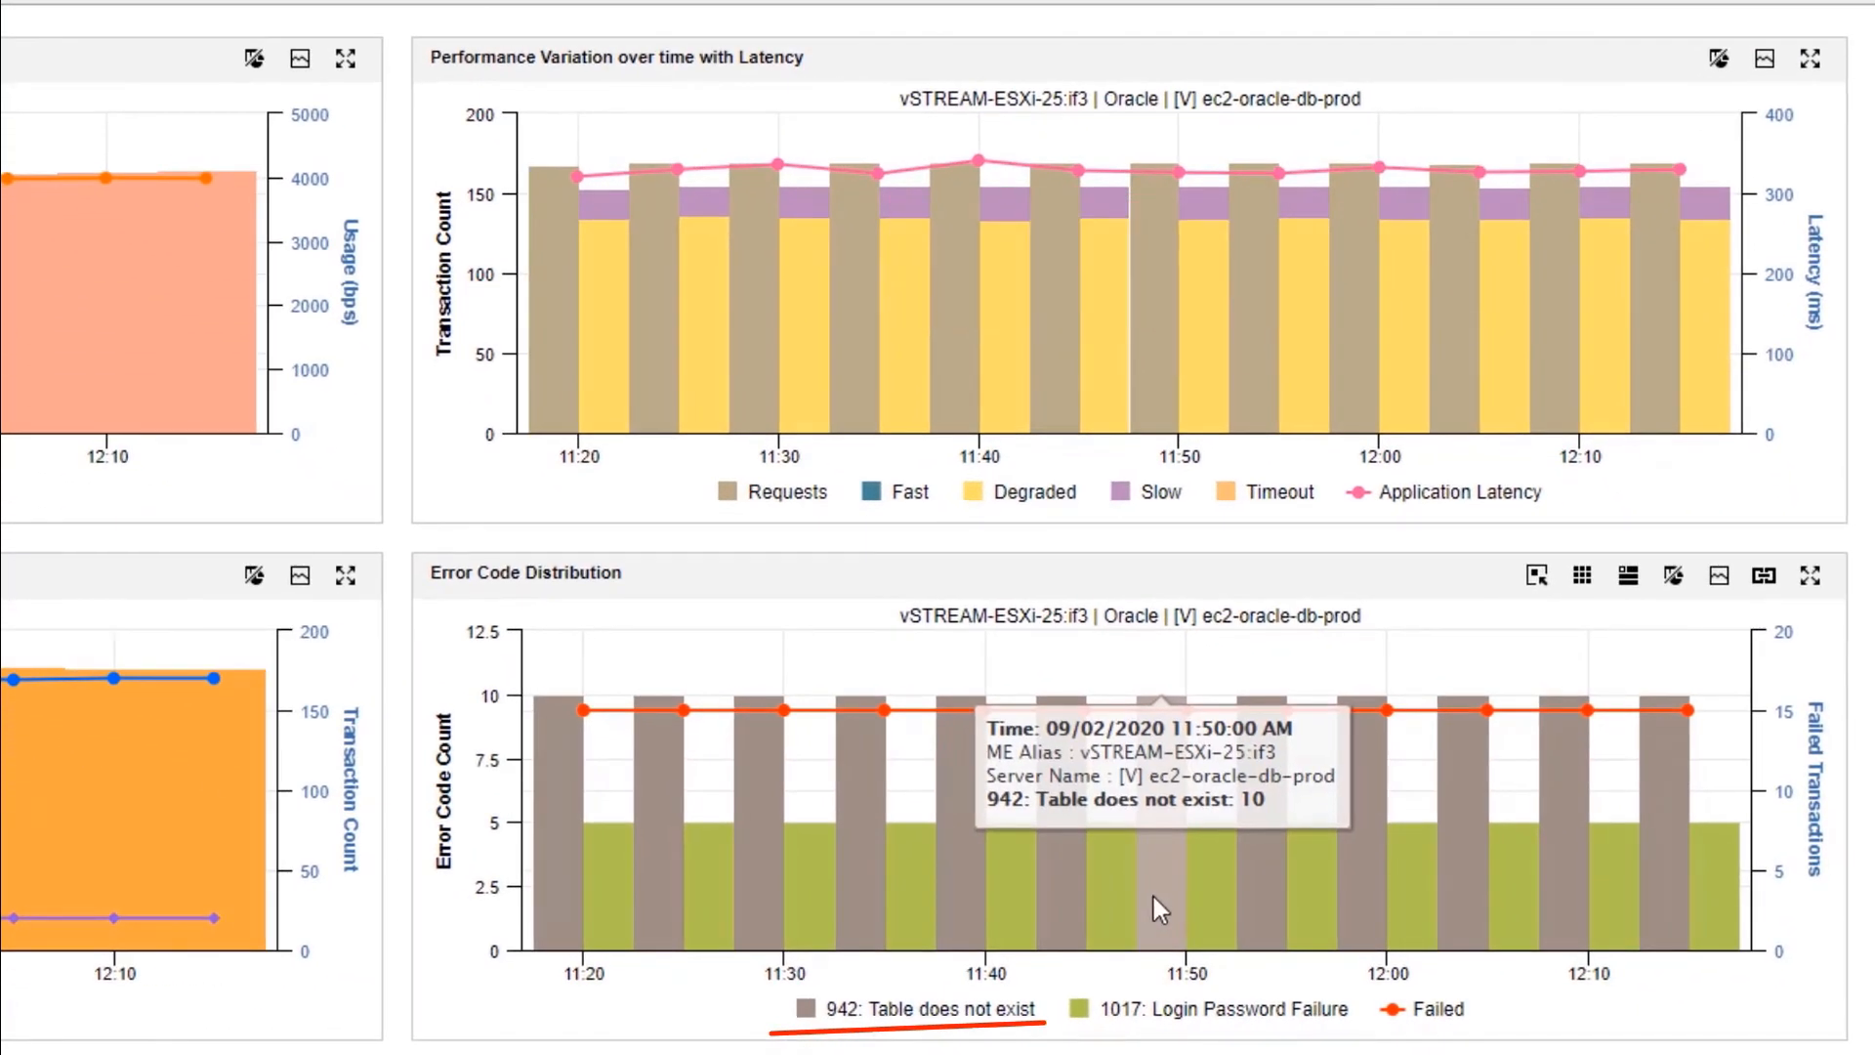
mouse_move(1213, 918)
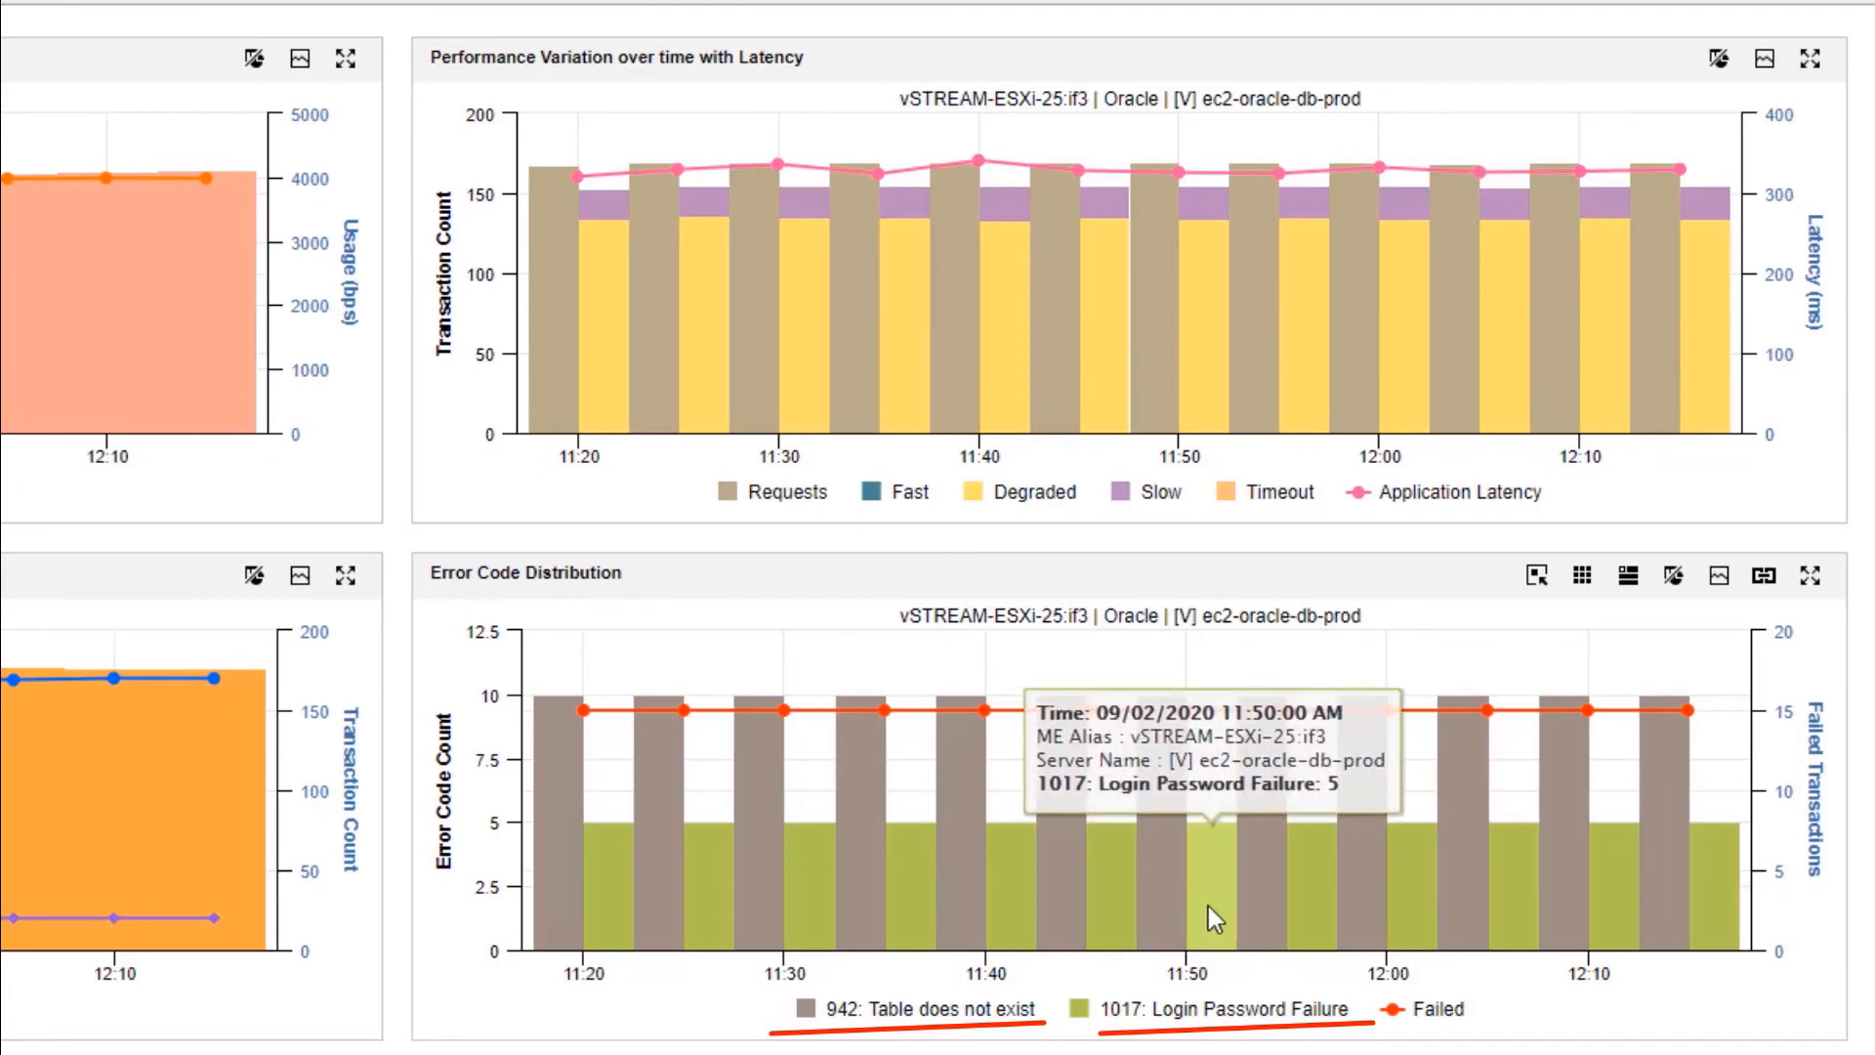
mouse_move(1686, 709)
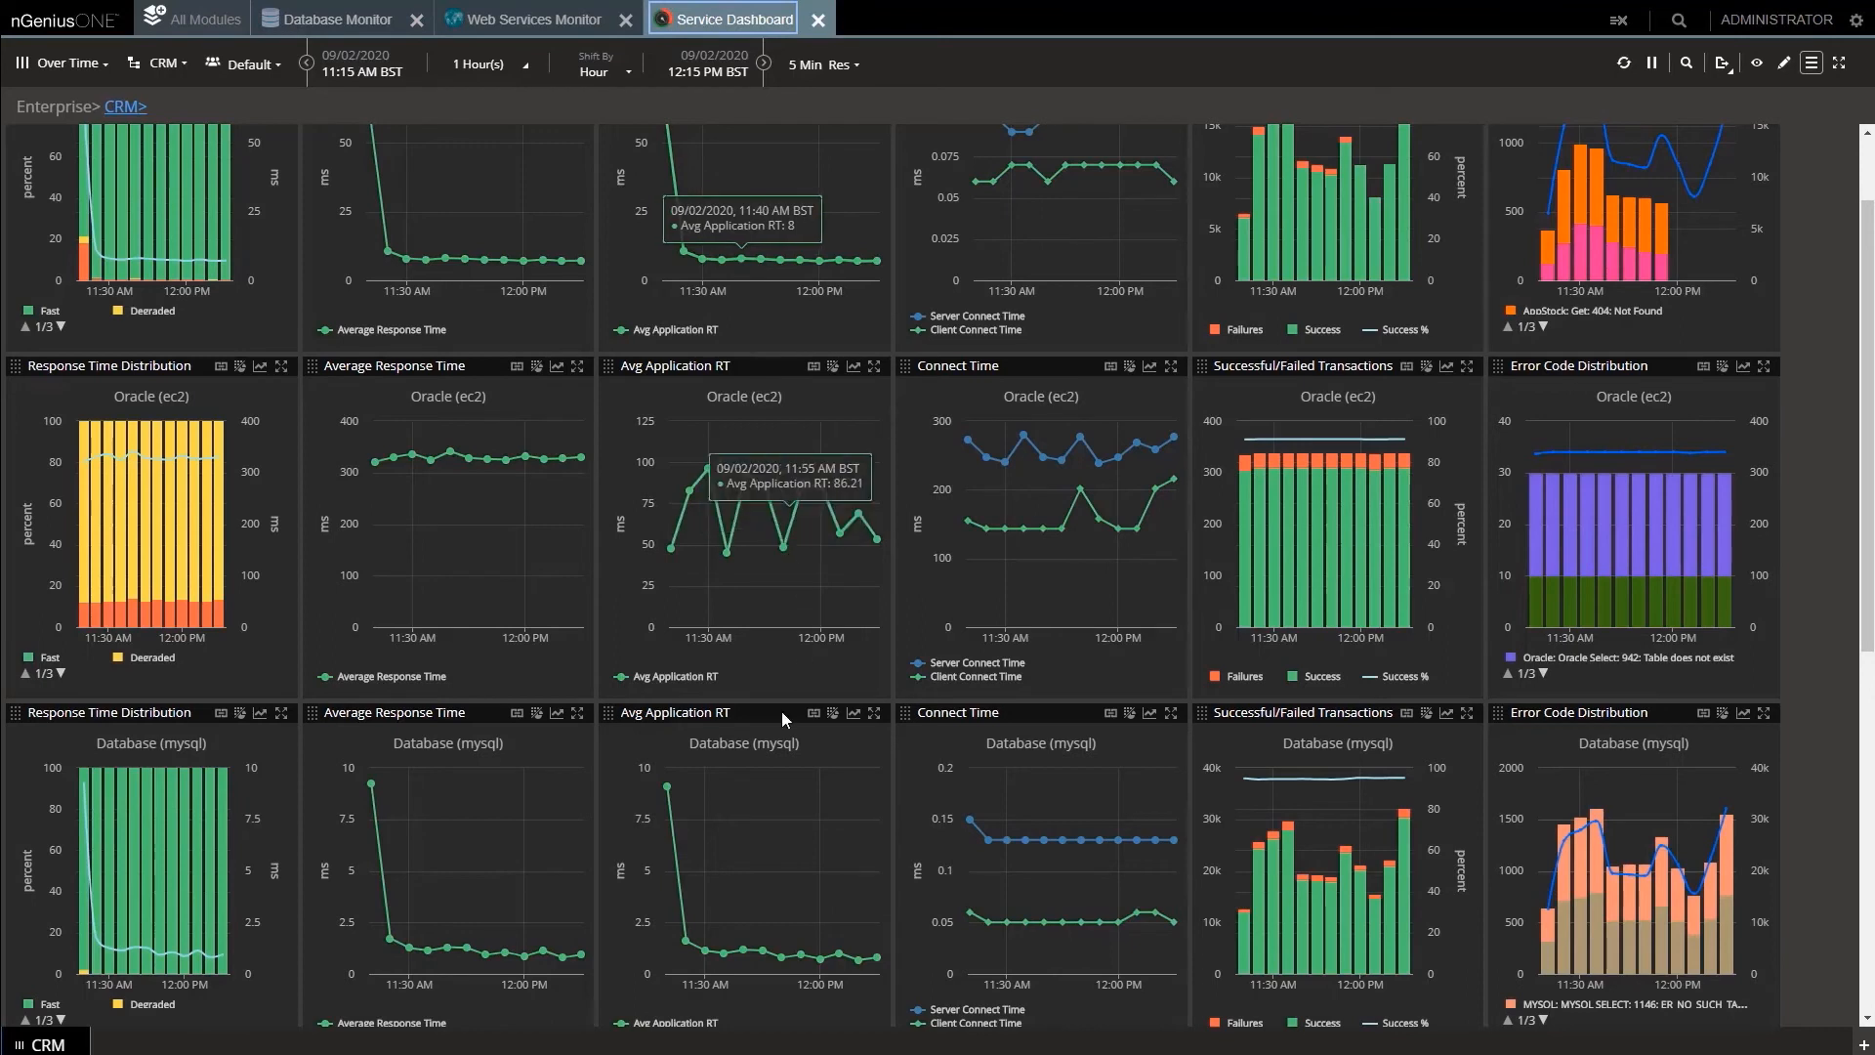
scroll("down", 3)
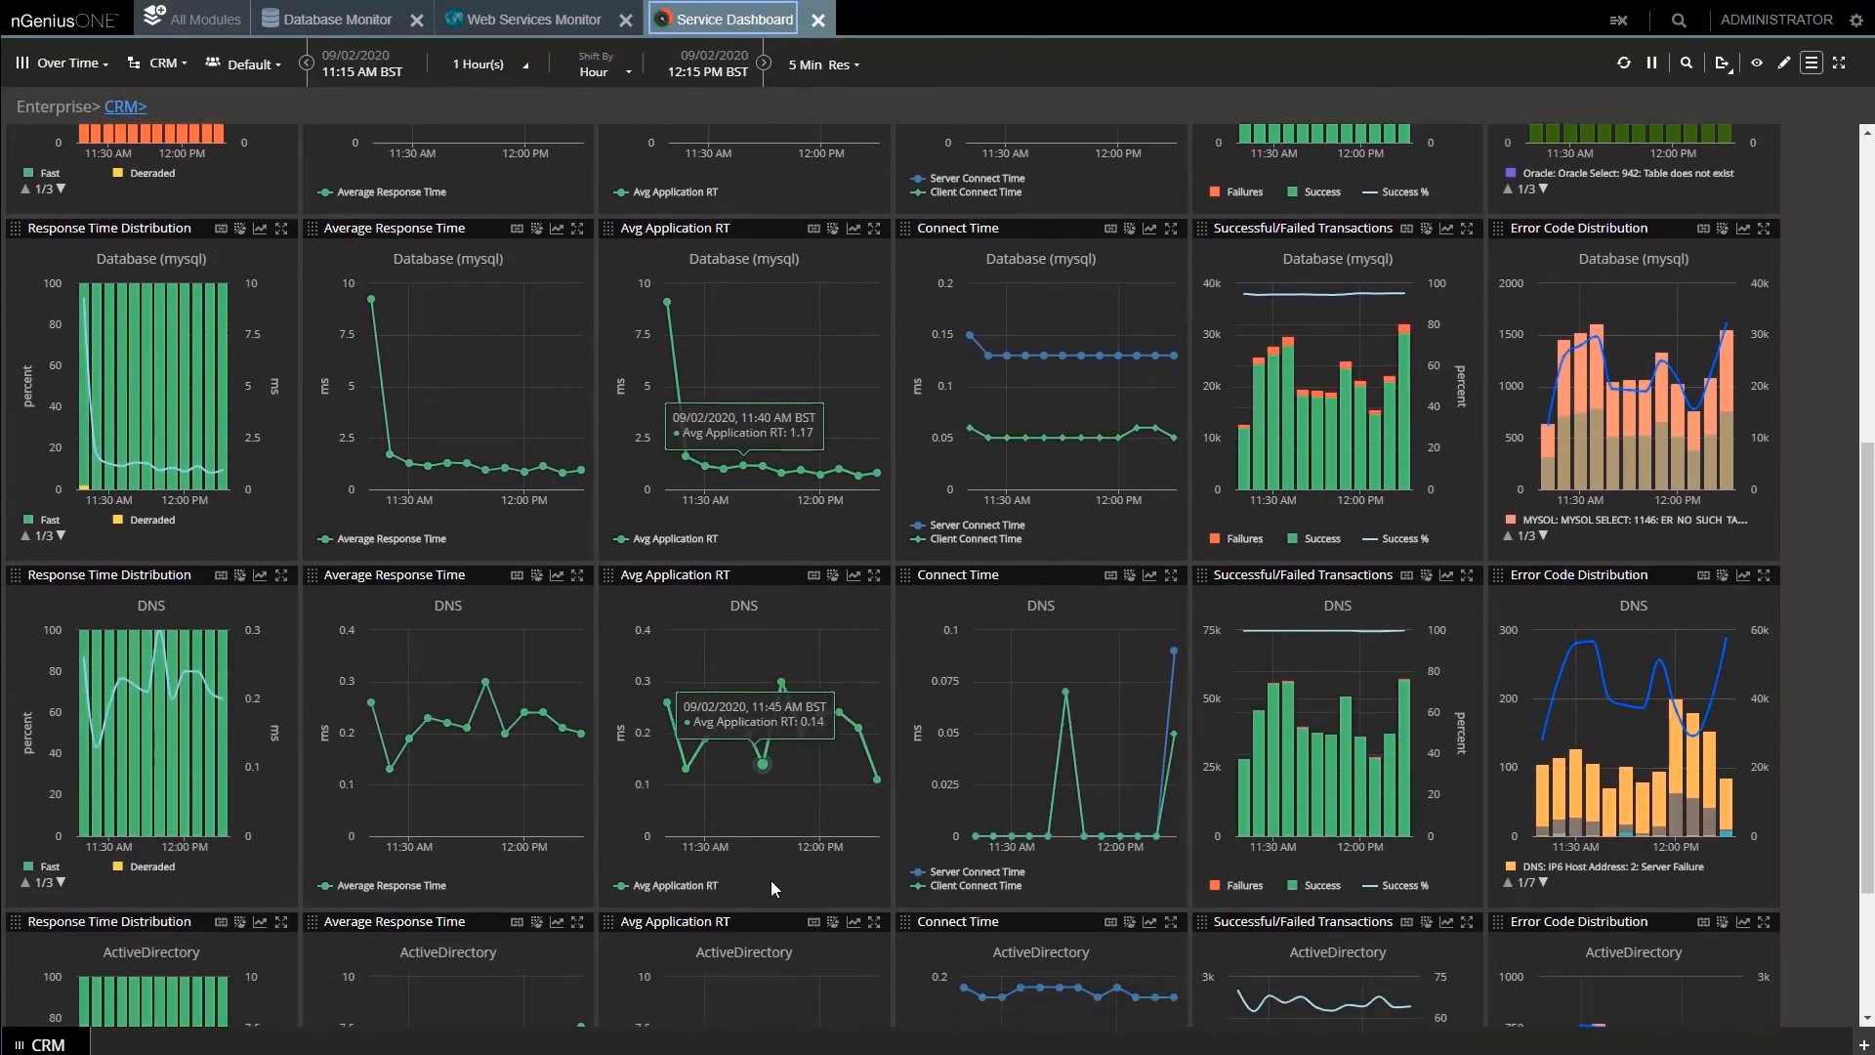
scroll("down", 3)
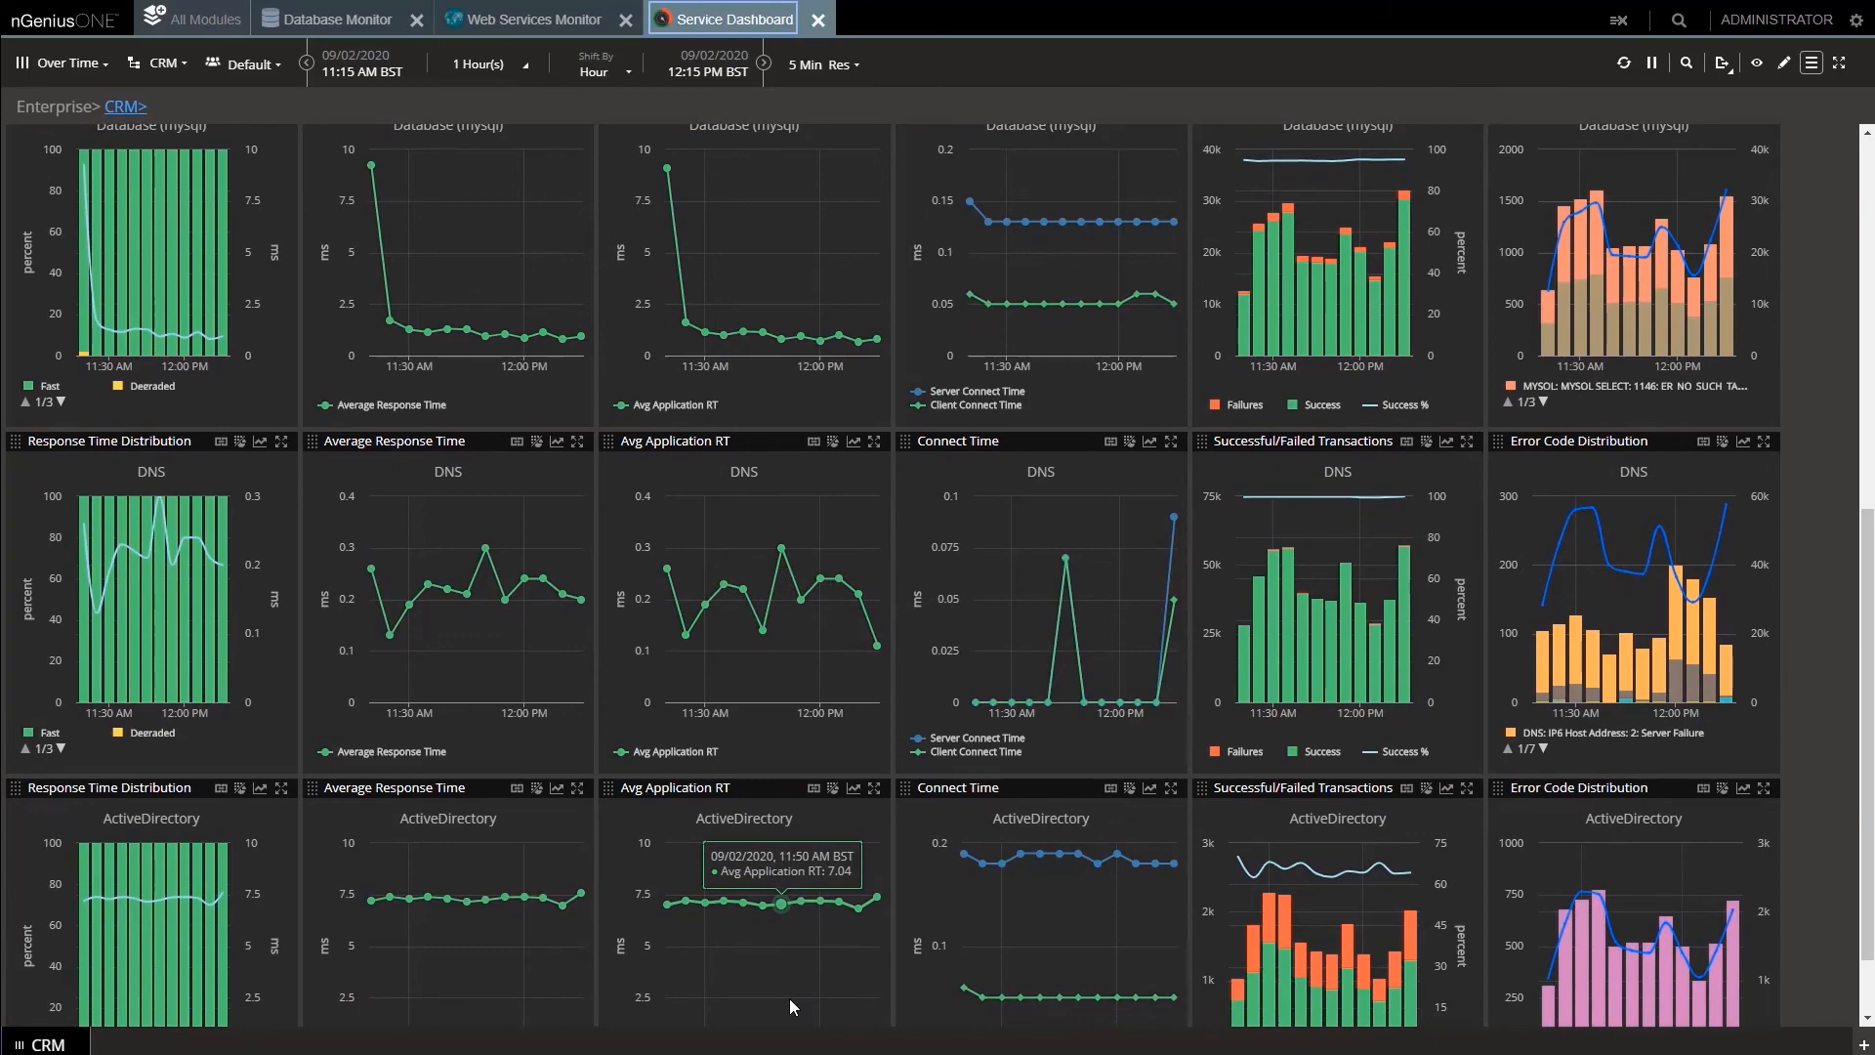
mouse_move(789, 1007)
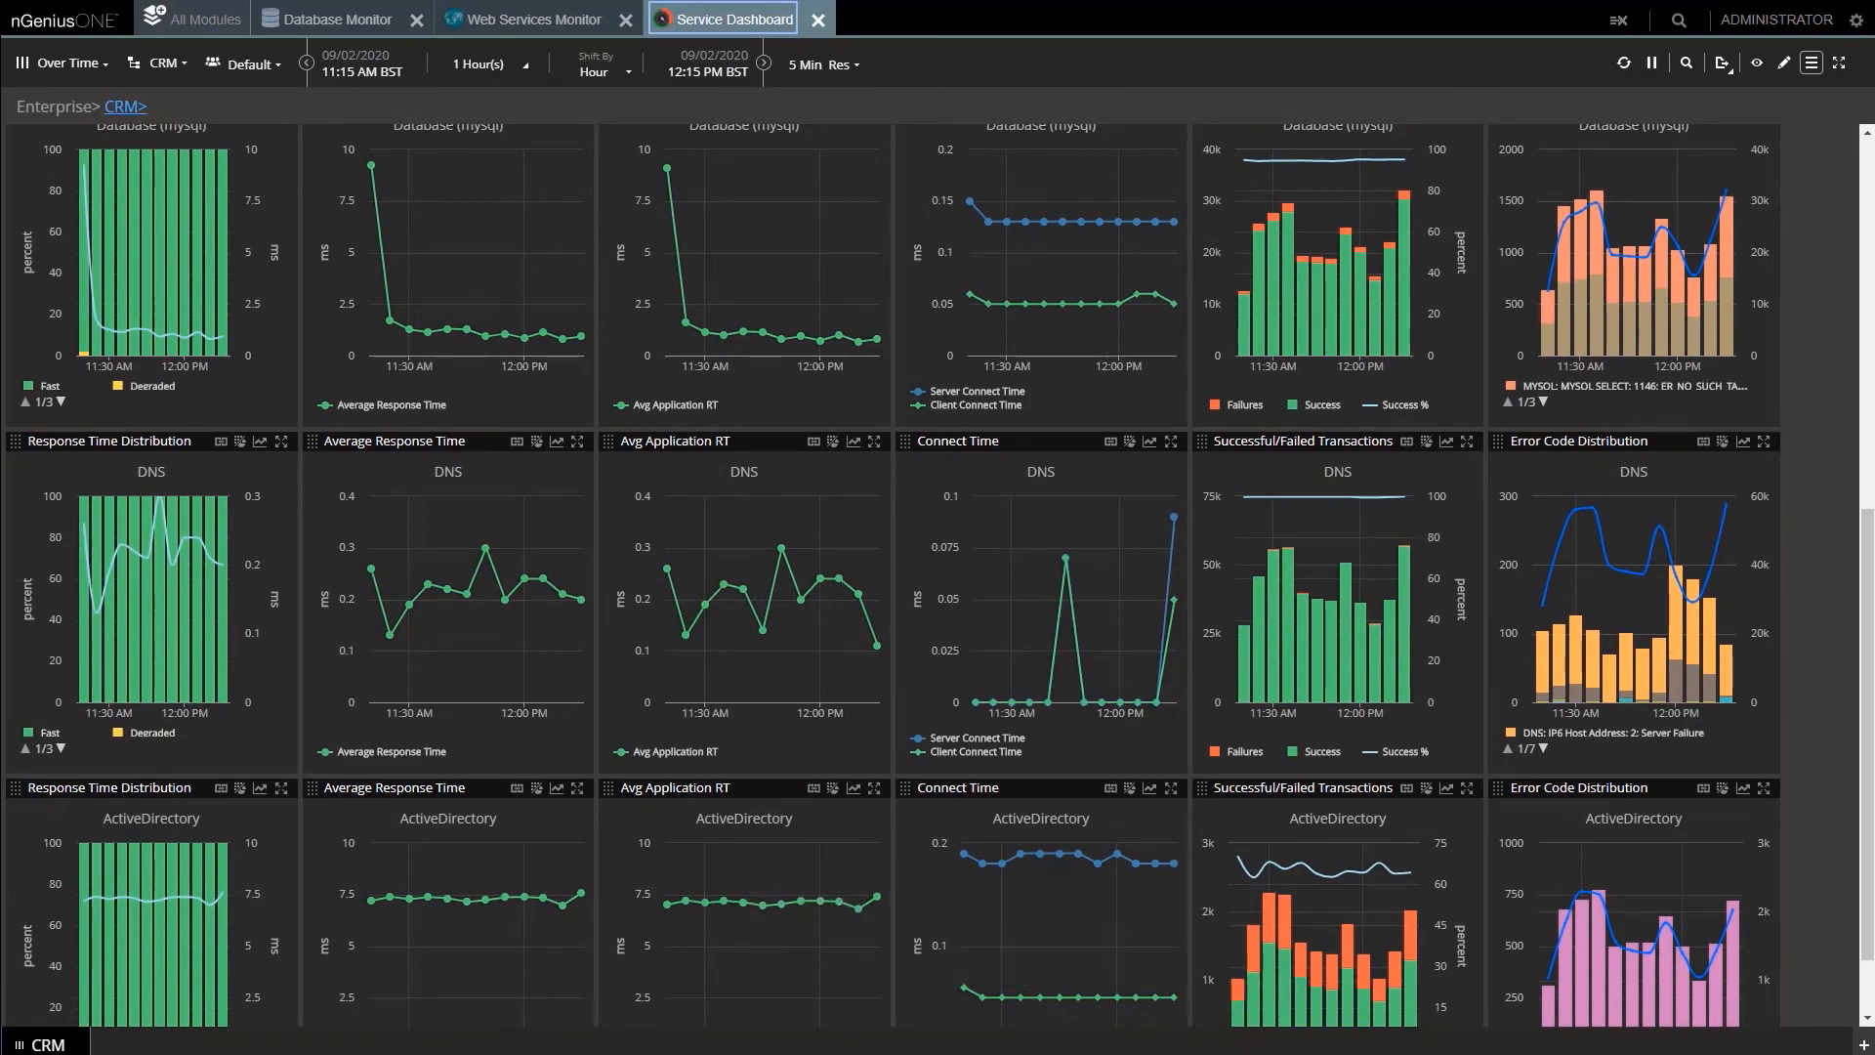
left_click(58, 107)
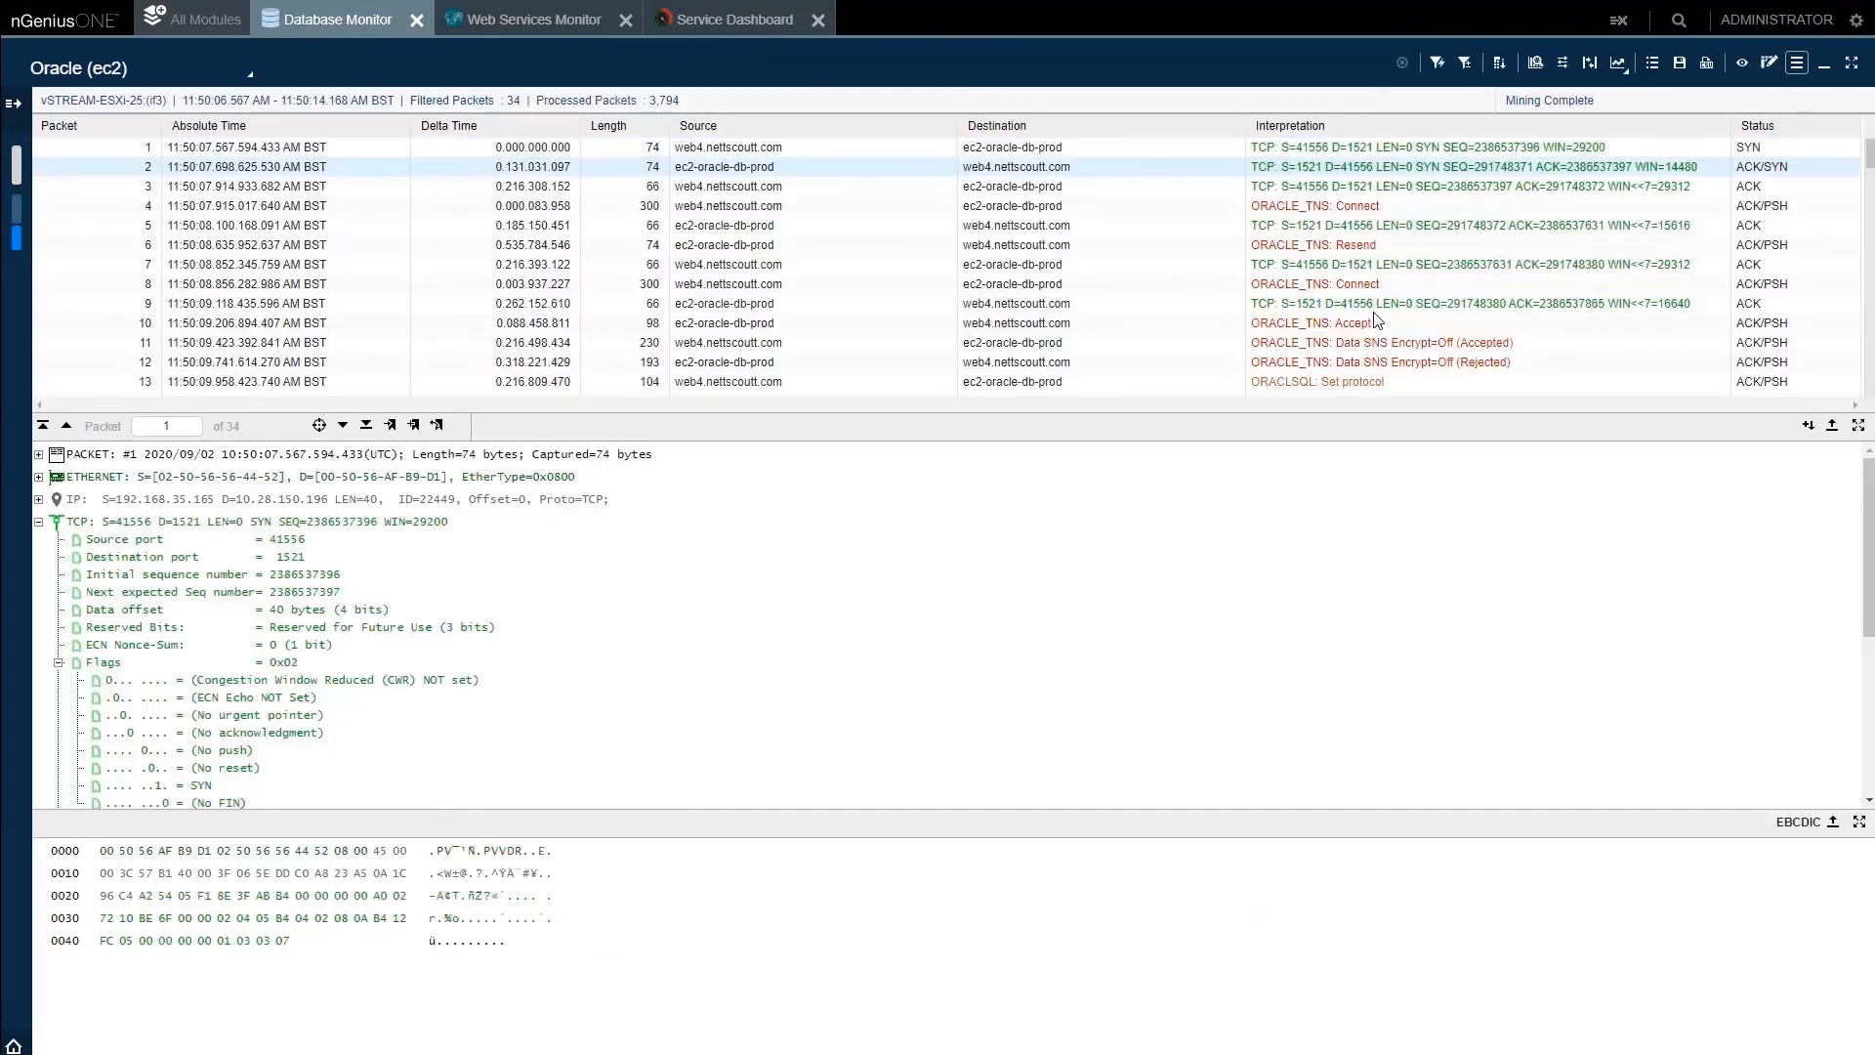
Step: Scroll the Oracle (ec2) packet list between web4 and the database server, then inspect a packet
scroll("down", 3)
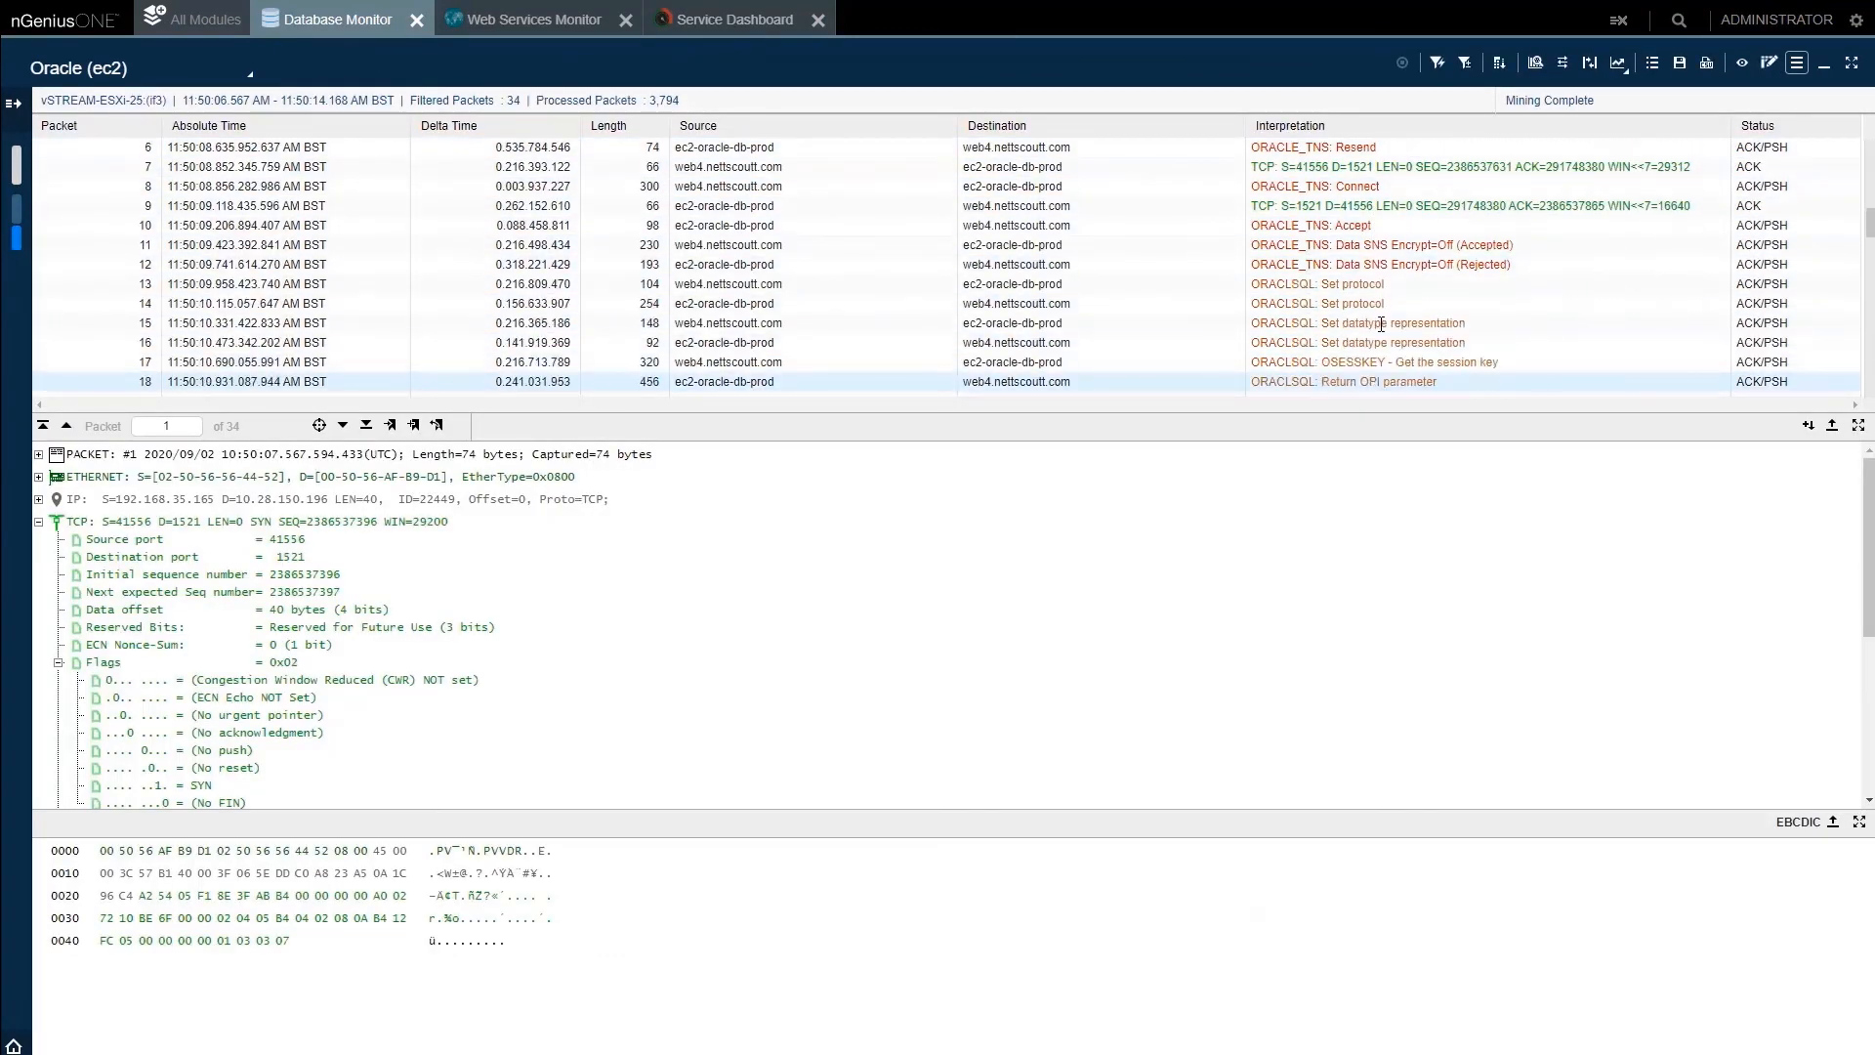
left_click(735, 20)
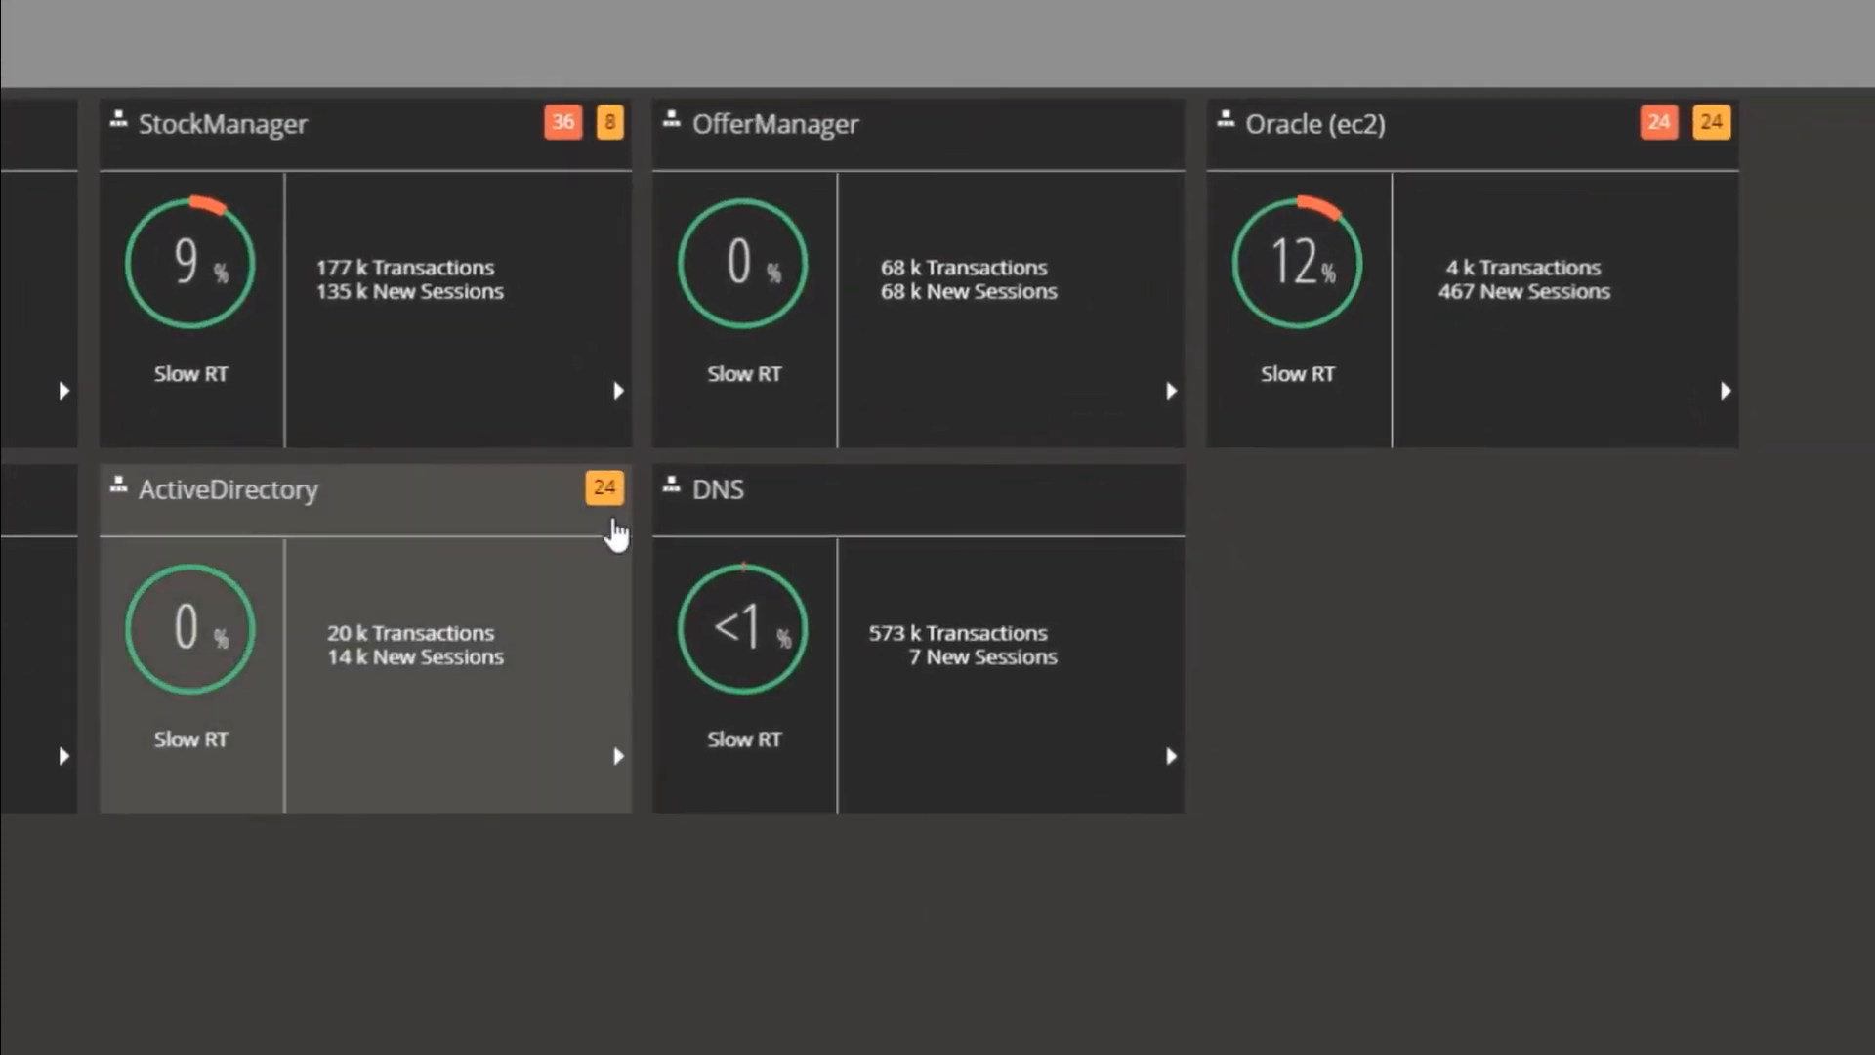
mouse_move(1348, 48)
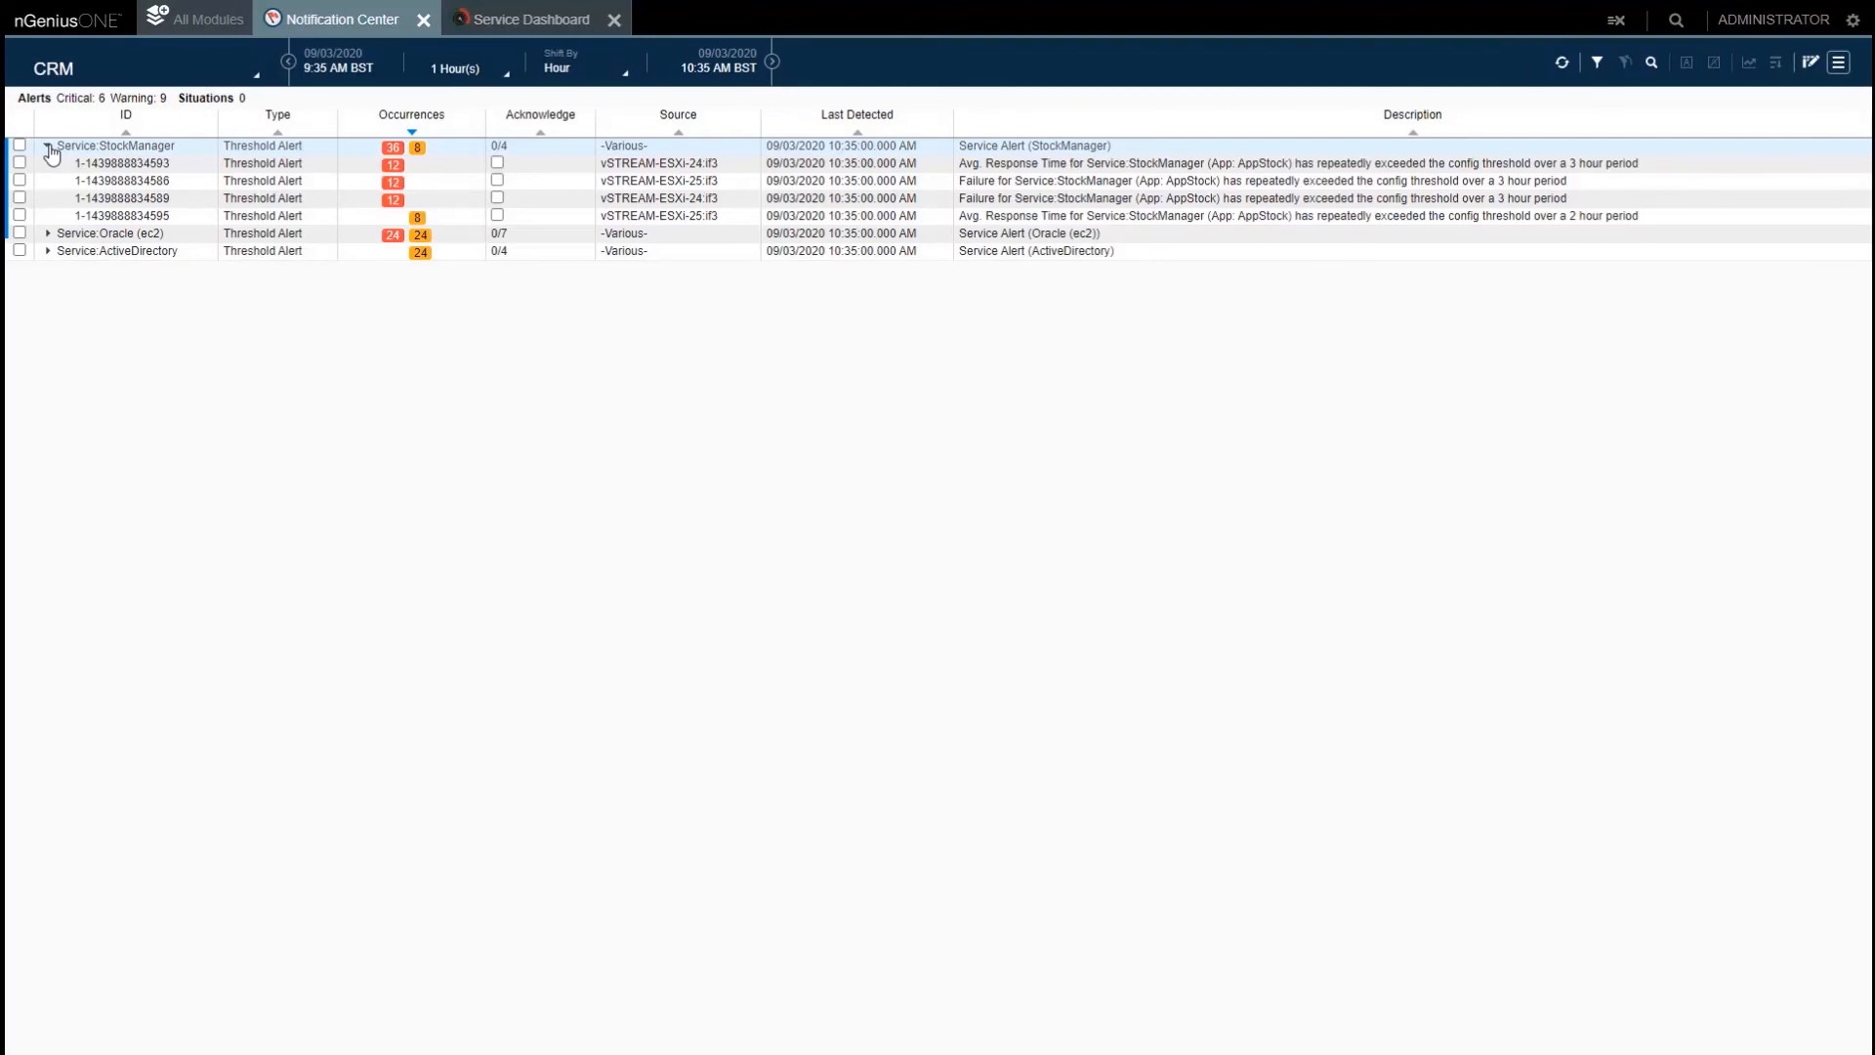
Step: Expand the Service:StockManager and Service:Oracle (ec2) alerts in Notification Center
left_click(45, 145)
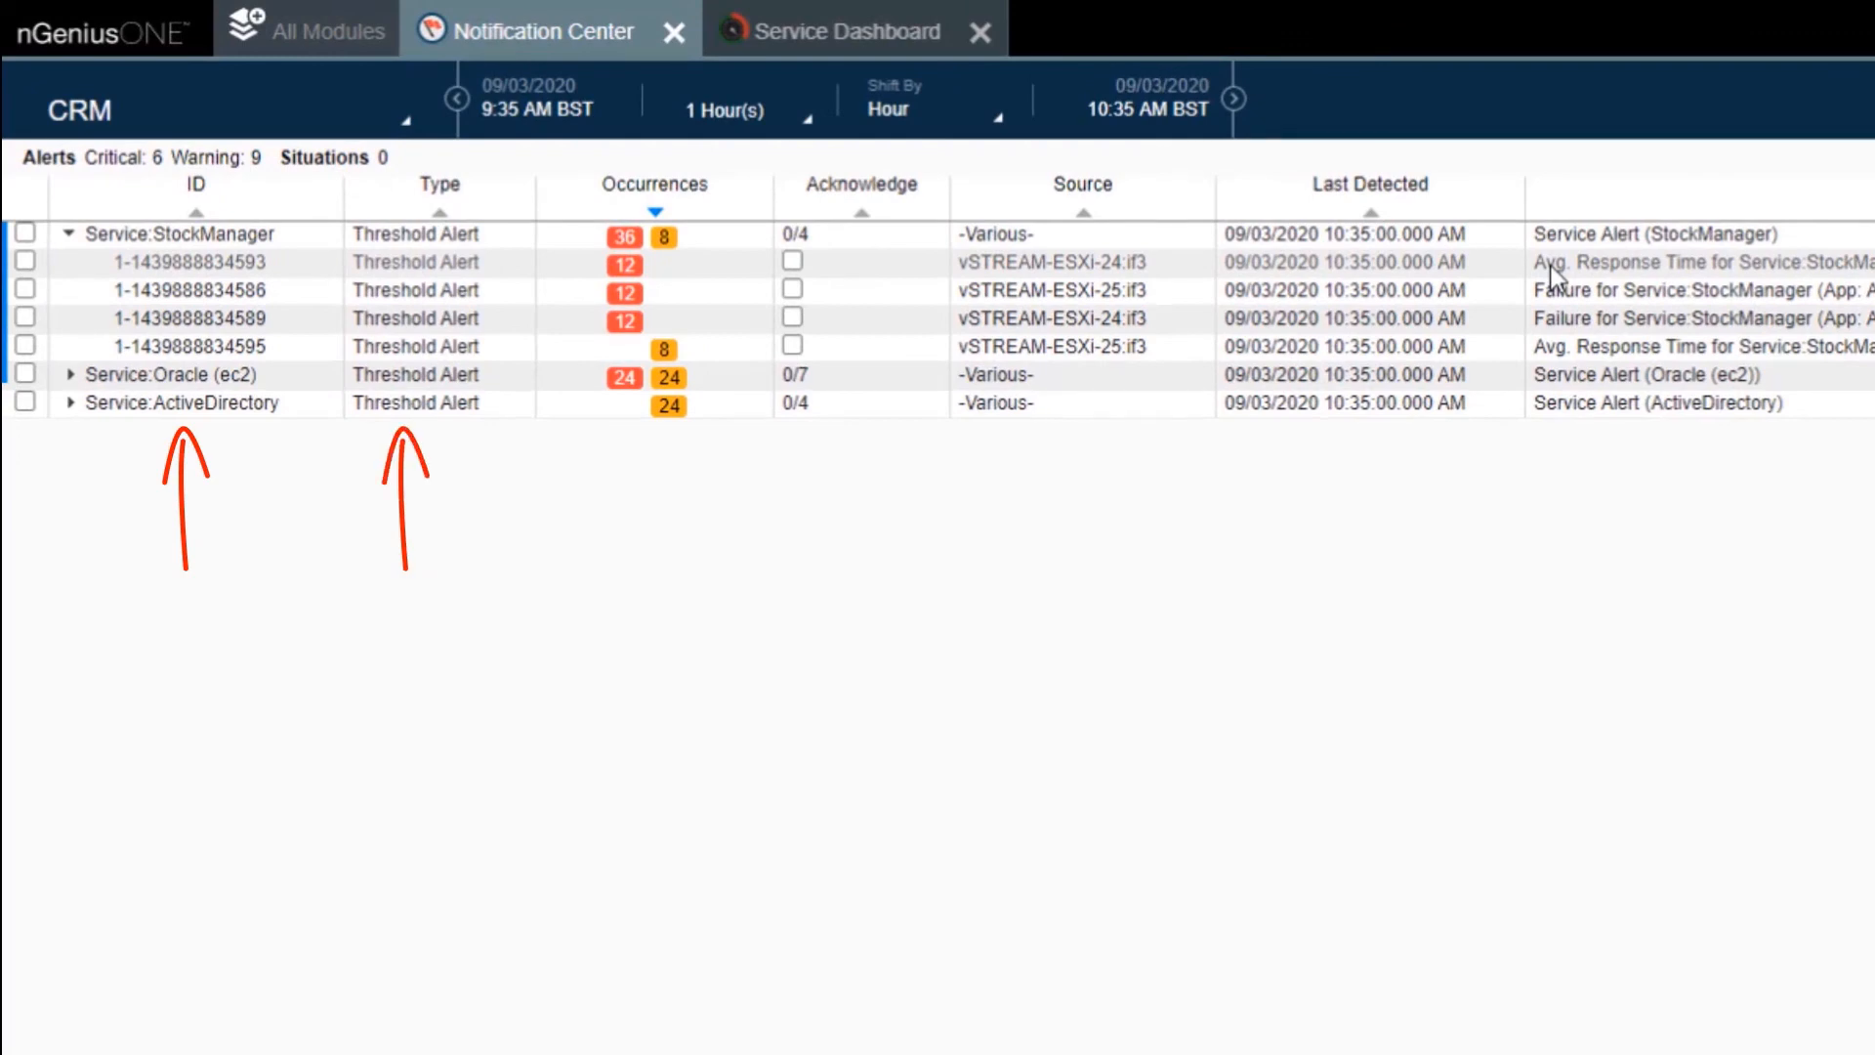
scroll("right", 3)
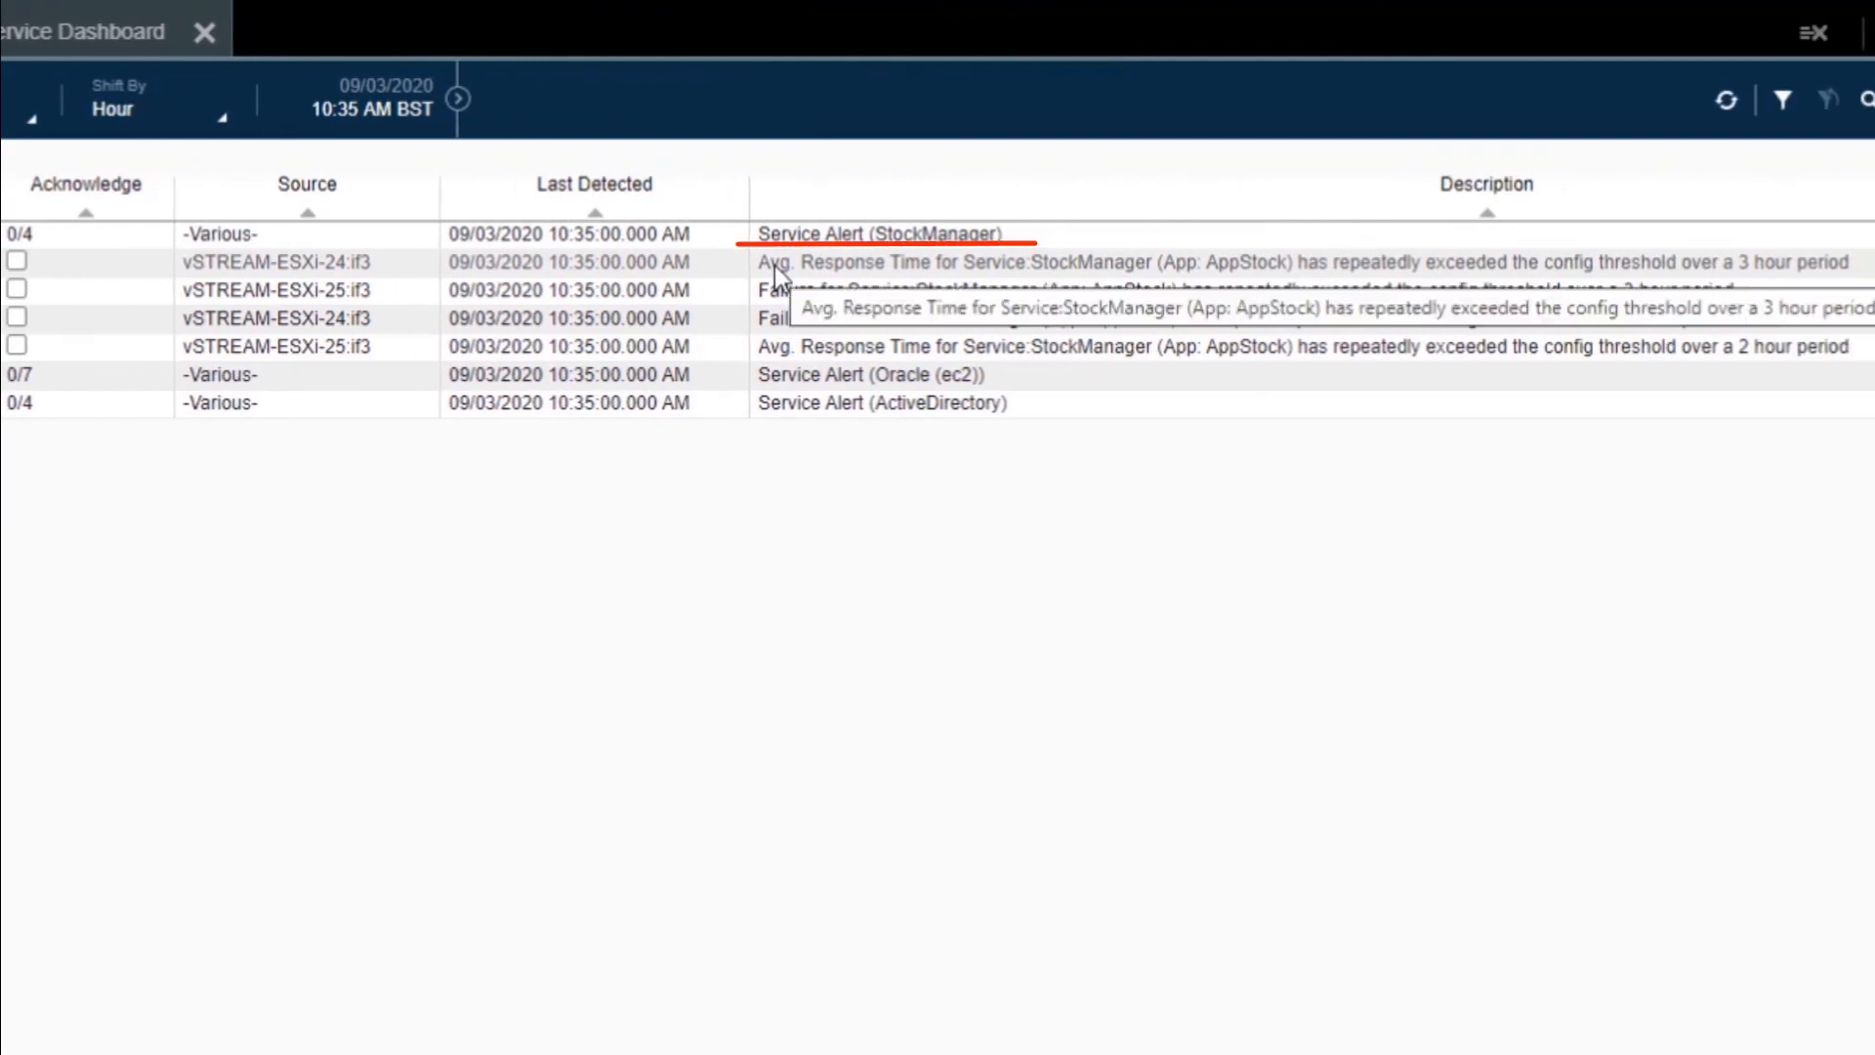
mouse_move(799, 332)
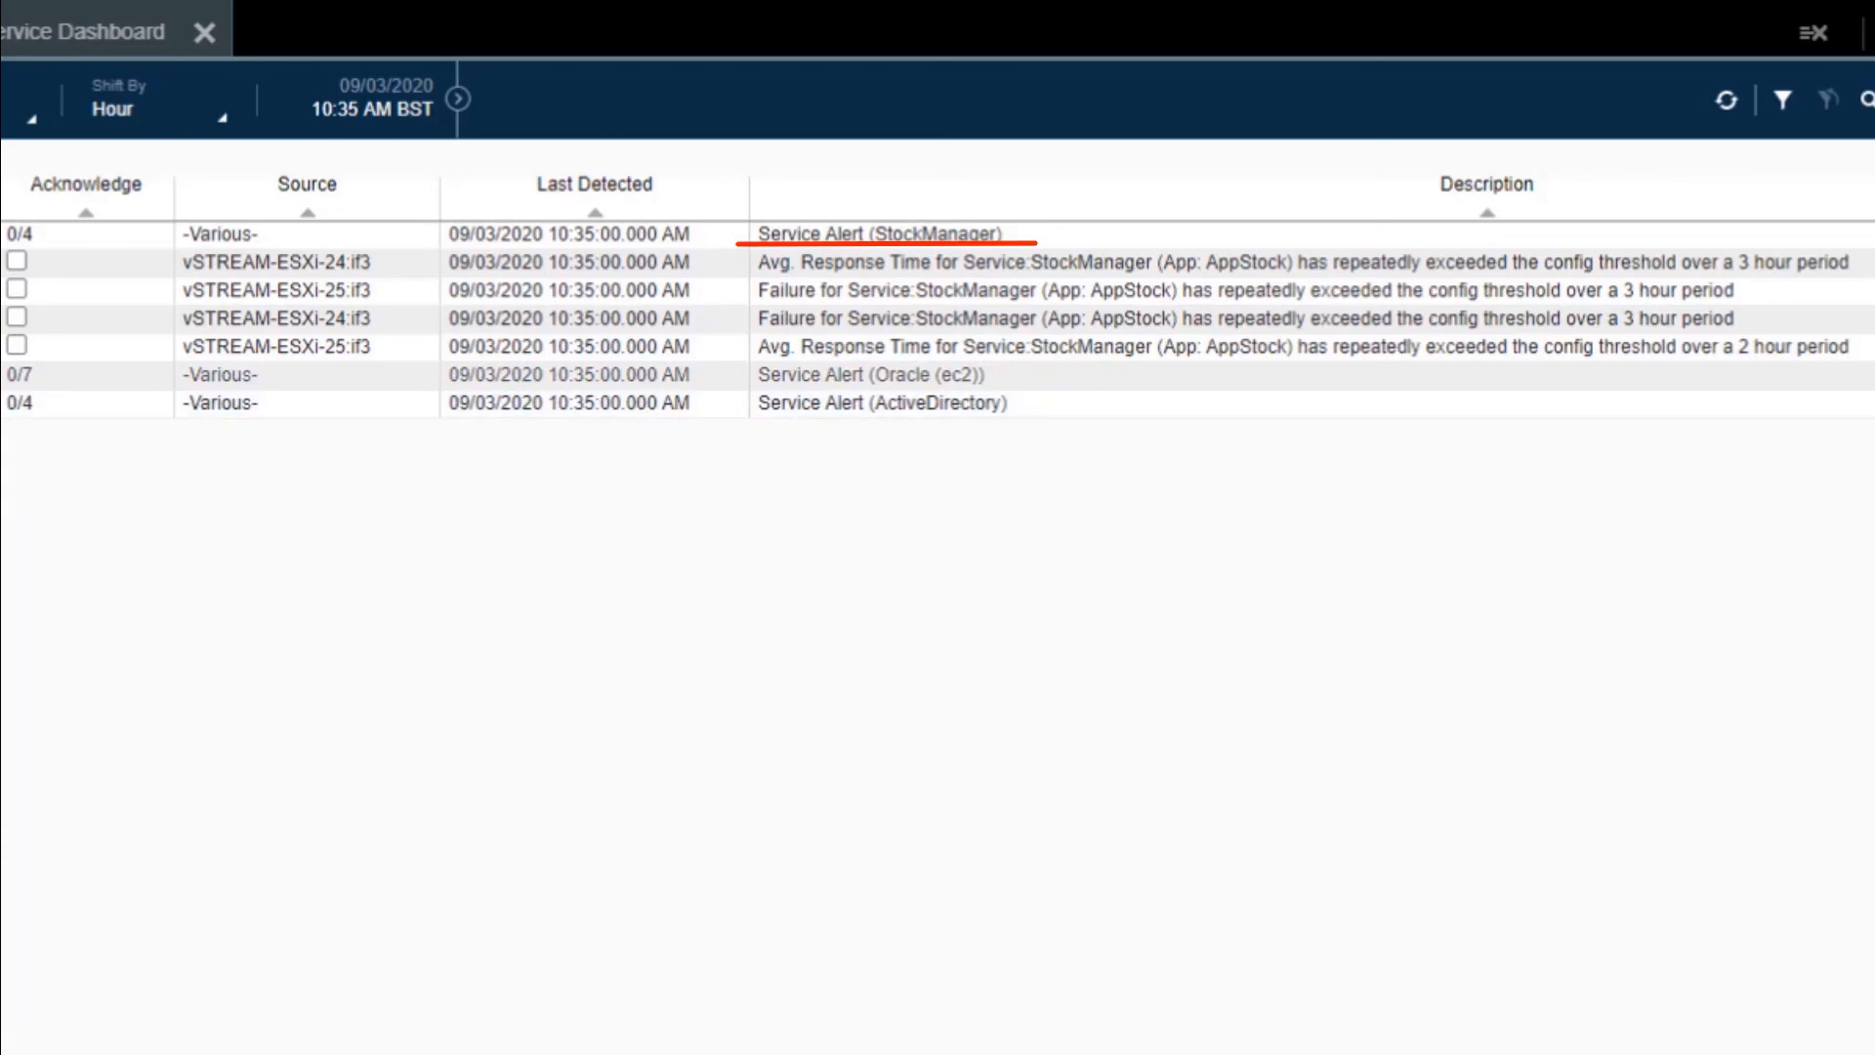
left_click(870, 374)
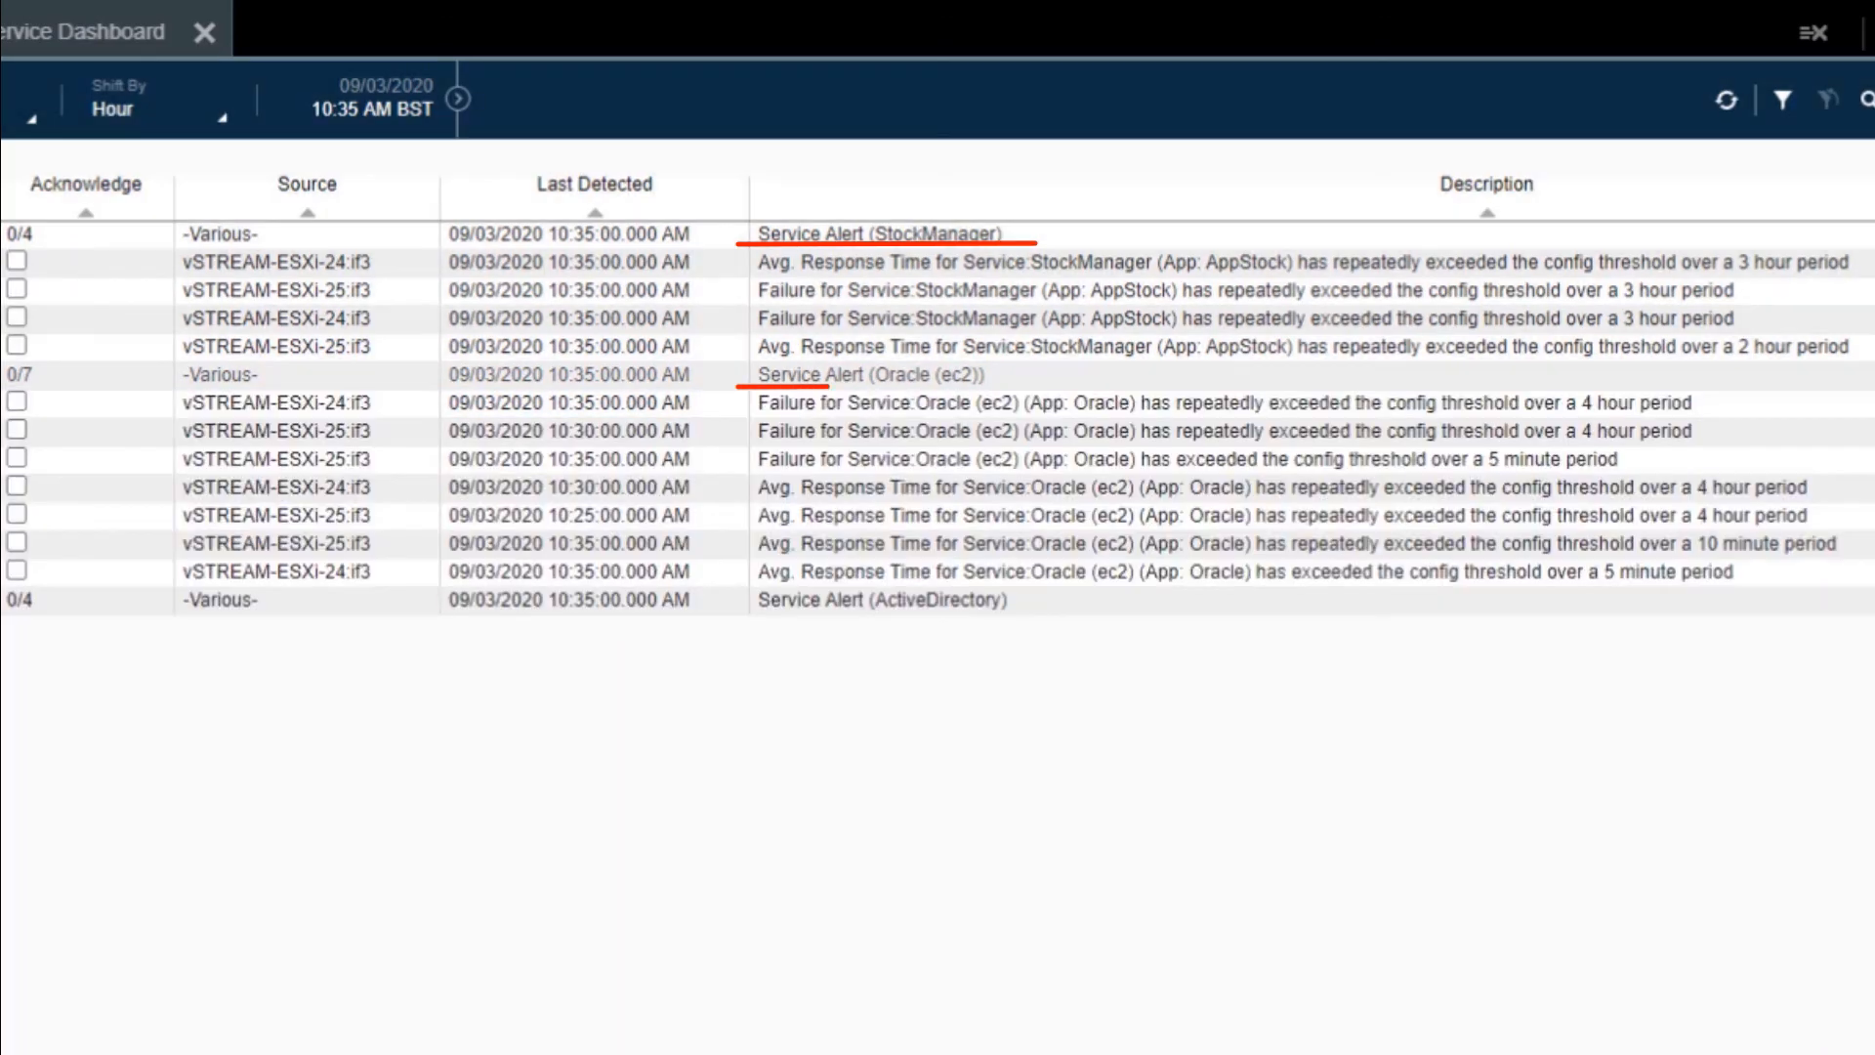
mouse_move(811, 403)
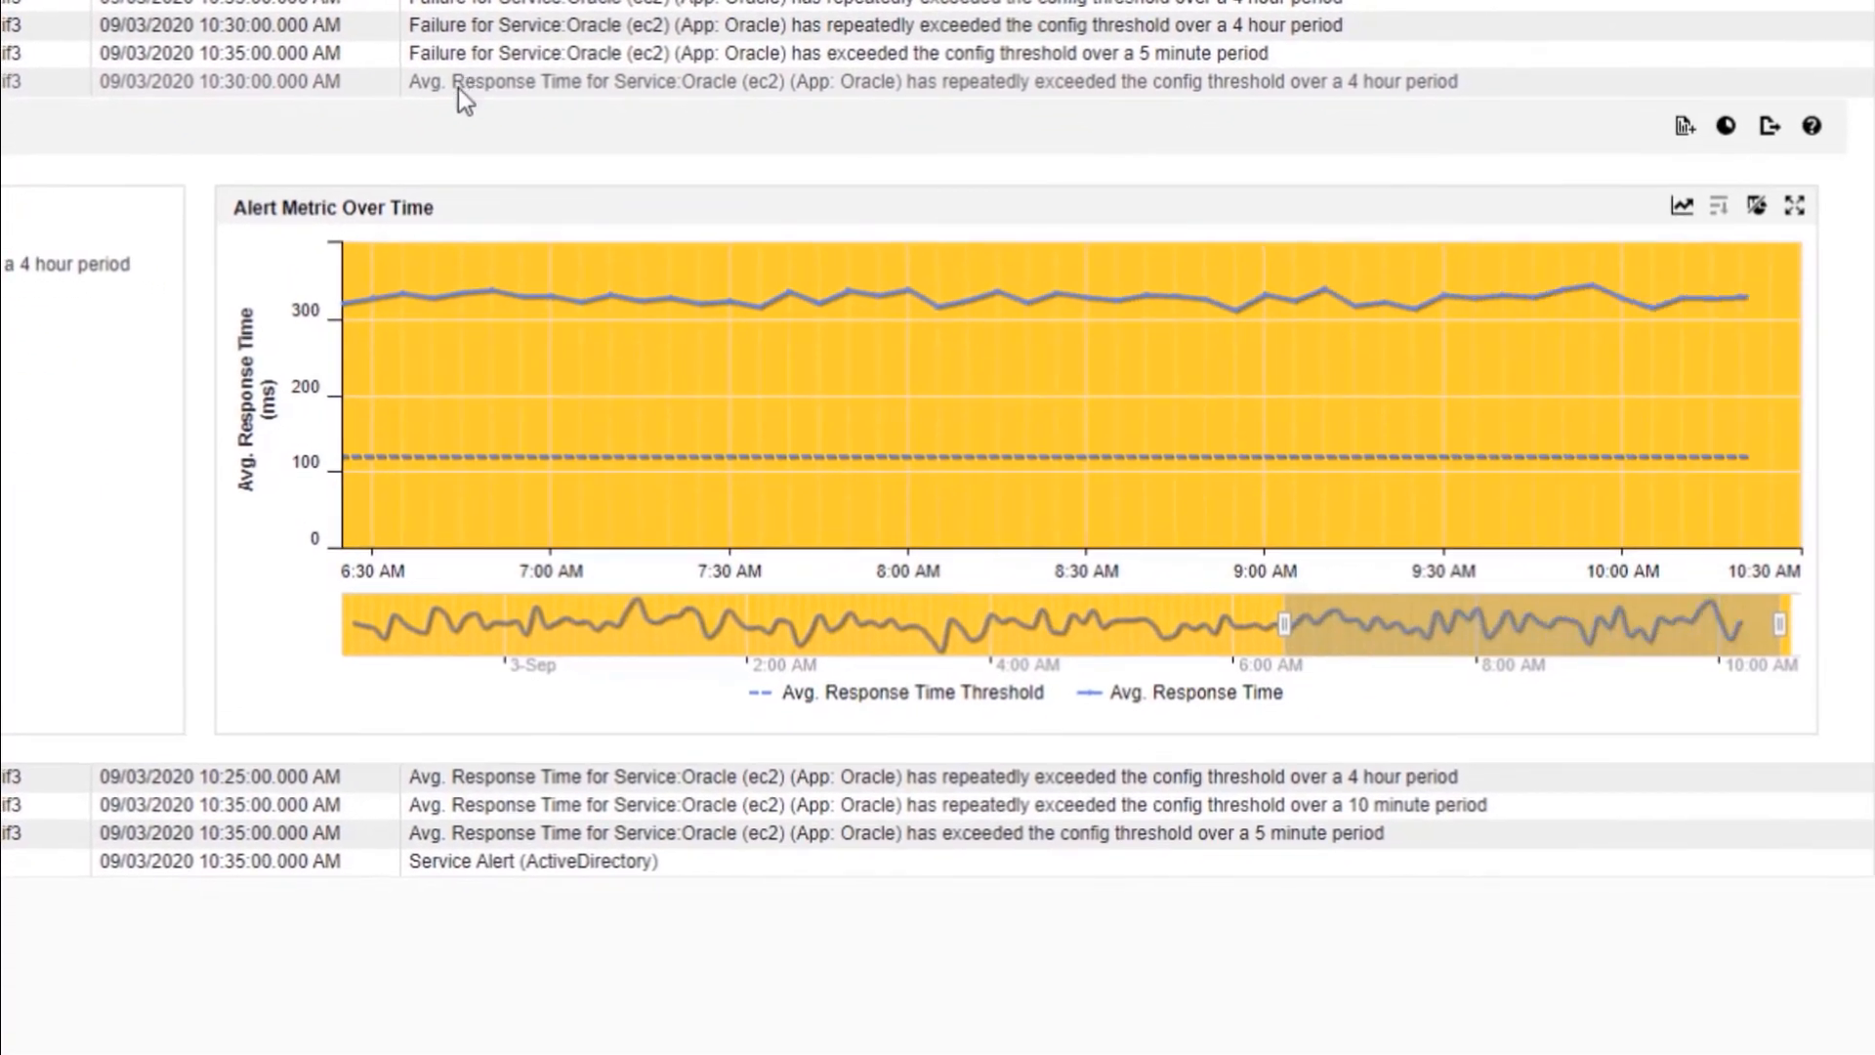
mouse_move(1262, 178)
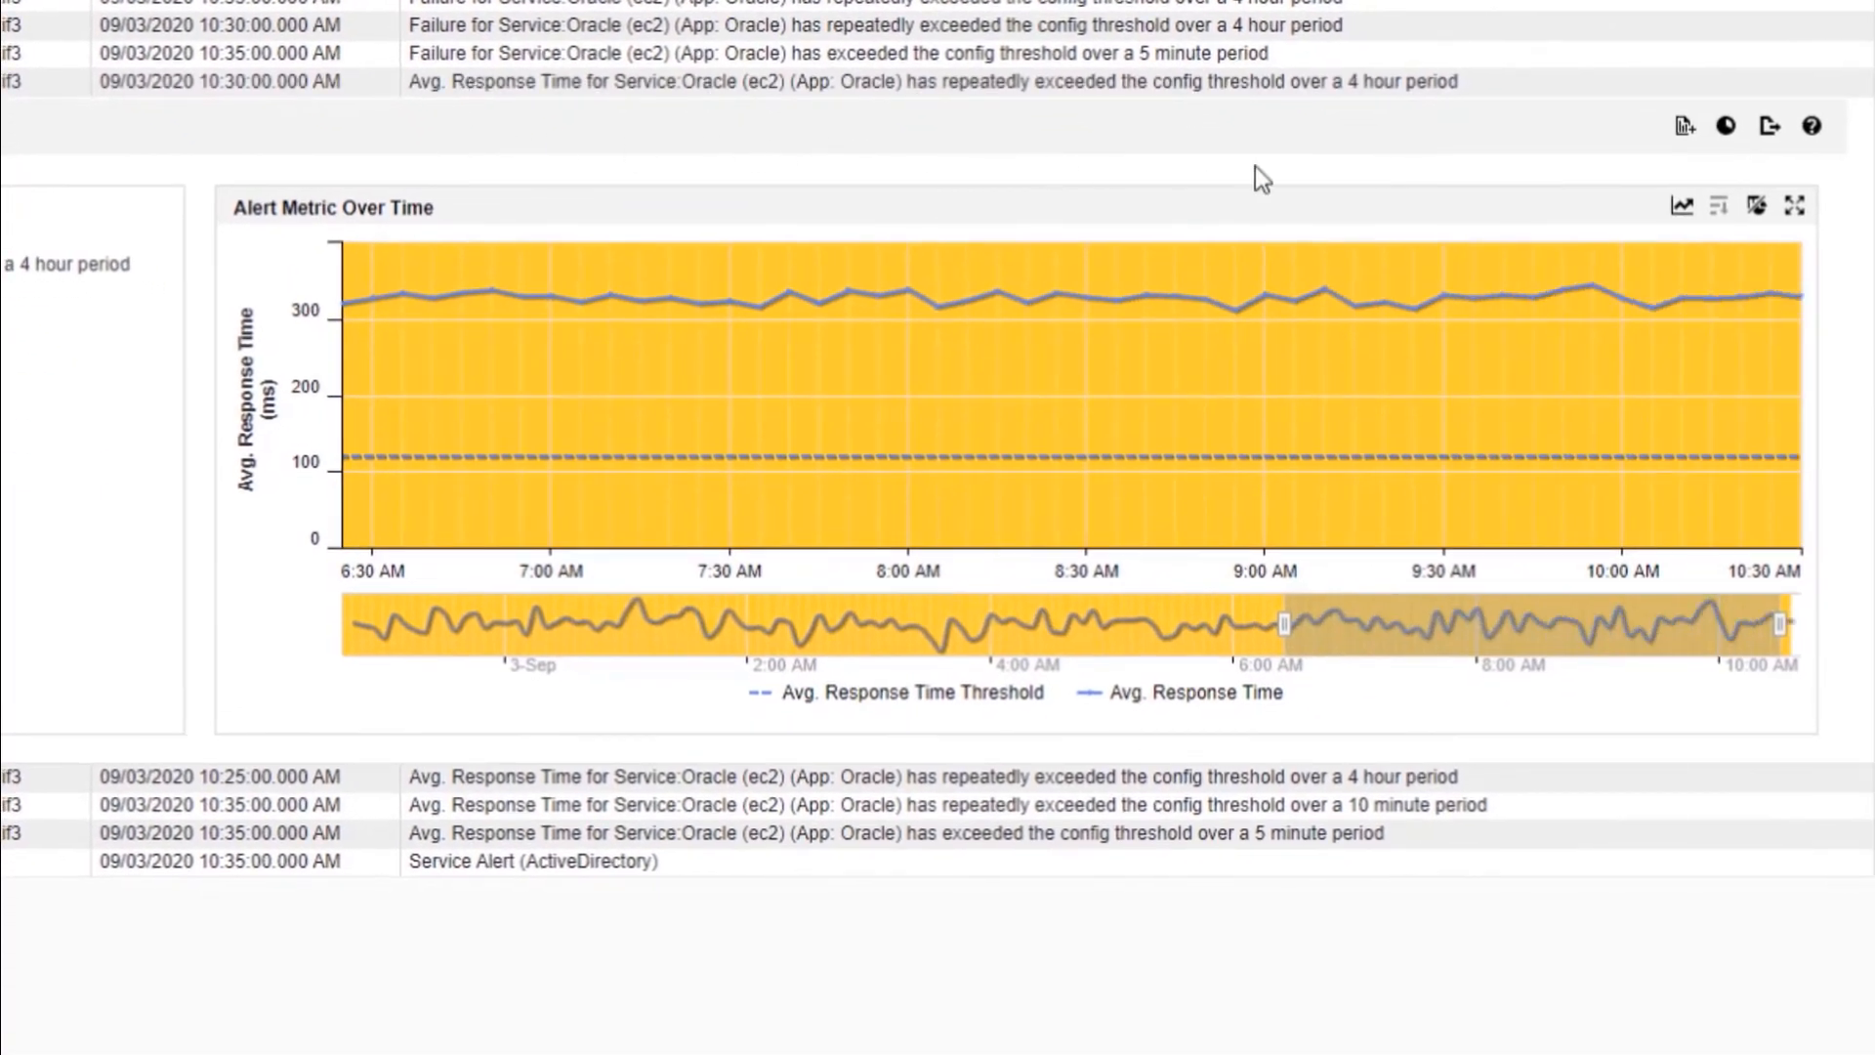
mouse_move(1684, 204)
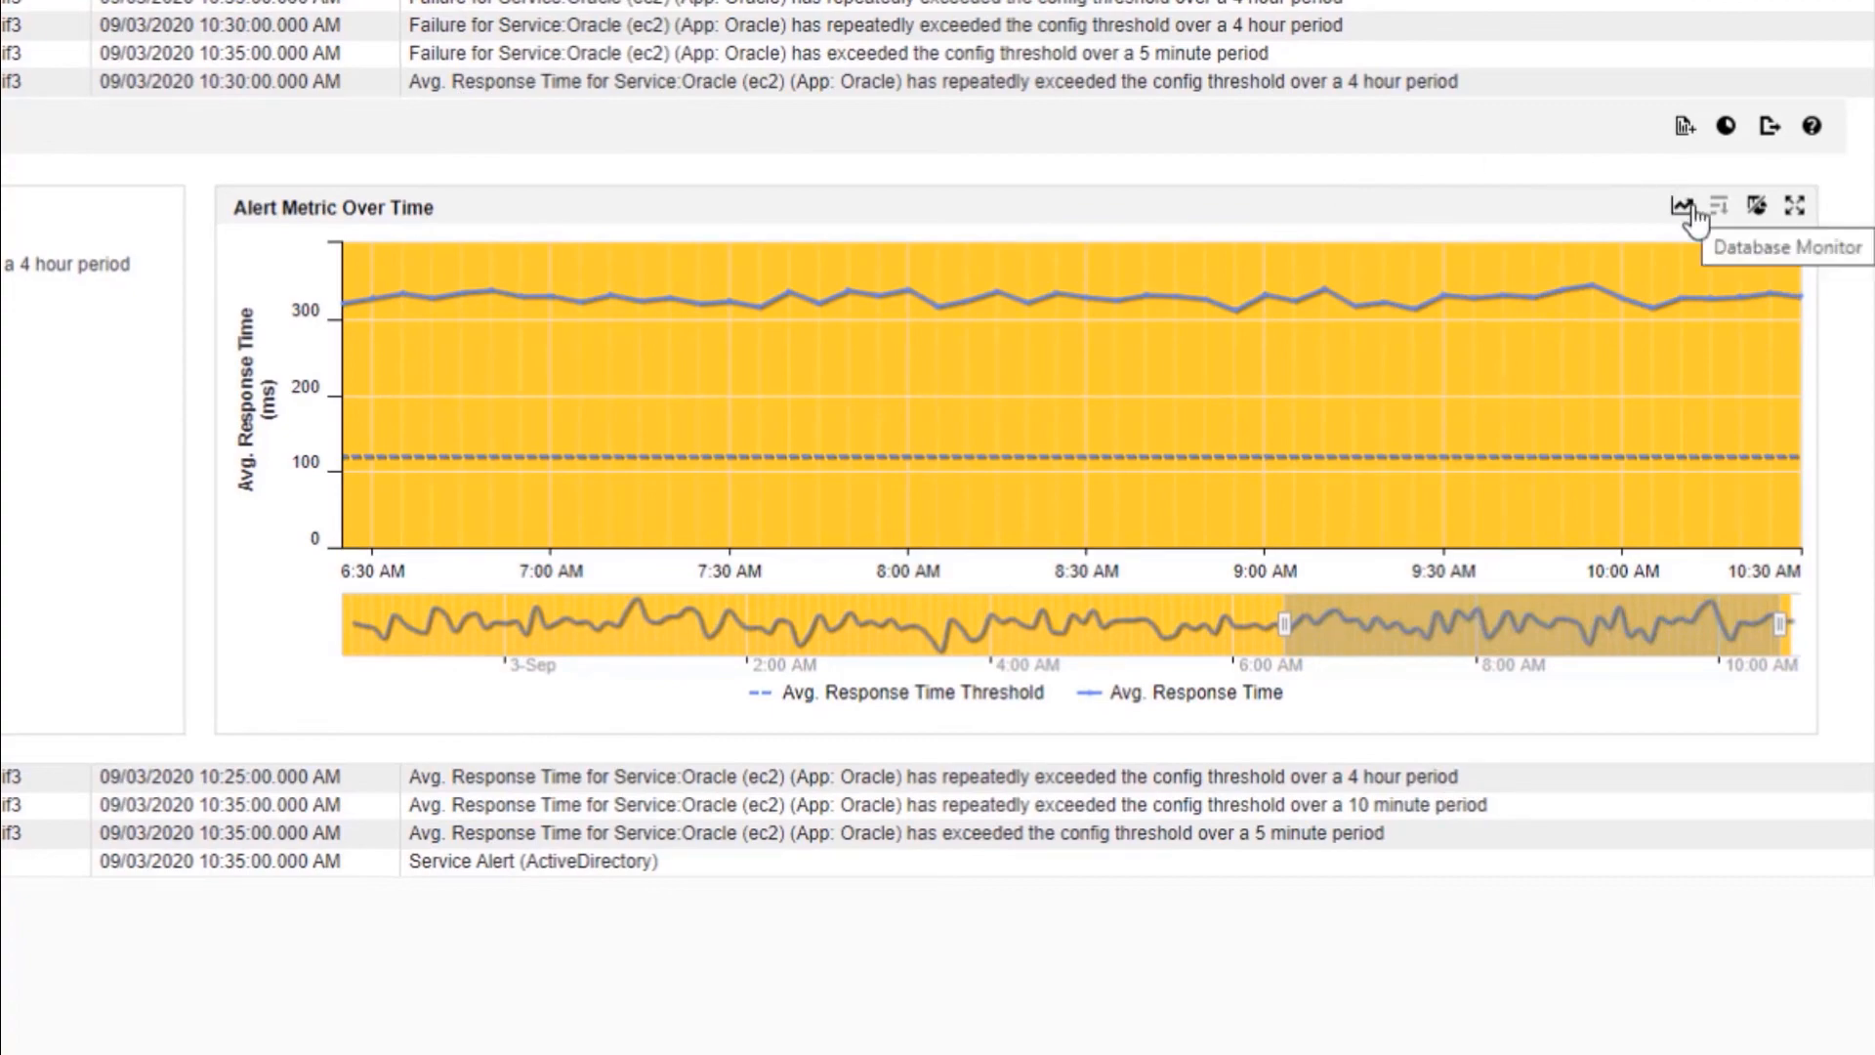
Step: Open Database Monitor for the Oracle server from its alert metric chart
left_click(1685, 203)
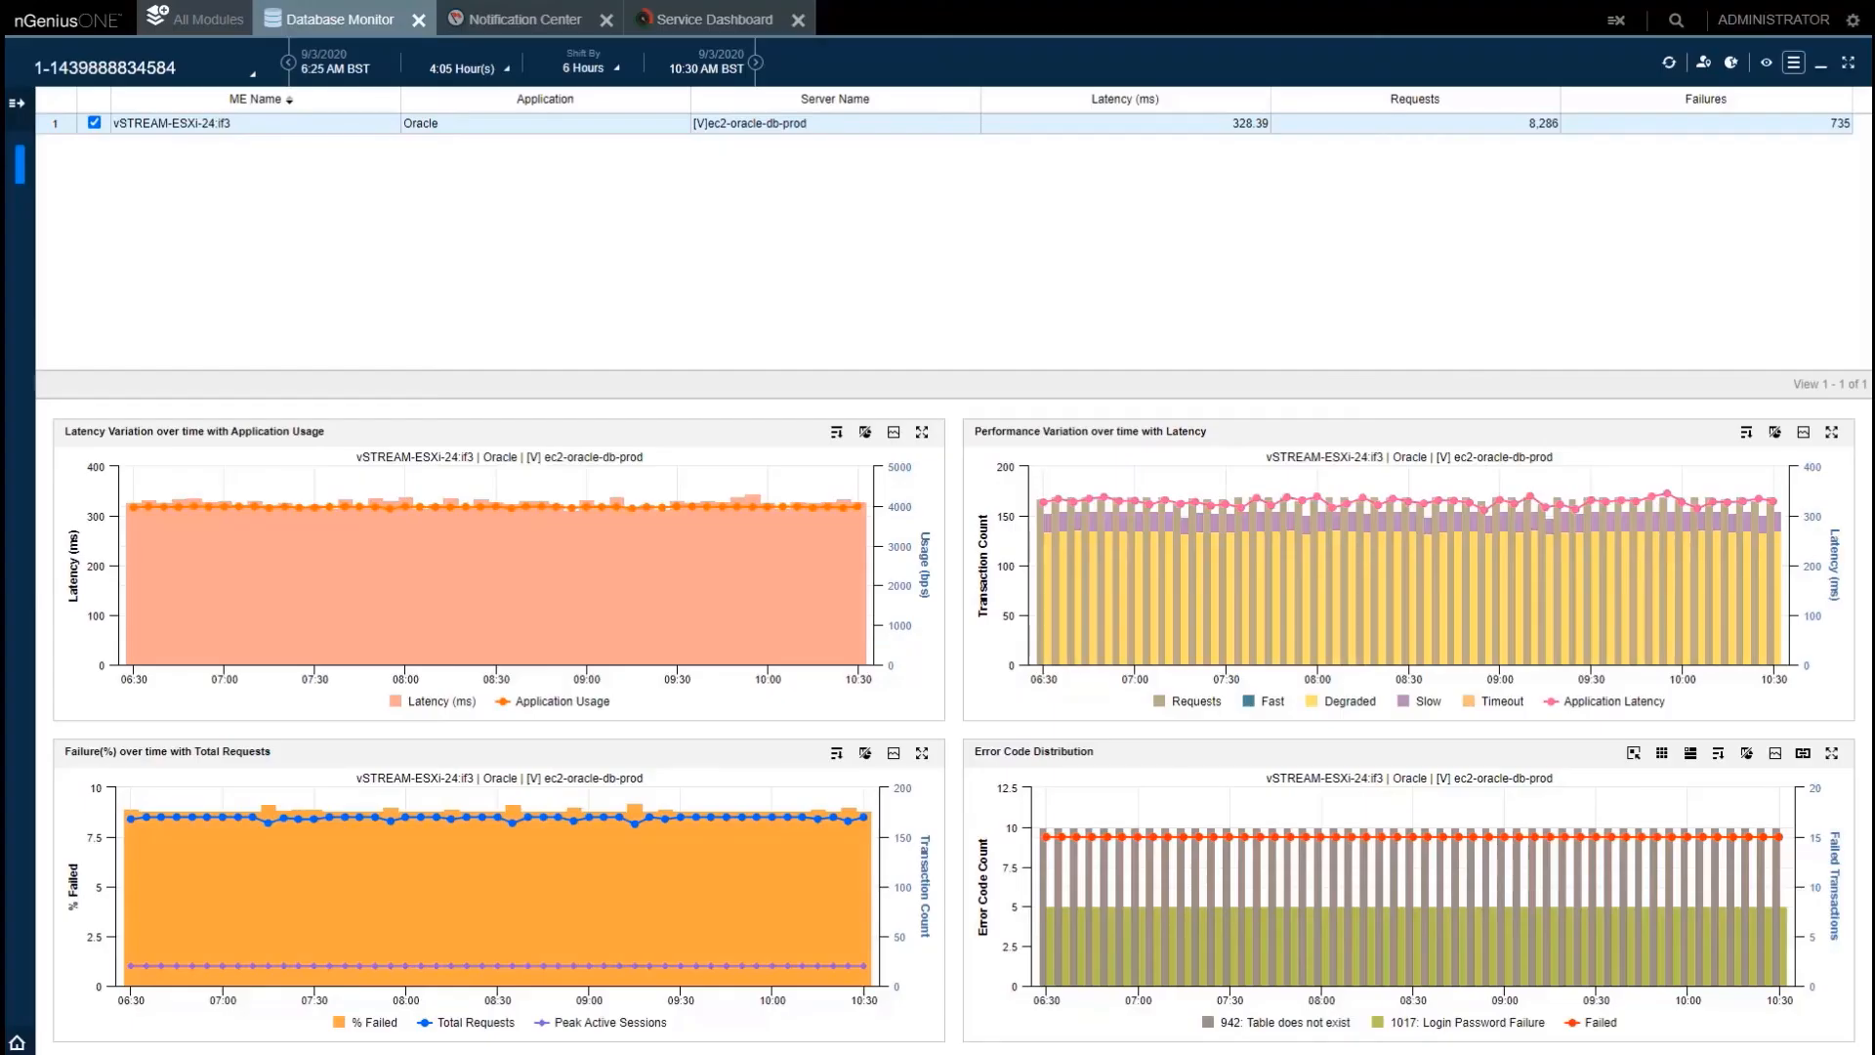